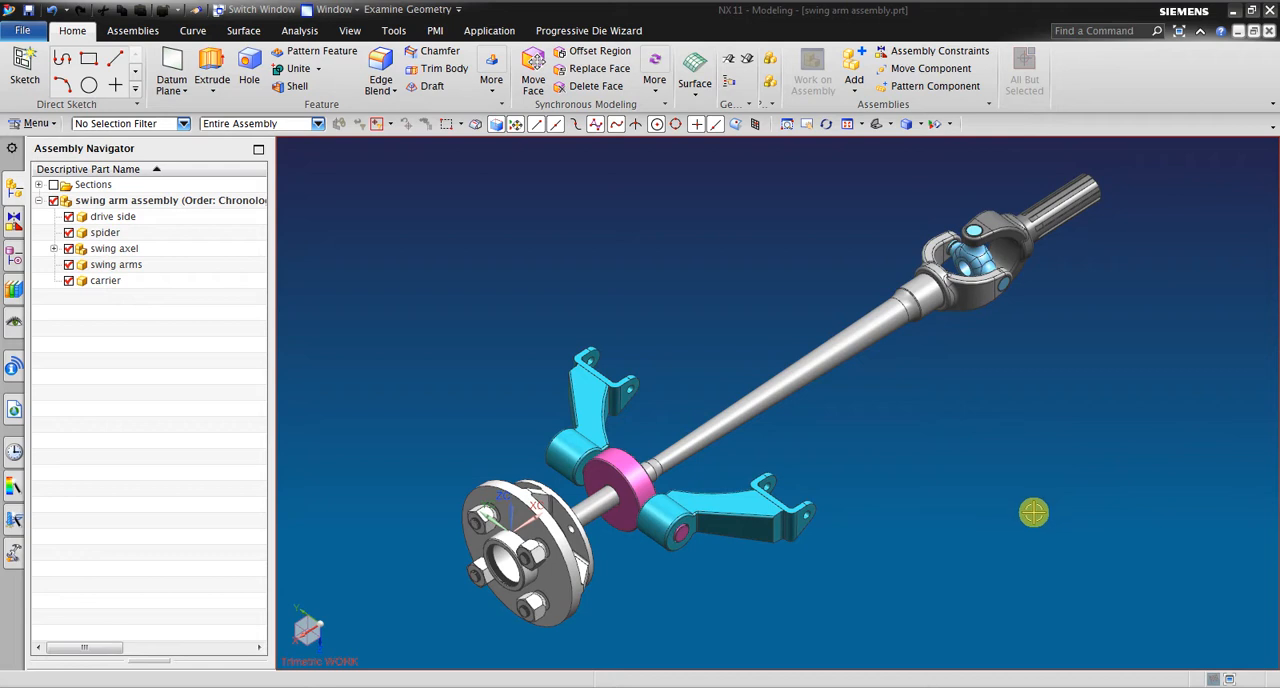
- Inspect the assembly, expand swing axel to show the swingarm hub, and enter Motion
{"action": "left_click_drag", "start_coordinate": [1034, 512], "coordinate": [1023, 481]}
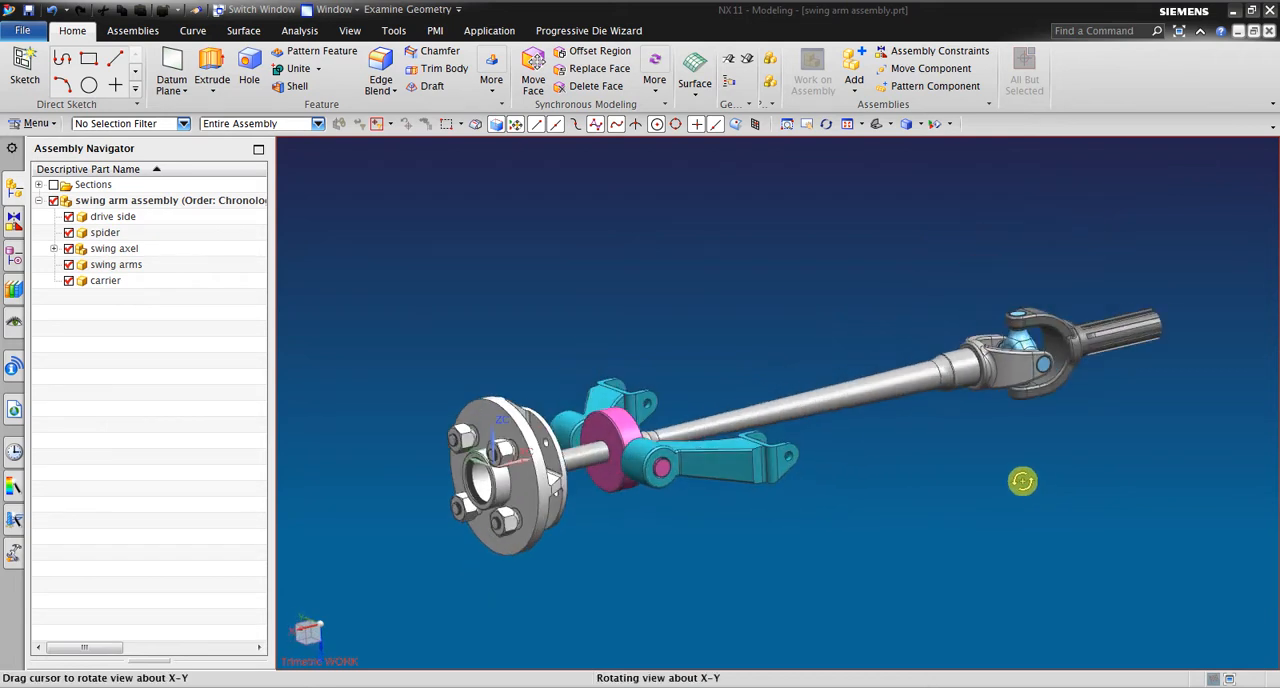
{"action": "left_click_drag", "start_coordinate": [1023, 481], "coordinate": [555, 265]}
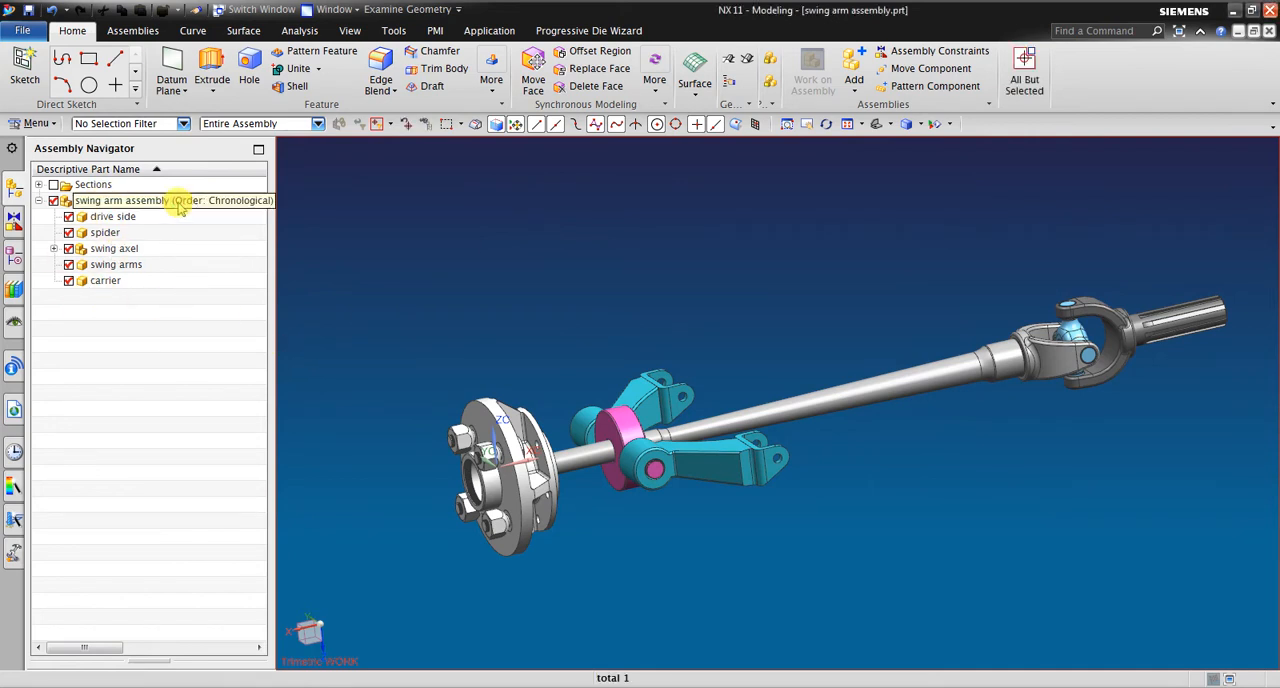
{"action": "left_click", "coordinate": [112, 216]}
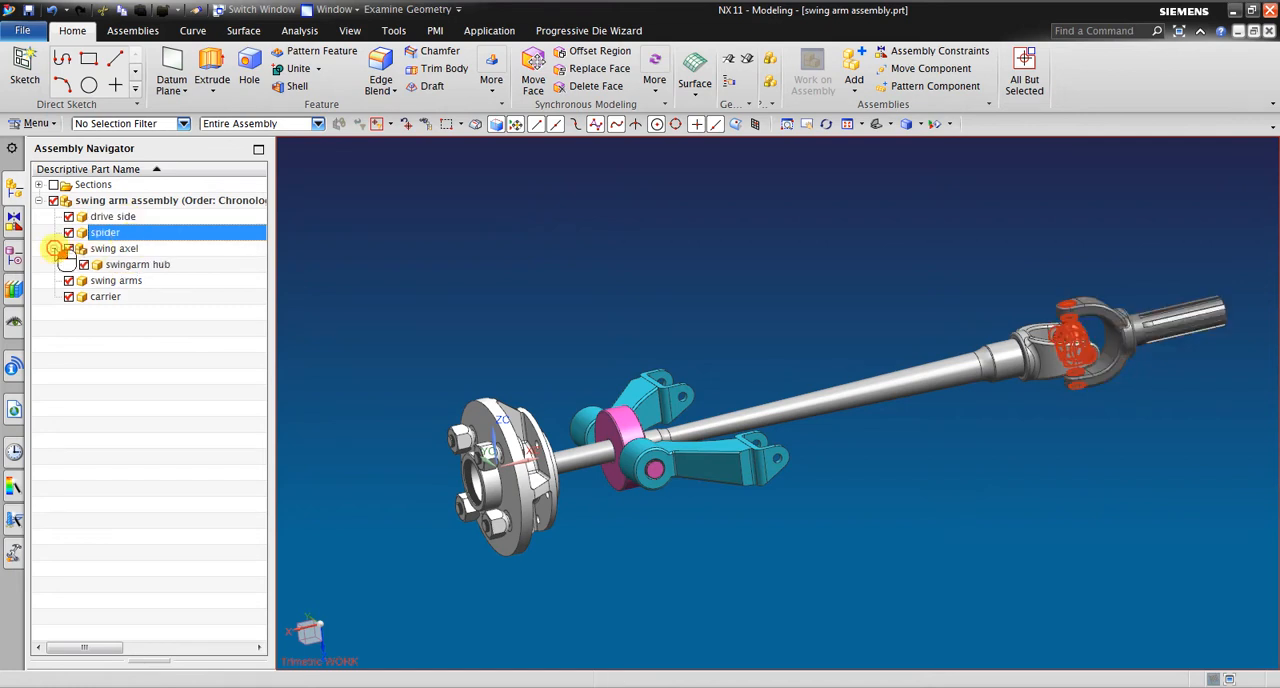
{"action": "left_click", "coordinate": [114, 248]}
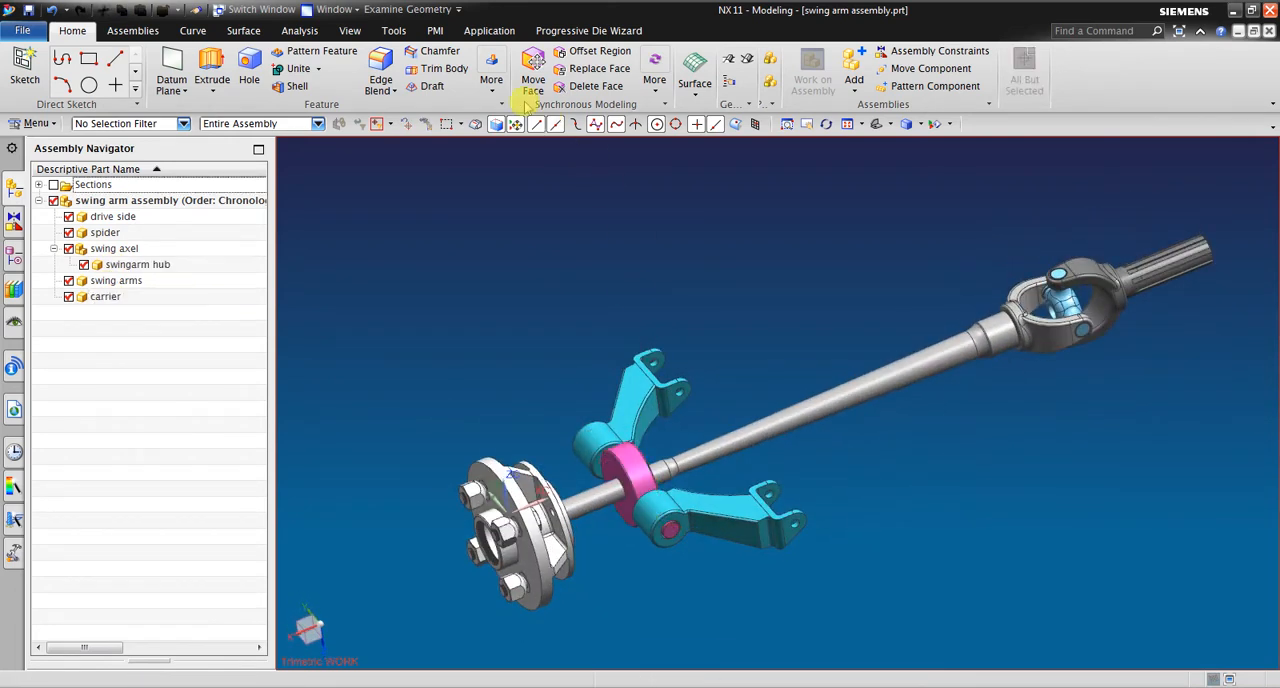
{"action": "left_click", "coordinate": [489, 30]}
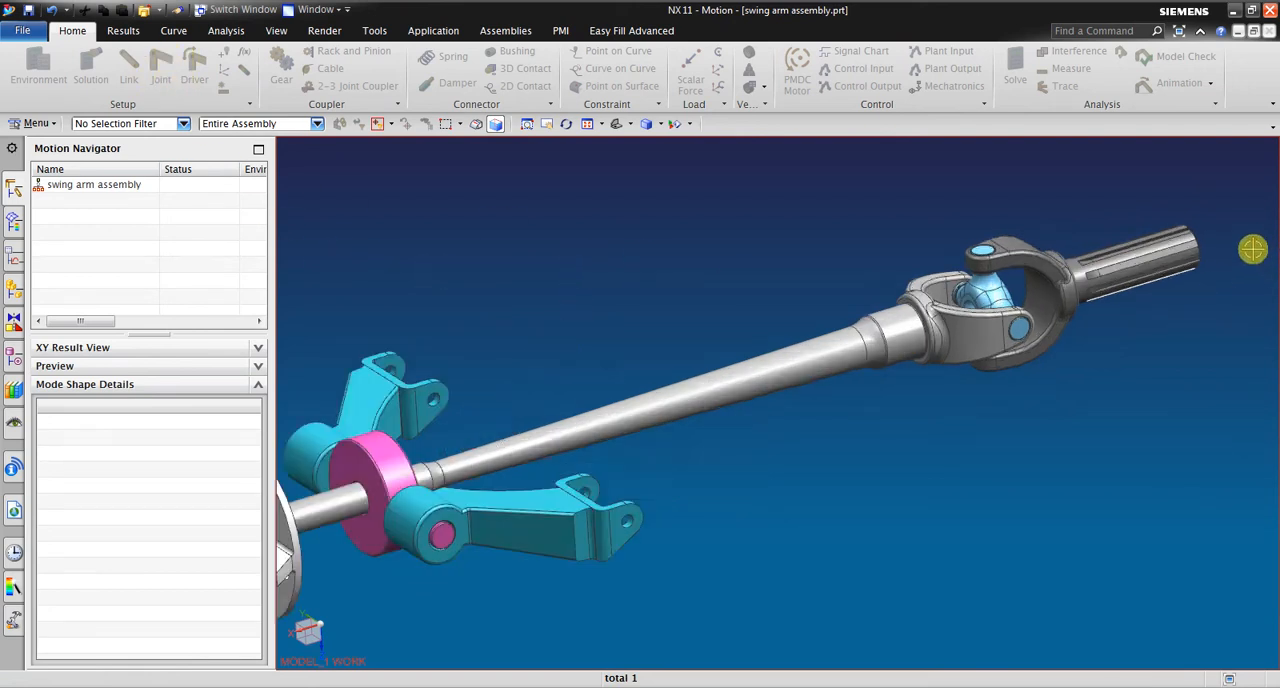
{"action": "left_click_drag", "start_coordinate": [1253, 249], "coordinate": [770, 303]}
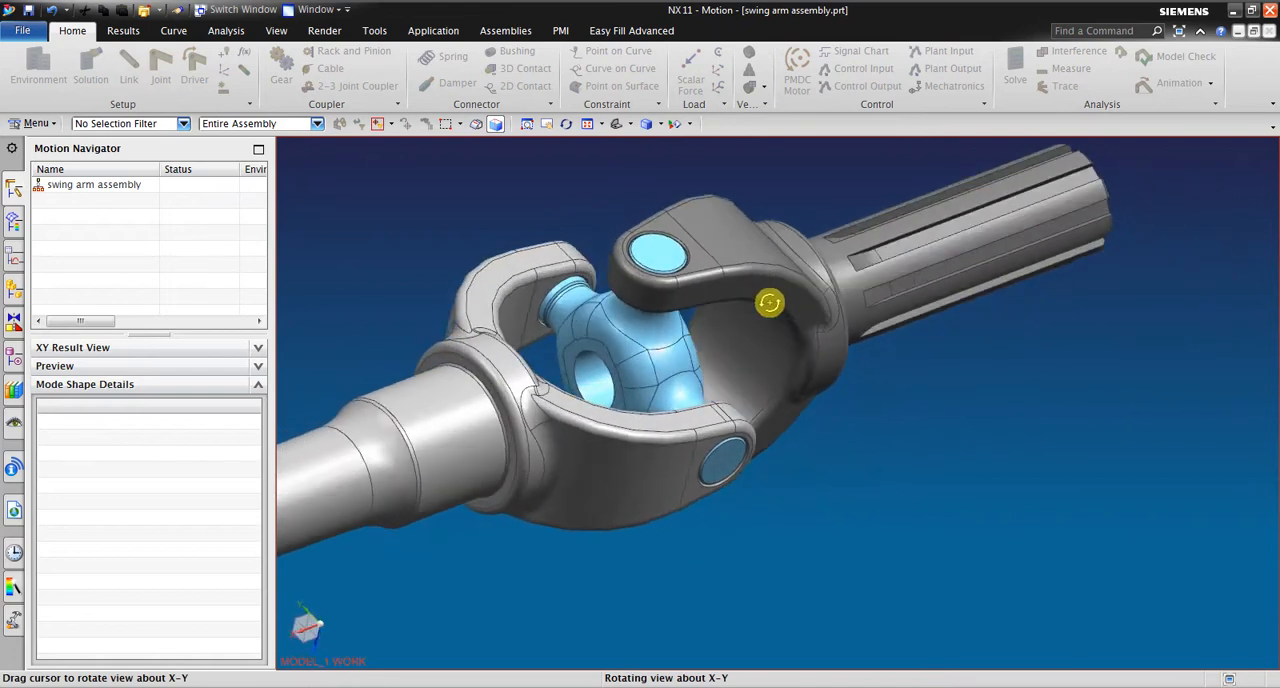
{"action": "left_click_drag", "start_coordinate": [770, 303], "coordinate": [966, 477]}
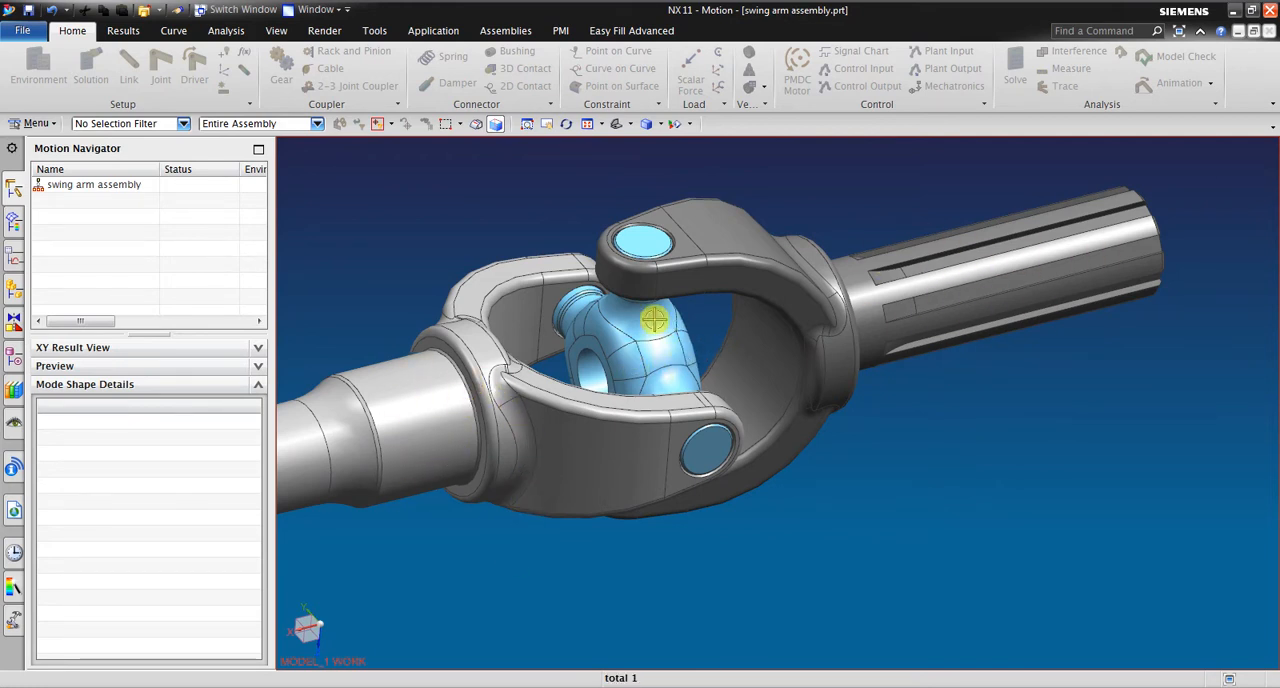
{"action": "mouse_move", "coordinate": [1132, 387]}
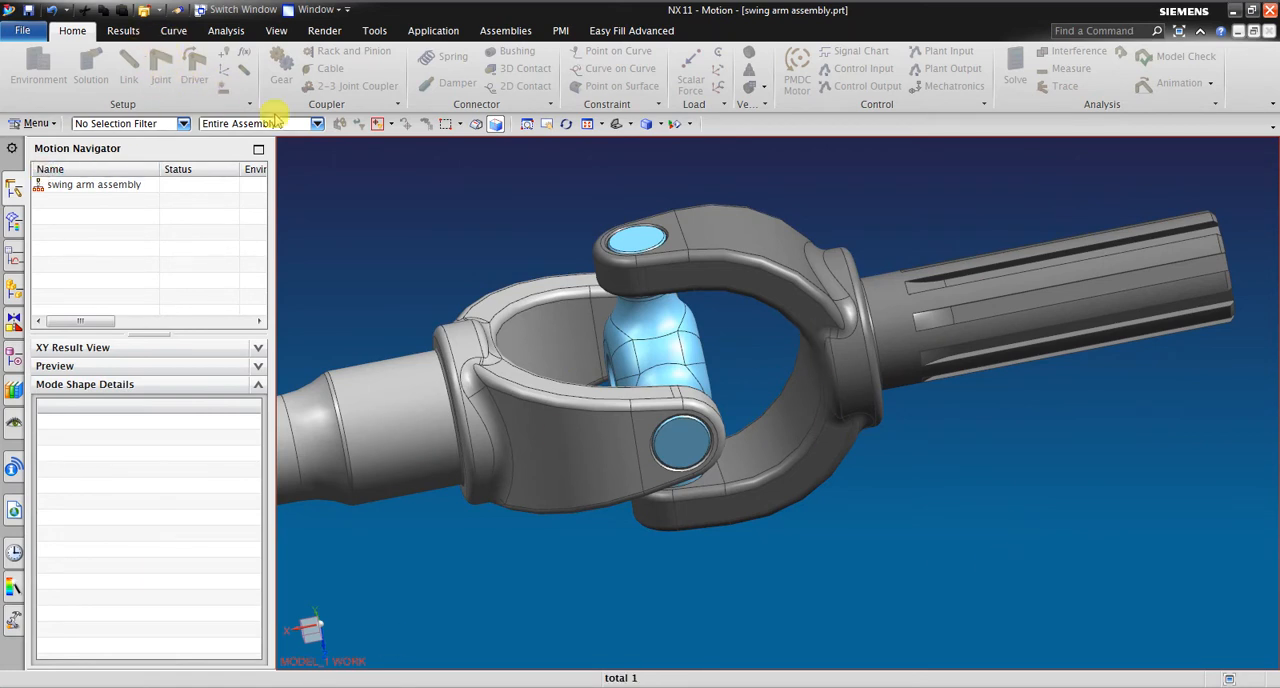
{"action": "left_click_drag", "start_coordinate": [660, 350], "coordinate": [695, 465]}
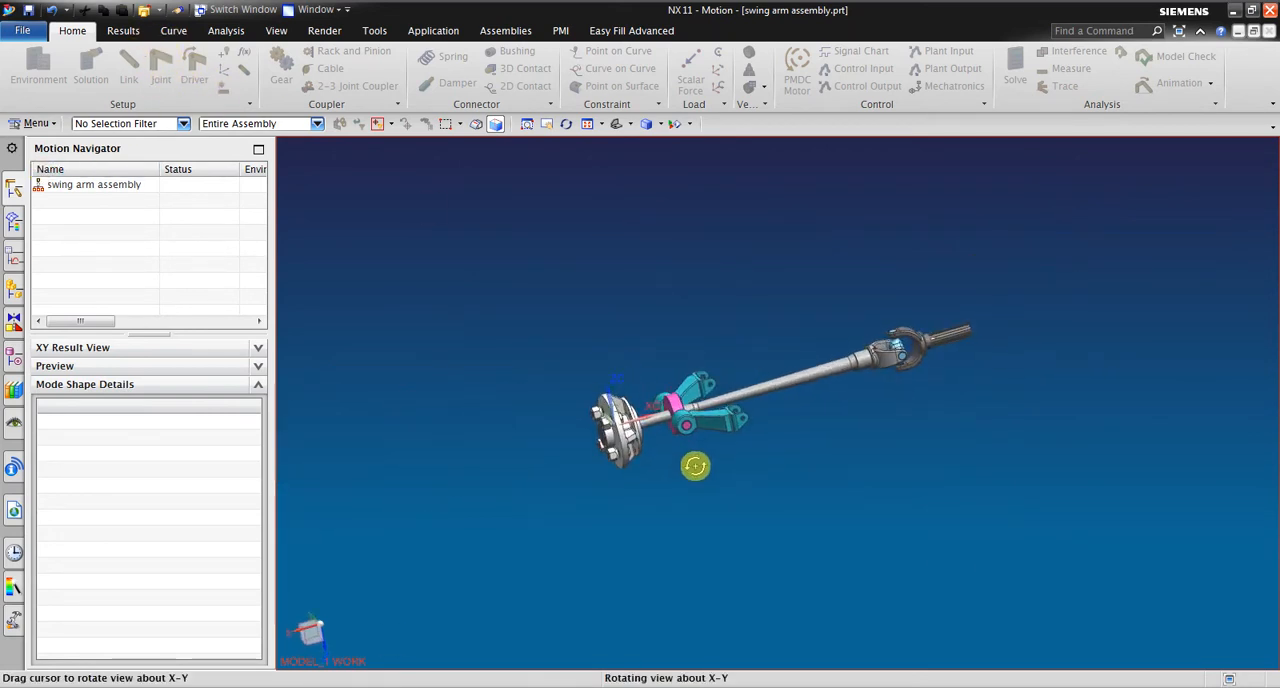
{"action": "left_click", "coordinate": [93, 184]}
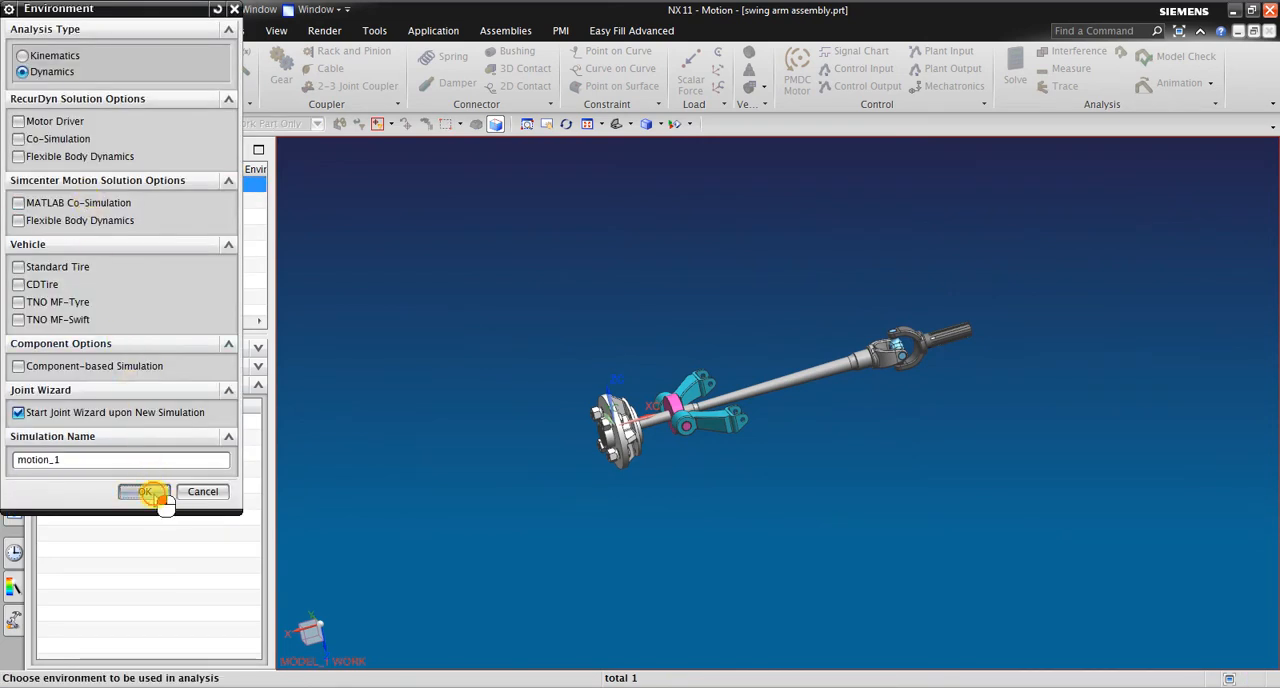
- Confirm the Dynamics environment for motion_1 and begin defining a link
{"action": "left_click", "coordinate": [143, 491]}
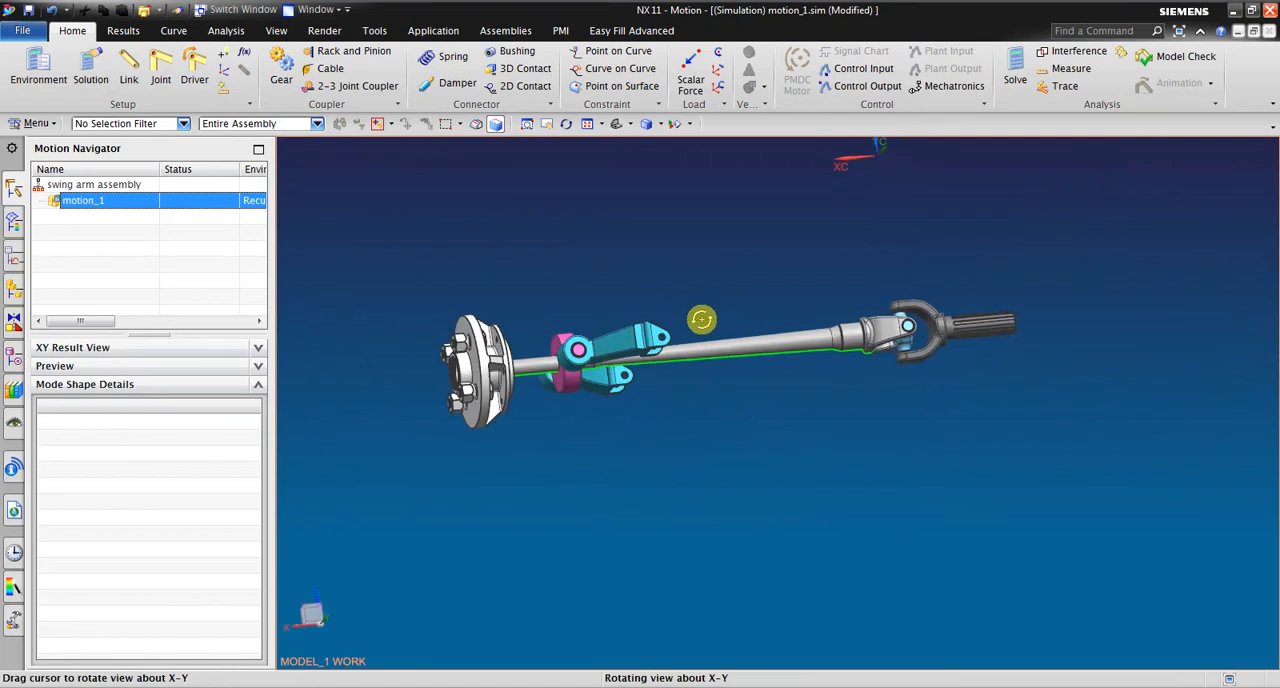
{"action": "left_click_drag", "start_coordinate": [702, 320], "coordinate": [605, 307]}
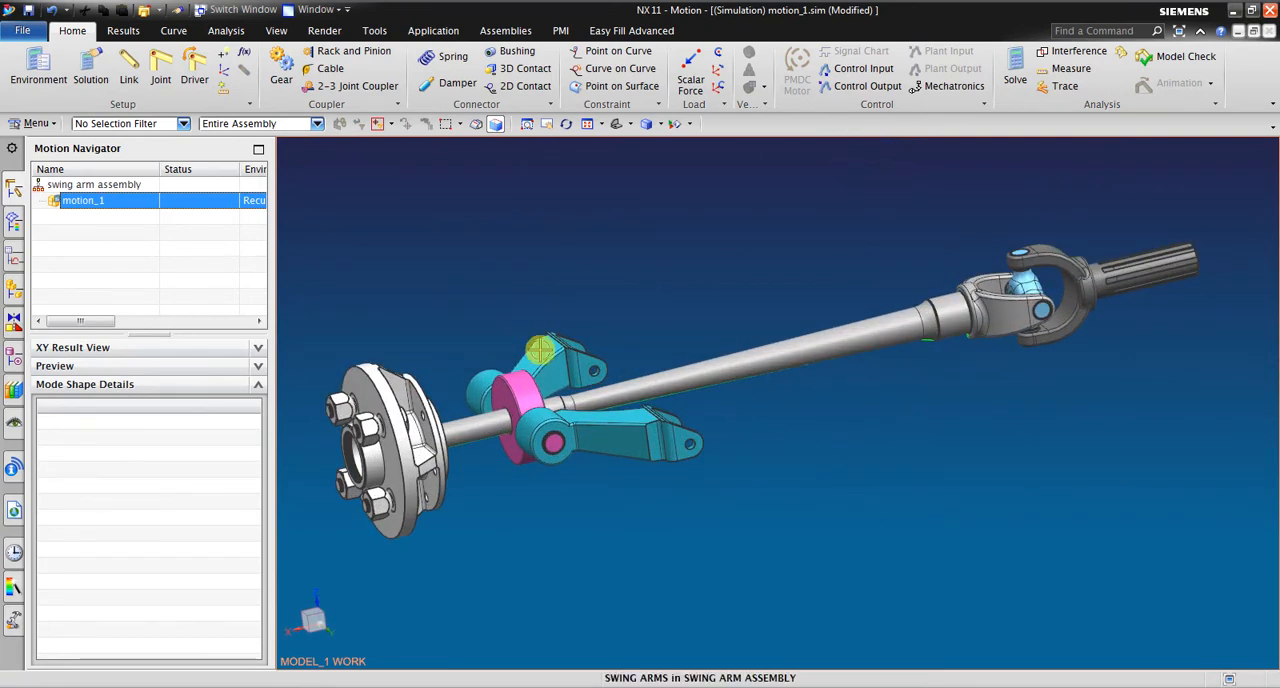
{"action": "left_click", "coordinate": [128, 65]}
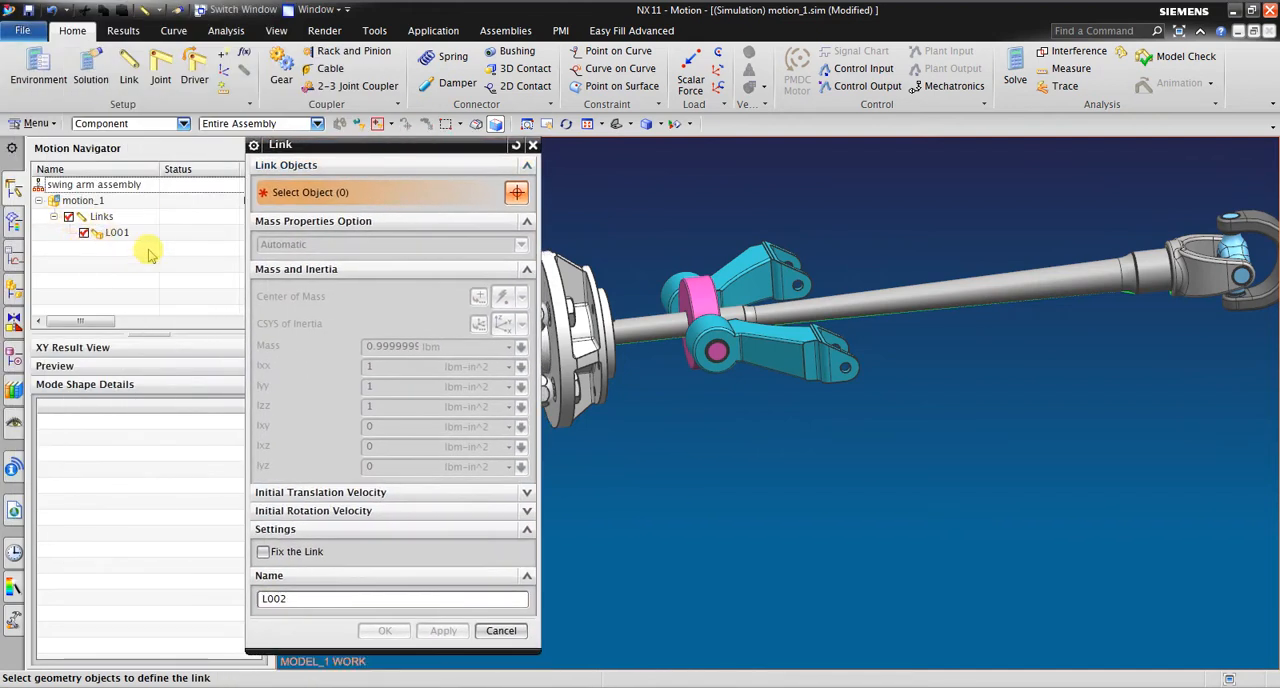
- Create links from the drive side yoke (L002) and the swing arms (L005)
{"action": "left_click", "coordinate": [1085, 280]}
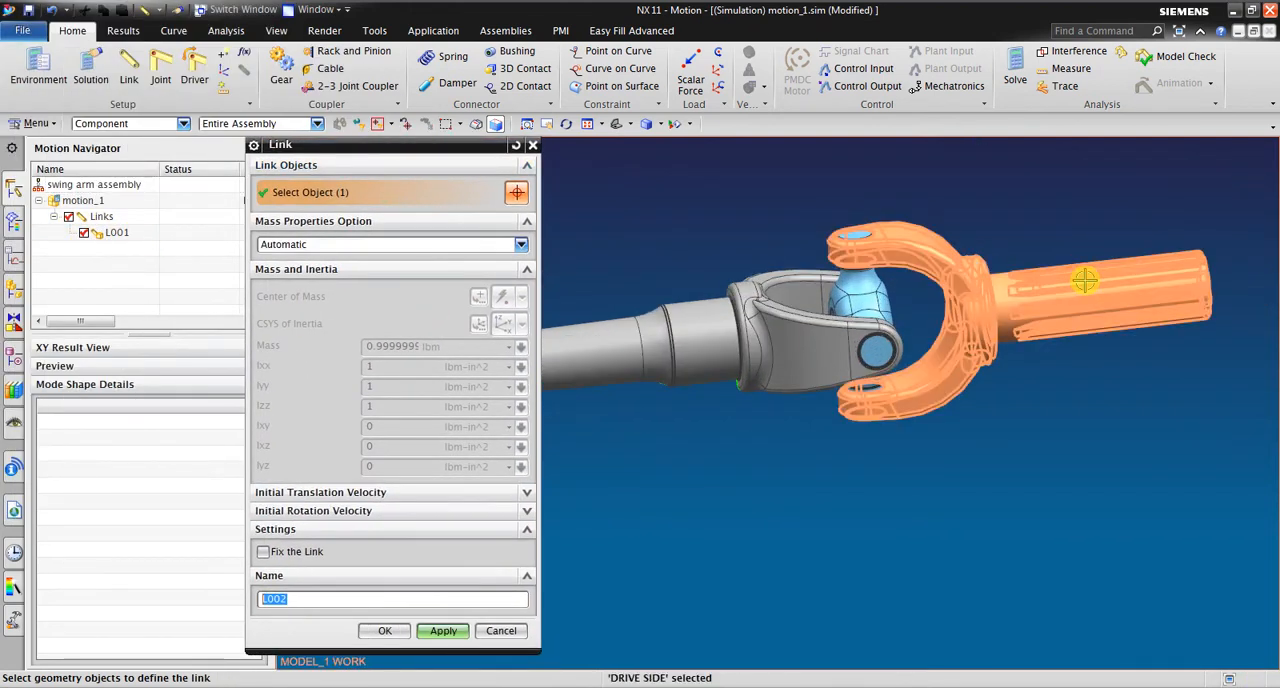
{"action": "left_click", "coordinate": [443, 631]}
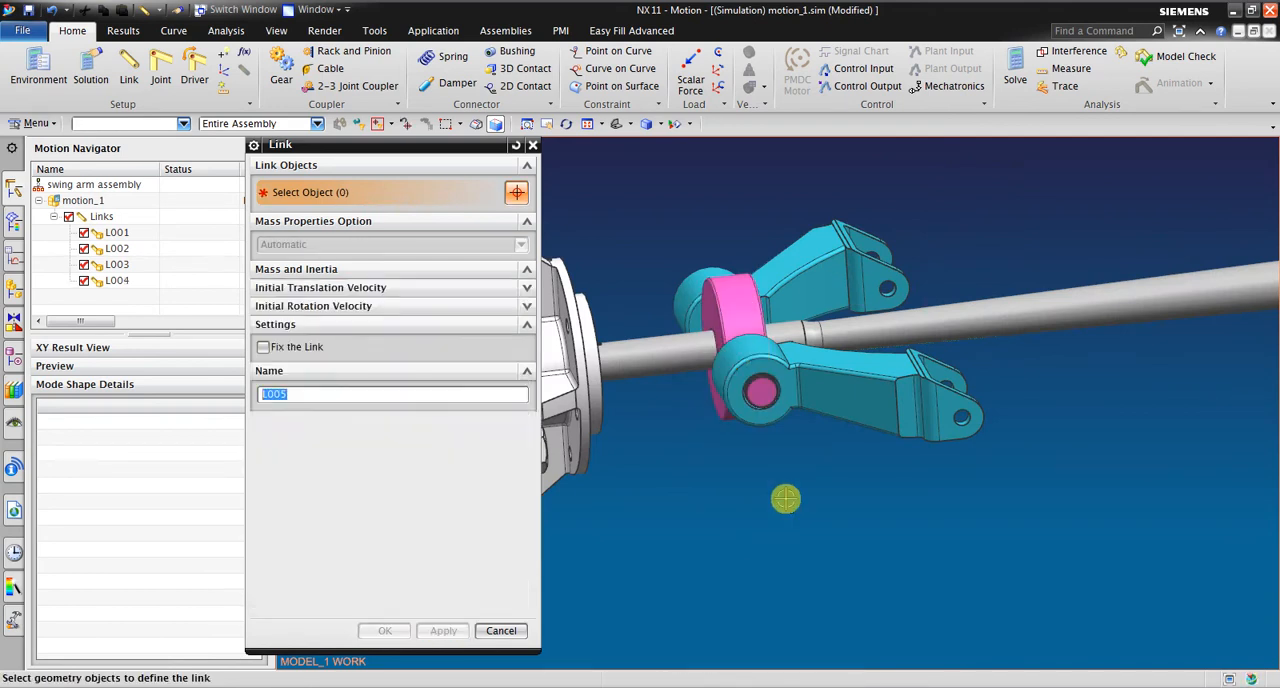
{"action": "left_click", "coordinate": [785, 498]}
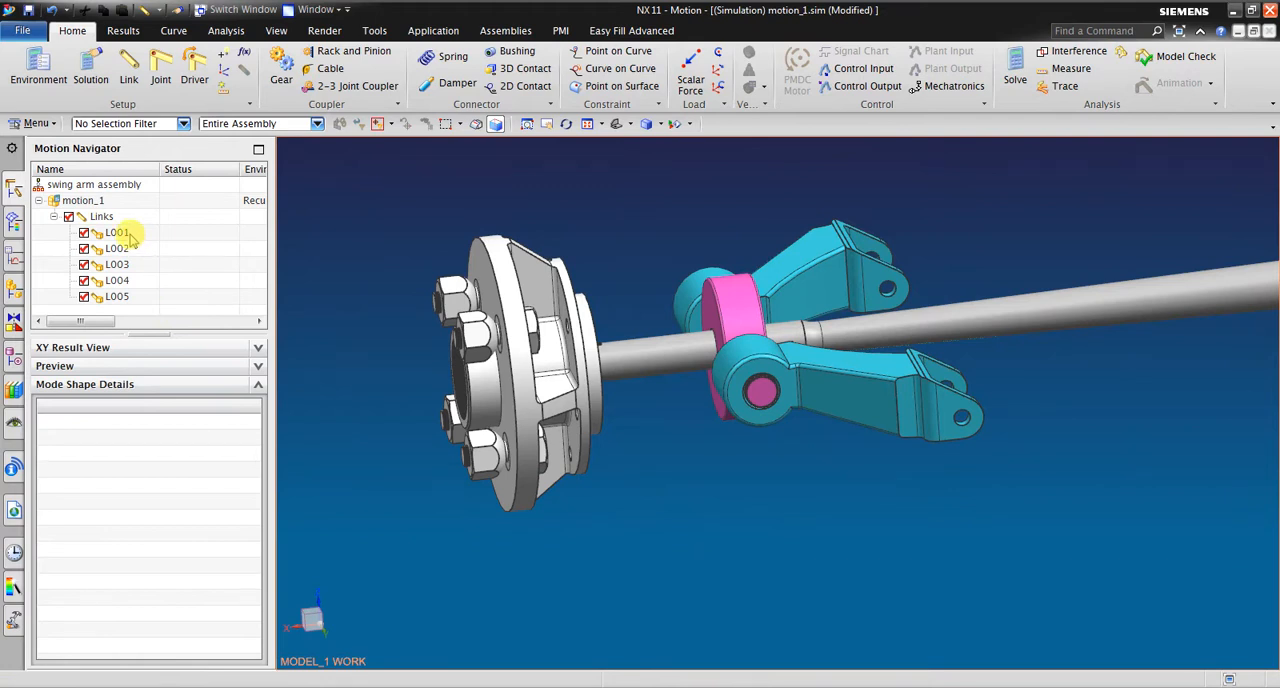
- Check the parts in links L001, L003 and L005, then clear the highlighting
{"action": "left_click", "coordinate": [118, 232]}
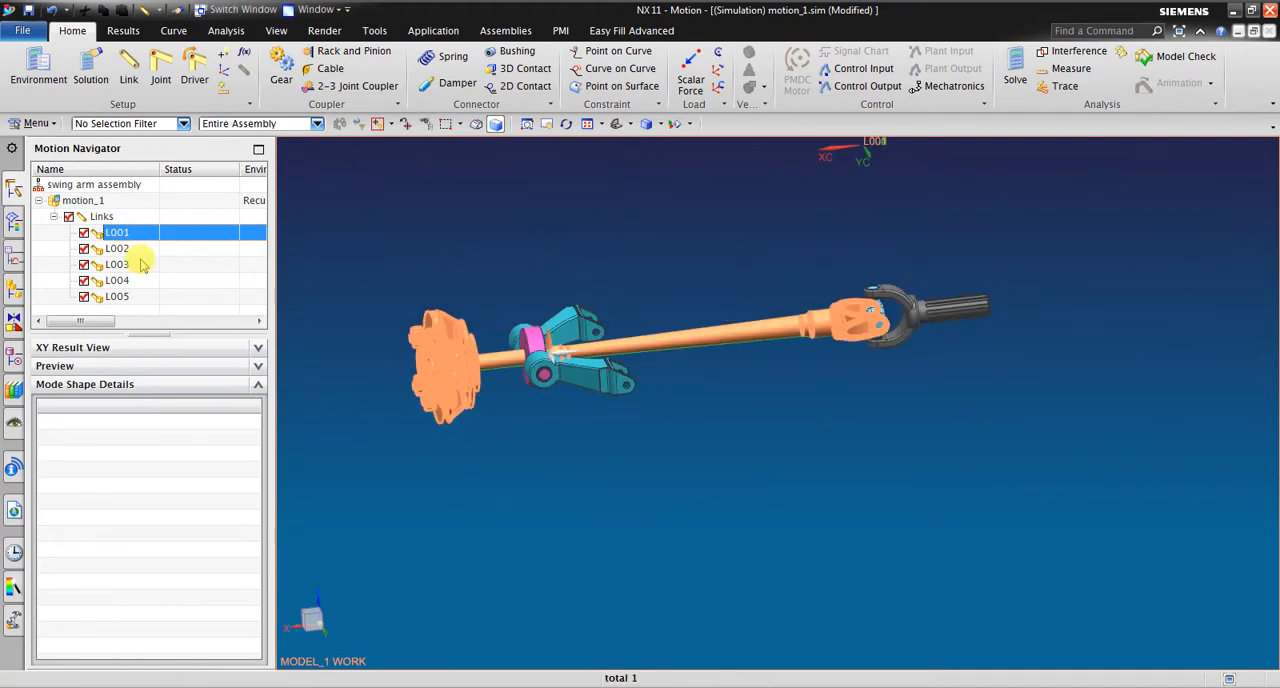
{"action": "left_click", "coordinate": [117, 264]}
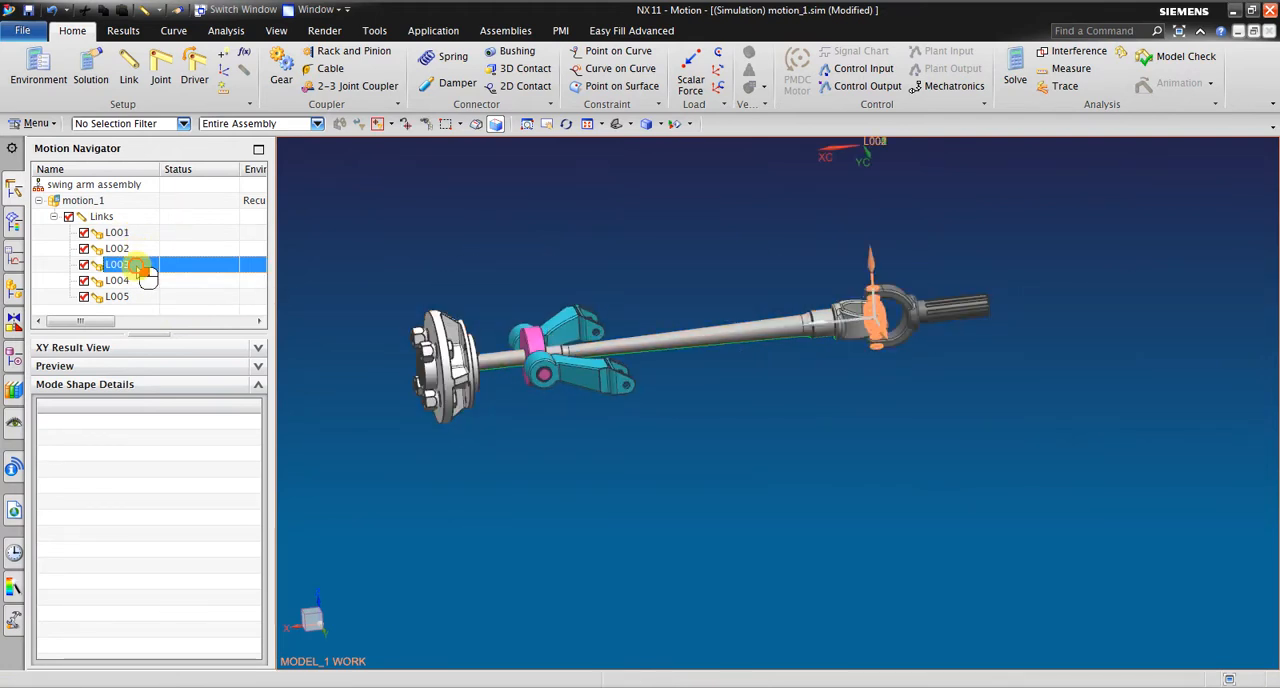
{"action": "left_click", "coordinate": [117, 296]}
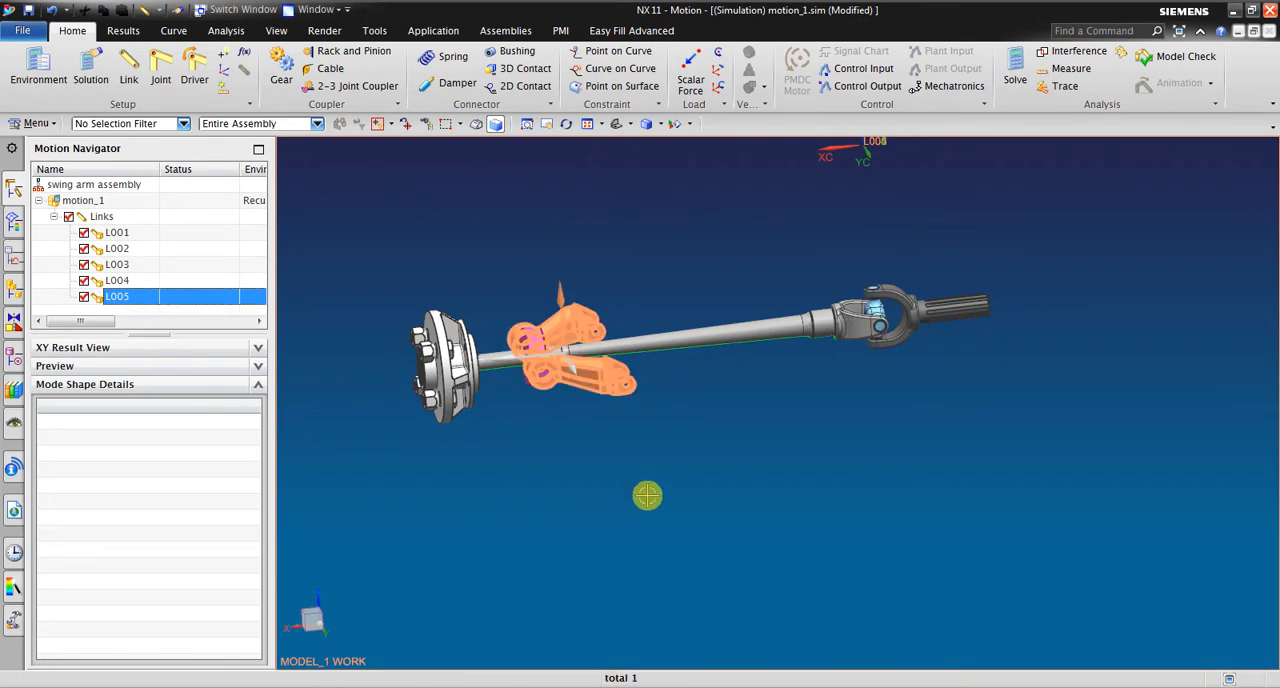
{"action": "left_click_drag", "start_coordinate": [647, 496], "coordinate": [717, 514]}
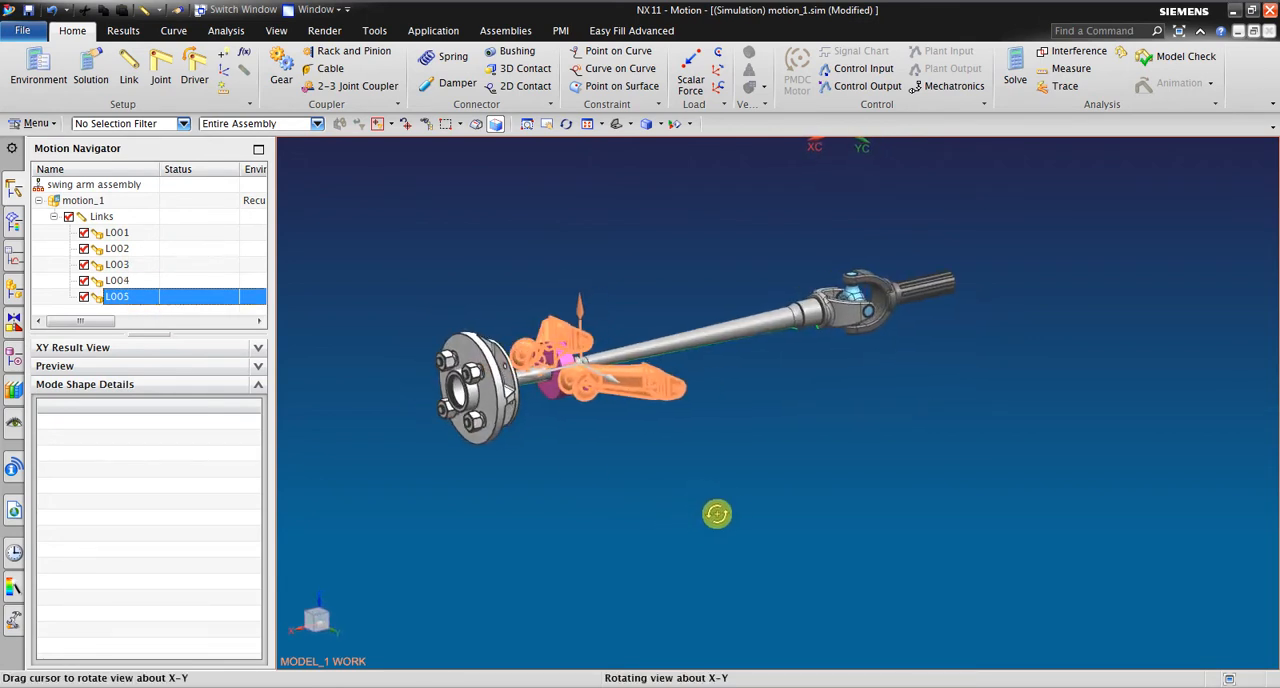
{"action": "left_click_drag", "start_coordinate": [718, 514], "coordinate": [322, 370]}
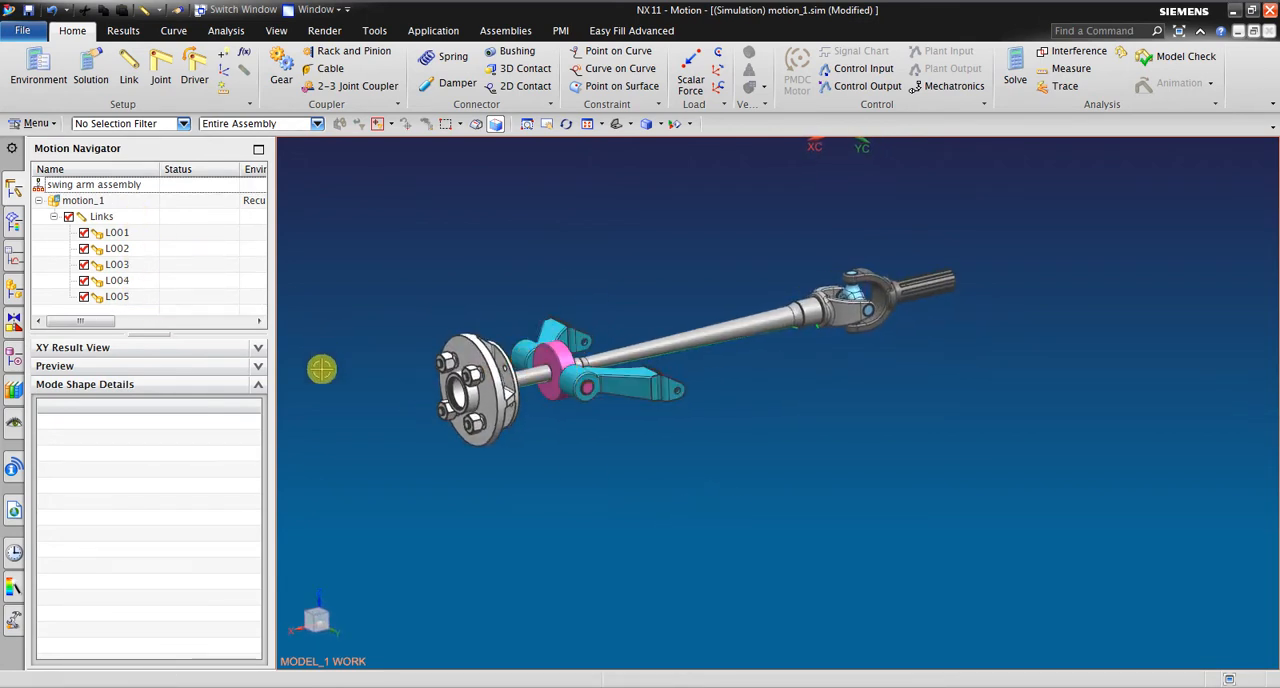
{"action": "left_click", "coordinate": [160, 79]}
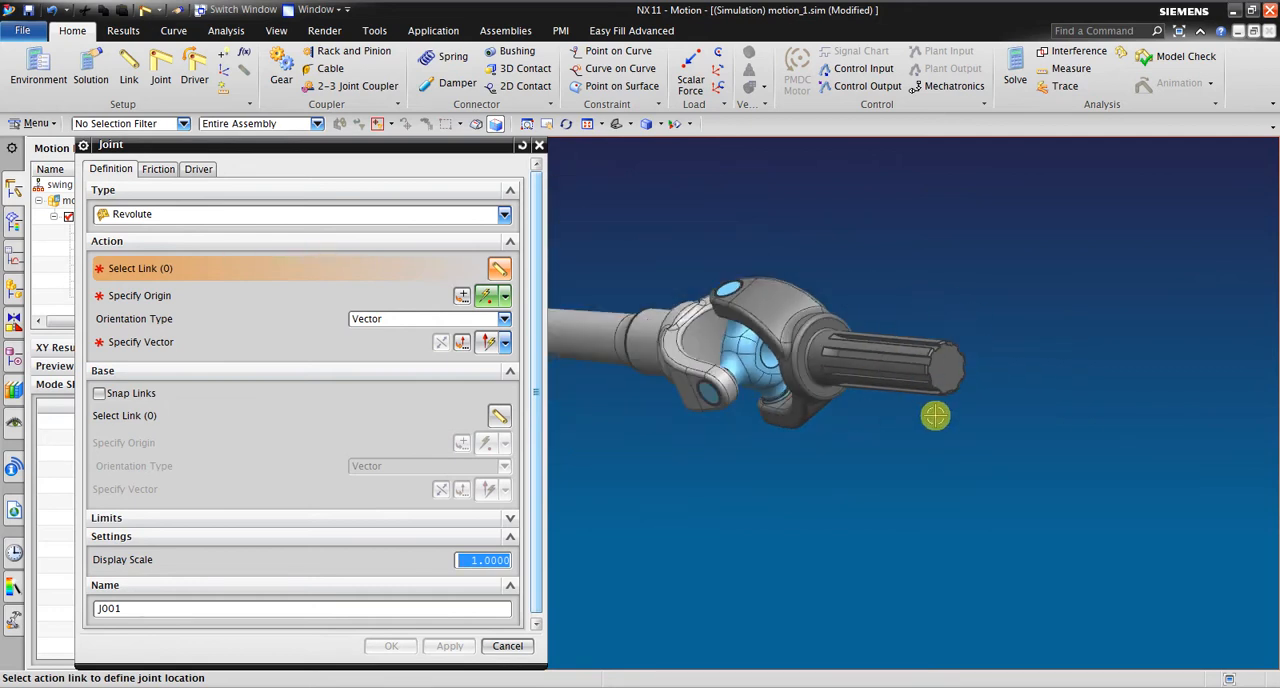
{"action": "left_click", "coordinate": [504, 214]}
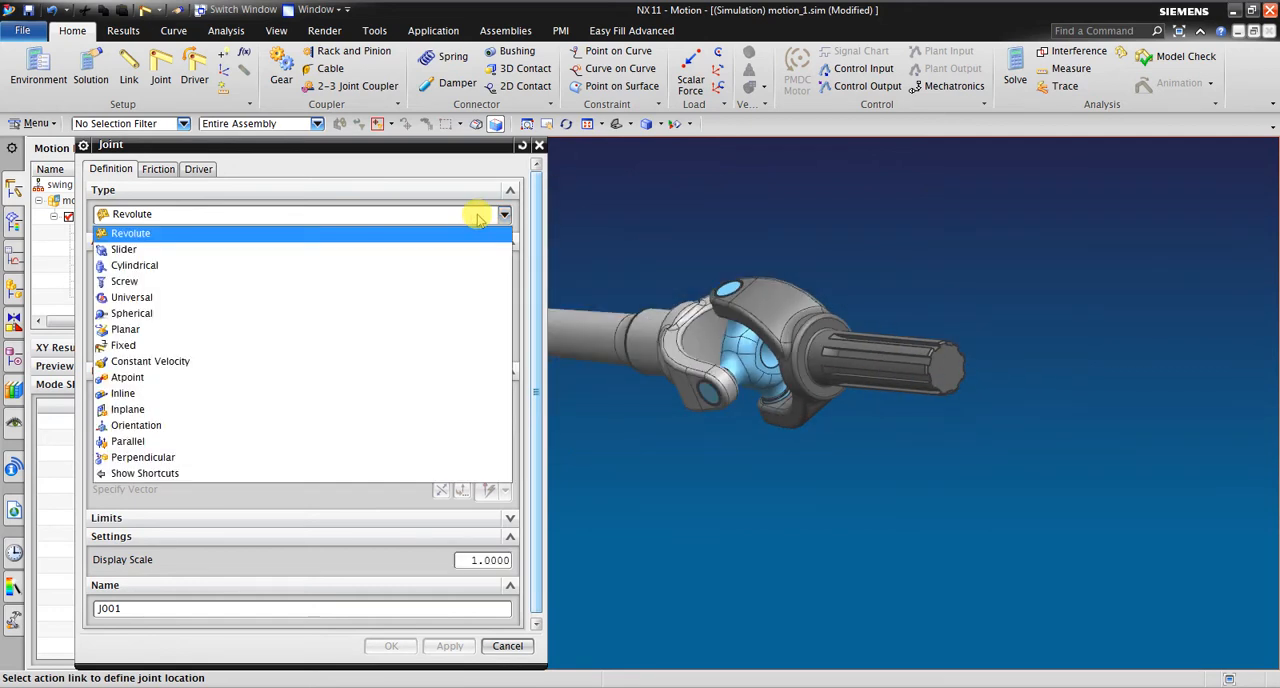
{"action": "left_click", "coordinate": [130, 233]}
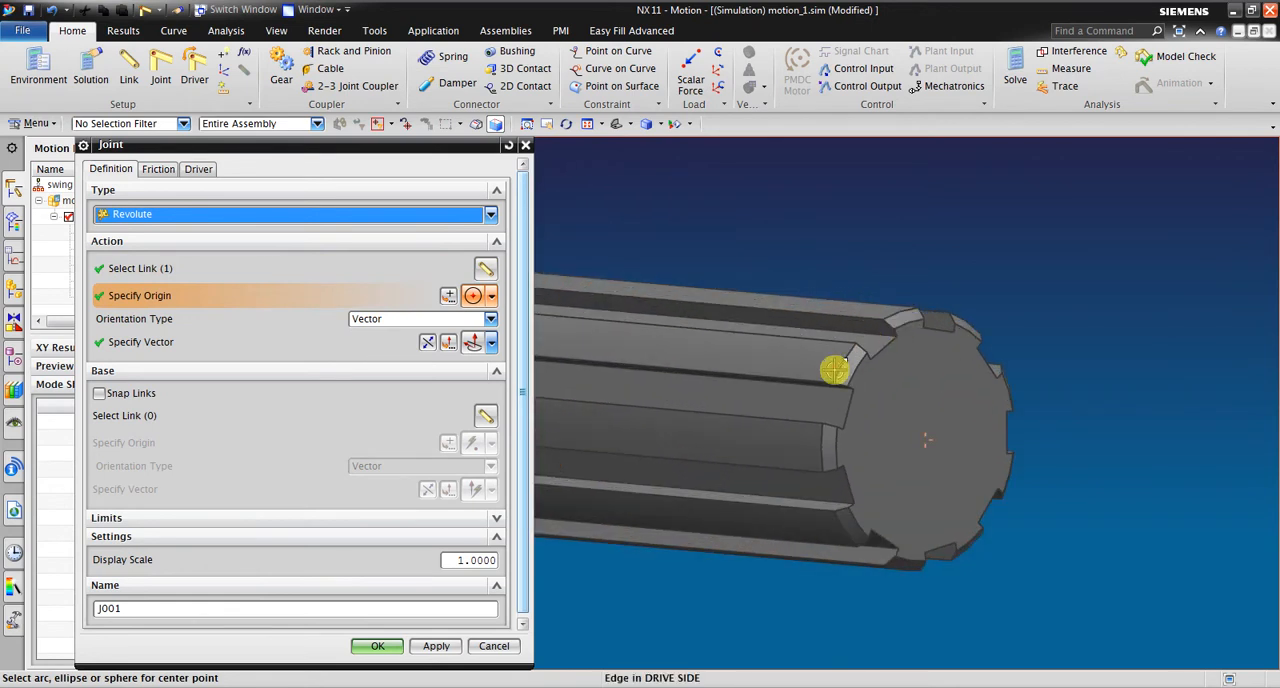
{"action": "left_click", "coordinate": [489, 342]}
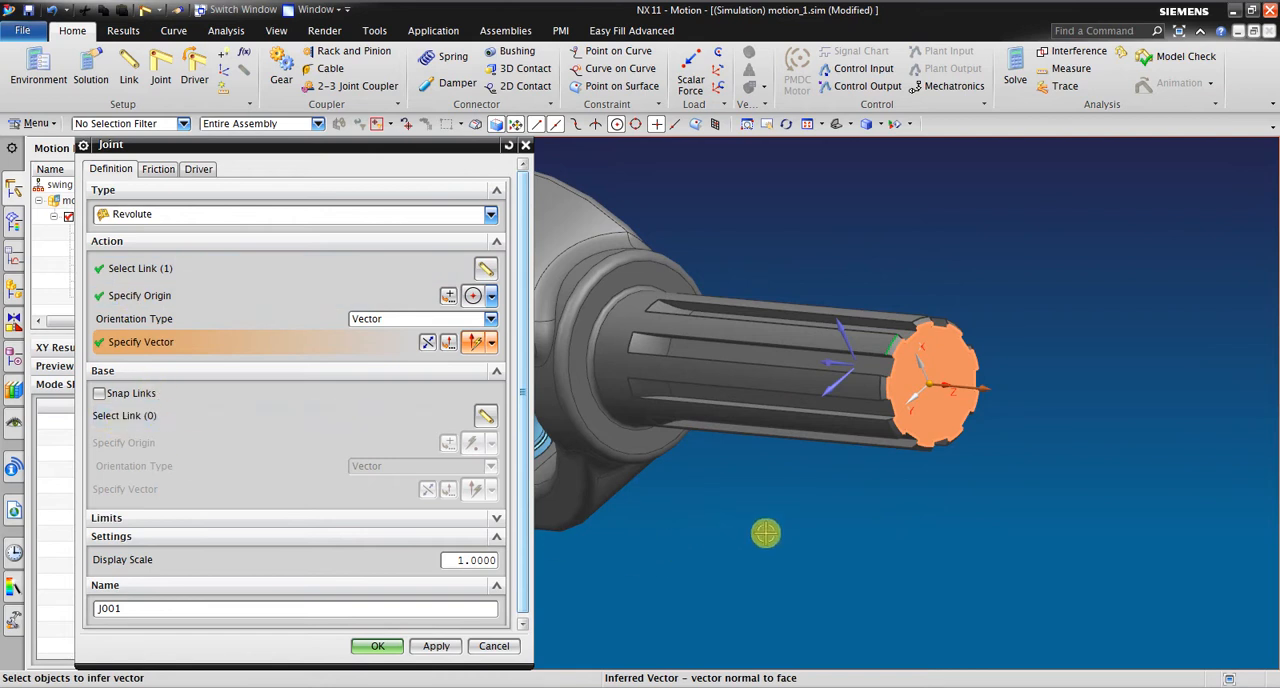
{"action": "mouse_move", "coordinate": [1008, 418]}
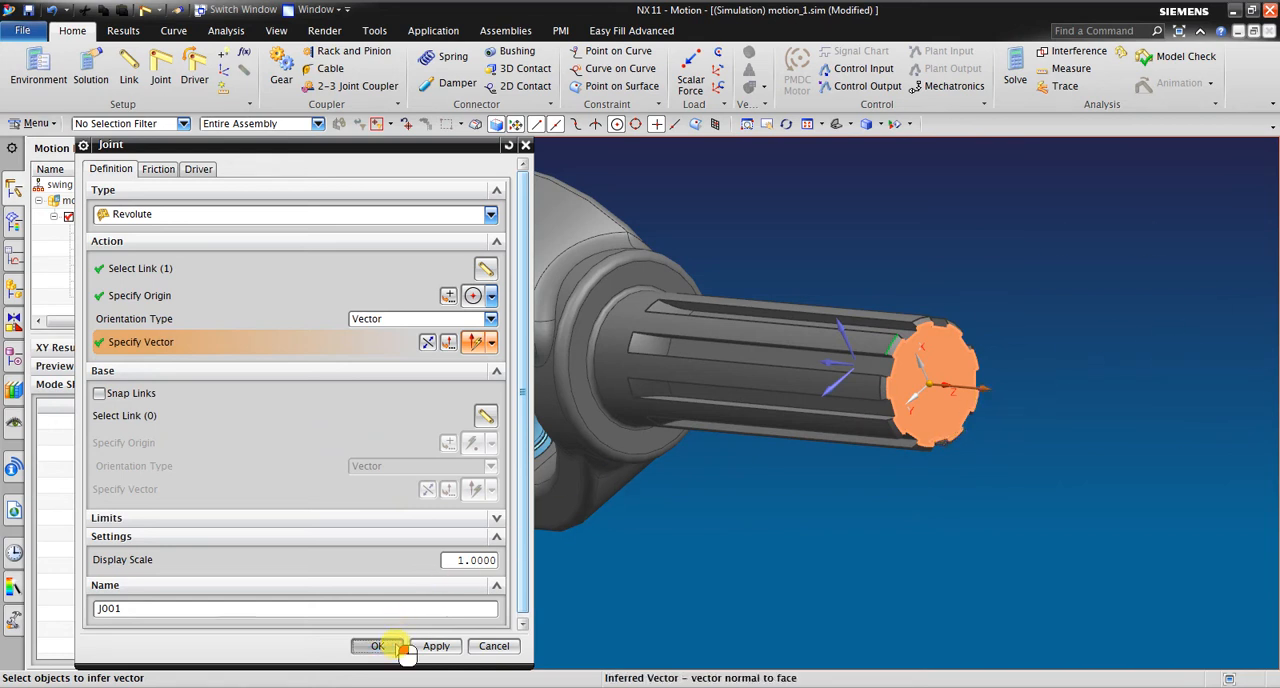
{"action": "left_click", "coordinate": [377, 645]}
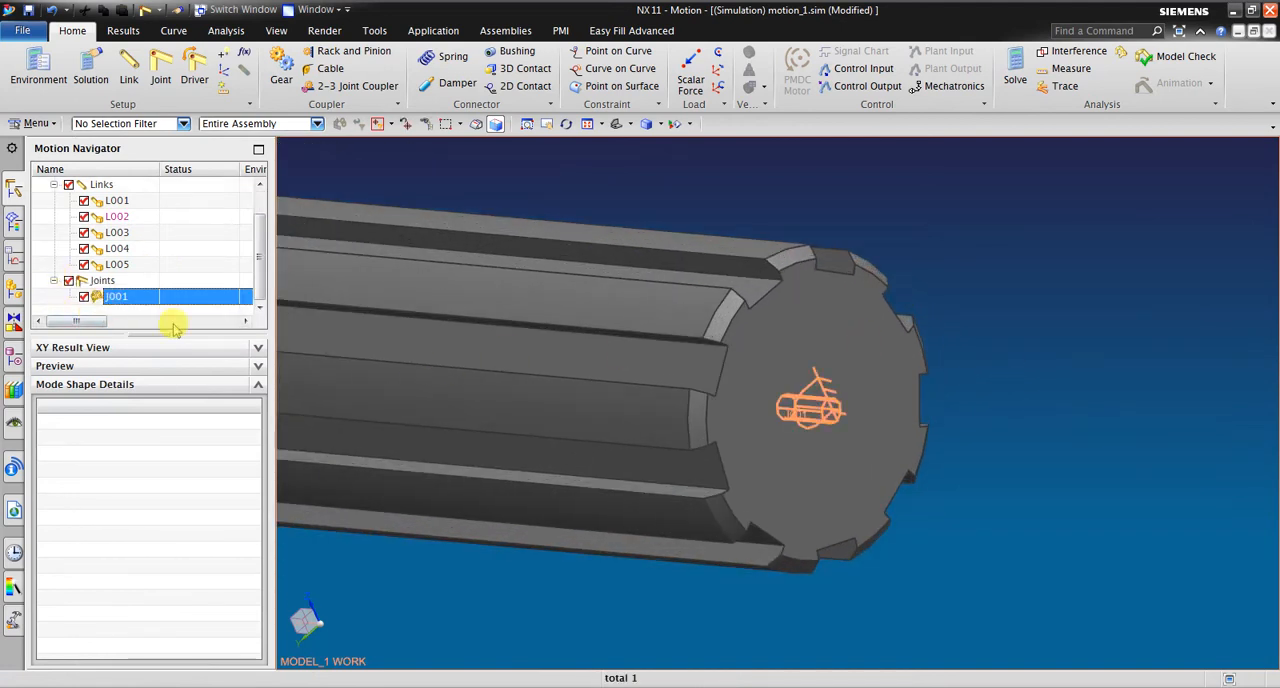
{"action": "left_click_drag", "start_coordinate": [175, 330], "coordinate": [1018, 318]}
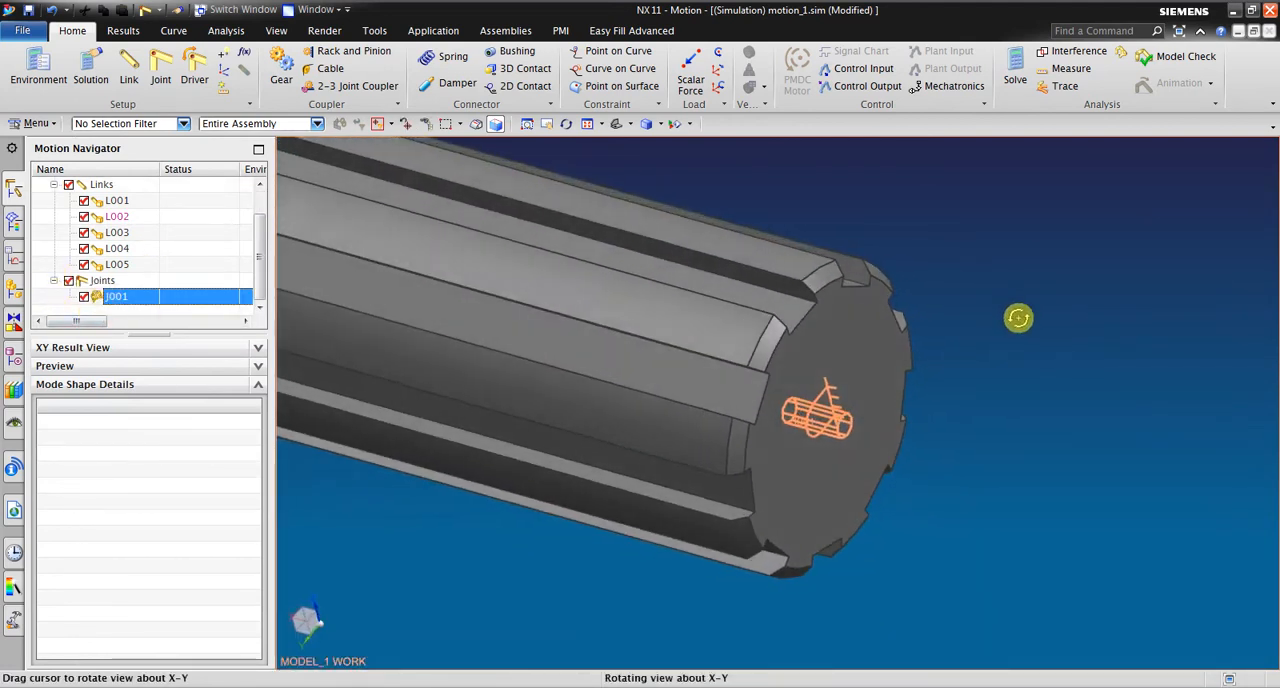
{"action": "left_click_drag", "start_coordinate": [1018, 318], "coordinate": [653, 318]}
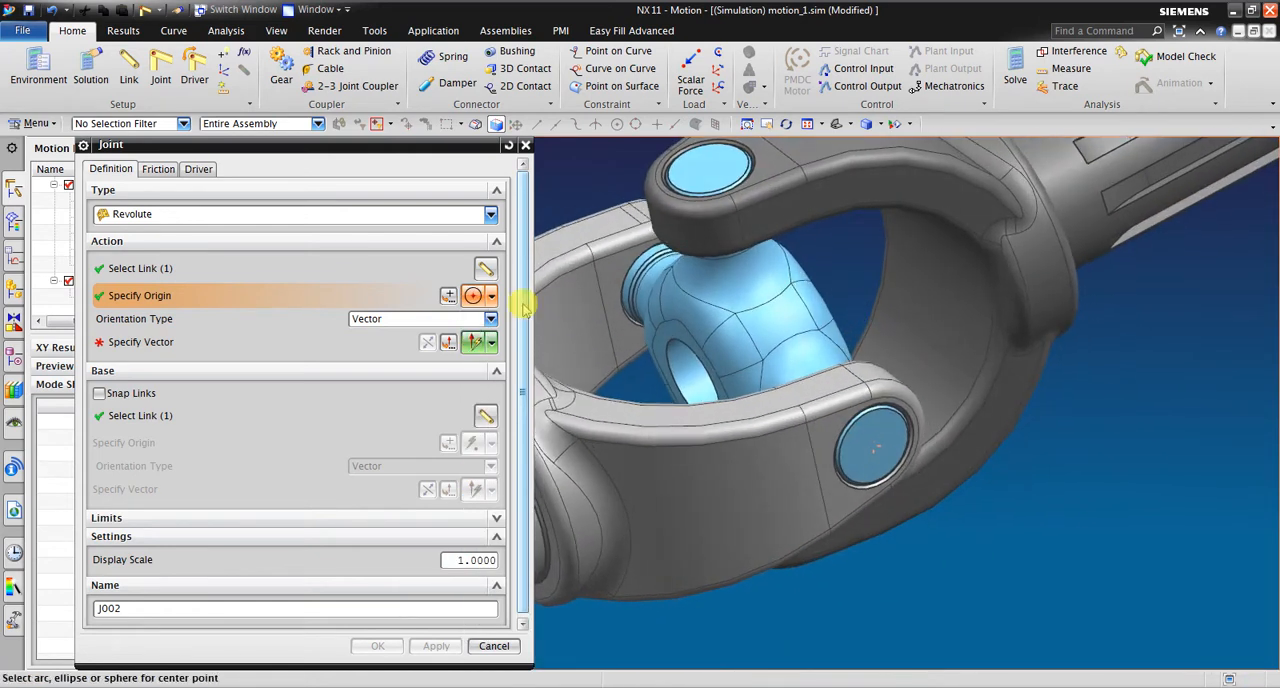
- Place the joint origin midway between the two yoke pin centres
{"action": "left_click", "coordinate": [490, 295]}
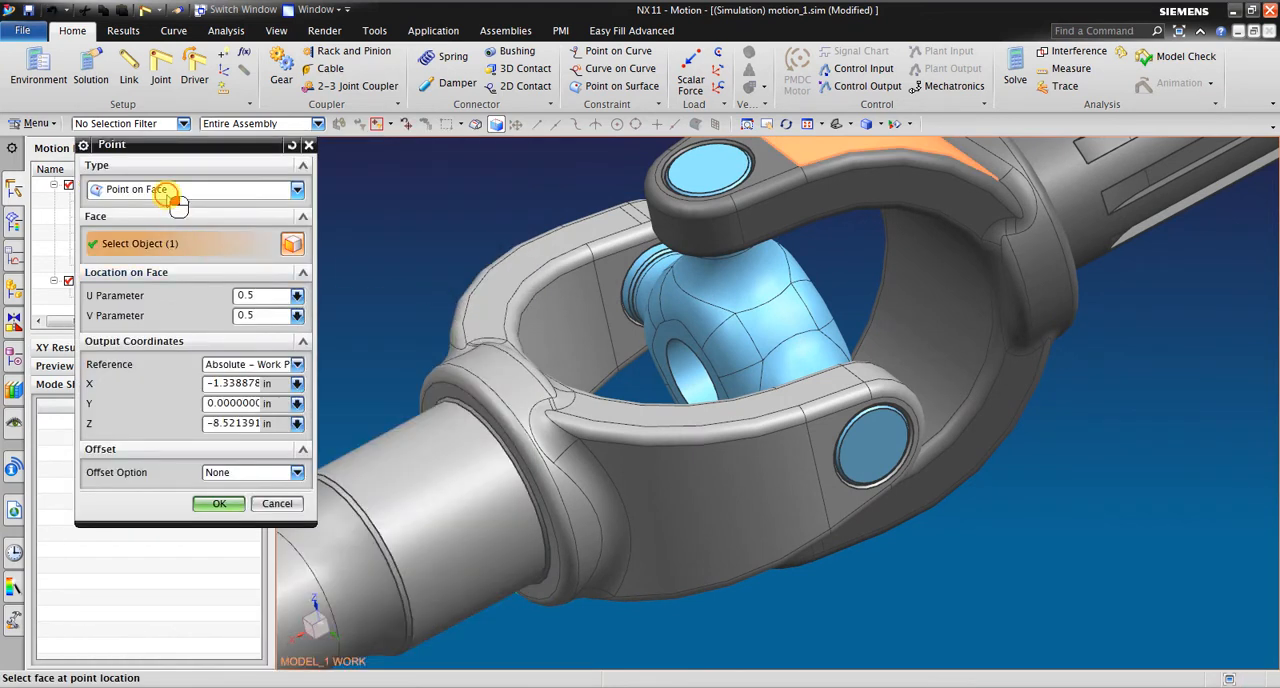
{"action": "left_click", "coordinate": [197, 189]}
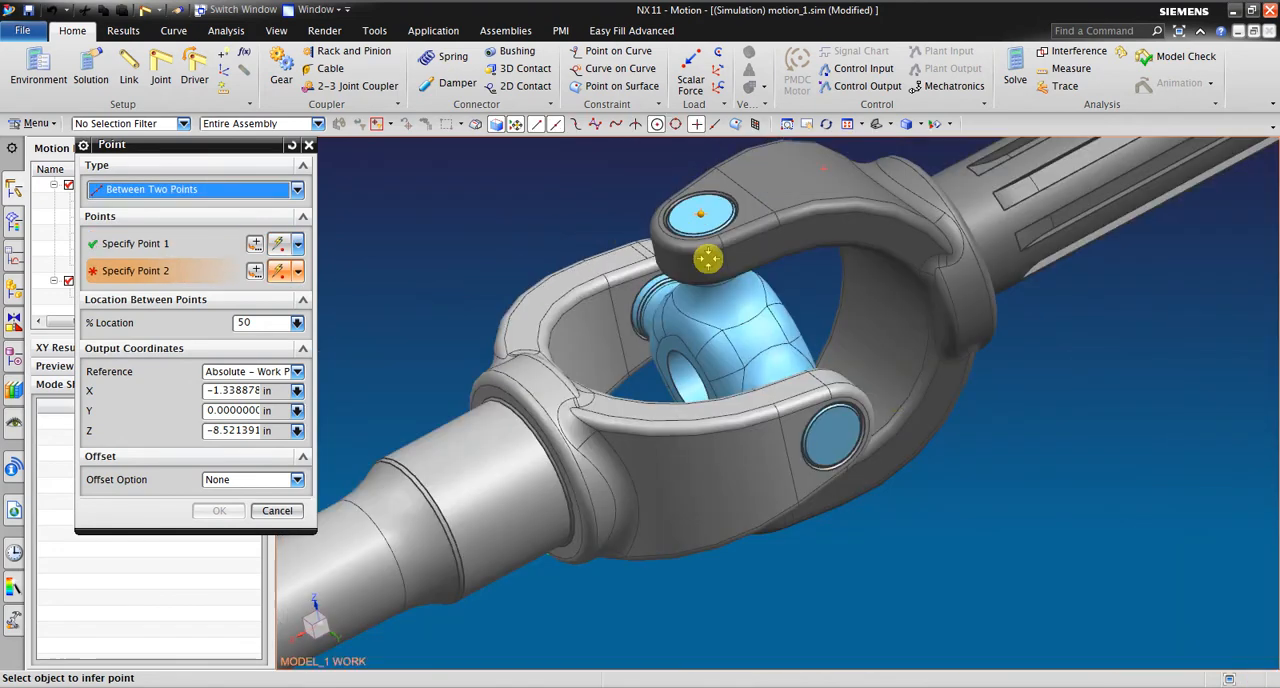
{"action": "left_click_drag", "start_coordinate": [708, 260], "coordinate": [797, 485]}
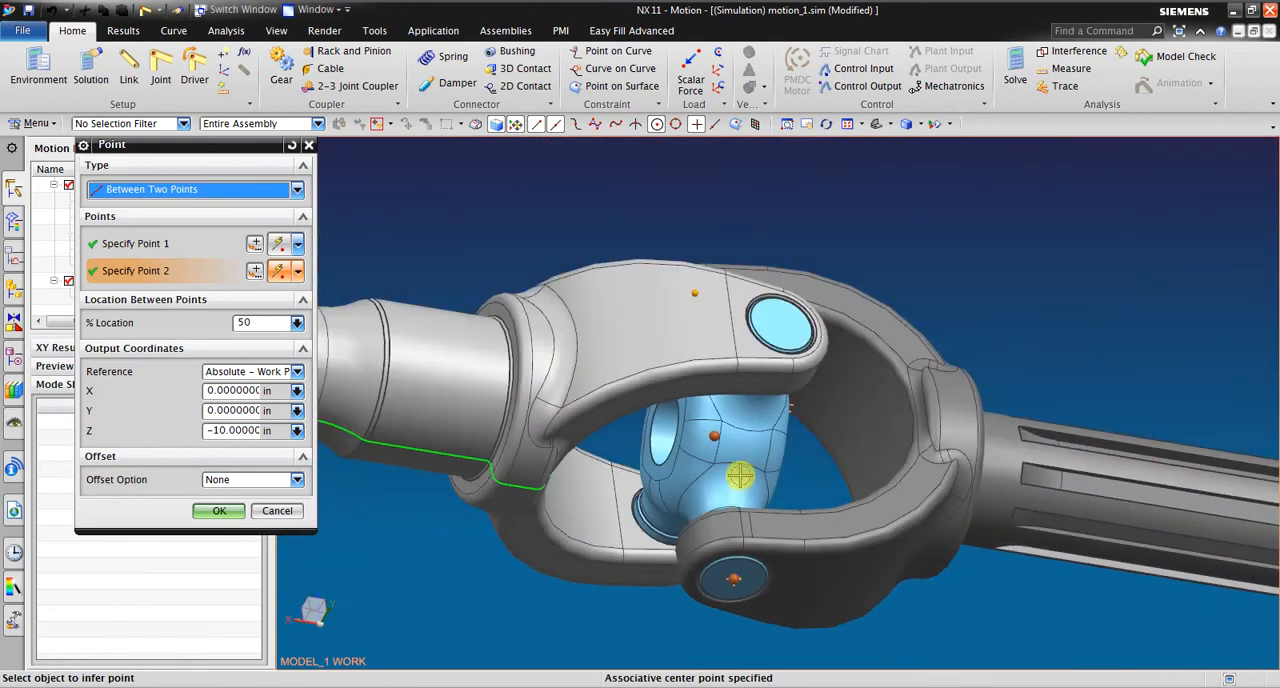
{"action": "left_click", "coordinate": [219, 510]}
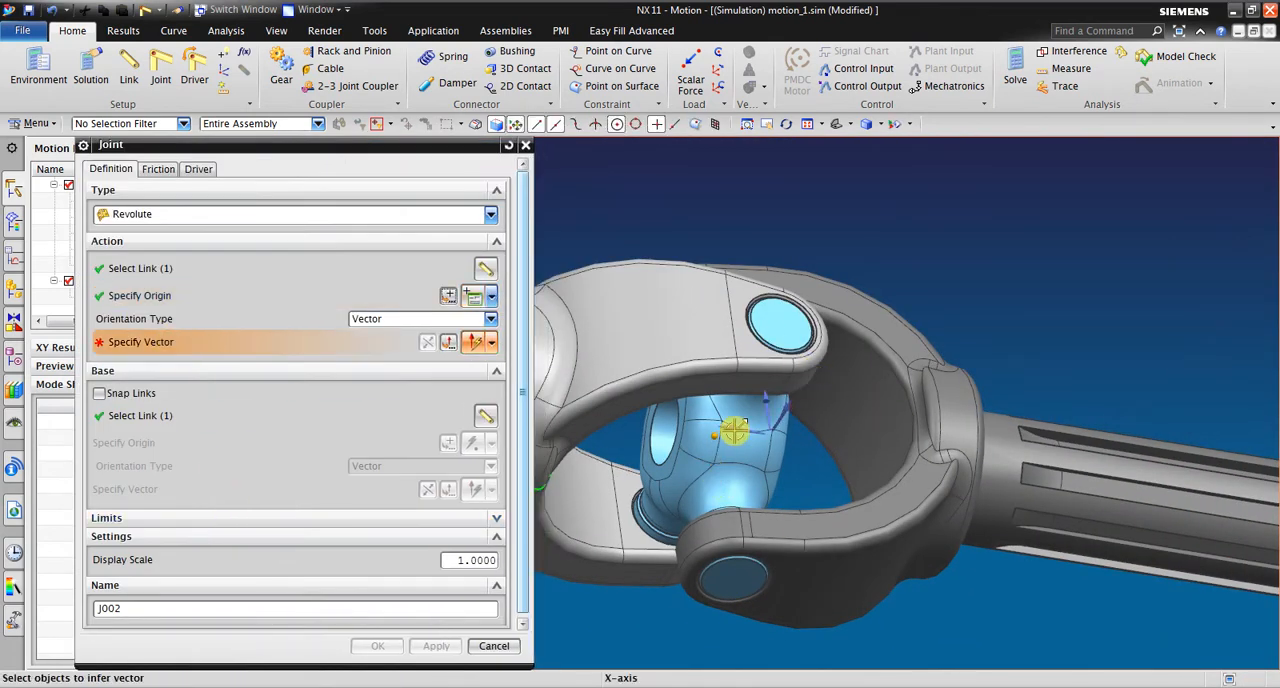
- Align the axis with the X axis, create joint J002, and reopen it for editing
{"action": "left_click", "coordinate": [730, 432]}
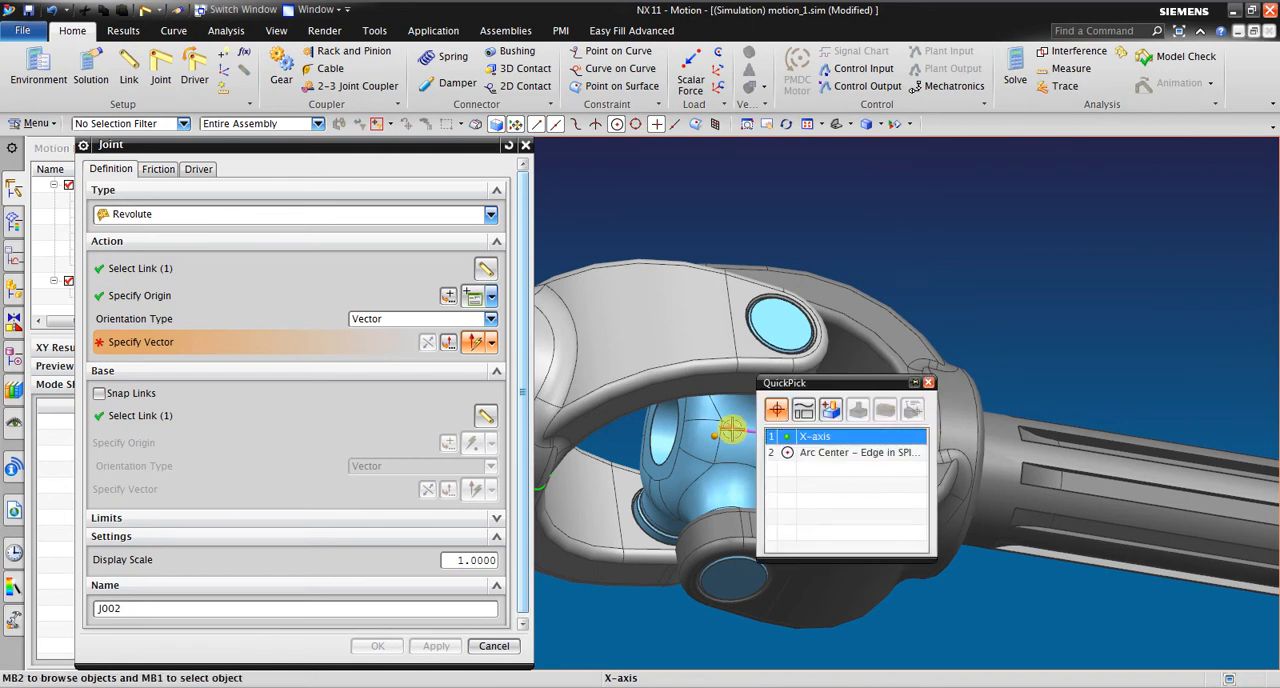
{"action": "left_click", "coordinate": [814, 436]}
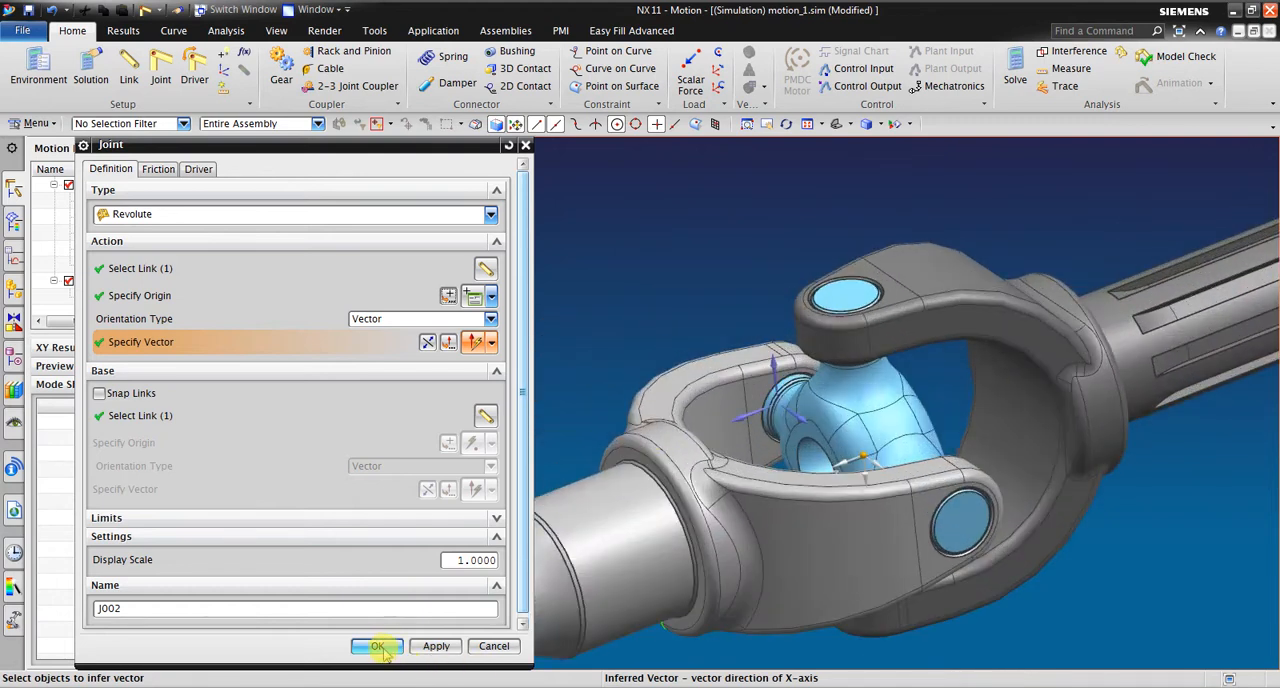
{"action": "left_click", "coordinate": [377, 645]}
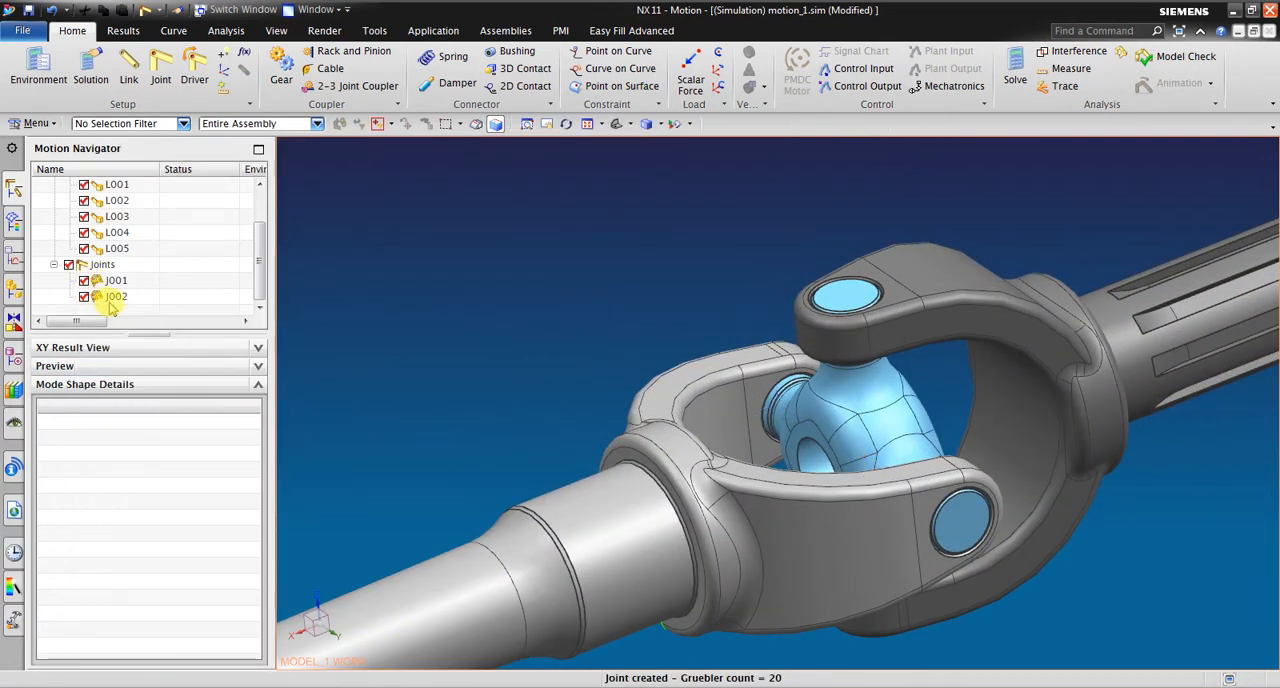
{"action": "left_click", "coordinate": [117, 296]}
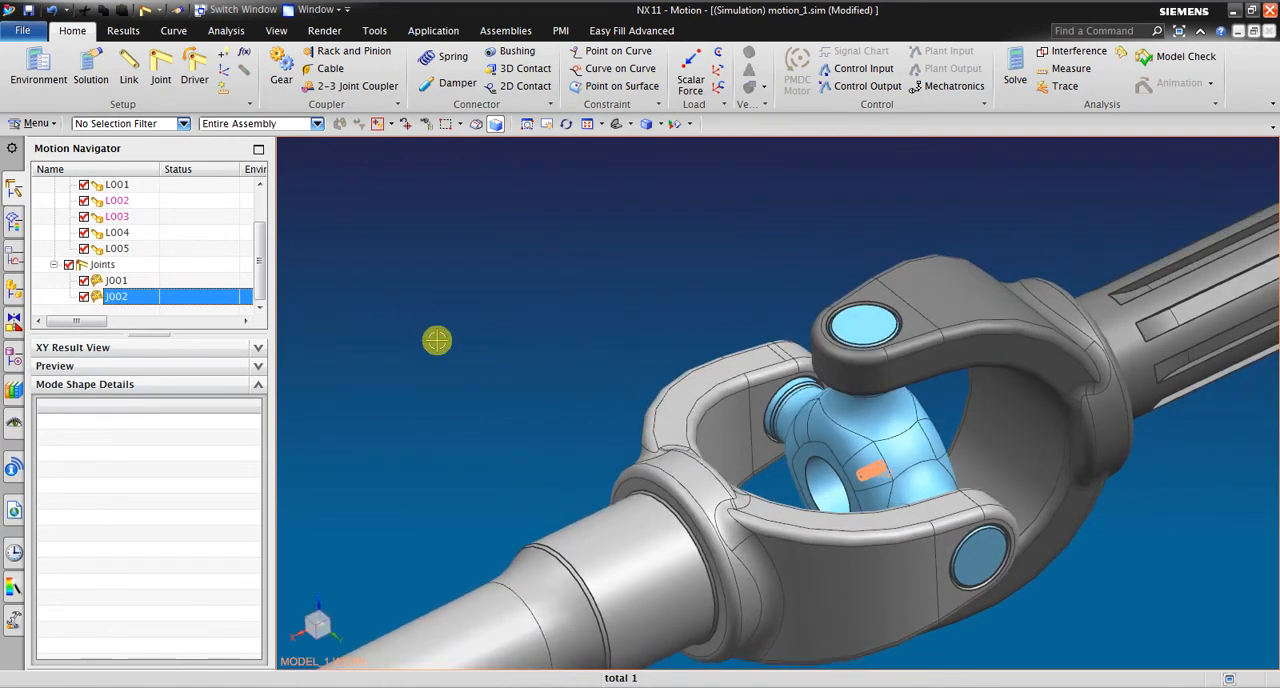
{"action": "double_click", "coordinate": [117, 296]}
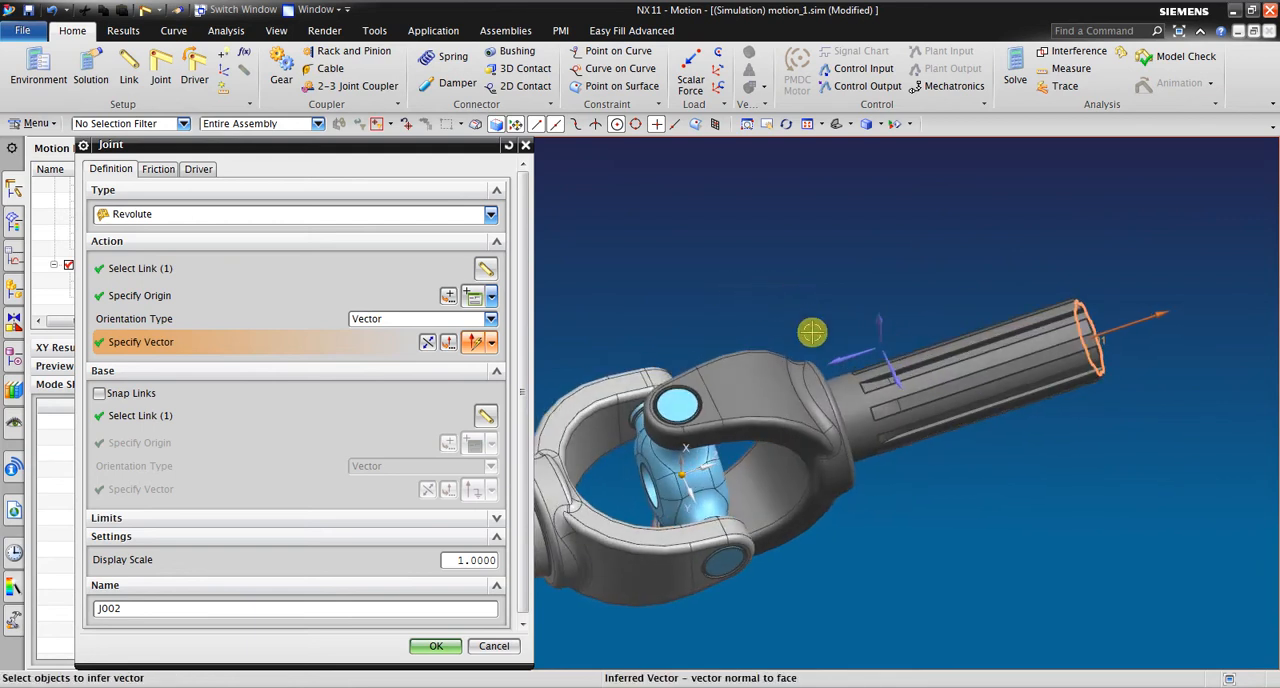
- Re-edit J002 so its axis is normal to the upper yoke pin face, then orbit to check
{"action": "left_click", "coordinate": [435, 646]}
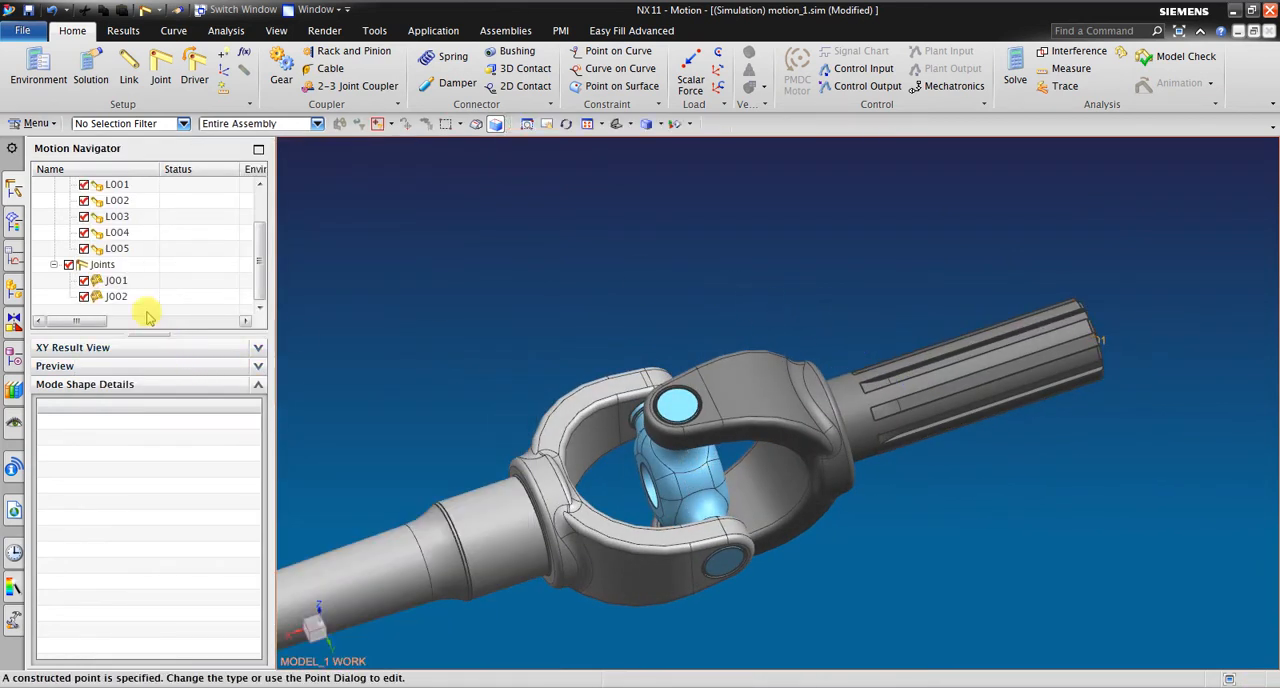
{"action": "left_click", "coordinate": [116, 296]}
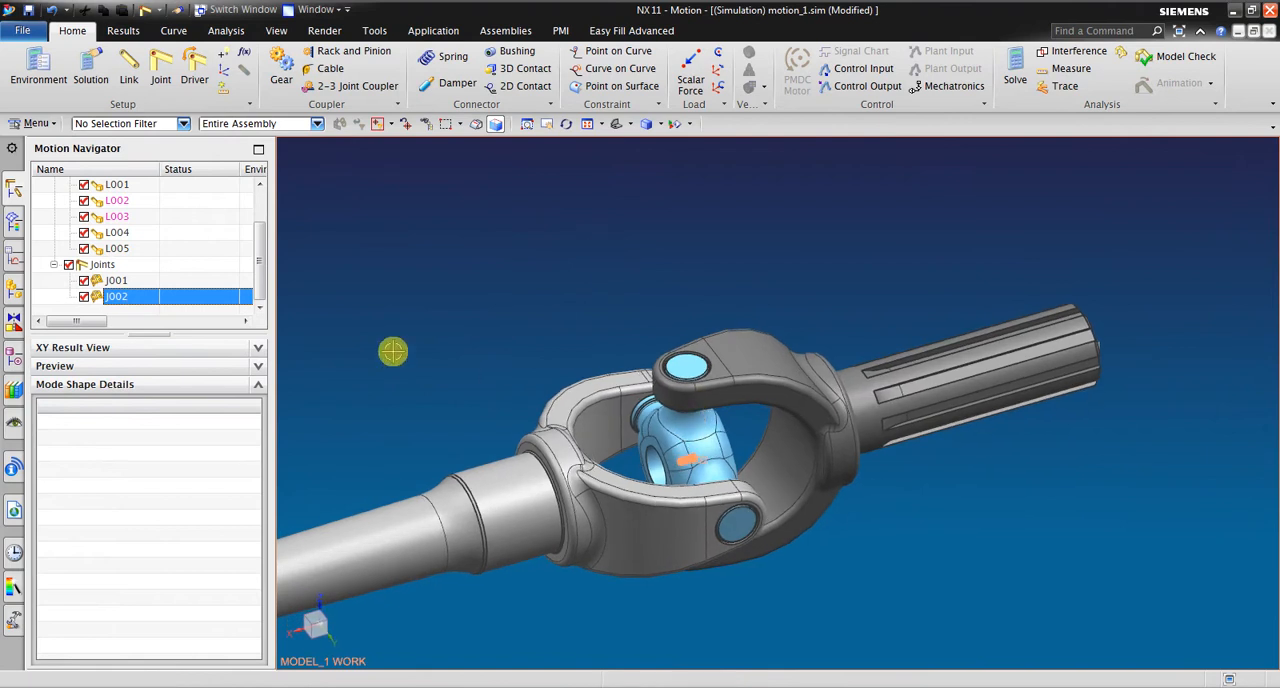
{"action": "double_click", "coordinate": [117, 296]}
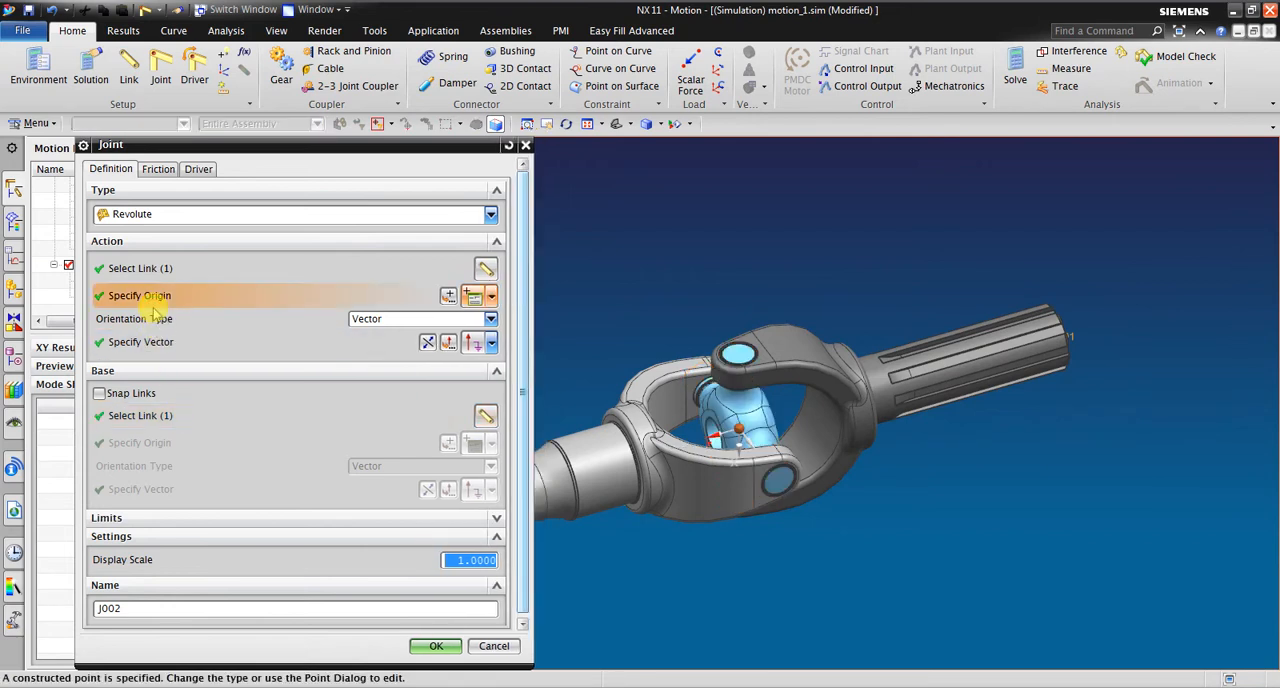
{"action": "left_click", "coordinate": [140, 342]}
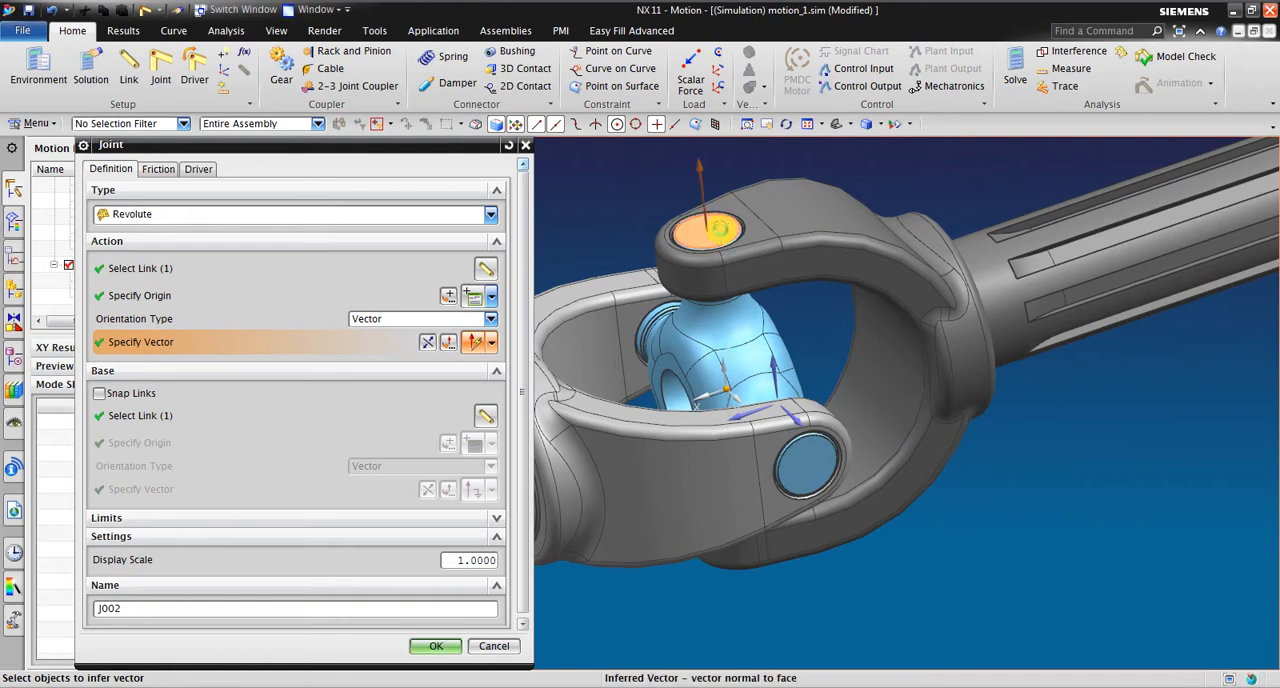
{"action": "left_click", "coordinate": [435, 645]}
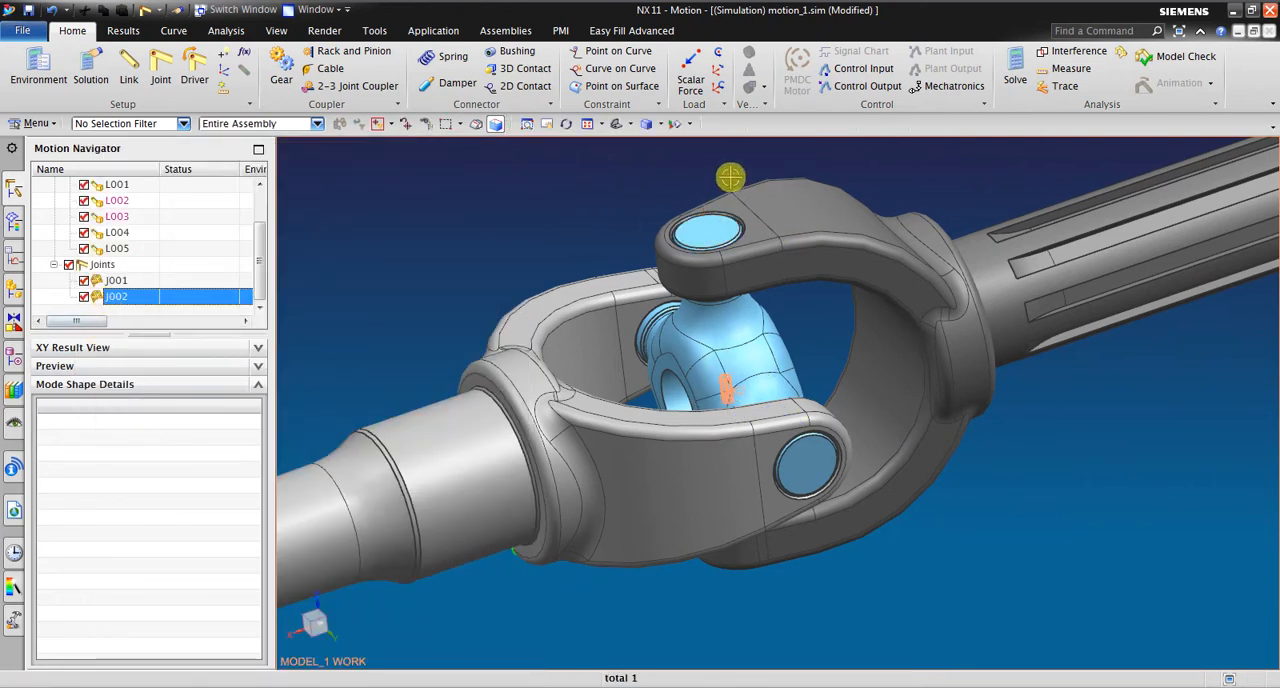
{"action": "left_click_drag", "start_coordinate": [730, 177], "coordinate": [883, 370]}
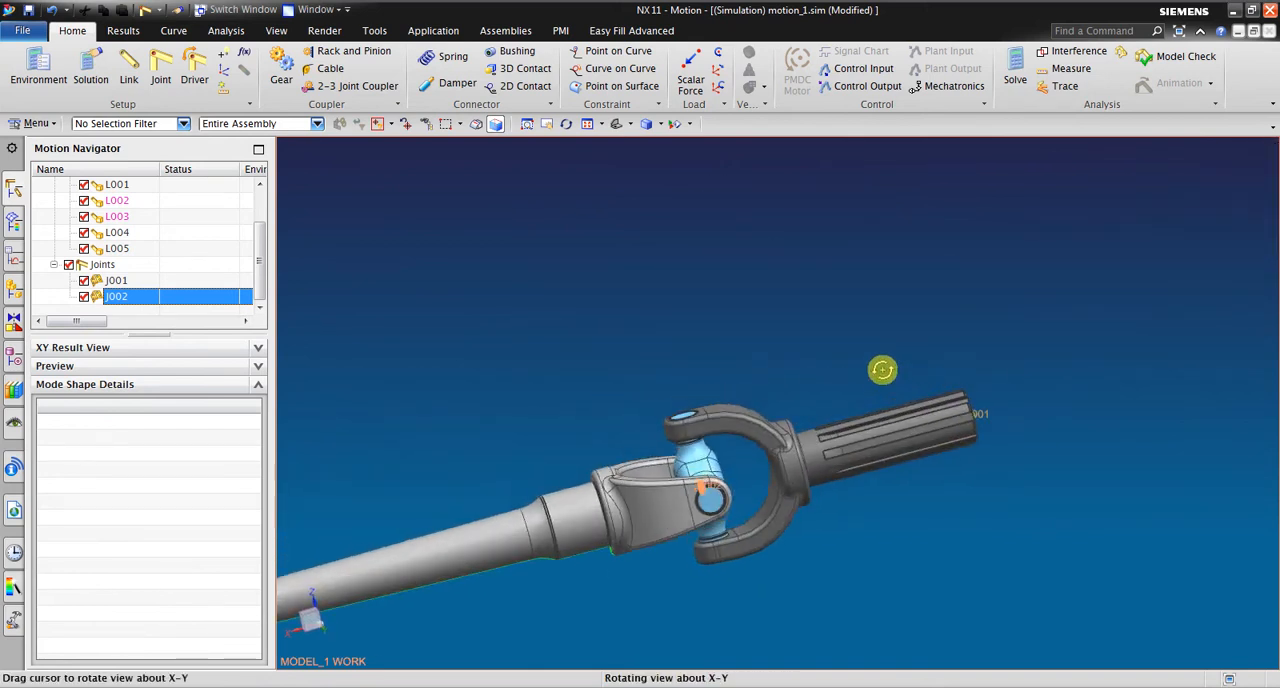
{"action": "left_click_drag", "start_coordinate": [883, 370], "coordinate": [808, 461]}
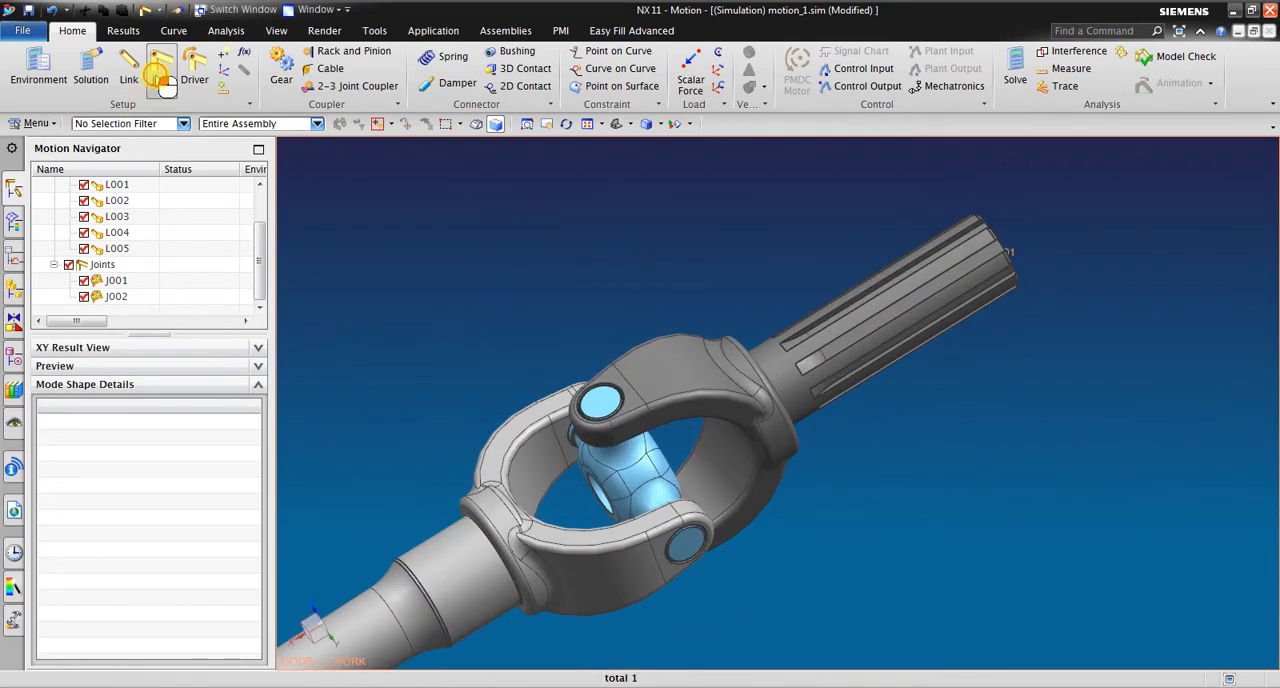
- Create revolute joint J003 on the spider at the pin midpoint, axis along the lower pin
{"action": "left_click", "coordinate": [161, 65]}
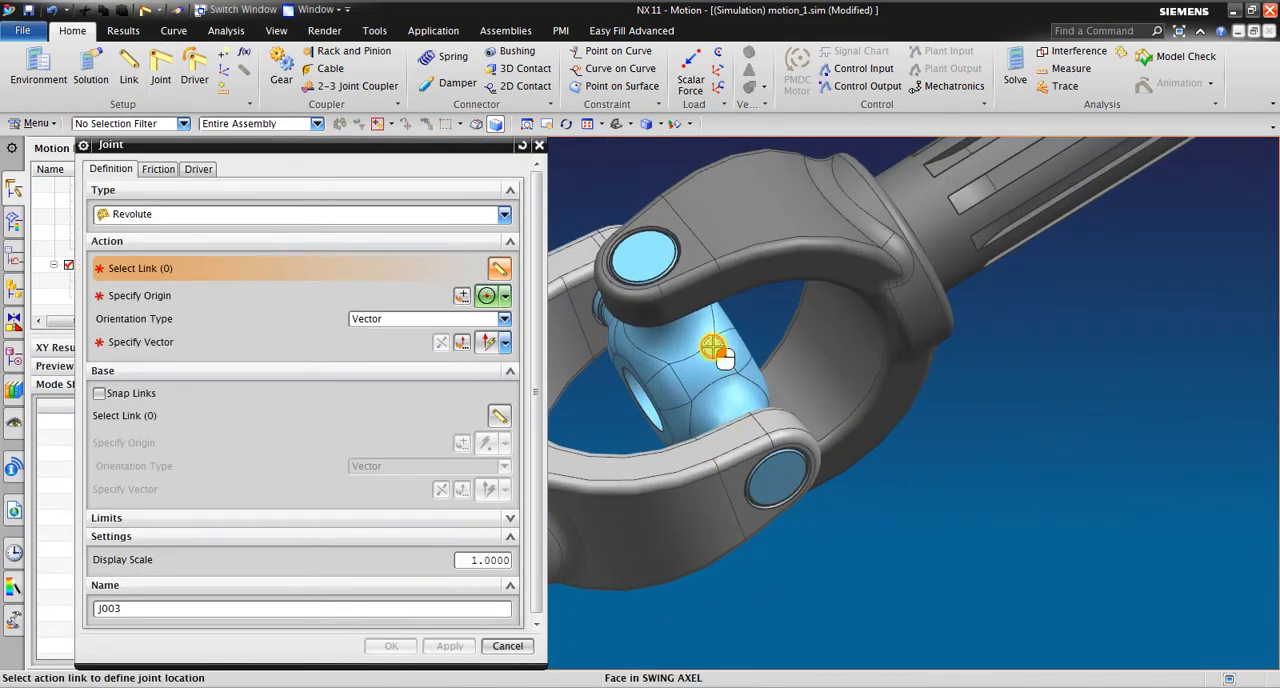
{"action": "left_click", "coordinate": [720, 345]}
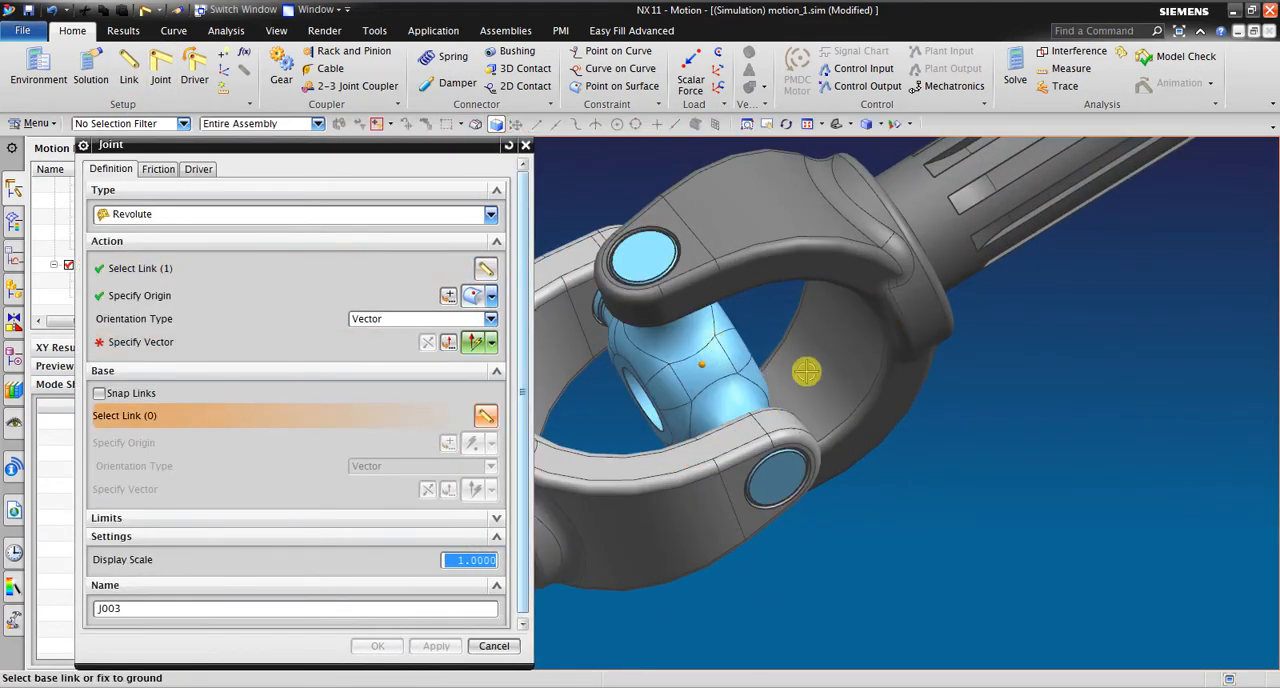
{"action": "left_click", "coordinate": [620, 420]}
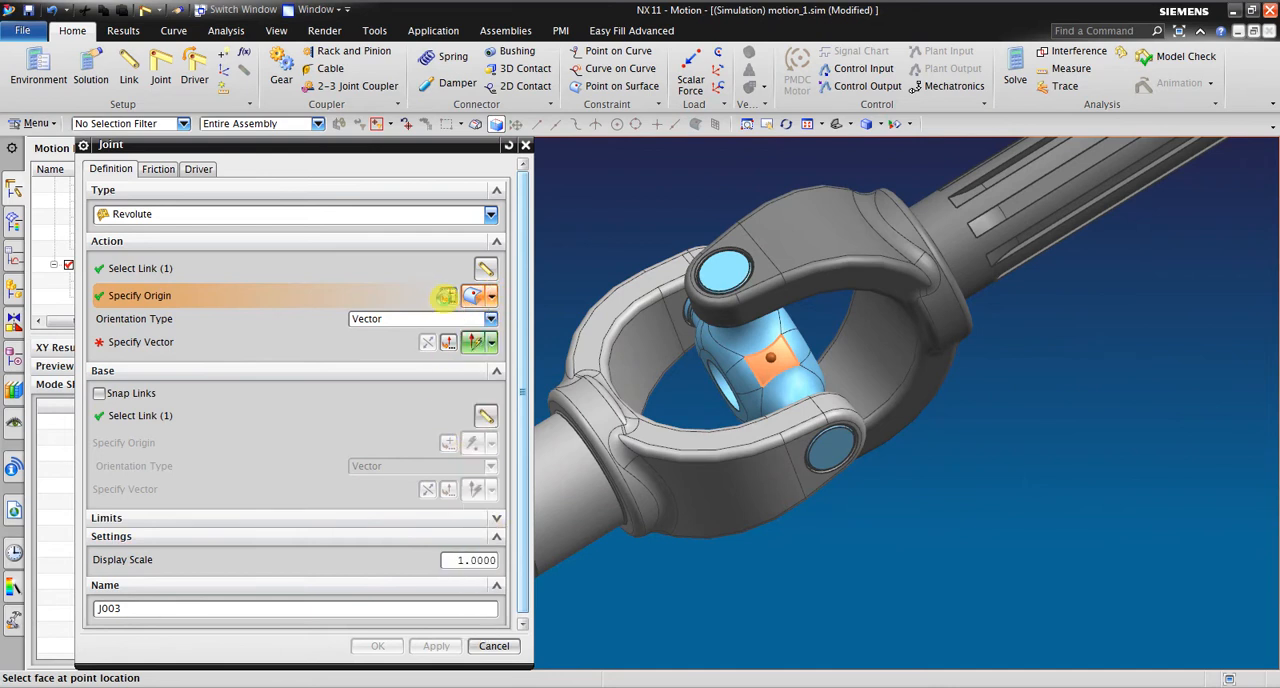
{"action": "left_click", "coordinate": [446, 295]}
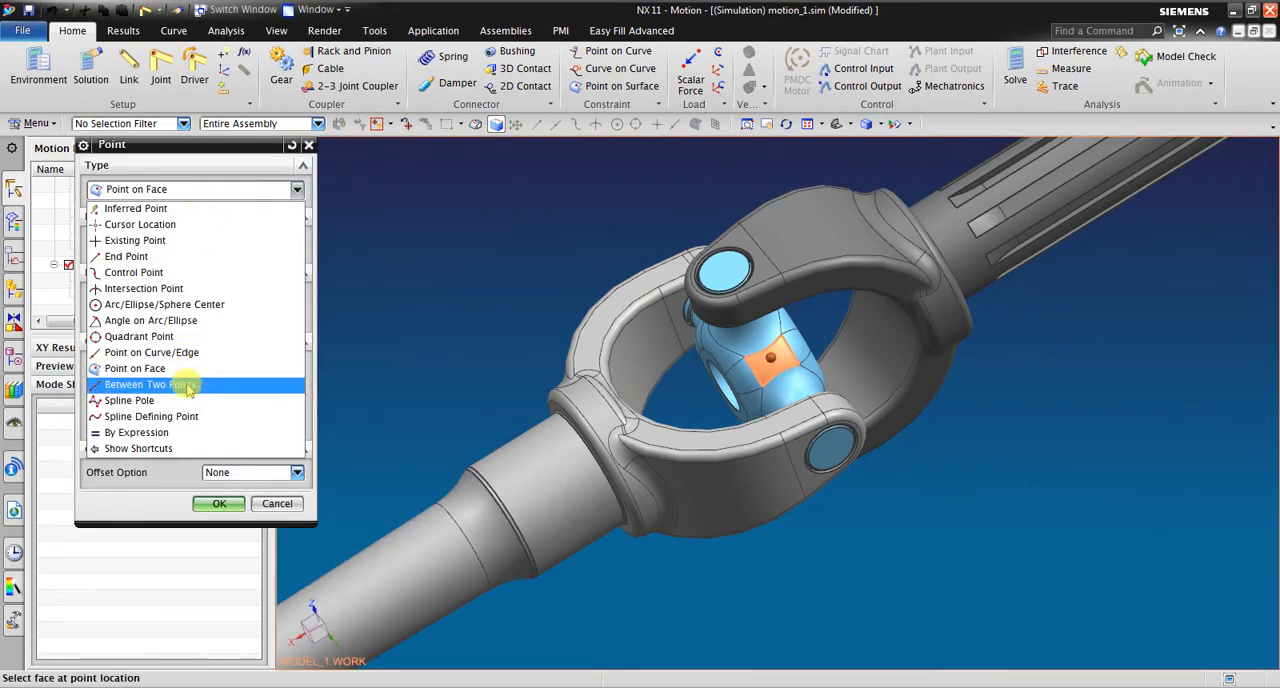
{"action": "left_click", "coordinate": [150, 384]}
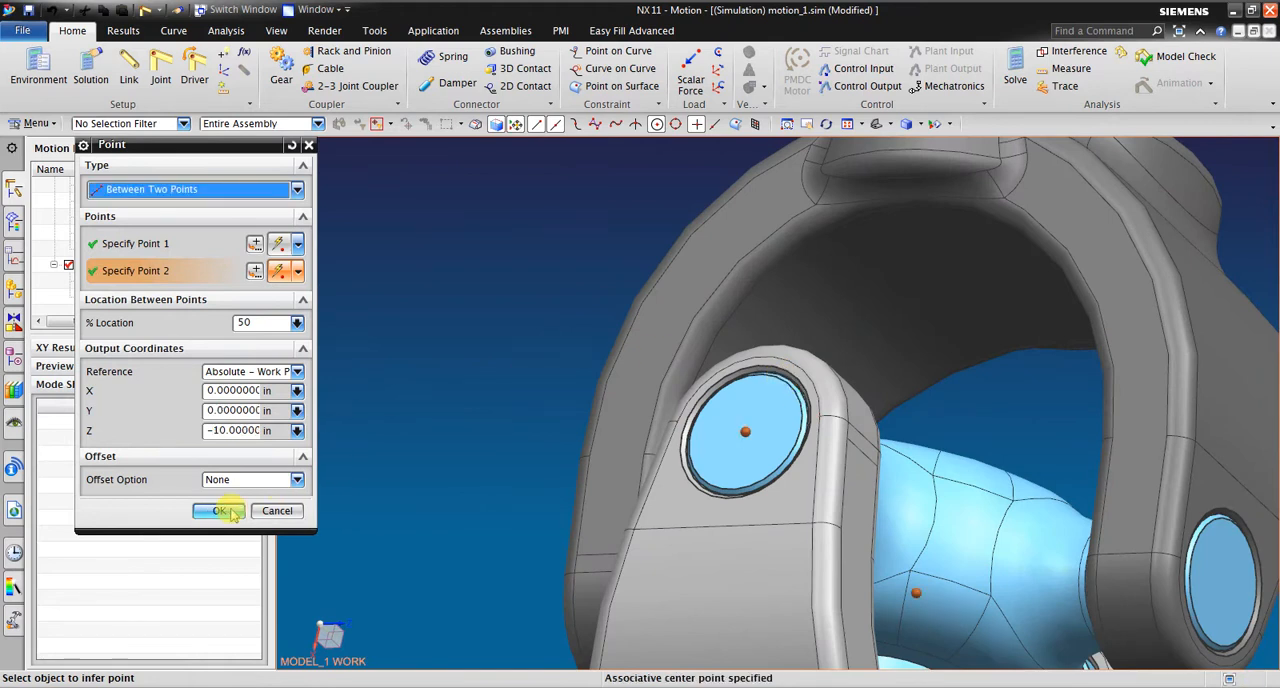
{"action": "left_click", "coordinate": [218, 511]}
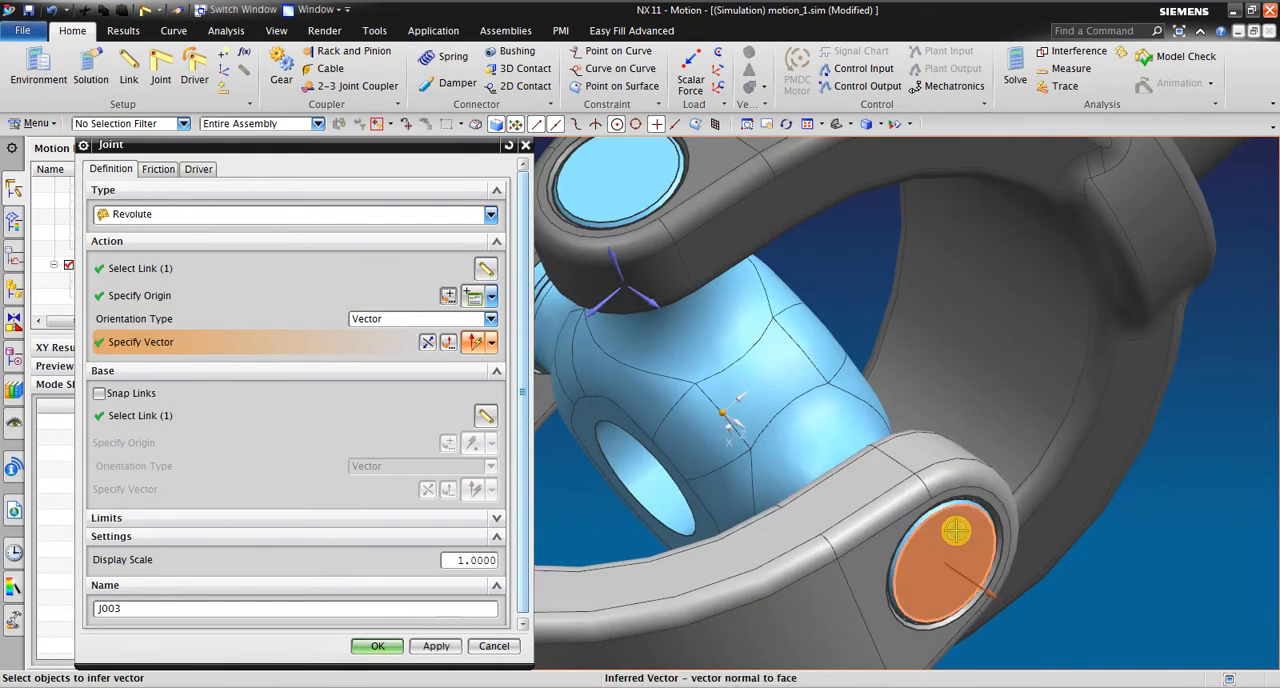
{"action": "left_click", "coordinate": [377, 645]}
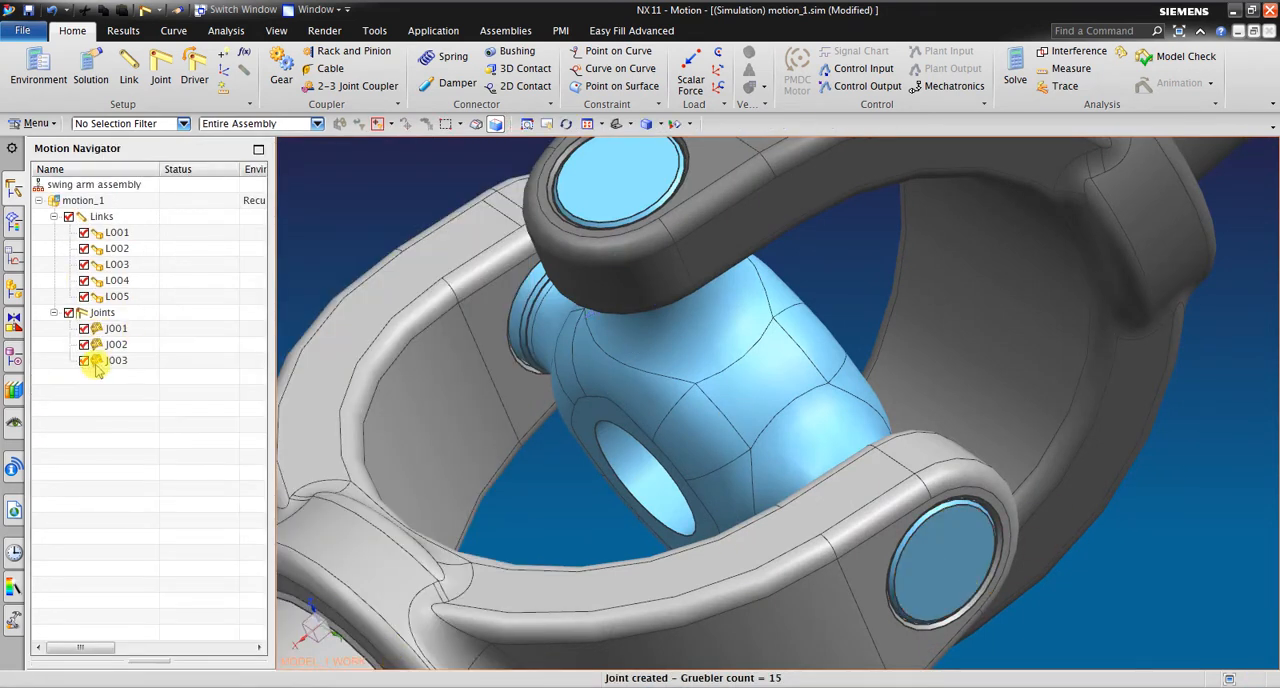
- Select J002 in the navigator and orbit to examine the swing arms
{"action": "left_click", "coordinate": [117, 344]}
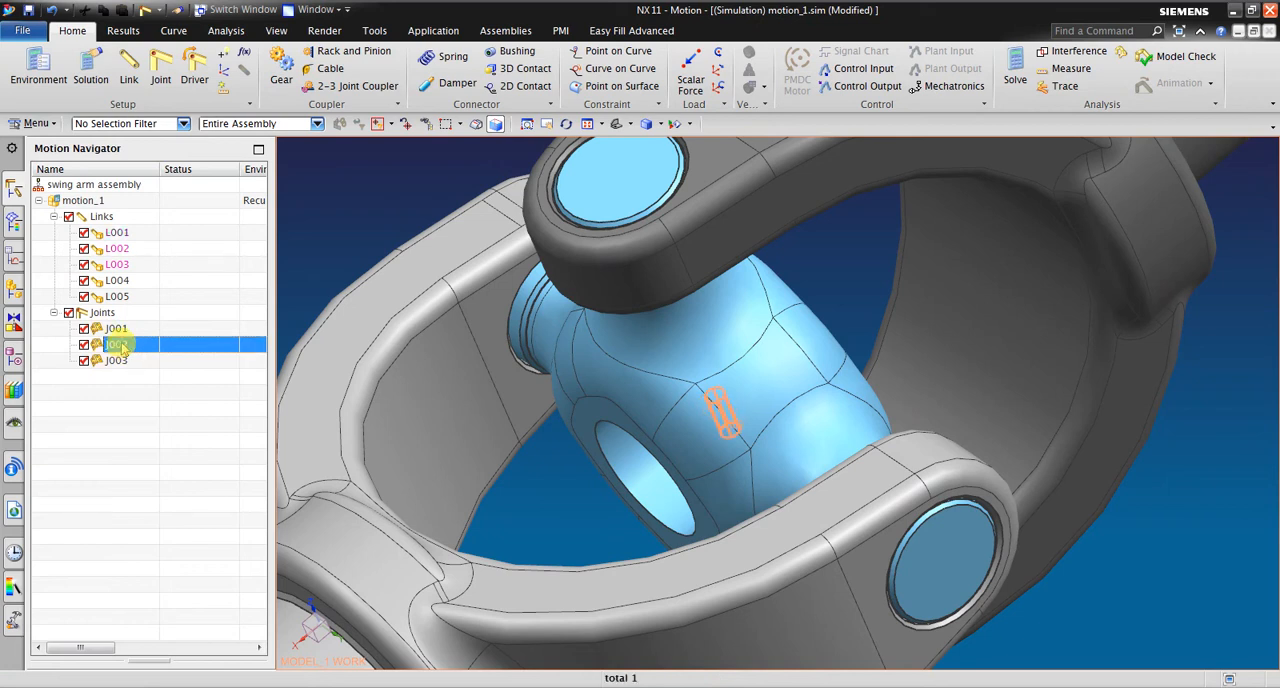
{"action": "left_click_drag", "start_coordinate": [720, 410], "coordinate": [840, 378]}
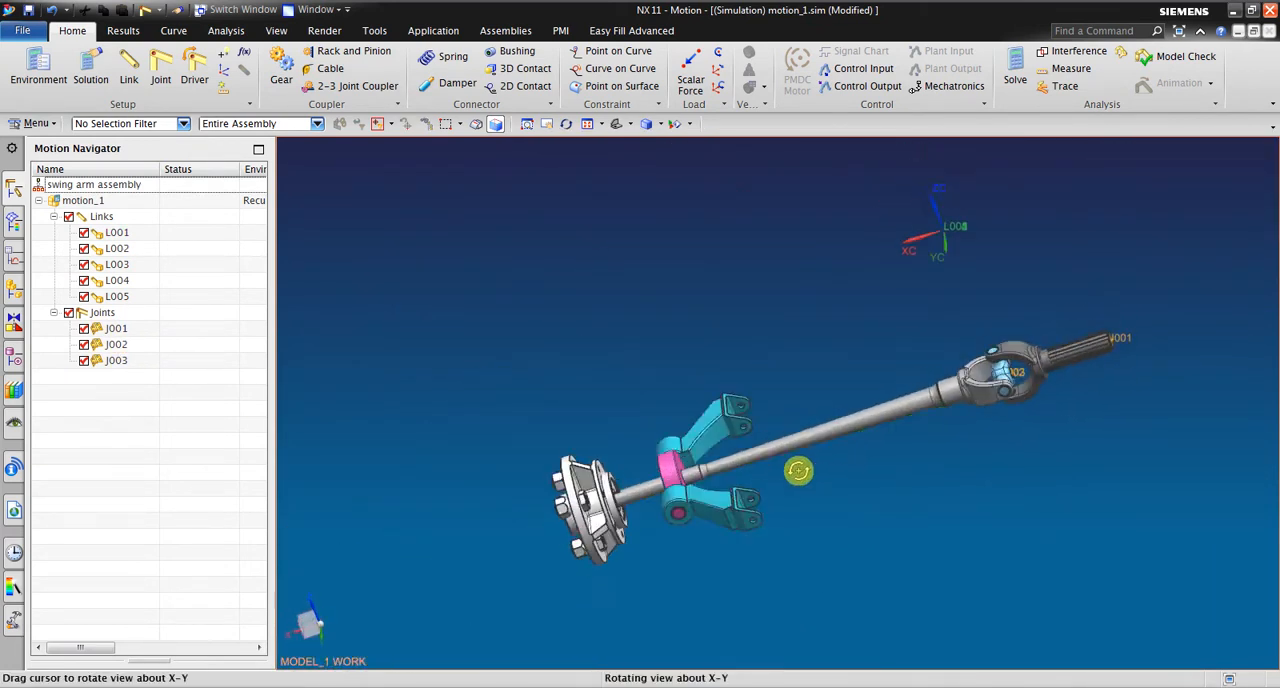
{"action": "left_click_drag", "start_coordinate": [800, 471], "coordinate": [760, 491]}
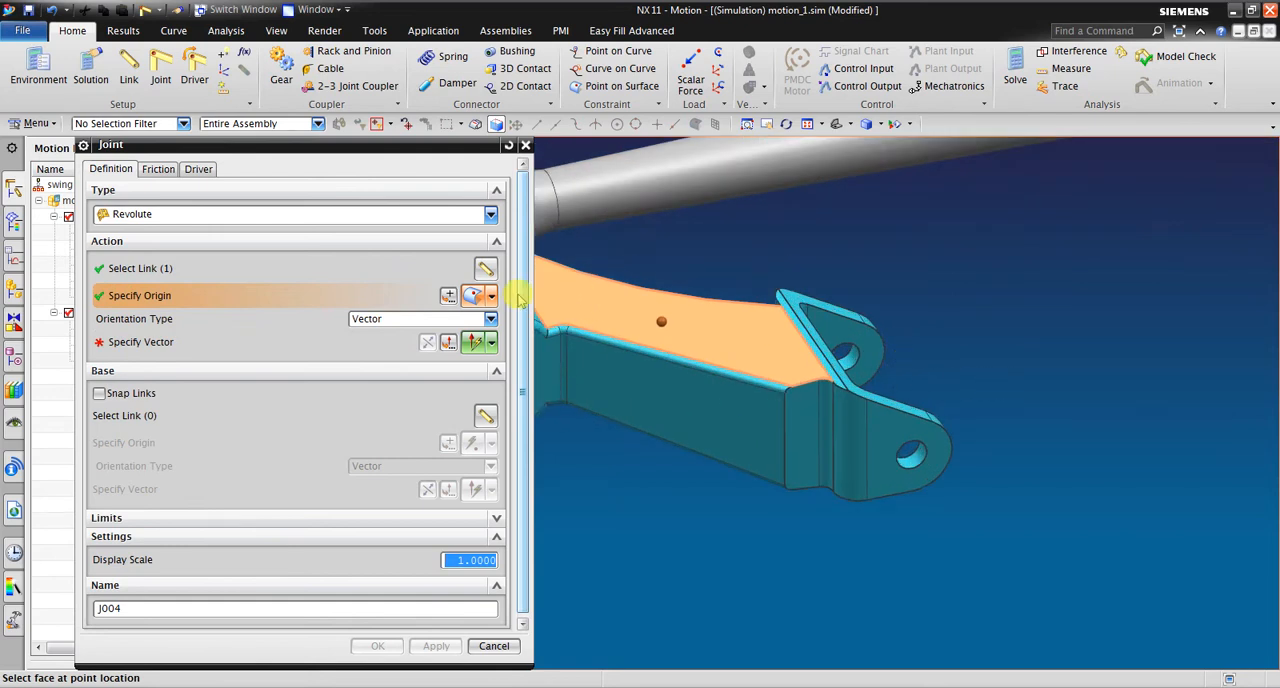
- Create revolute joint J004 at the swing arm's outer hole and zoom to inspect it
{"action": "left_click", "coordinate": [489, 295]}
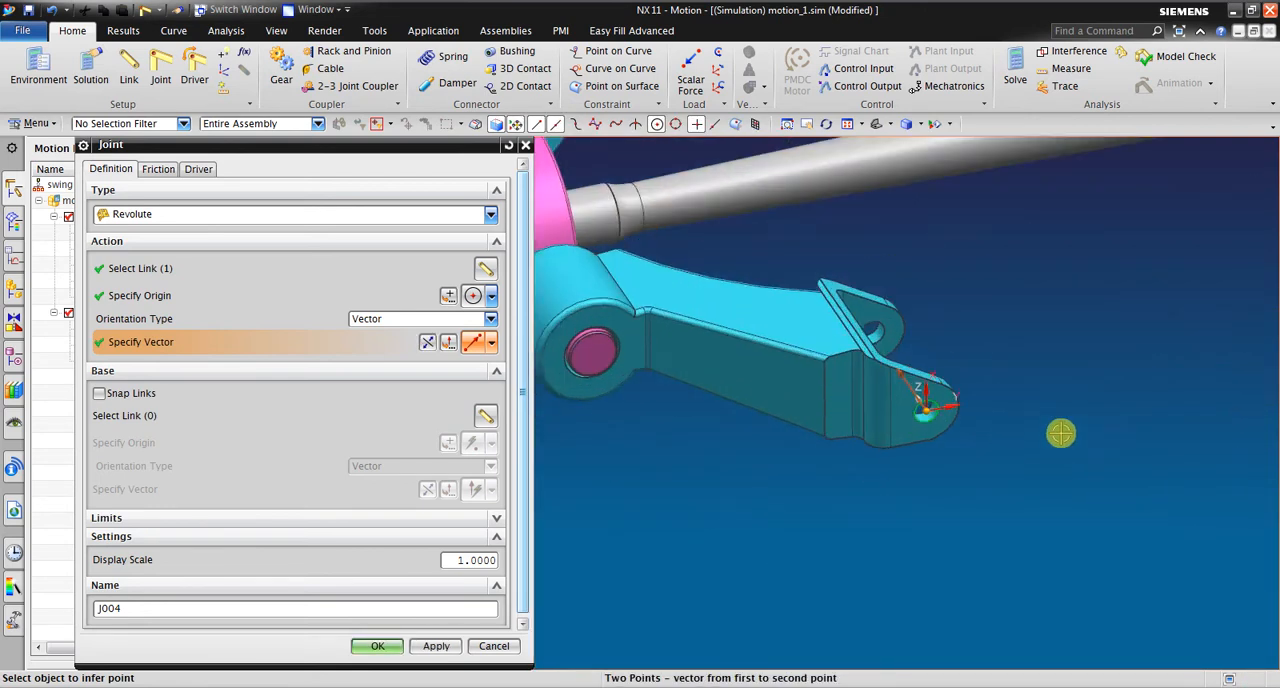
{"action": "left_click", "coordinate": [377, 645]}
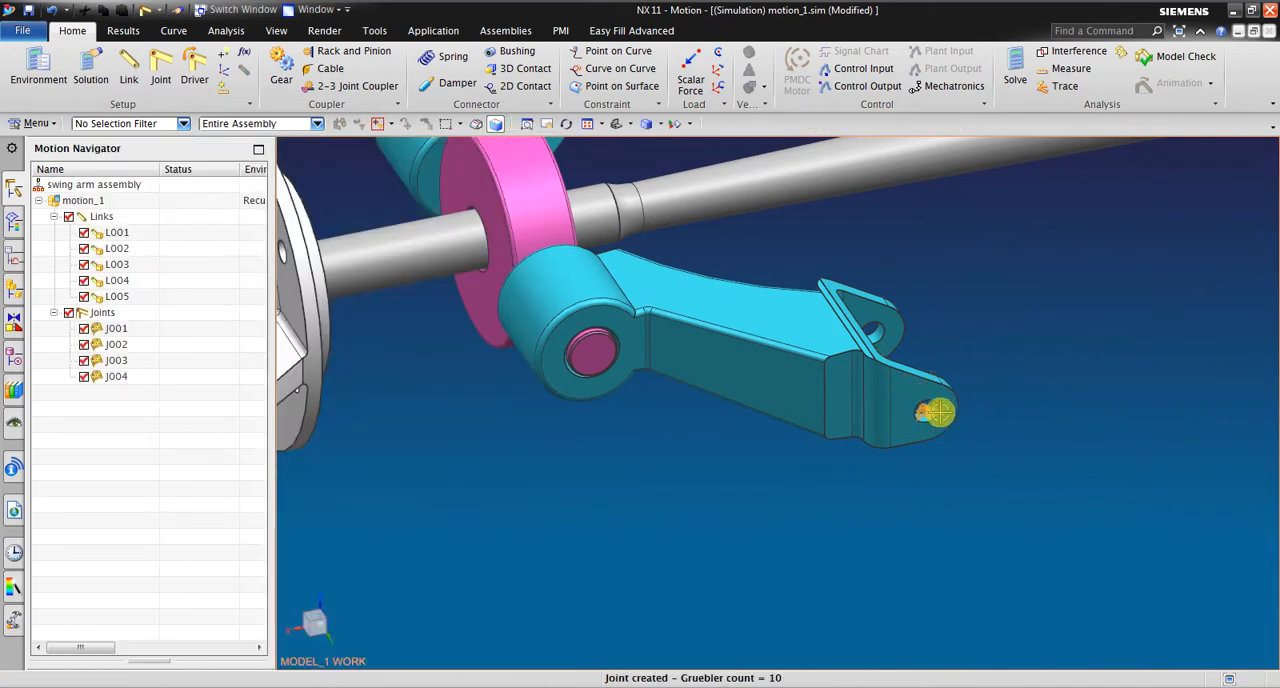
{"action": "left_click_drag", "start_coordinate": [940, 413], "coordinate": [1112, 415]}
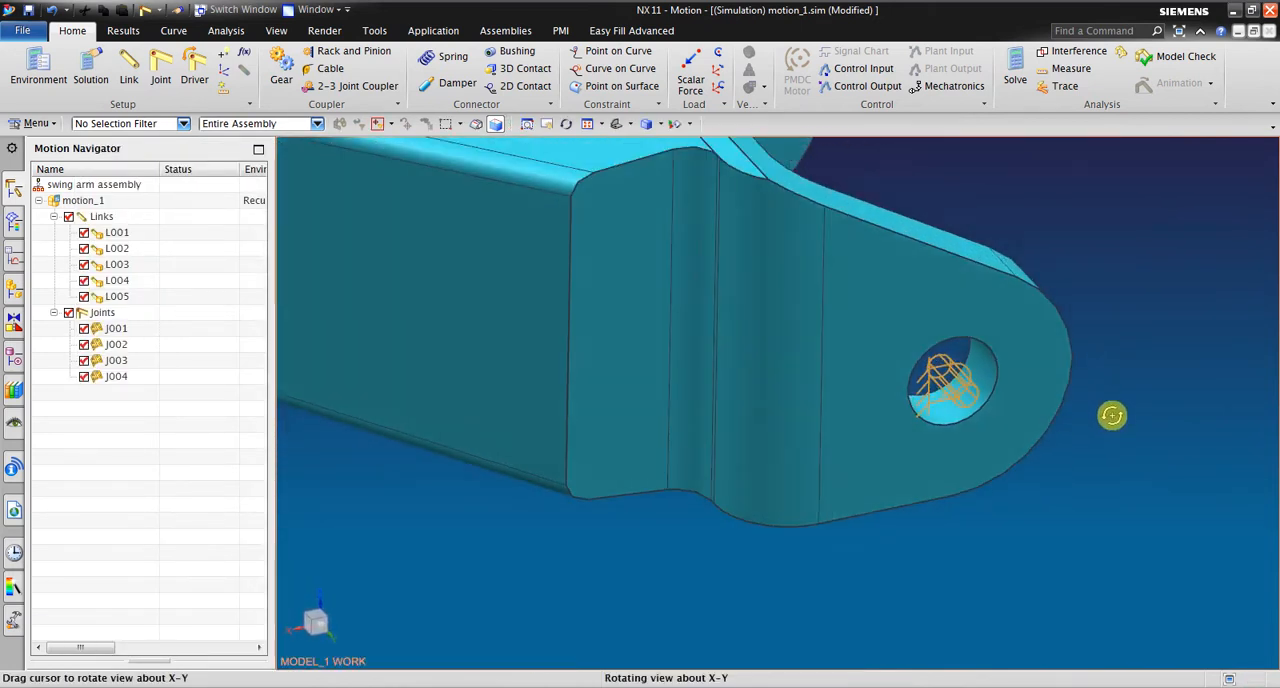
{"action": "left_click_drag", "start_coordinate": [1112, 416], "coordinate": [333, 240]}
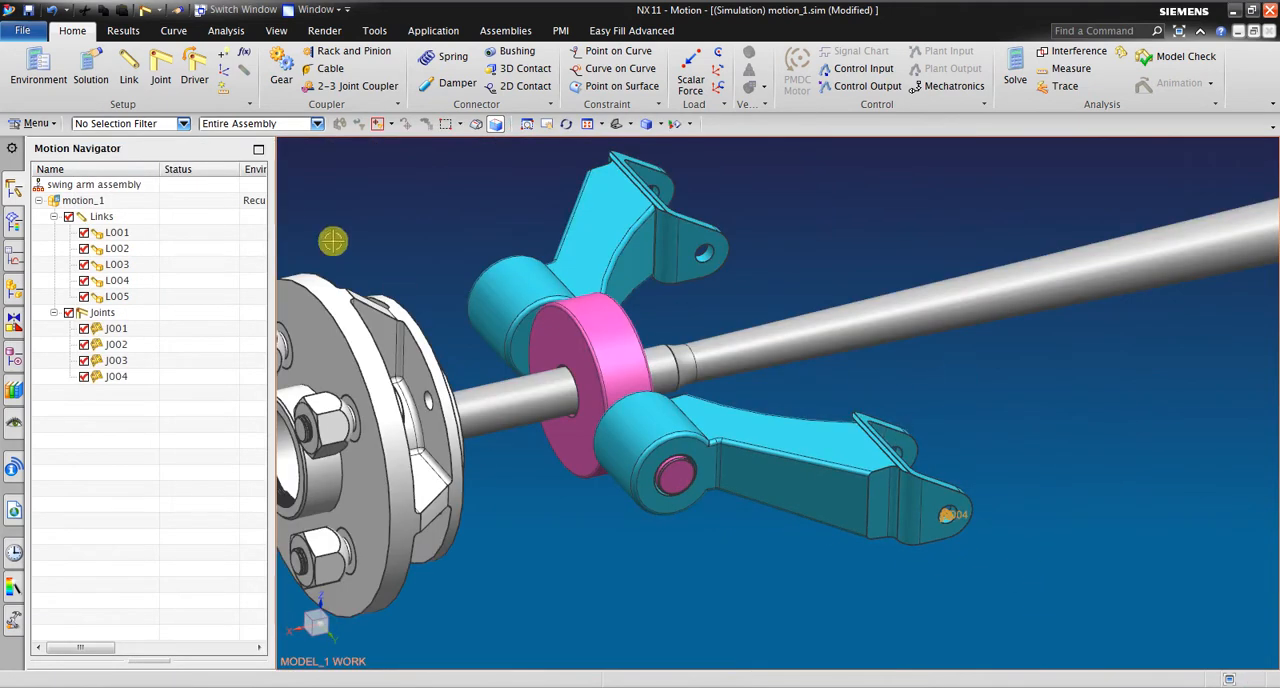
{"action": "left_click", "coordinate": [160, 65]}
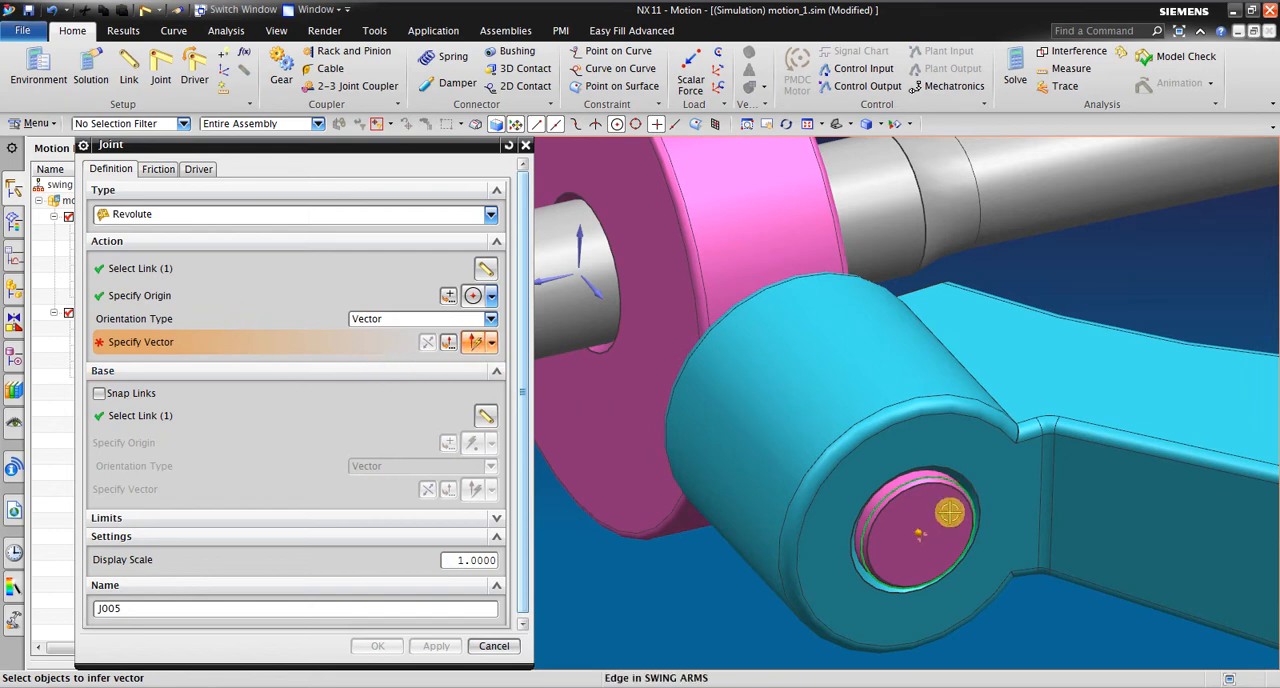
- Set the J005 axis along the pivot pin edge and create the joint
{"action": "left_click", "coordinate": [493, 645]}
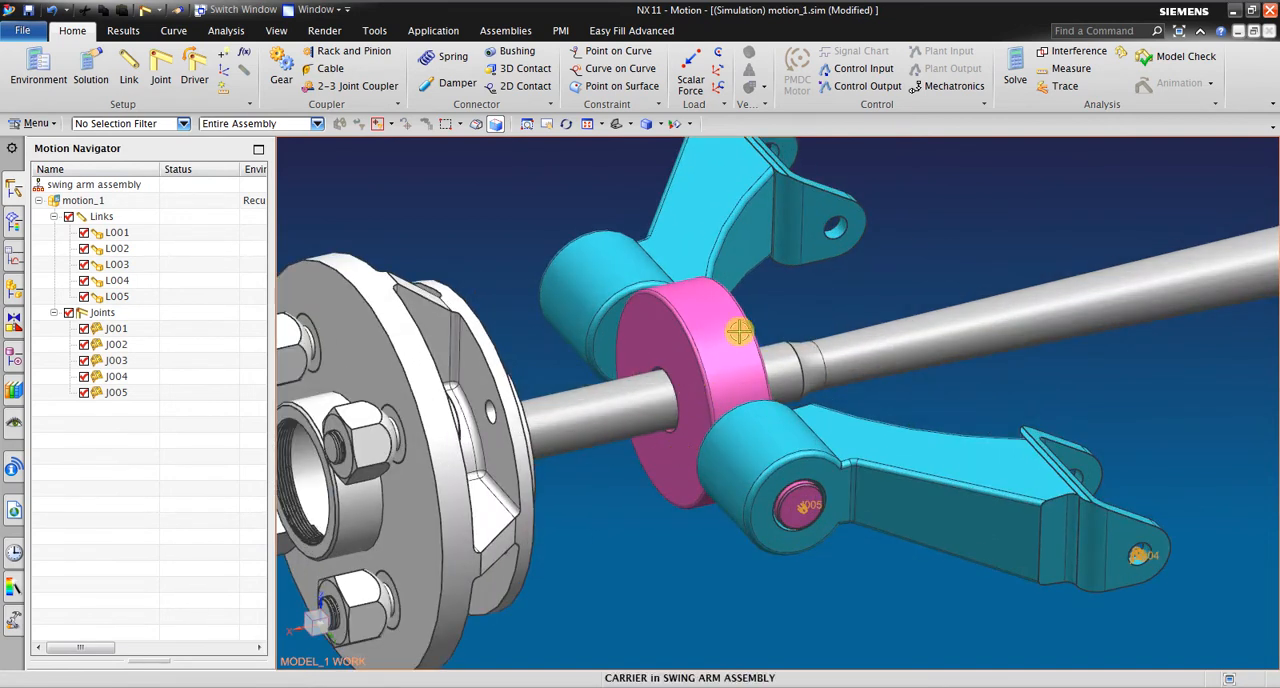
{"action": "mouse_move", "coordinate": [755, 377]}
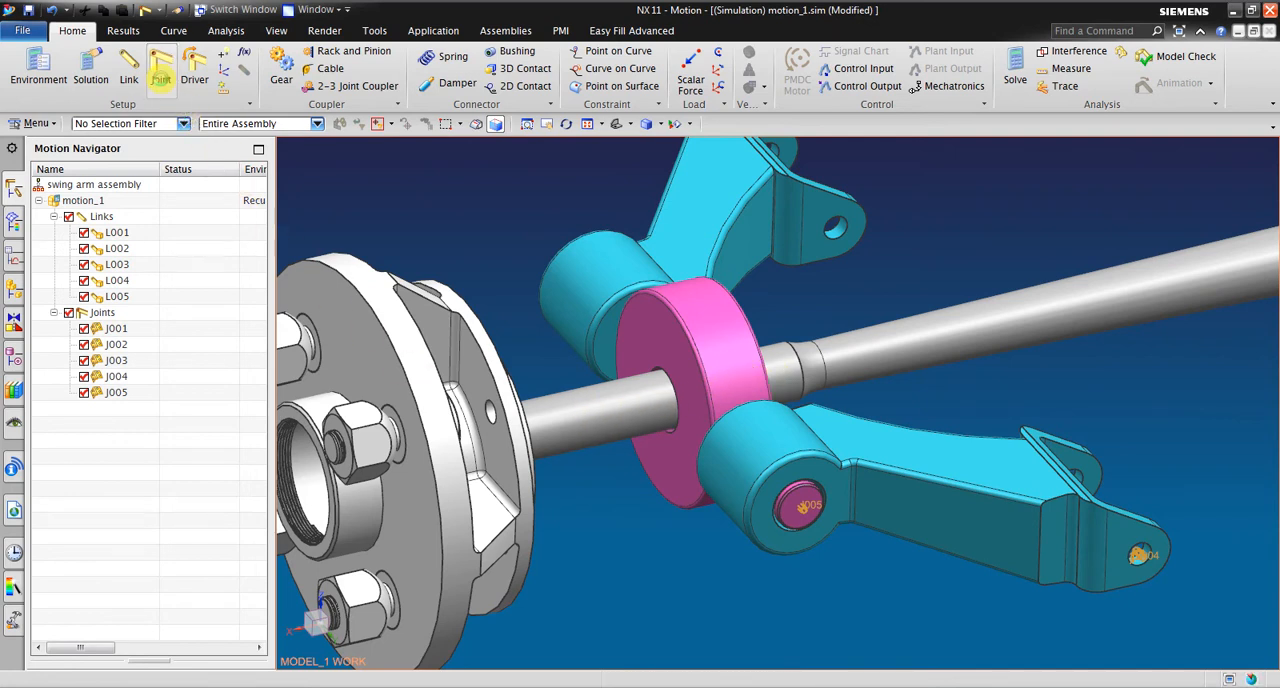
- Create cylindrical joint J006 with origin at the shaft edge's arc centre, axis along the shaft
{"action": "left_click", "coordinate": [161, 68]}
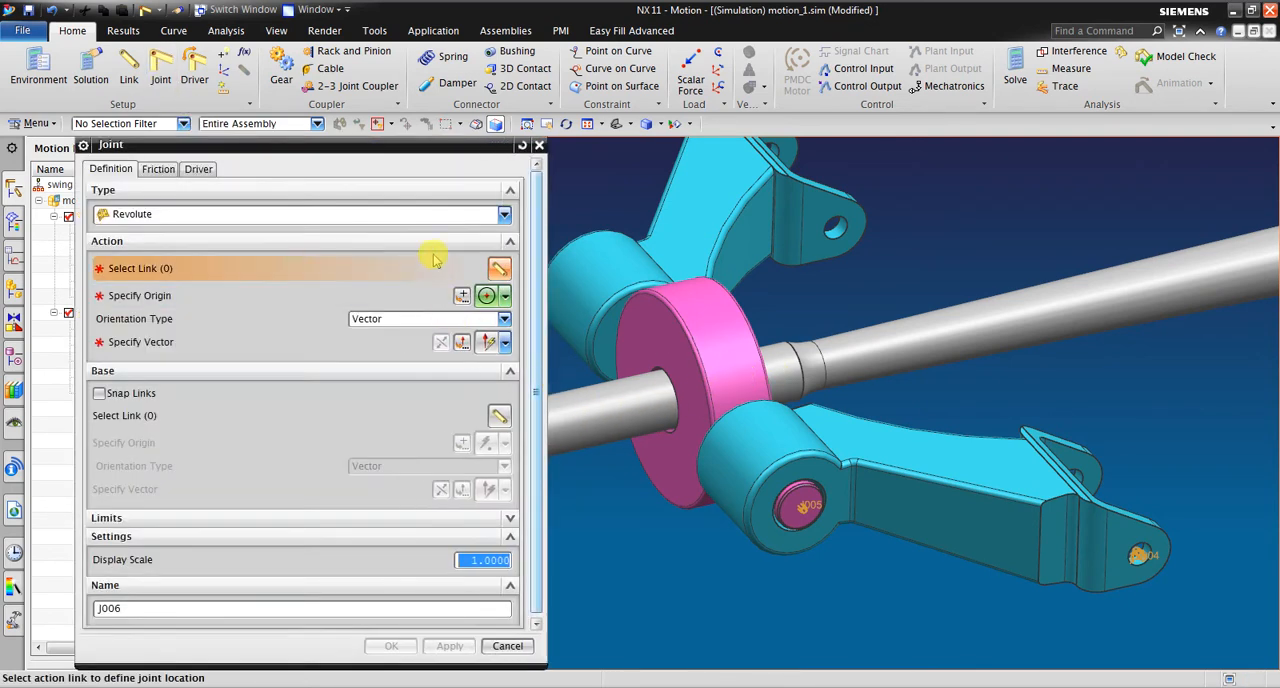
{"action": "left_click", "coordinate": [504, 214]}
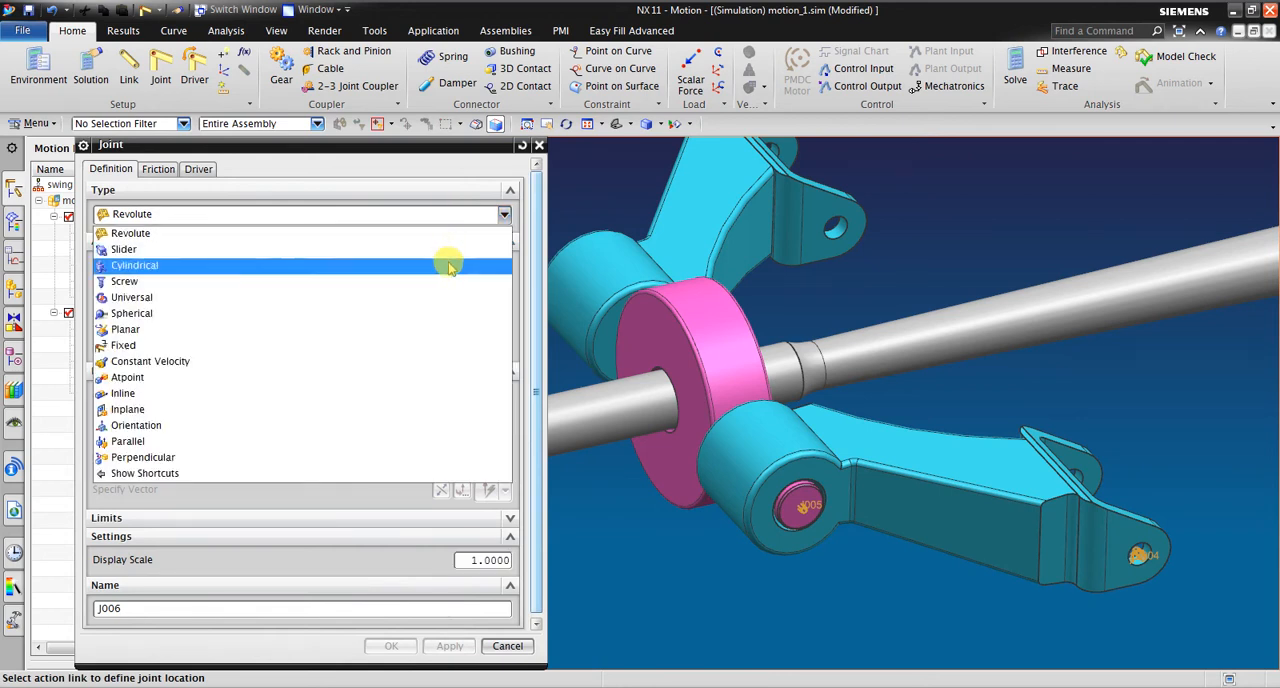
{"action": "left_click", "coordinate": [134, 265]}
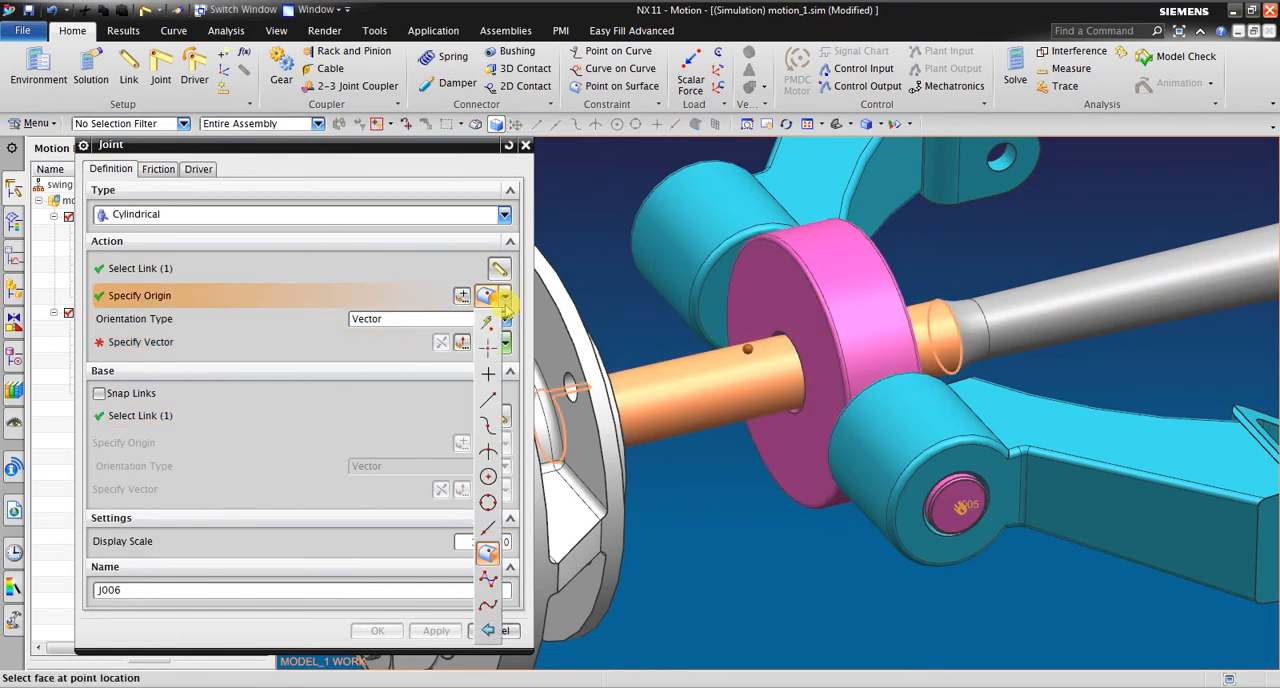
{"action": "left_click", "coordinate": [805, 325]}
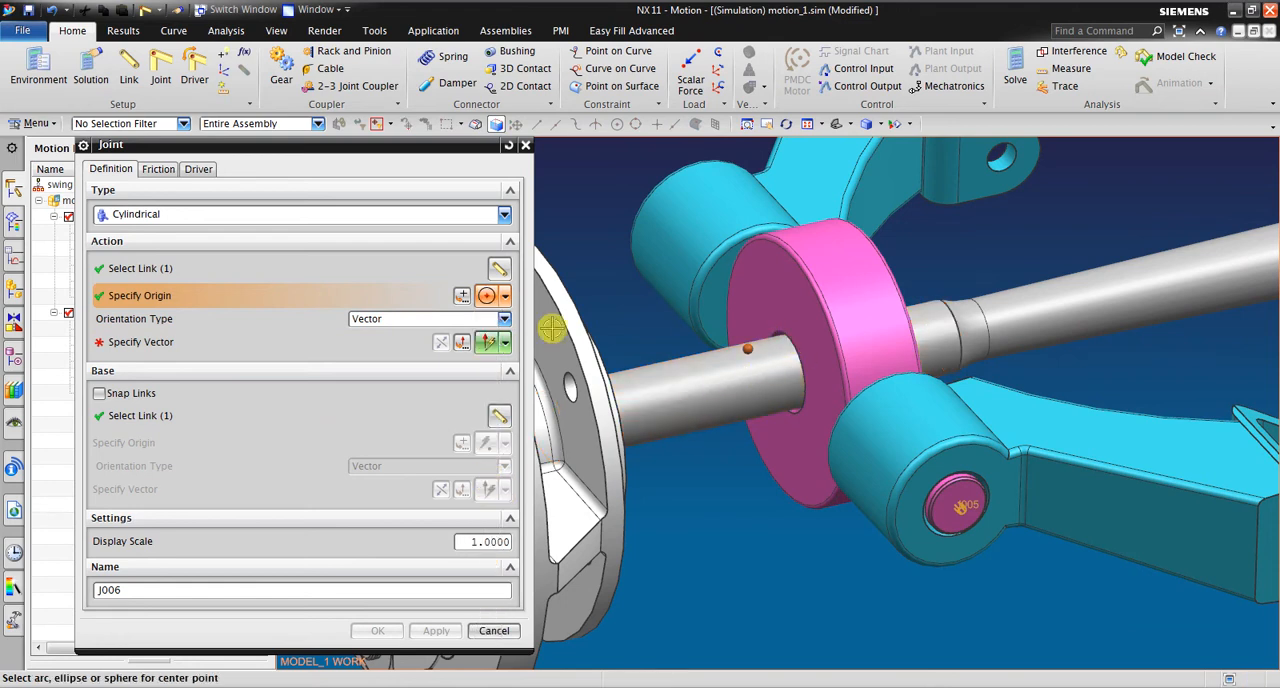
{"action": "left_click", "coordinate": [504, 295]}
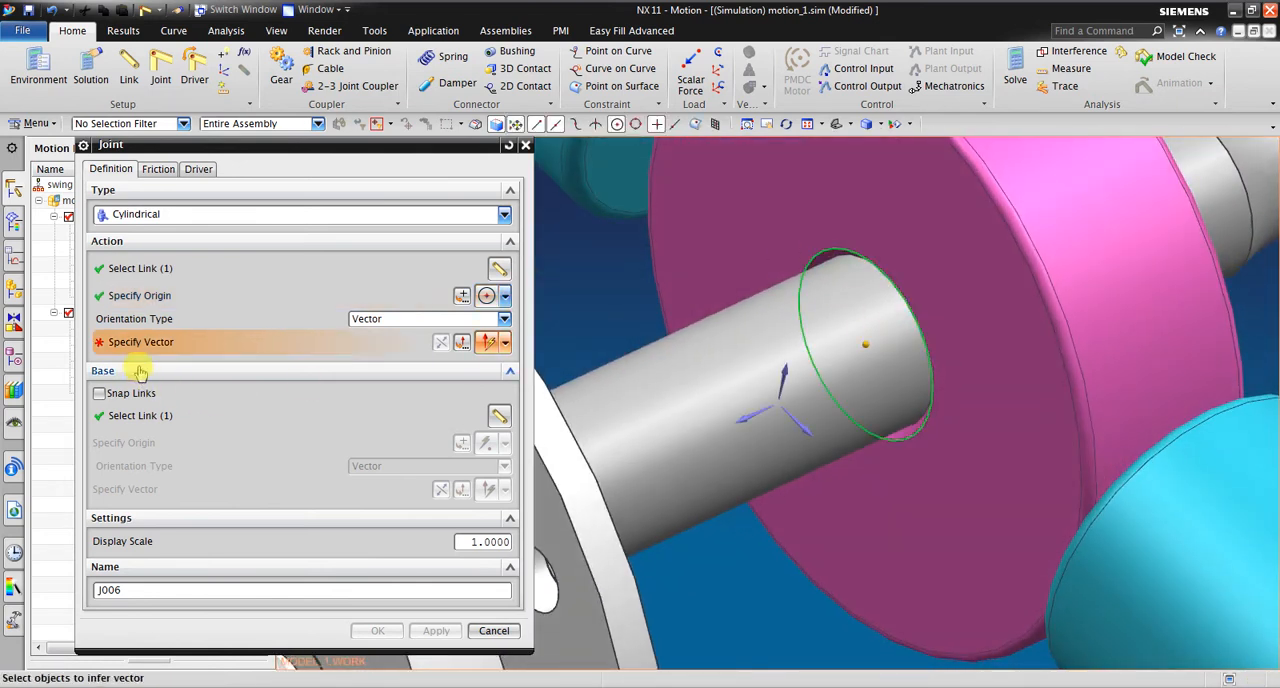
{"action": "left_click", "coordinate": [505, 342]}
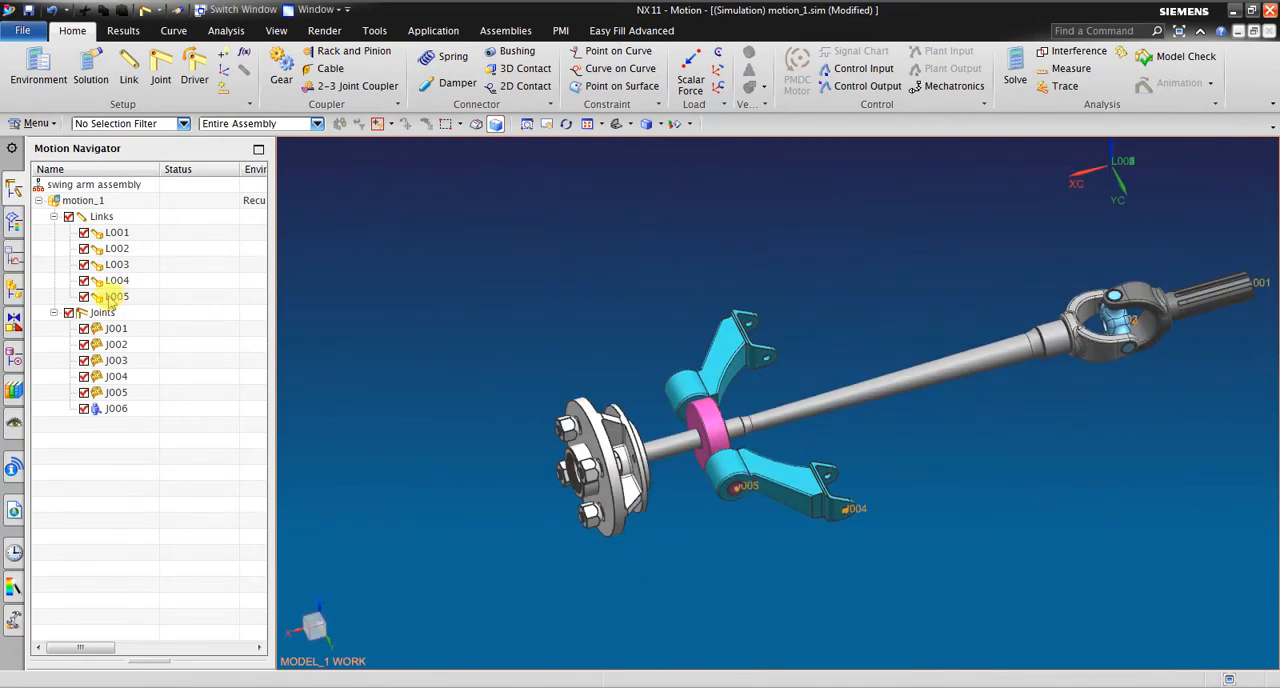
{"action": "left_click", "coordinate": [116, 328]}
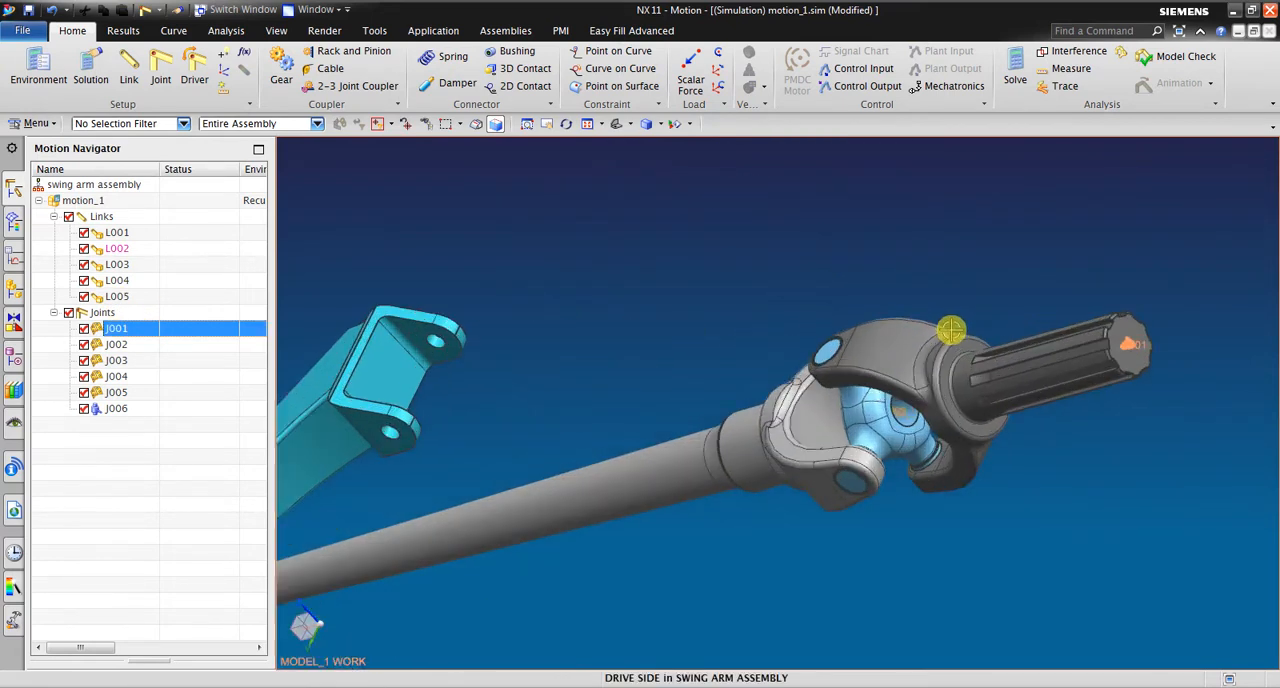
{"action": "left_click_drag", "start_coordinate": [950, 330], "coordinate": [627, 355]}
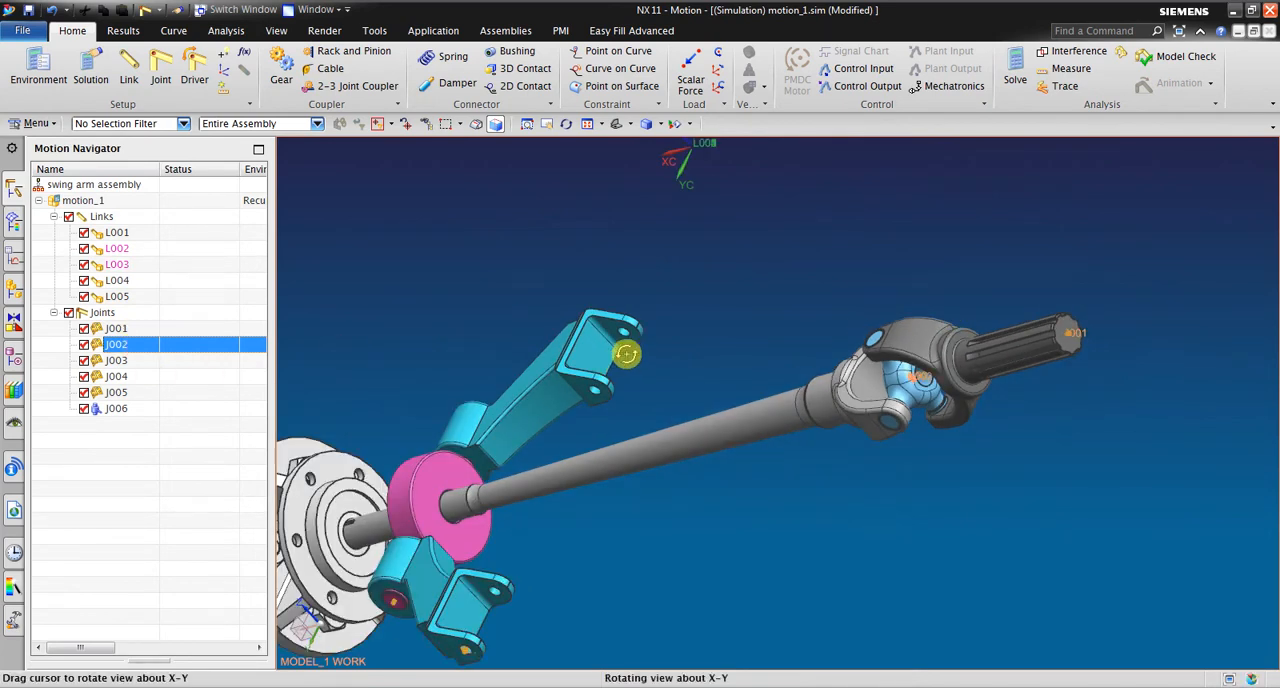
{"action": "left_click_drag", "start_coordinate": [627, 355], "coordinate": [694, 340]}
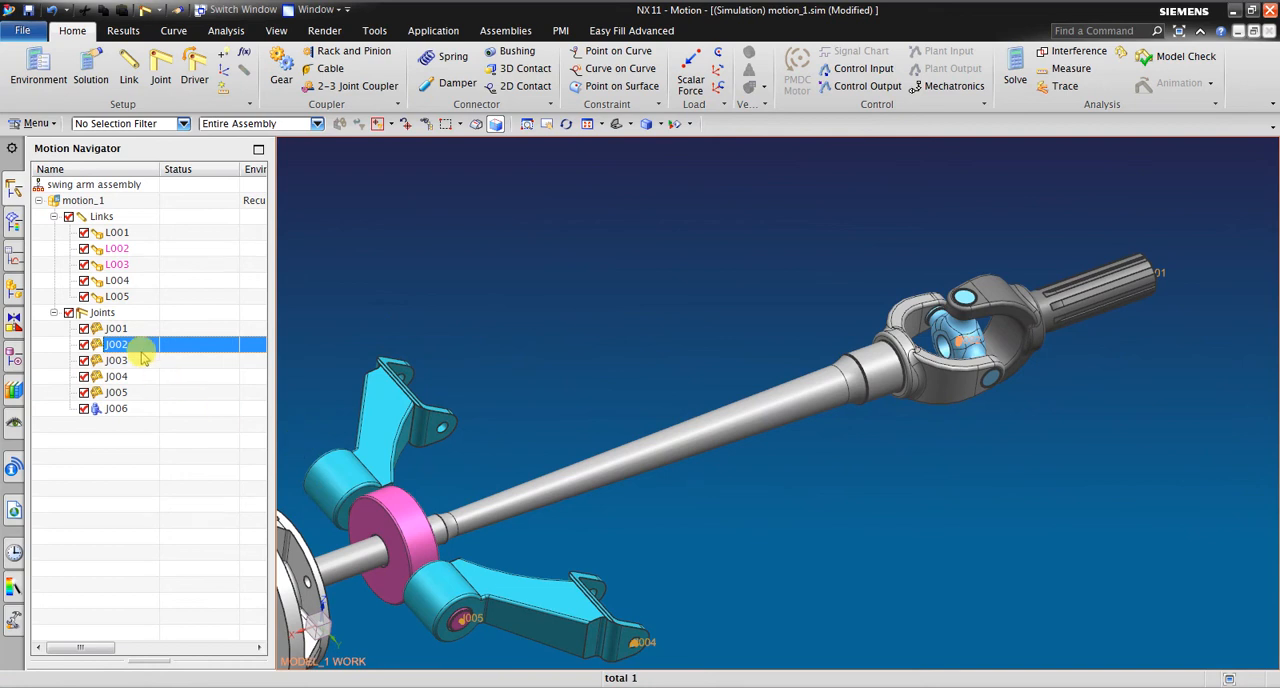
{"action": "left_click", "coordinate": [117, 328]}
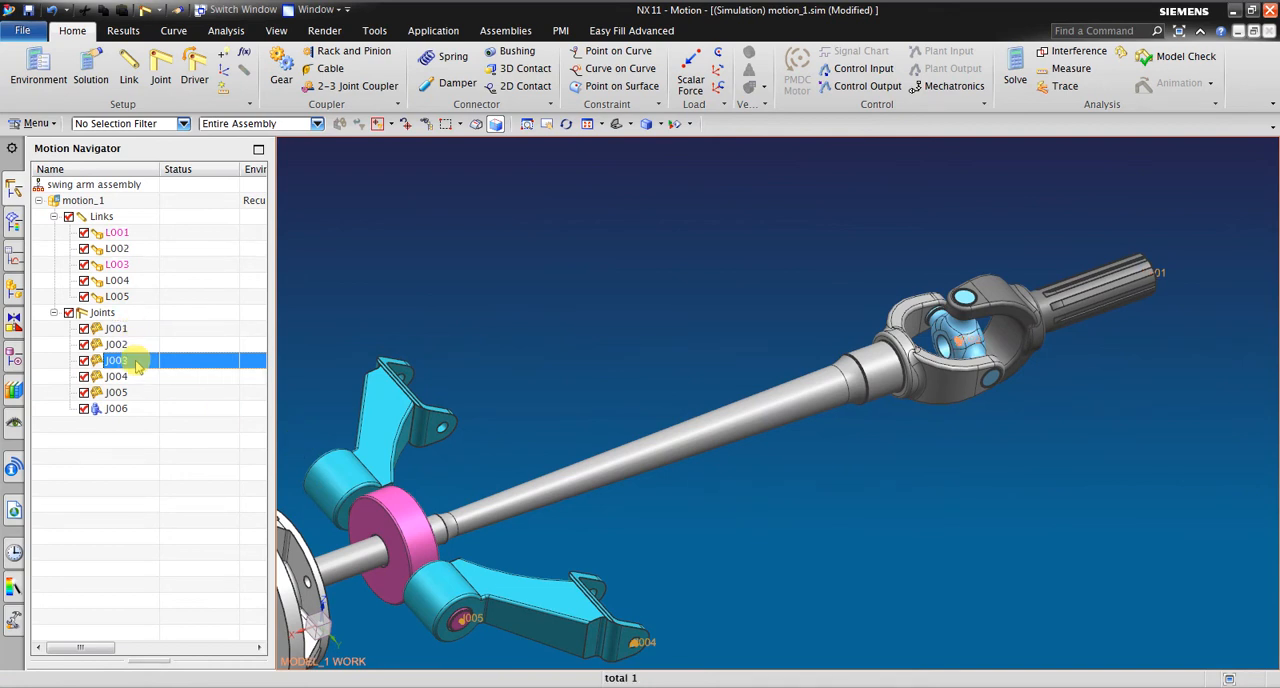
{"action": "left_click", "coordinate": [116, 376]}
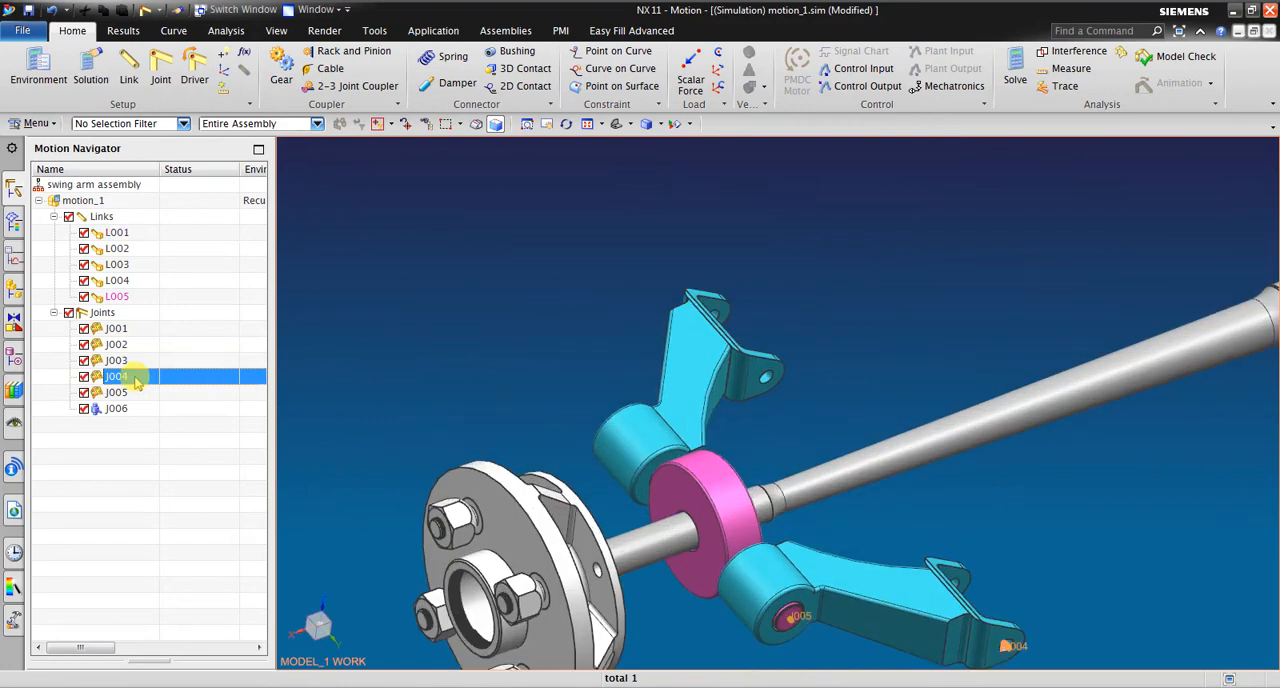
{"action": "left_click", "coordinate": [116, 392]}
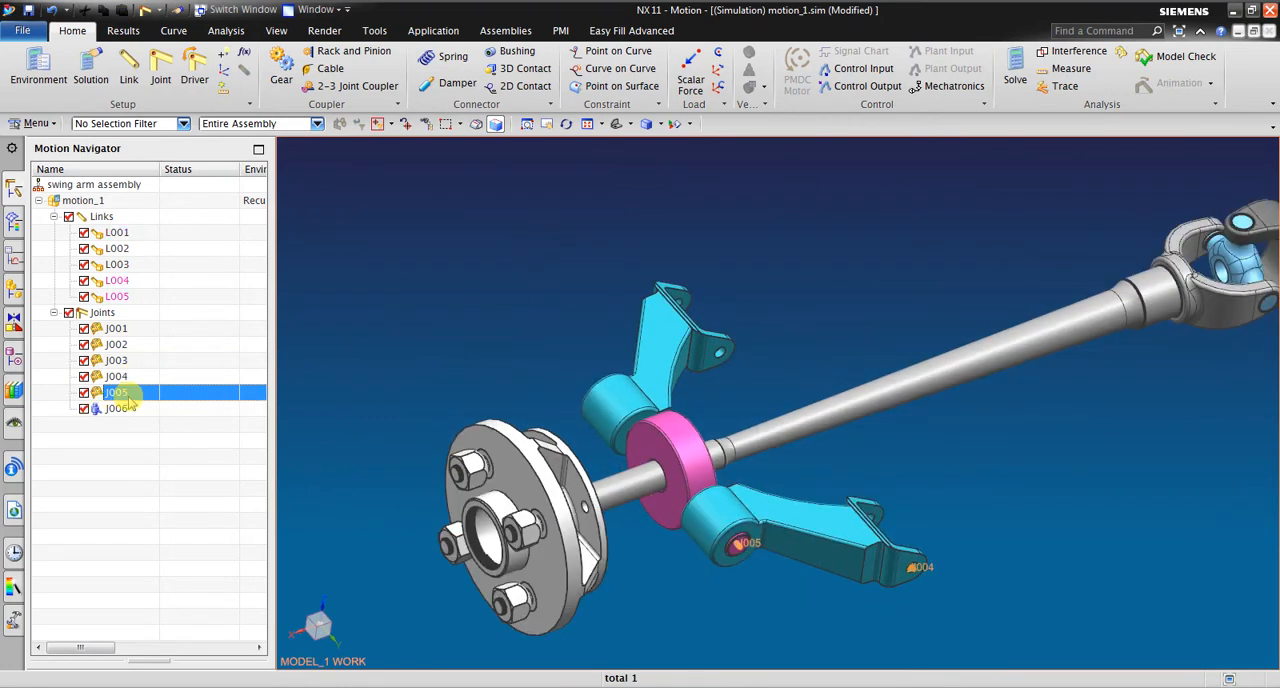
{"action": "mouse_move", "coordinate": [143, 413]}
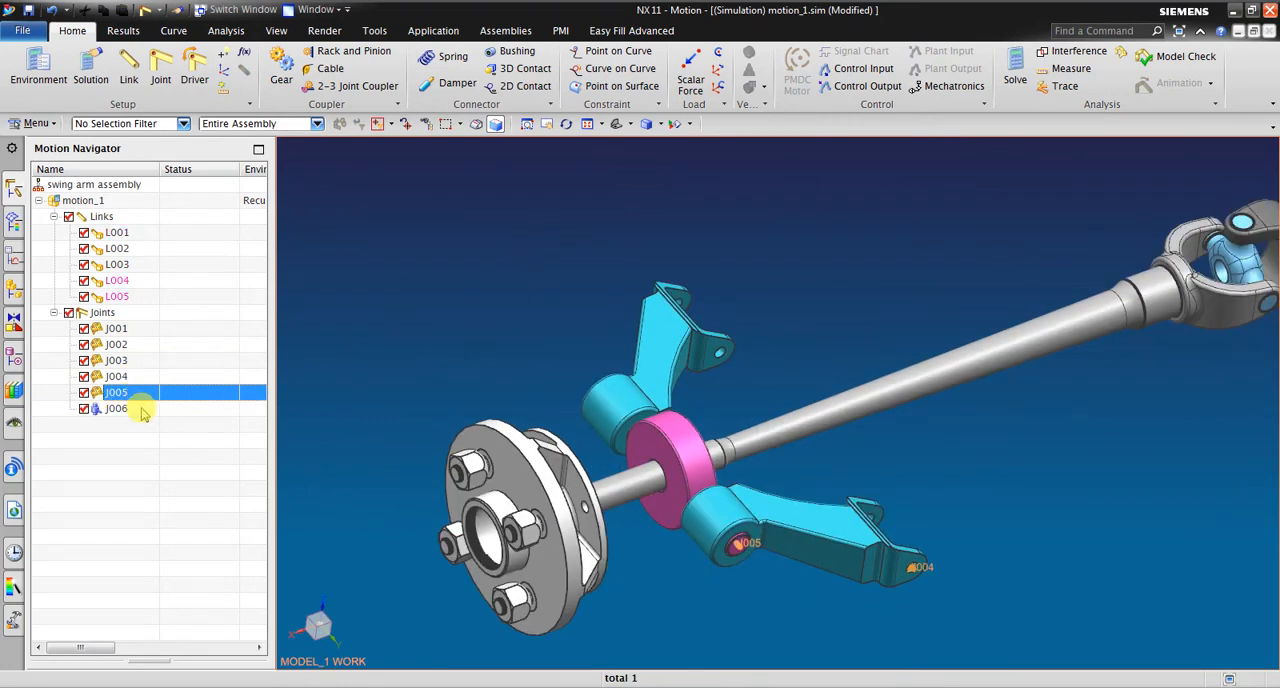
{"action": "left_click", "coordinate": [116, 408]}
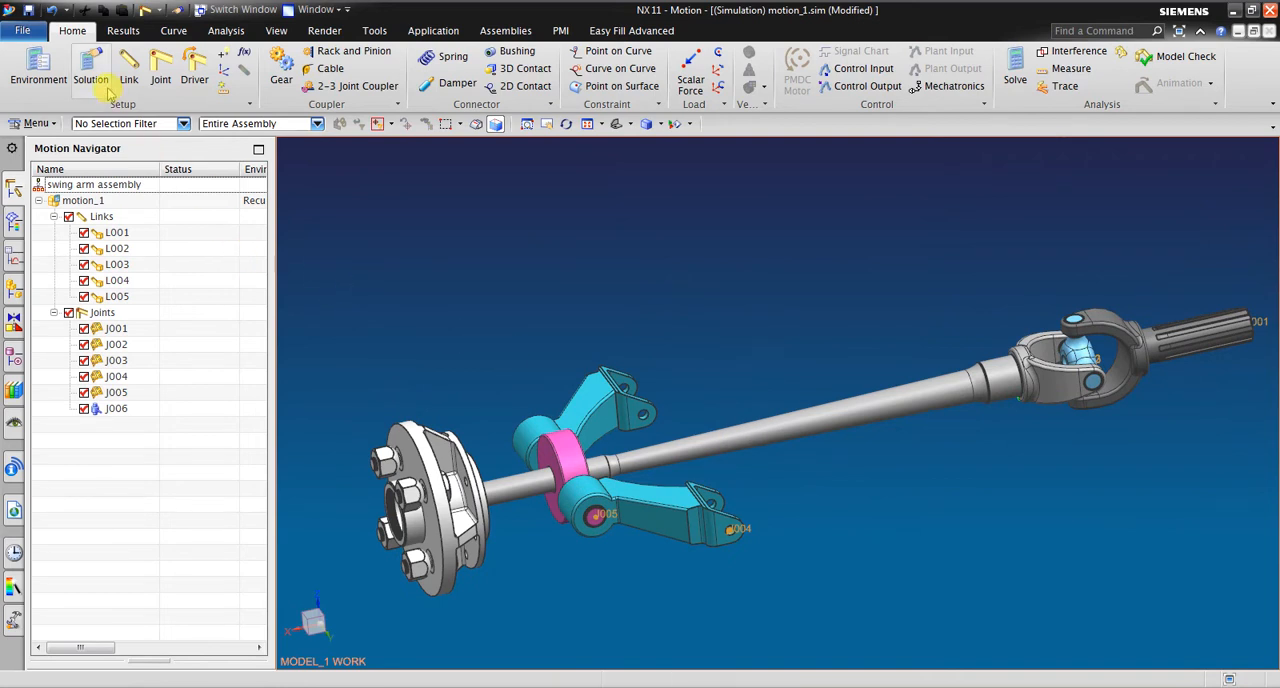
{"action": "mouse_move", "coordinate": [91, 65]}
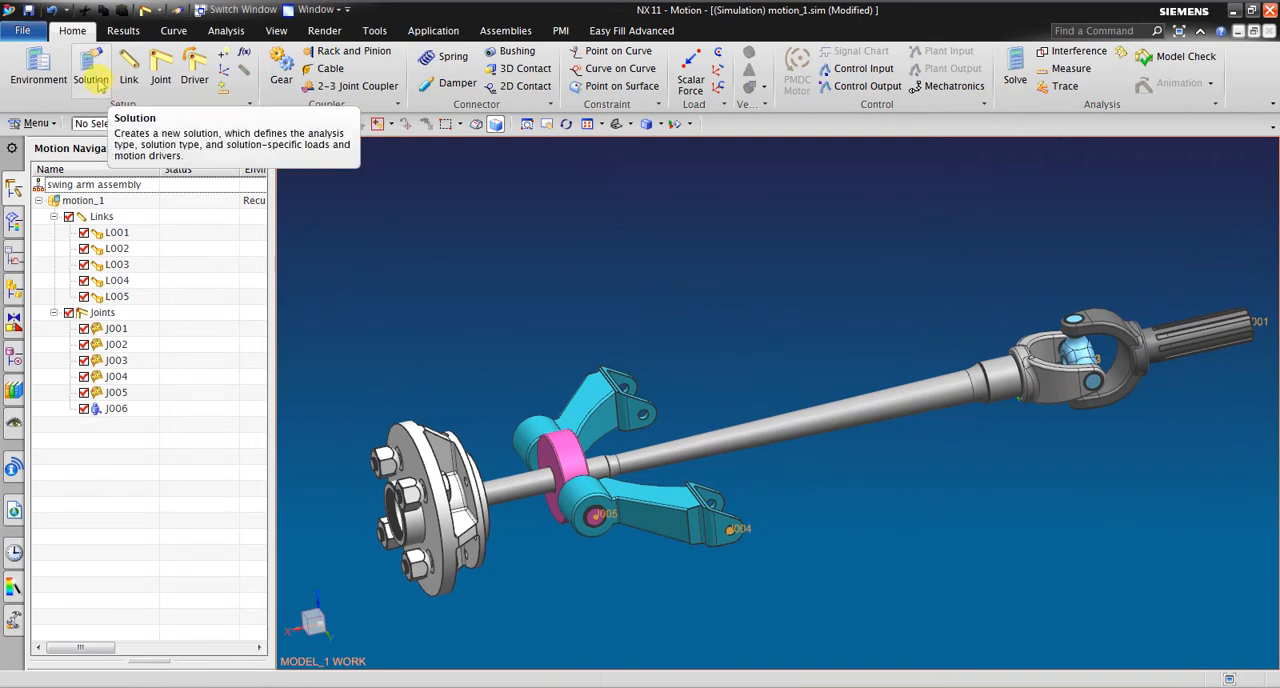
- Create Solution_2 for a 3-second, 500-step run and make it active
{"action": "left_click", "coordinate": [90, 65]}
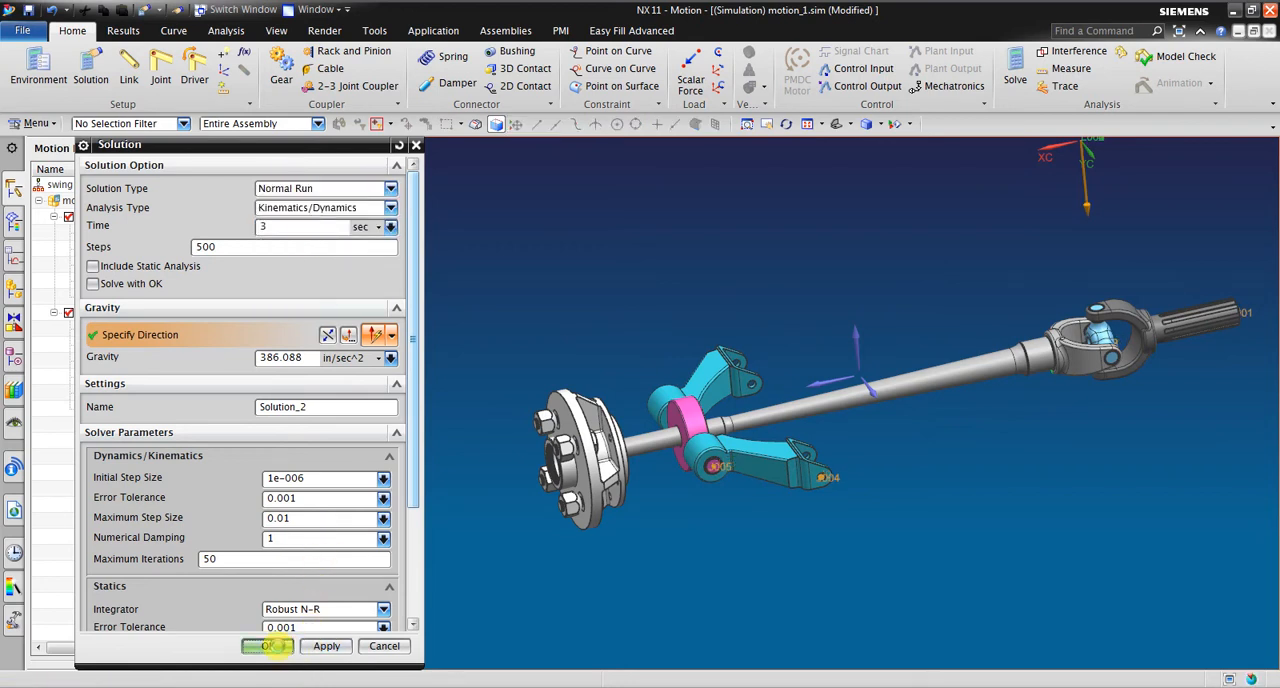
{"action": "left_click", "coordinate": [266, 645]}
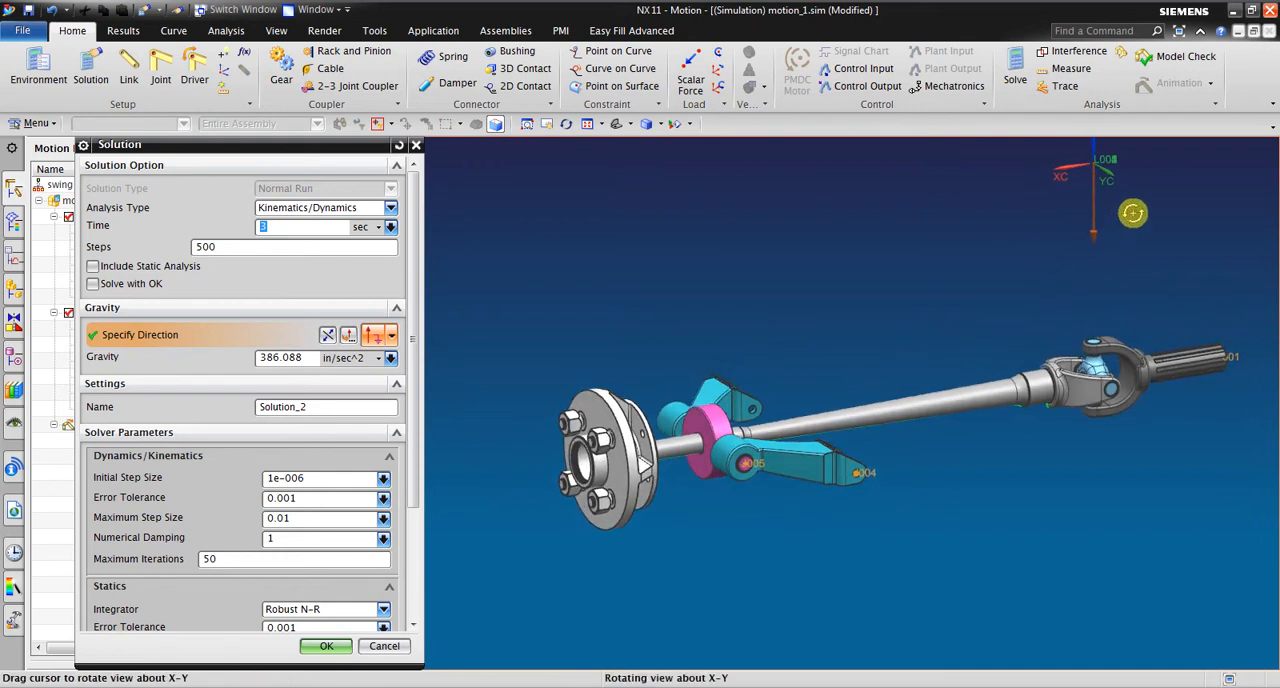
{"action": "left_click", "coordinate": [326, 645]}
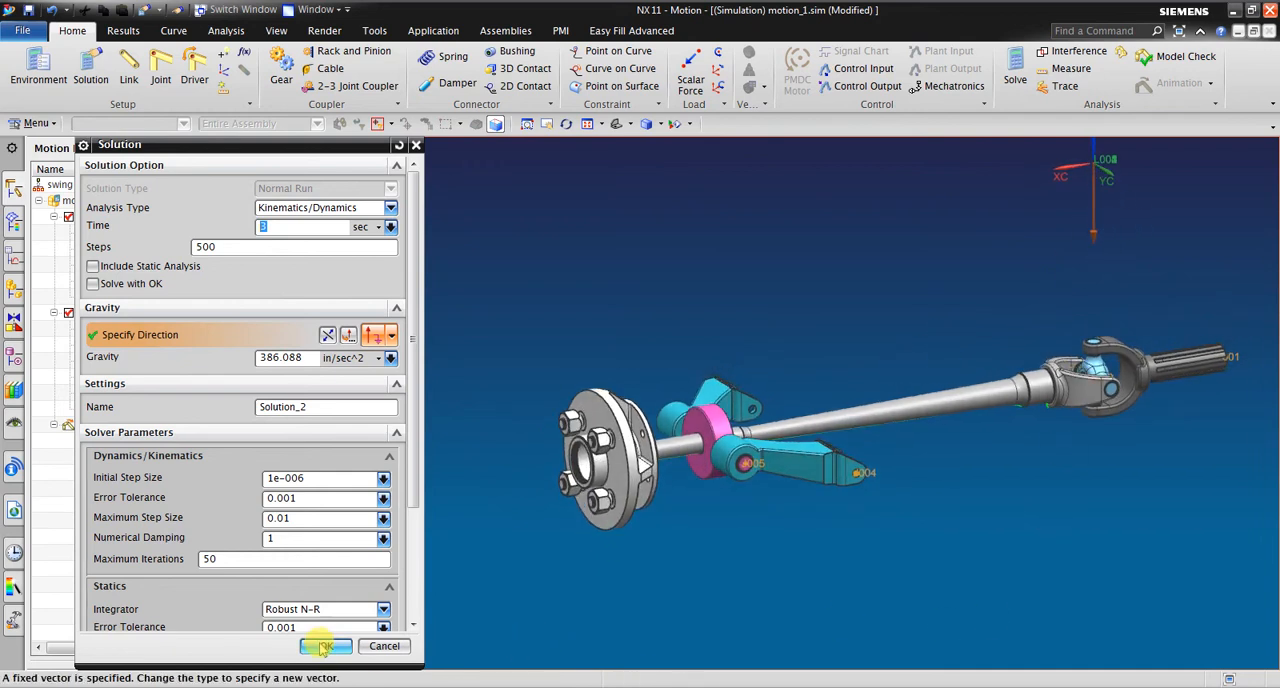
{"action": "left_click", "coordinate": [323, 645]}
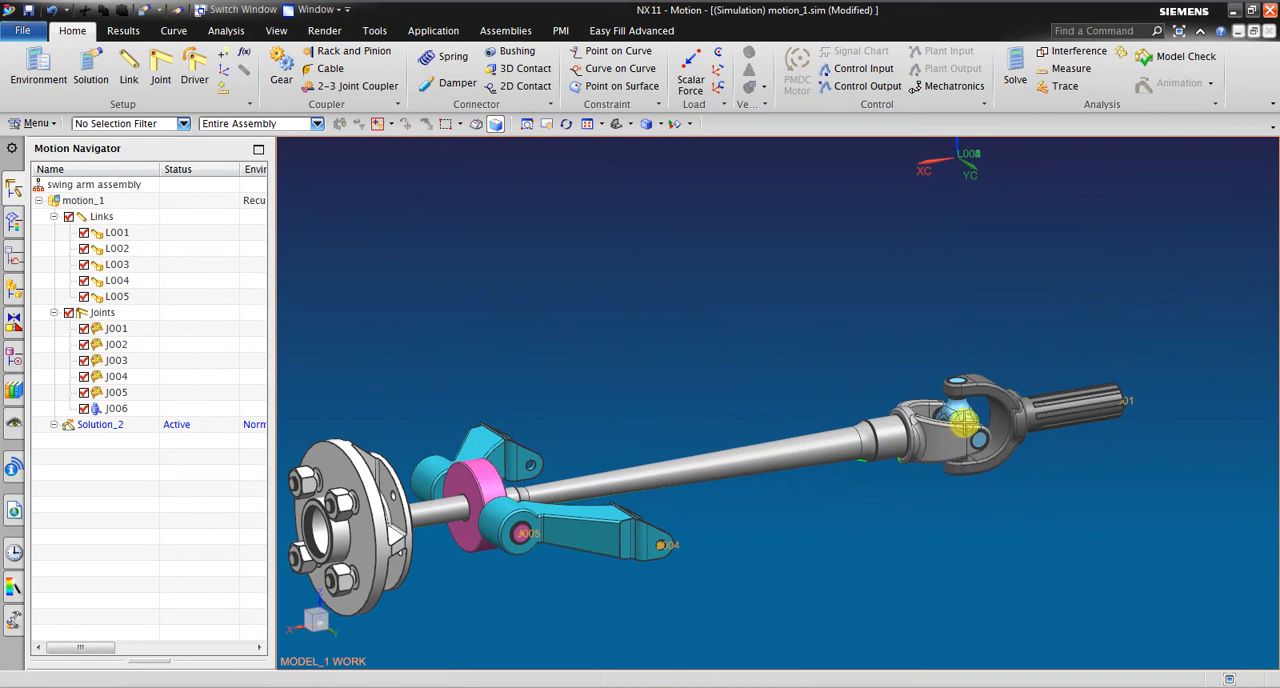
{"action": "mouse_move", "coordinate": [1014, 80]}
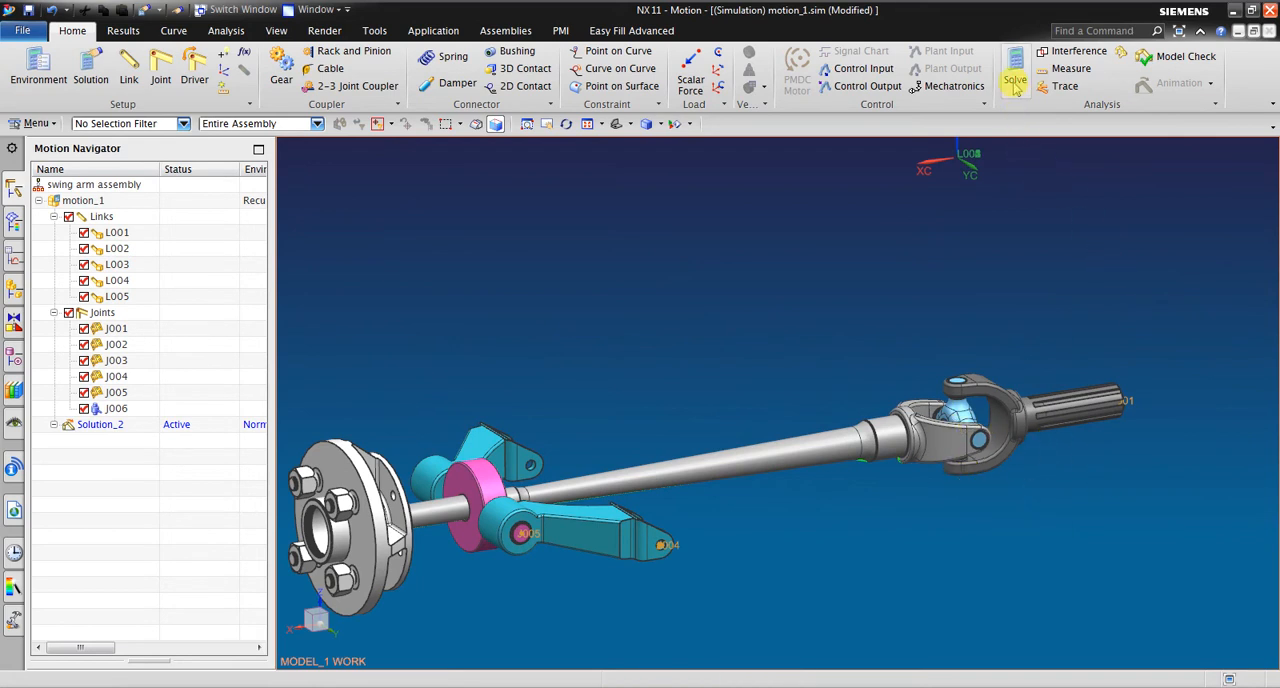
- Solve Solution_2, play the swing arm animation, then close the playback
{"action": "left_click", "coordinate": [1014, 65]}
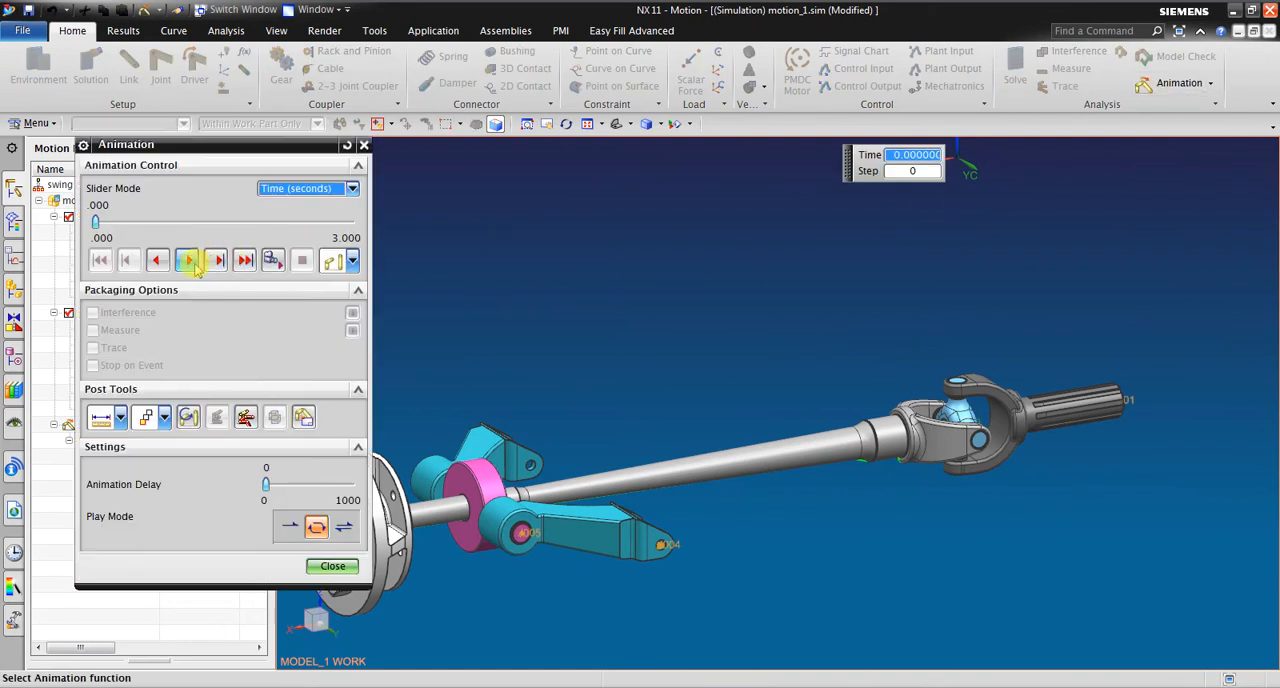
{"action": "left_click", "coordinate": [187, 260]}
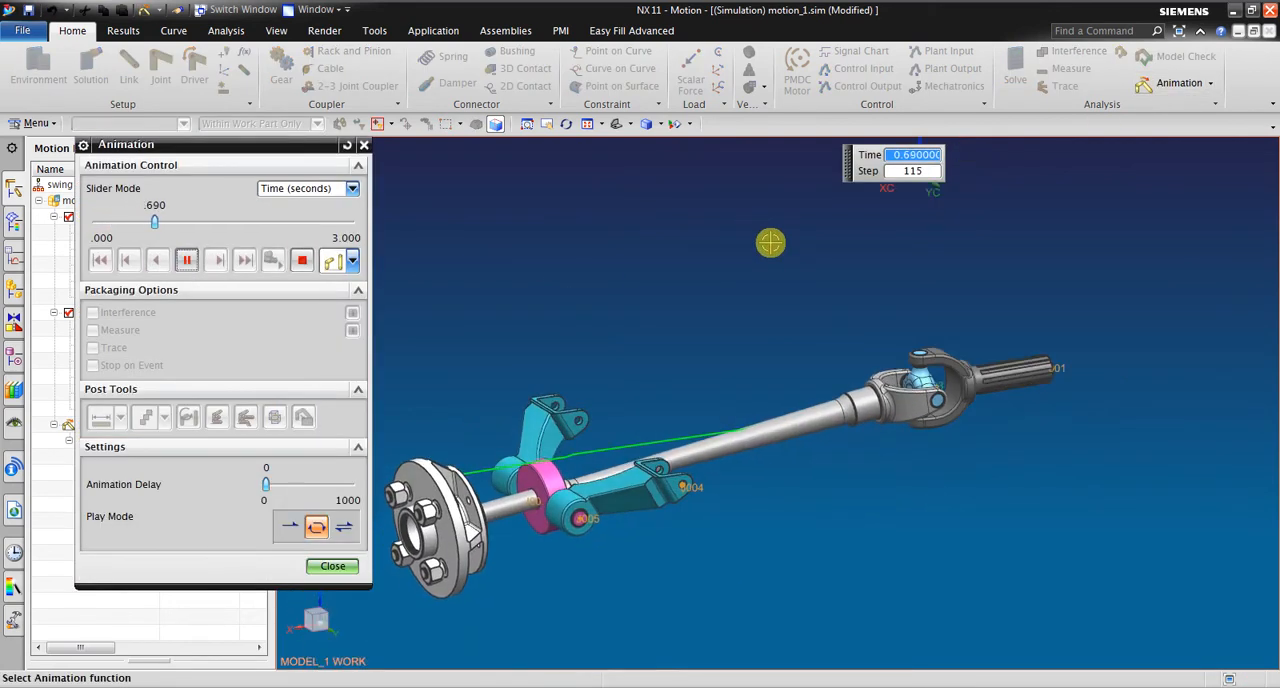
{"action": "left_click", "coordinate": [216, 260]}
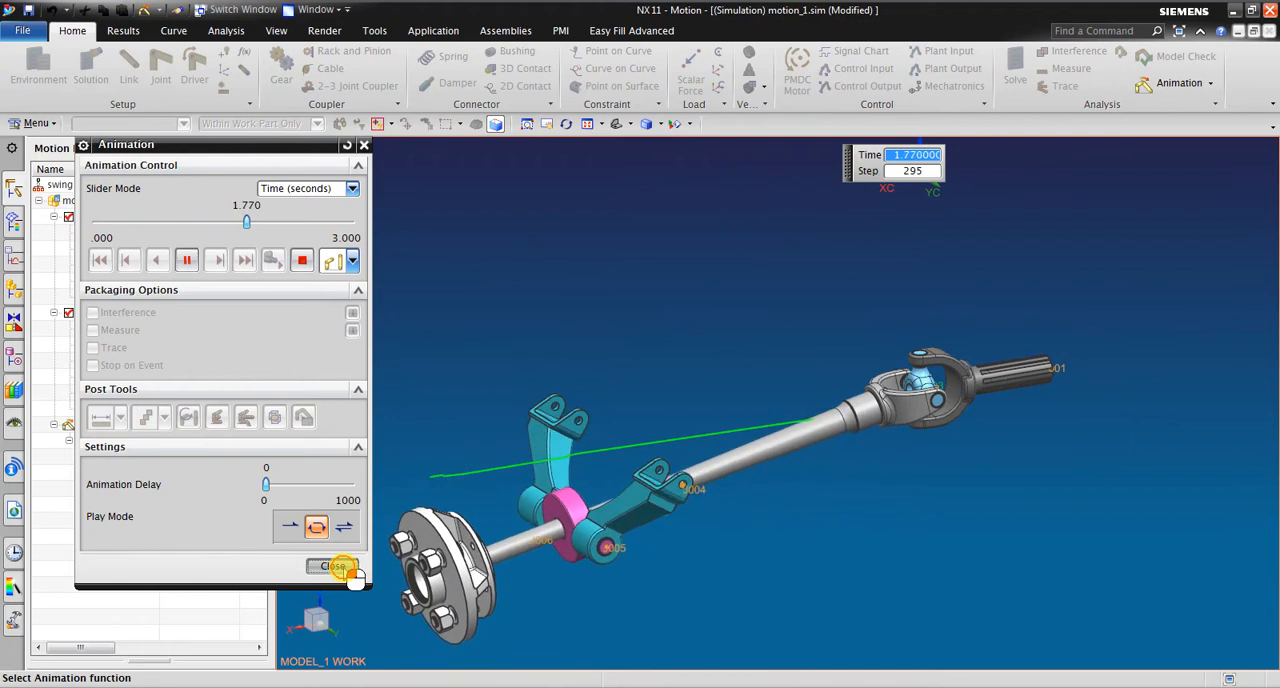
{"action": "left_click", "coordinate": [330, 567]}
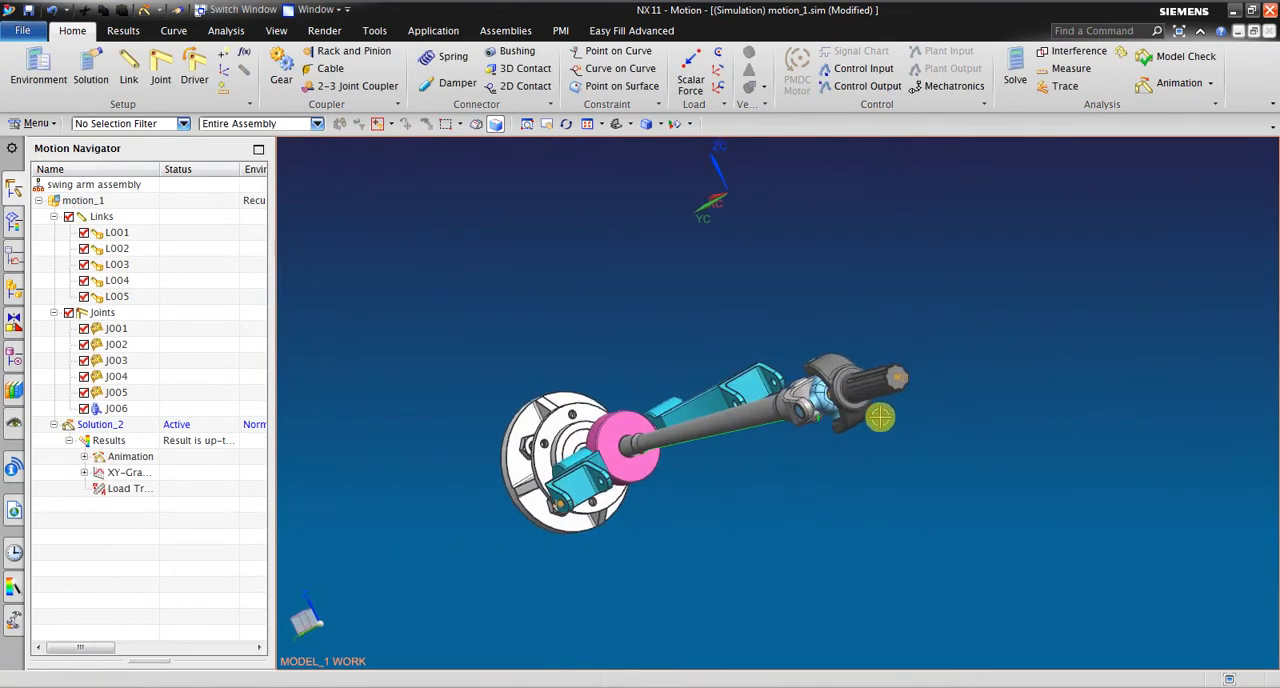
- Edit joint J001 to use a polynomial rotation driver with 3600 deg/s initial velocity
{"action": "left_click", "coordinate": [116, 392]}
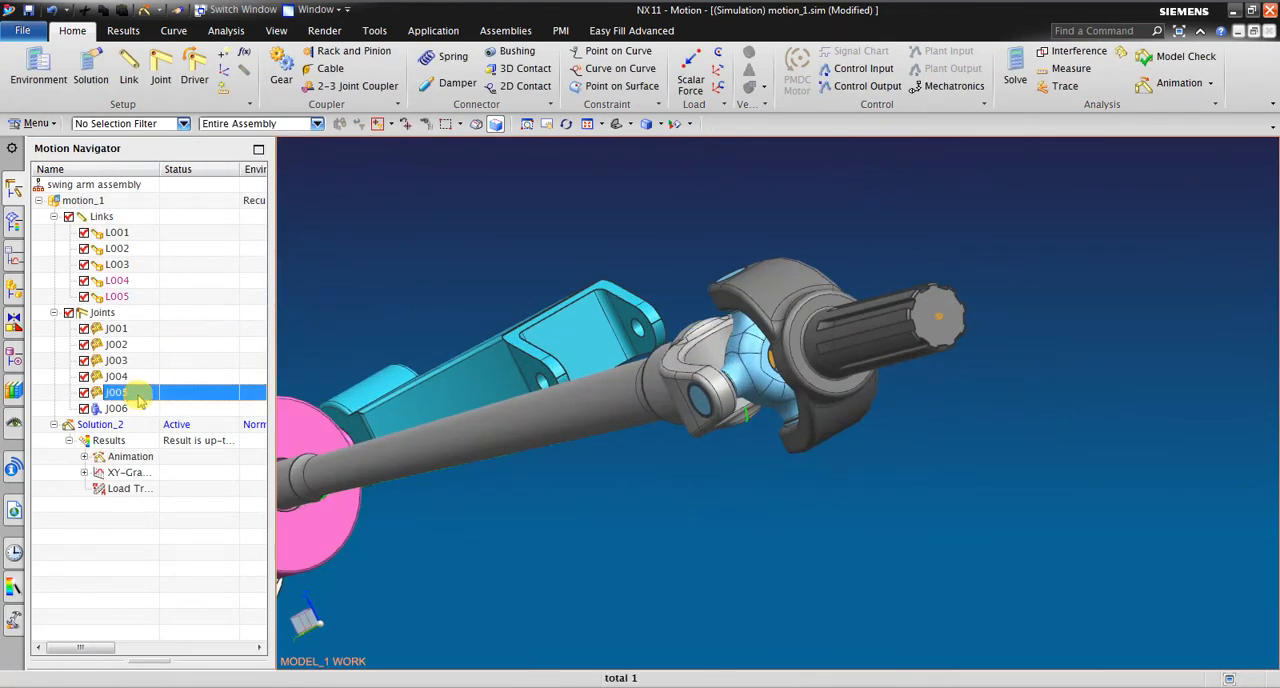
{"action": "left_click", "coordinate": [116, 328]}
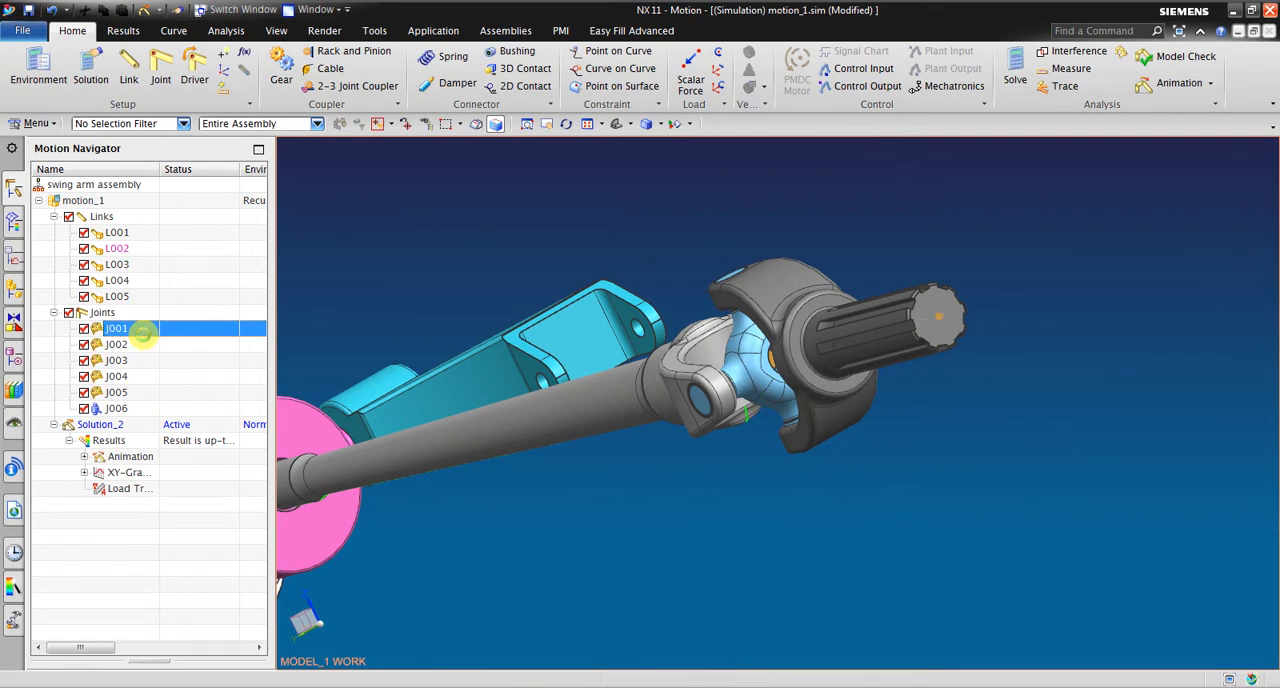
{"action": "double_click", "coordinate": [116, 328]}
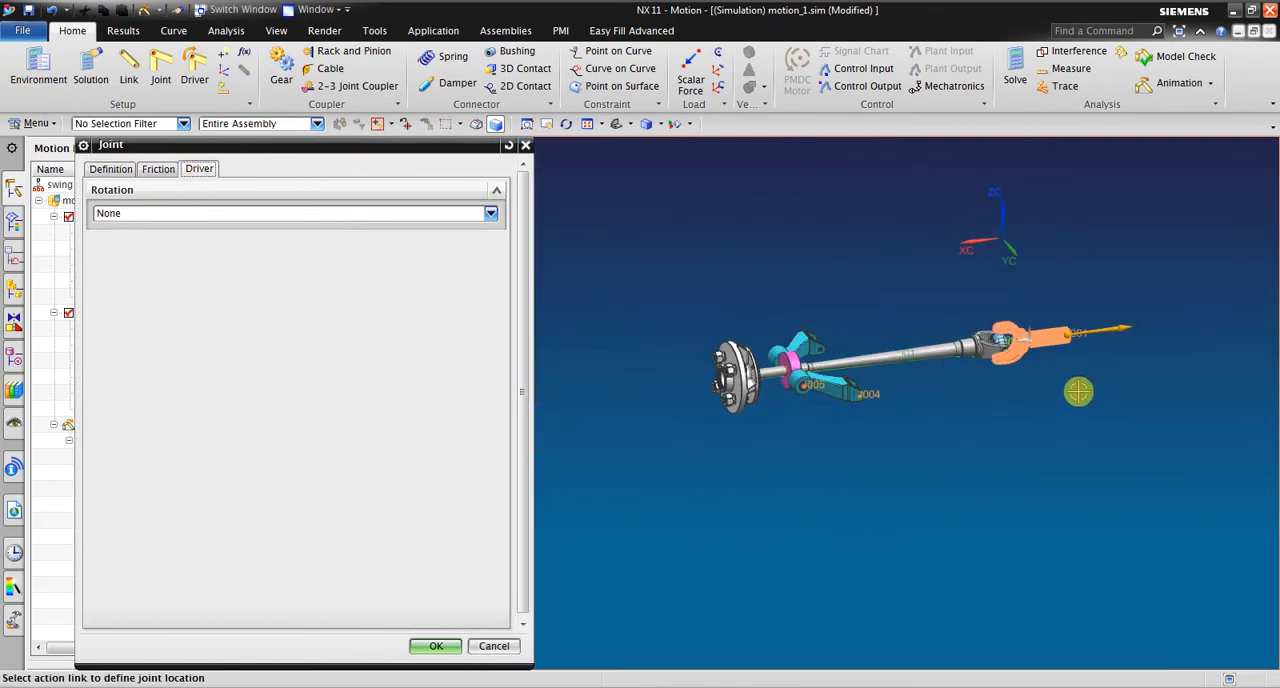
{"action": "left_click", "coordinate": [489, 213]}
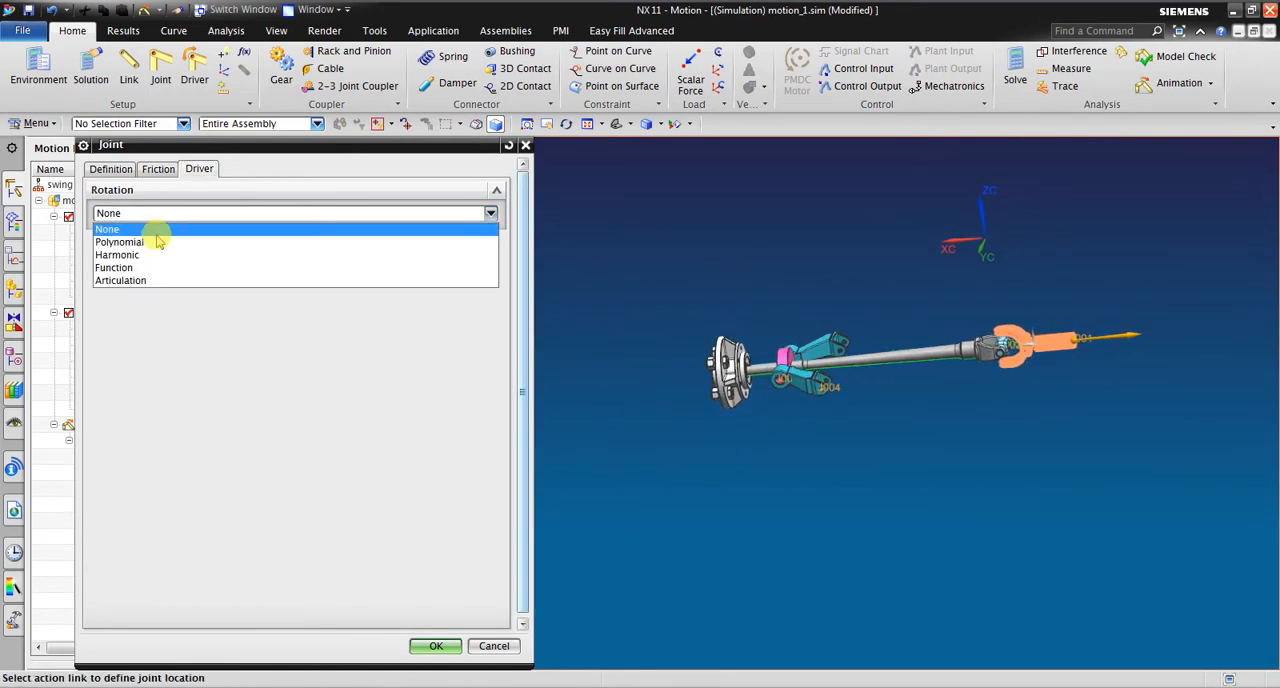
{"action": "left_click", "coordinate": [119, 242]}
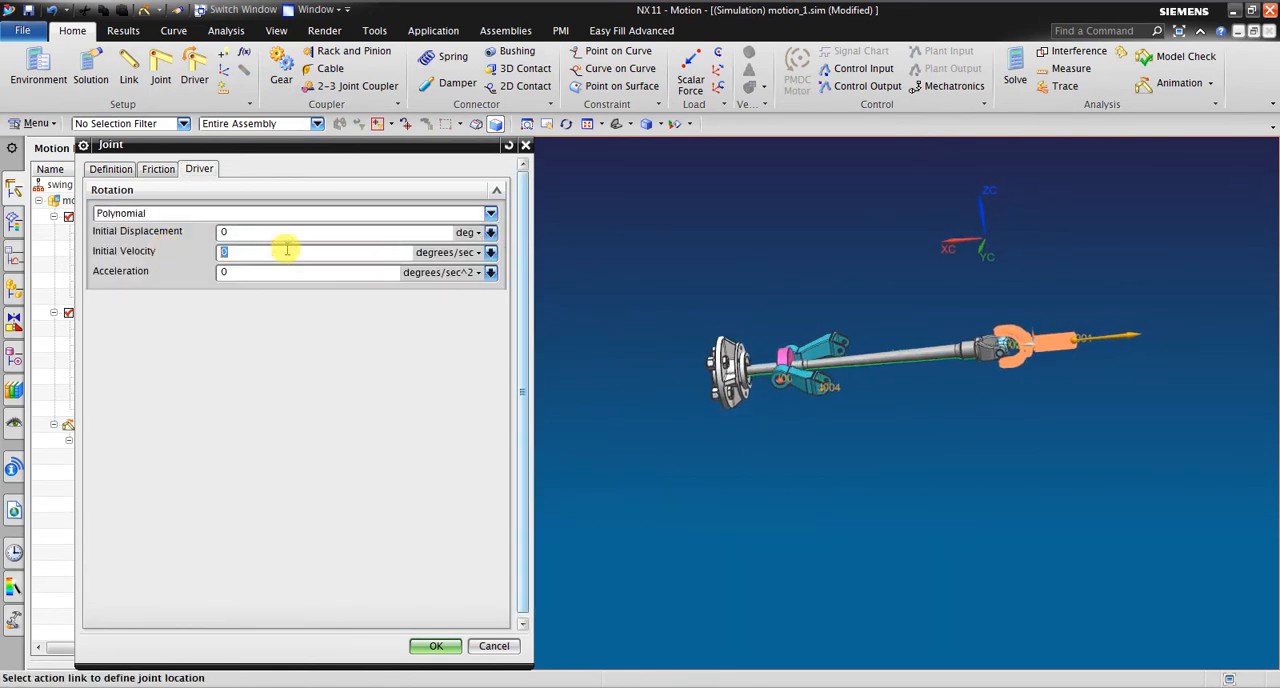
{"action": "type", "text": "3600"}
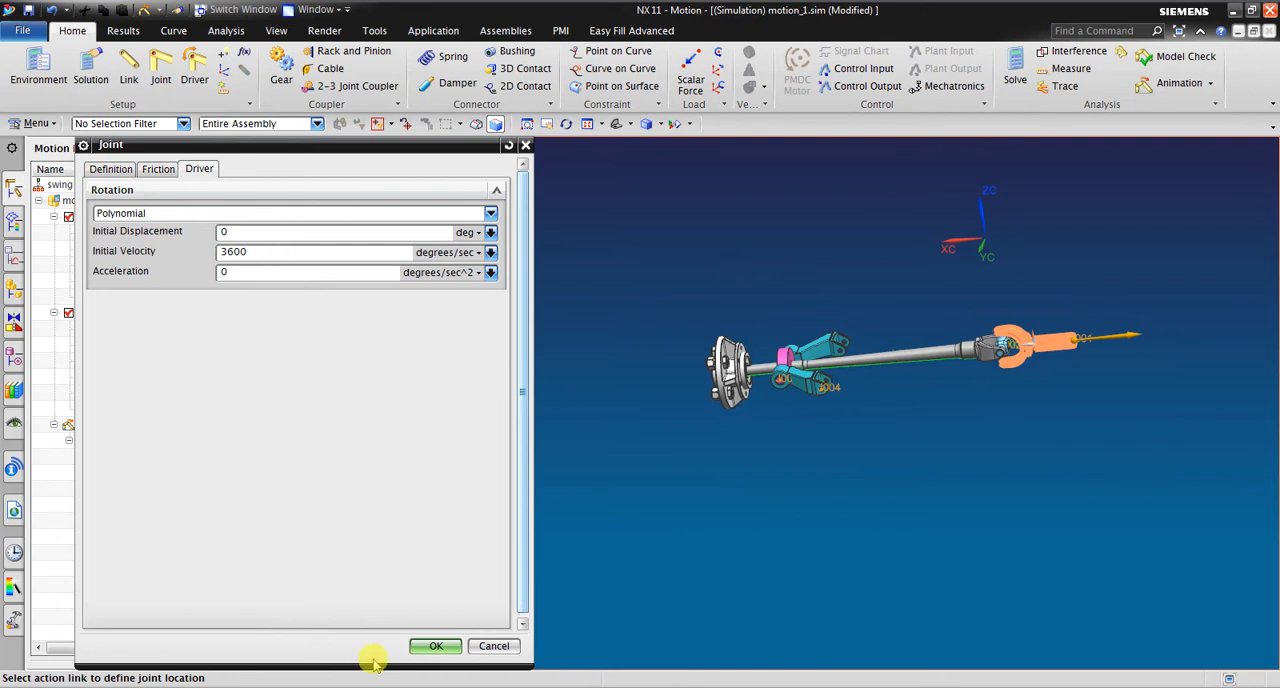
{"action": "left_click", "coordinate": [435, 645]}
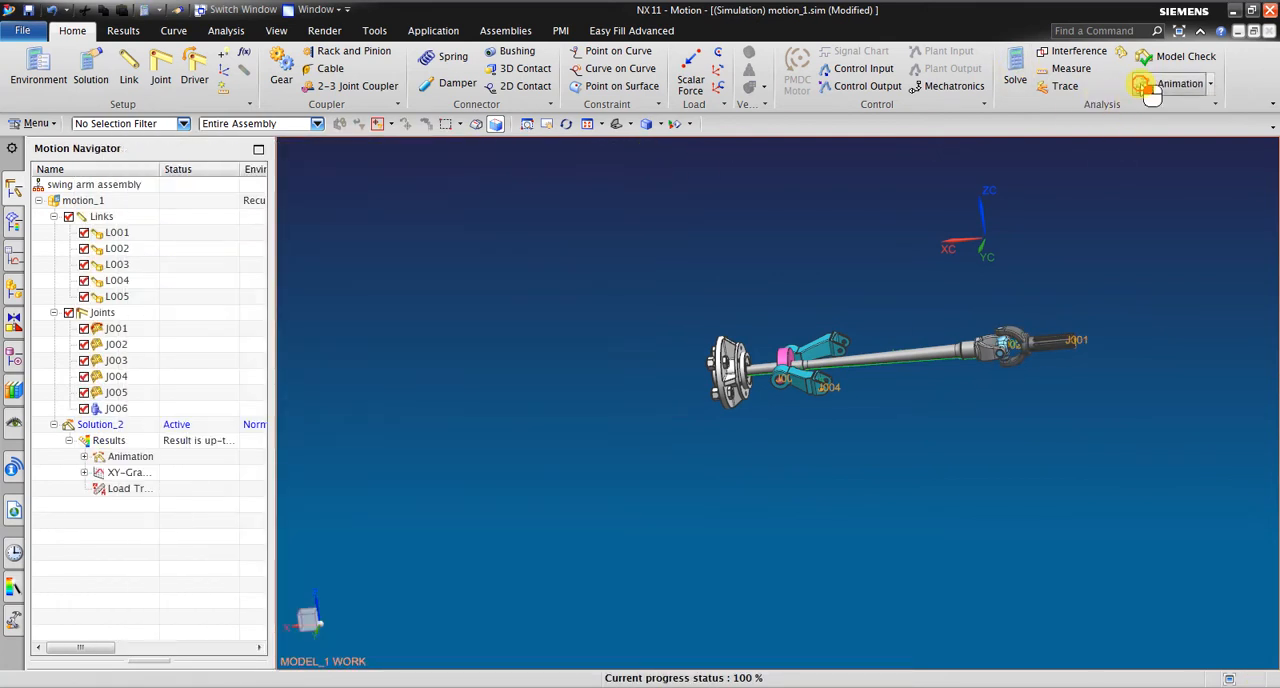
{"action": "left_click", "coordinate": [1180, 83]}
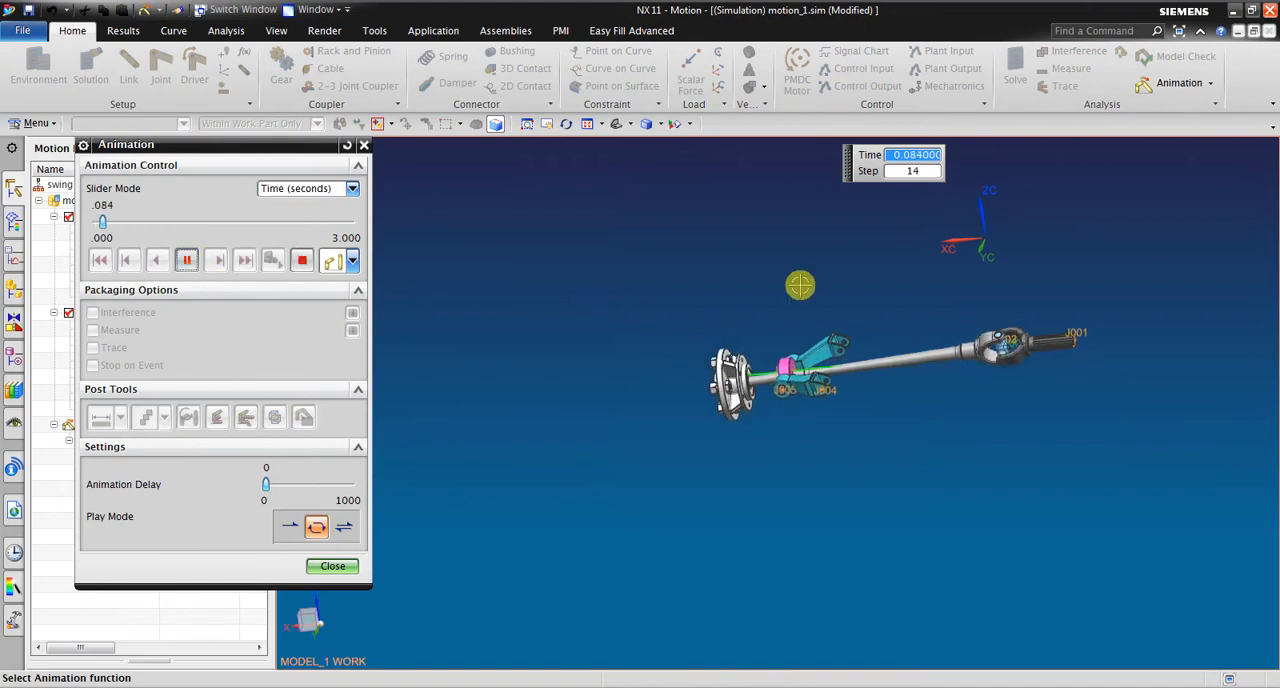
{"action": "left_click_drag", "start_coordinate": [800, 286], "coordinate": [683, 378]}
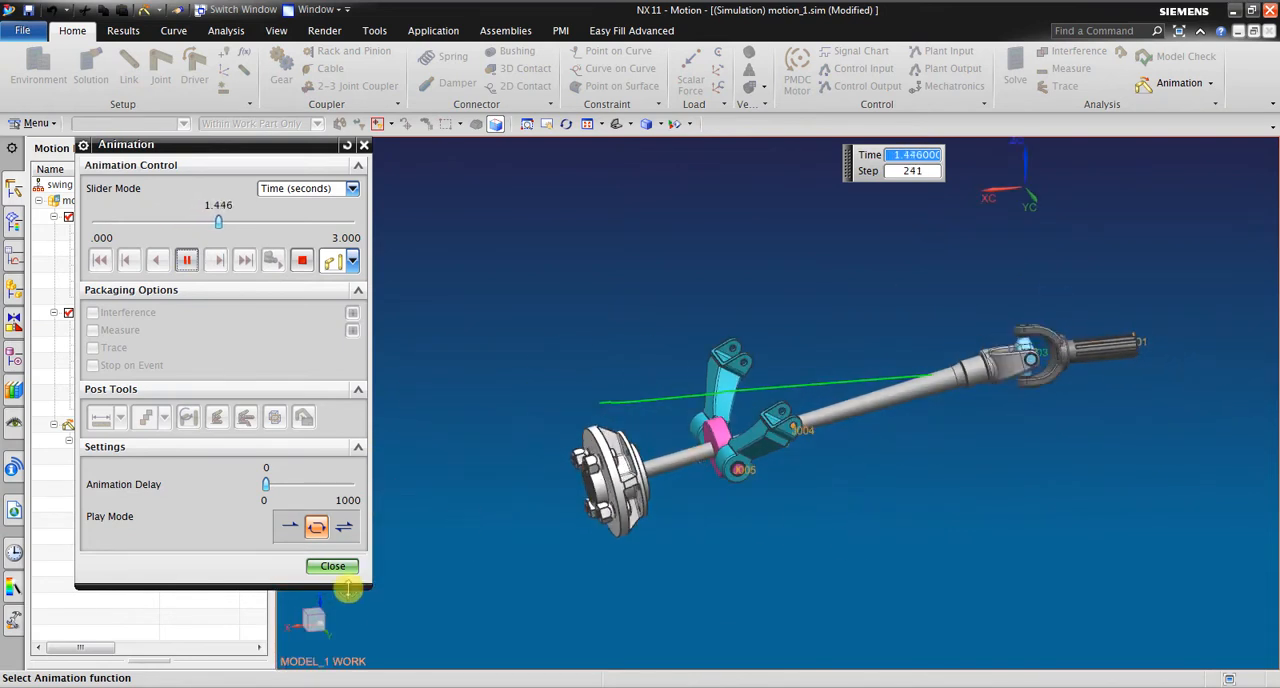
{"action": "left_click", "coordinate": [332, 566]}
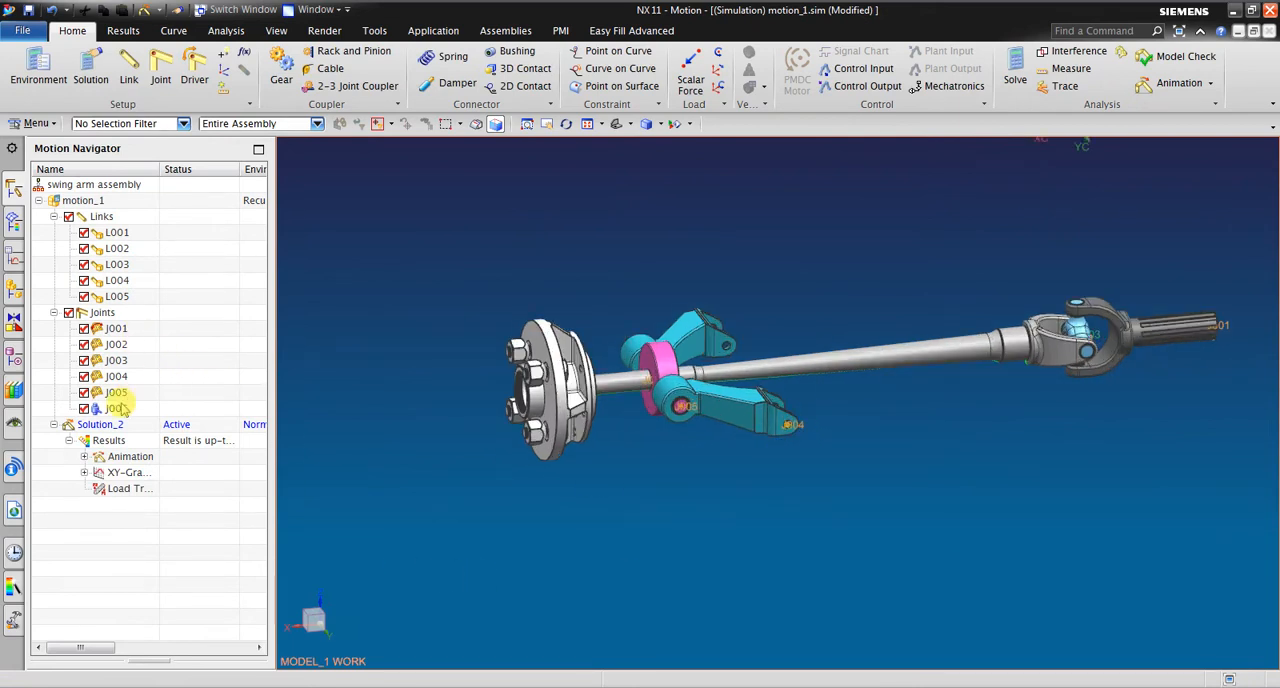
- Edit joint J004 to use a harmonic rotation driver with amplitude 45 and frequency 180
{"action": "left_click", "coordinate": [116, 360]}
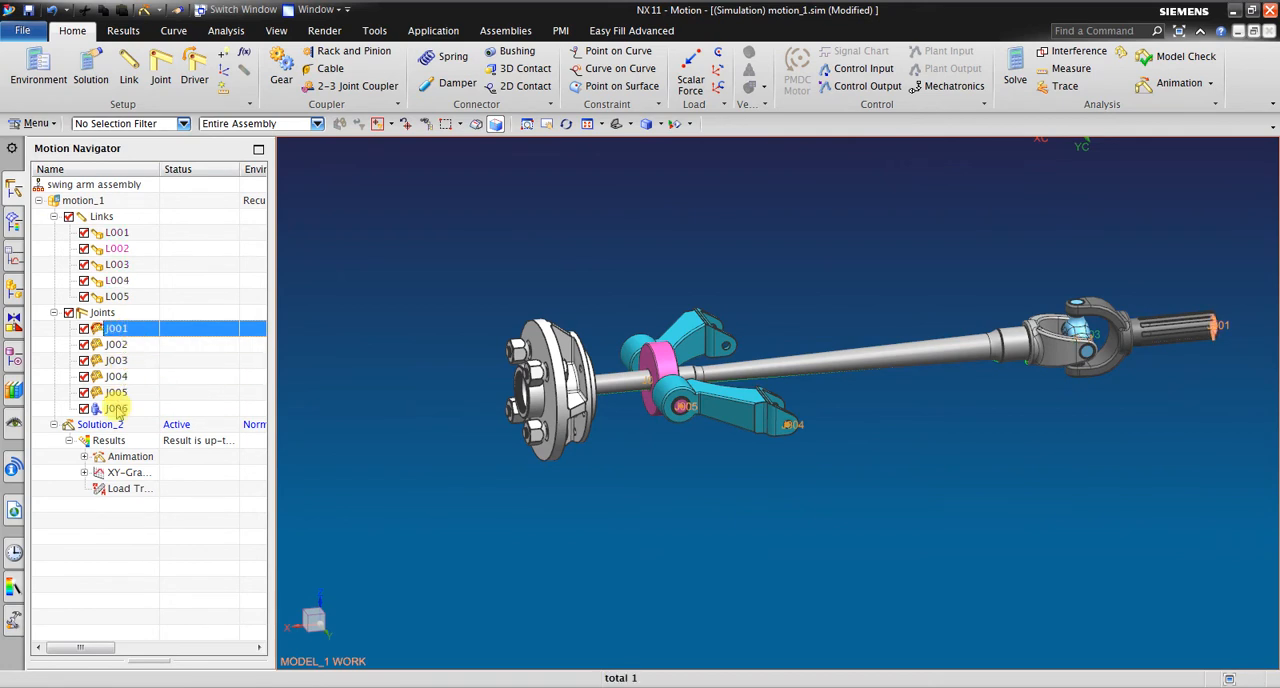
{"action": "left_click", "coordinate": [117, 392]}
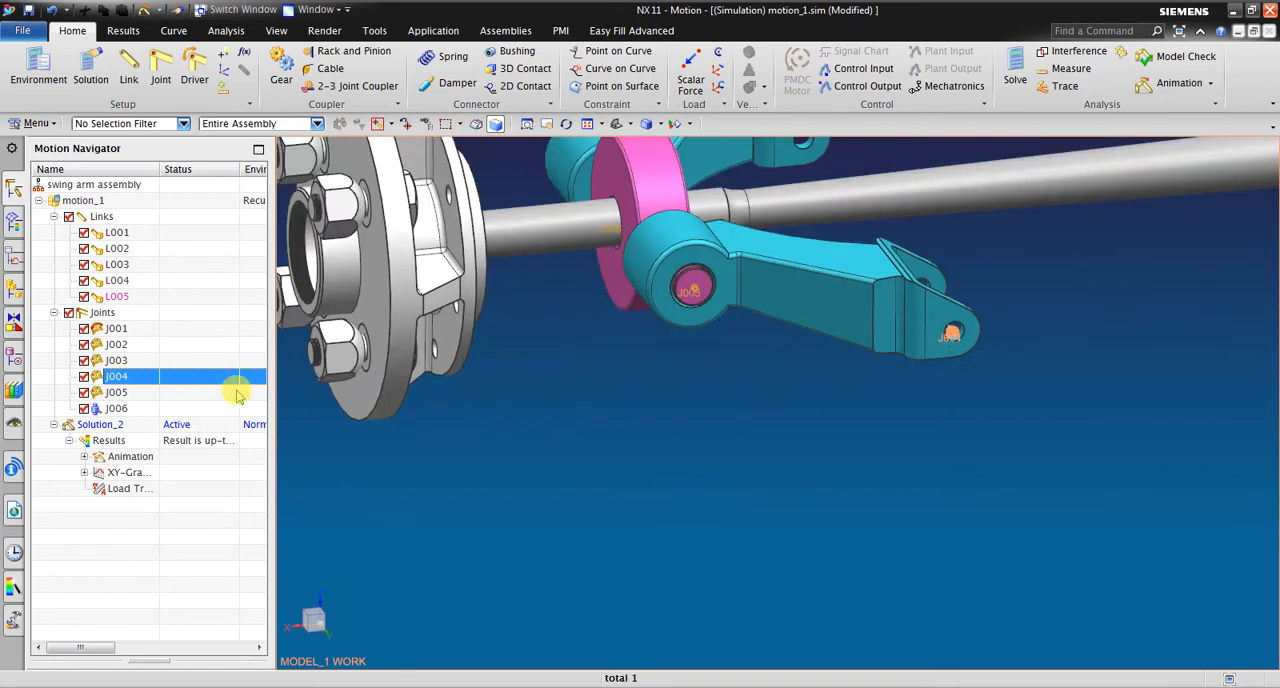
{"action": "double_click", "coordinate": [117, 376]}
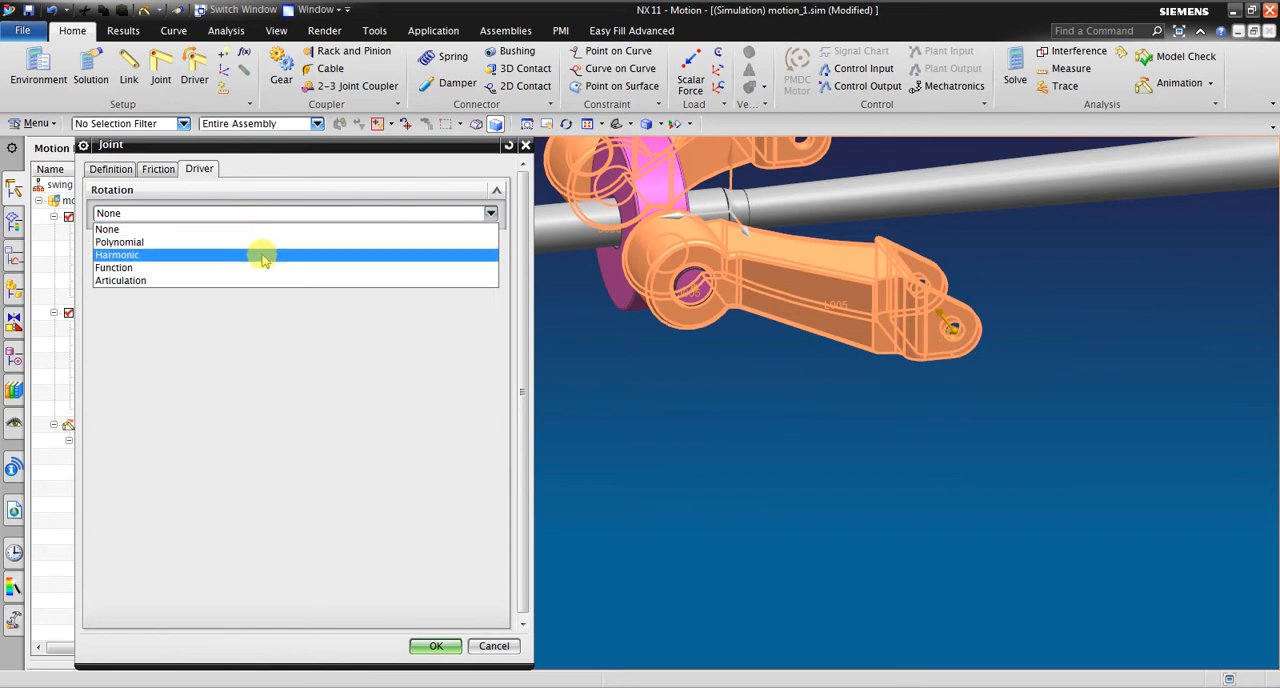
{"action": "left_click", "coordinate": [117, 254]}
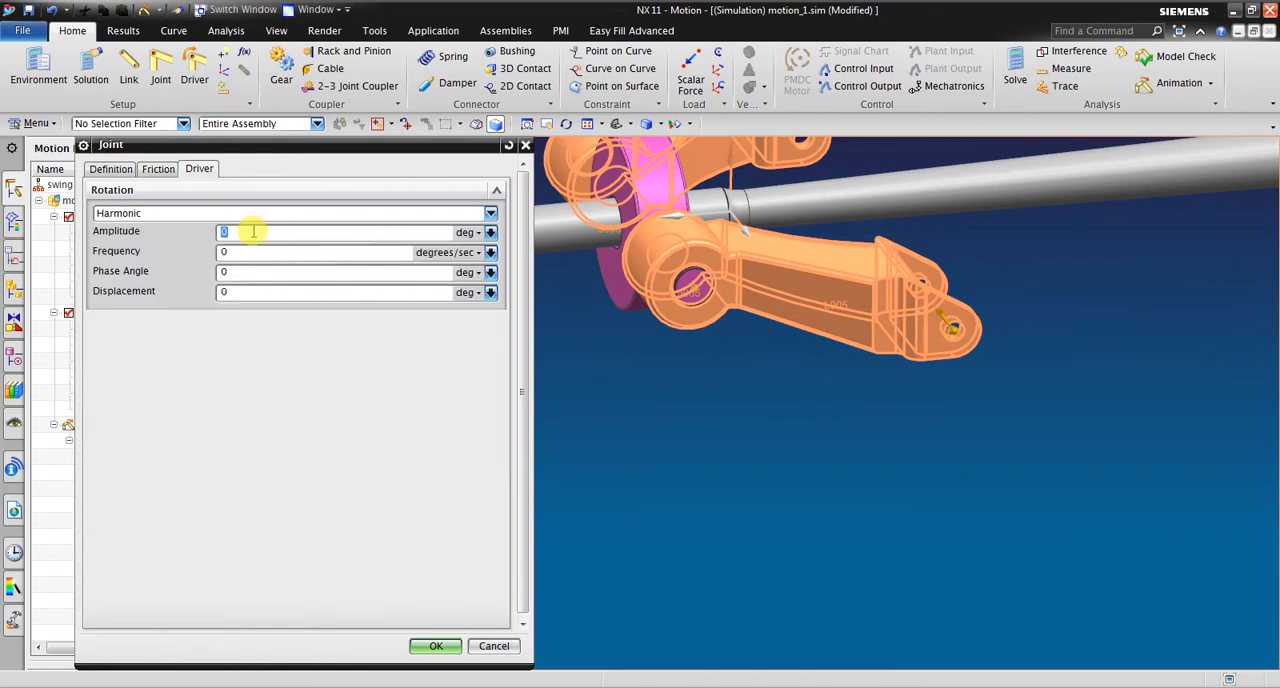
{"action": "type", "text": "45"}
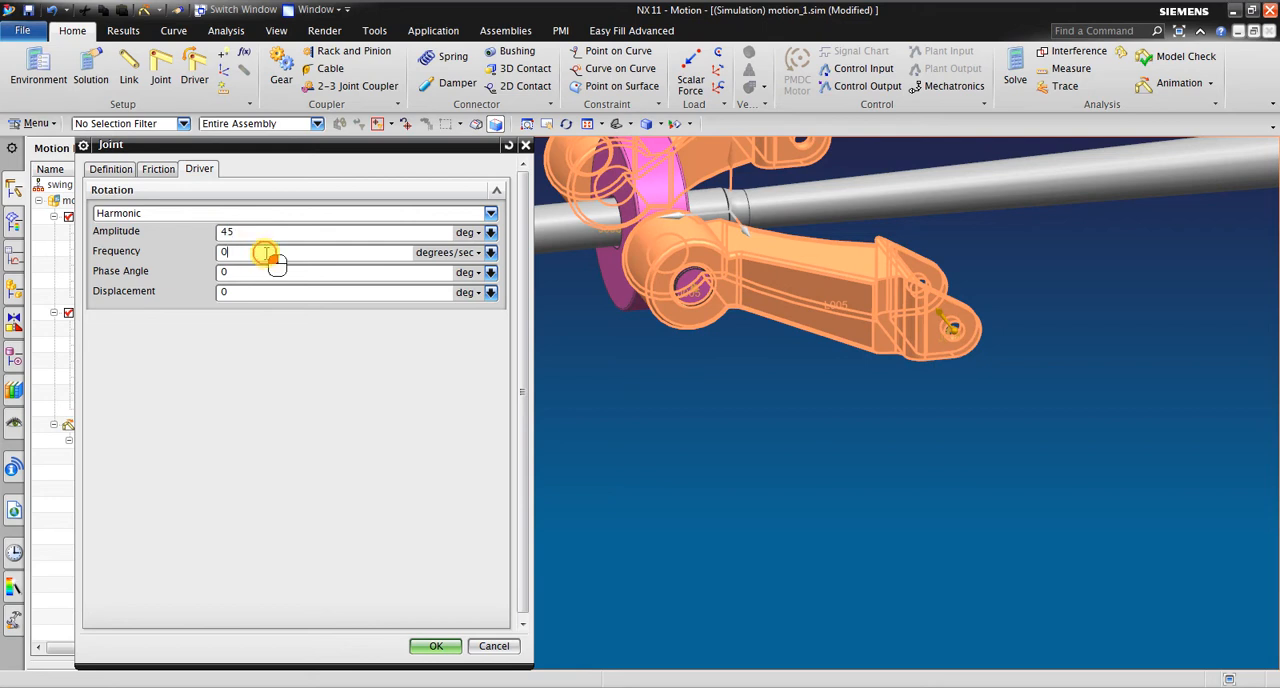
{"action": "type", "text": "180"}
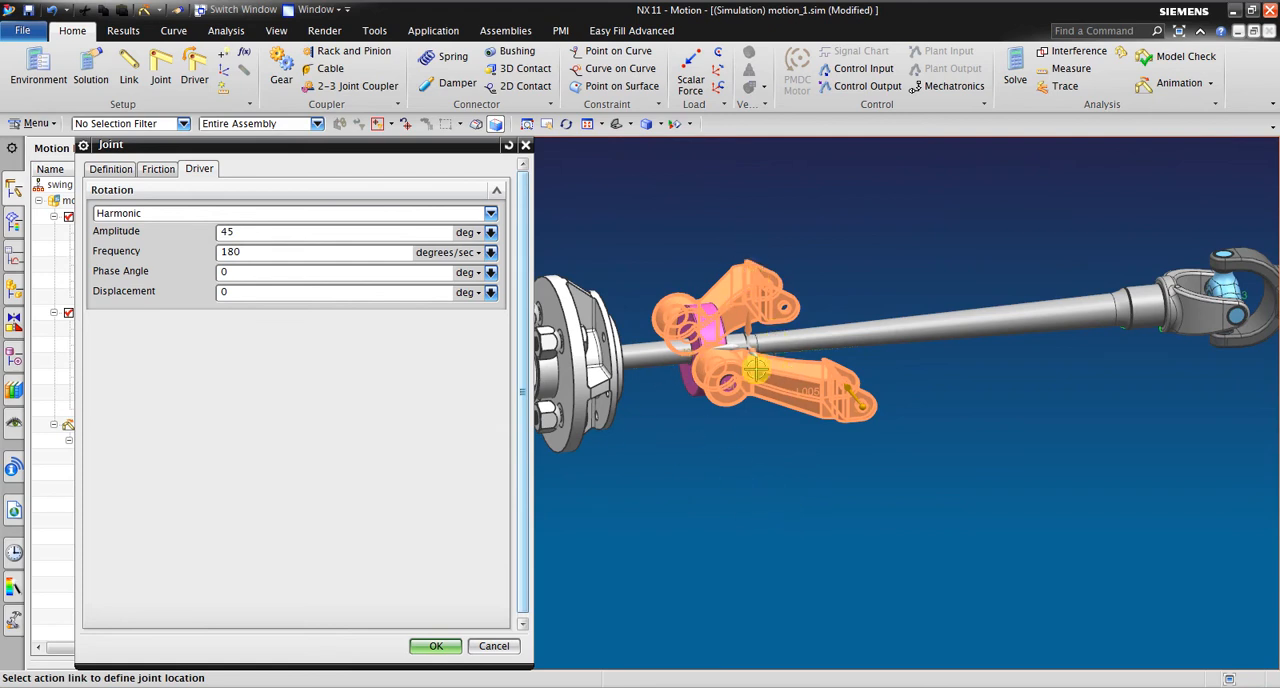
{"action": "left_click", "coordinate": [315, 251]}
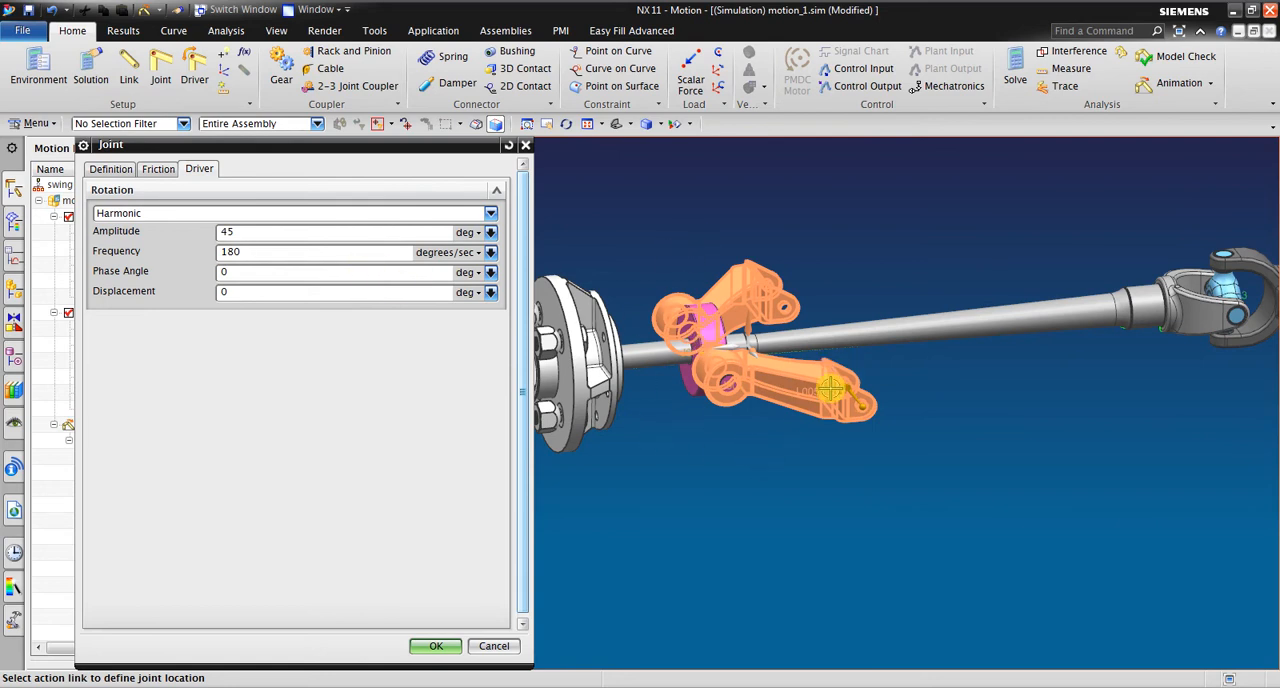
{"action": "left_click", "coordinate": [315, 251]}
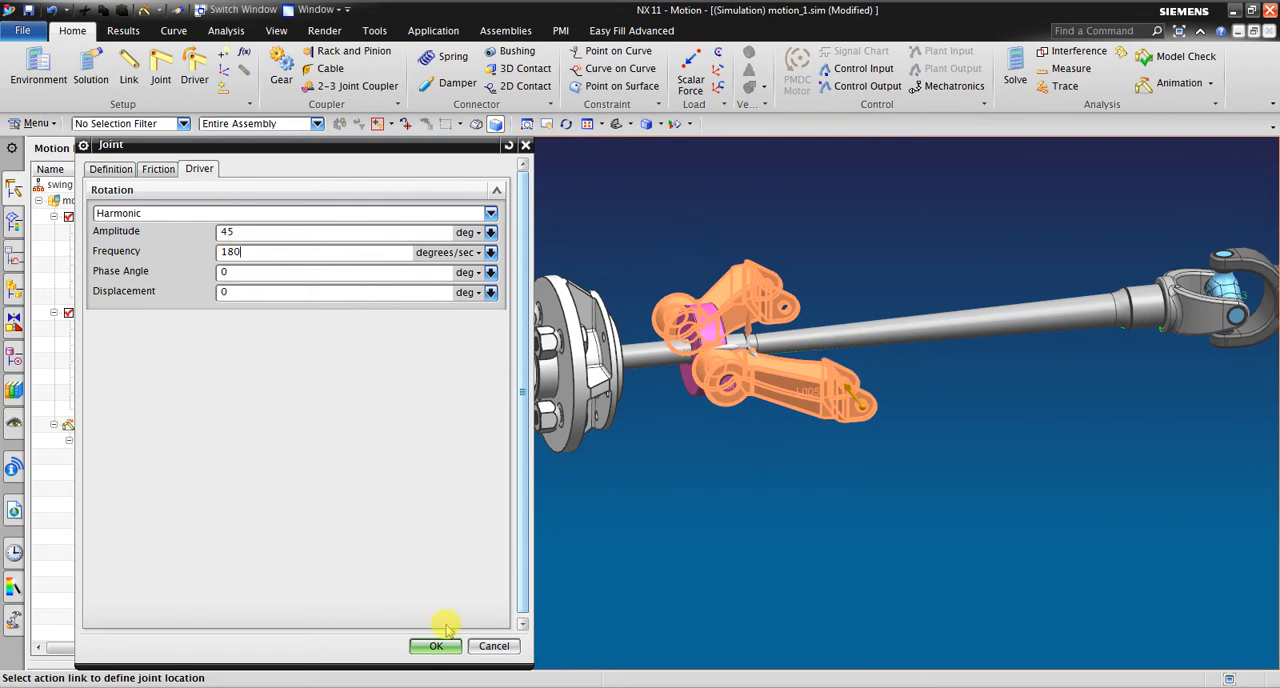
{"action": "left_click", "coordinate": [435, 645]}
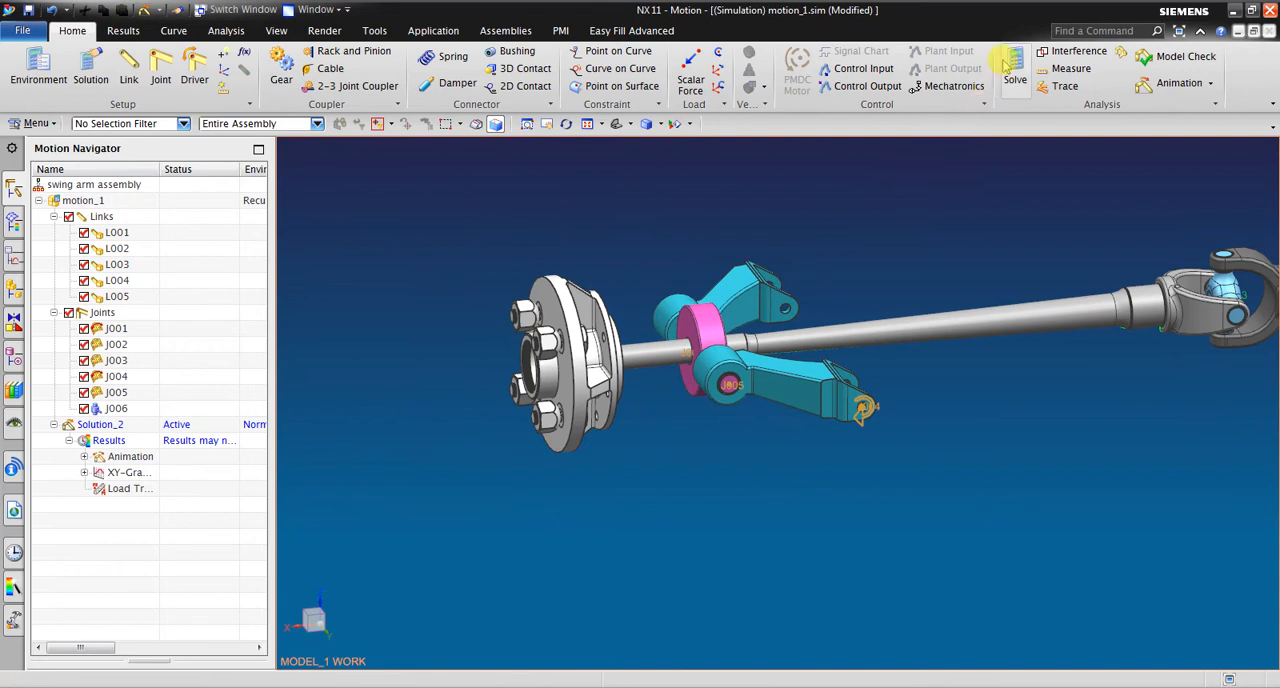
- Re-solve with J004's harmonic driver, dismiss the constraint report, and play then close the animation
{"action": "left_click", "coordinate": [1014, 63]}
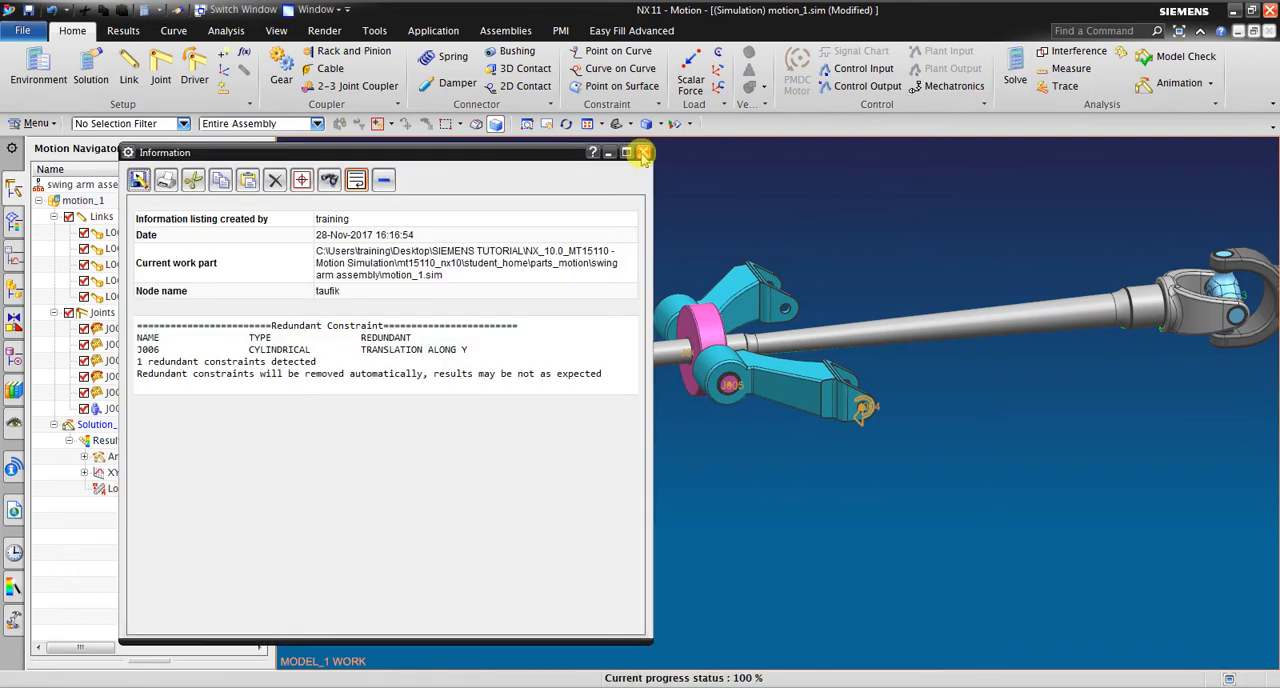
{"action": "left_click", "coordinate": [643, 152]}
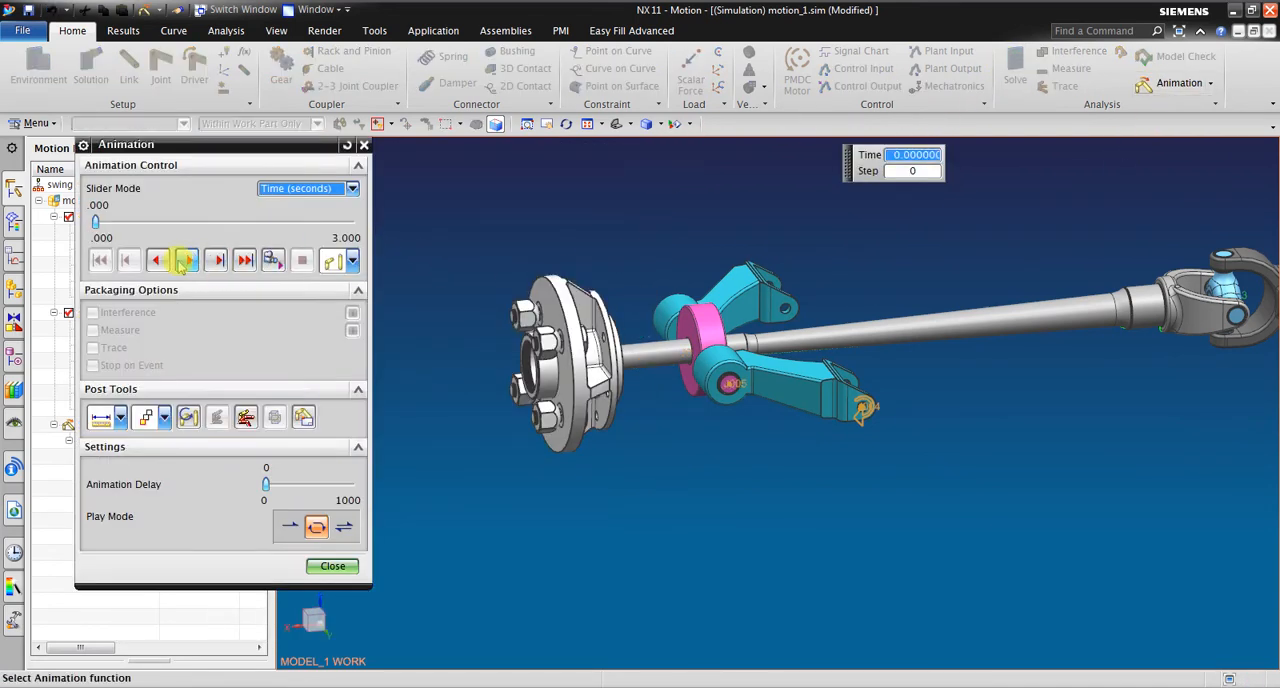
{"action": "left_click", "coordinate": [185, 260]}
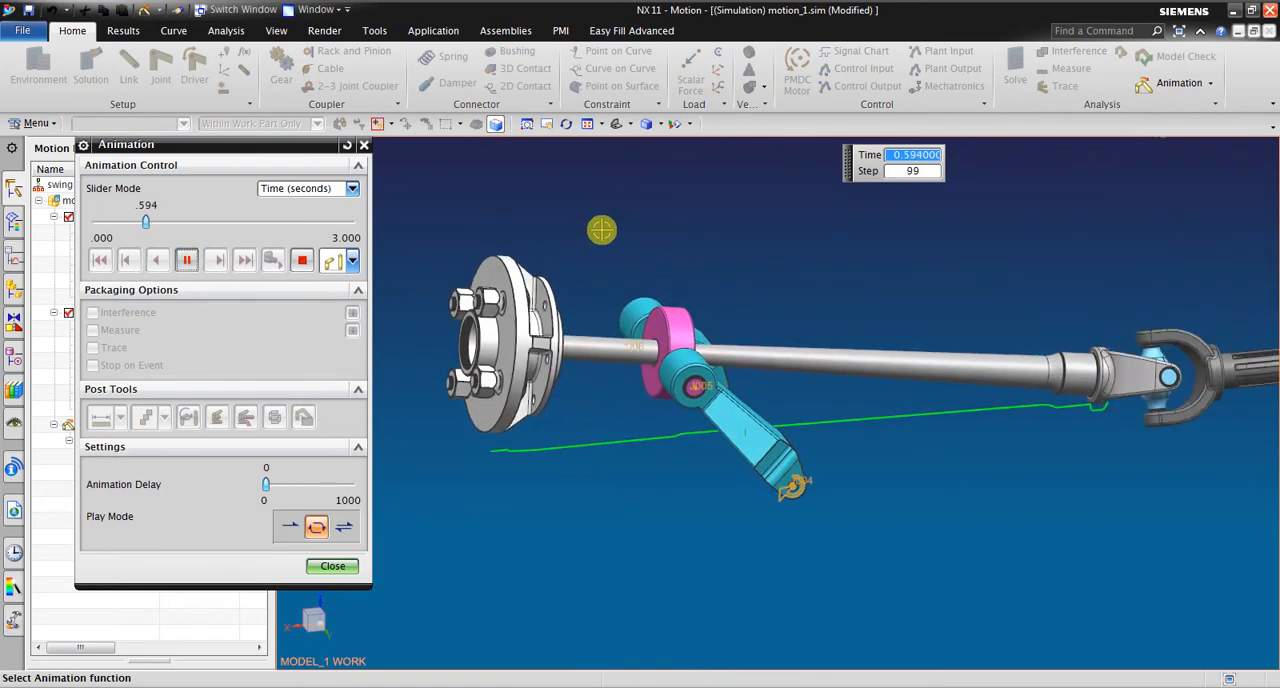
{"action": "left_click", "coordinate": [186, 260]}
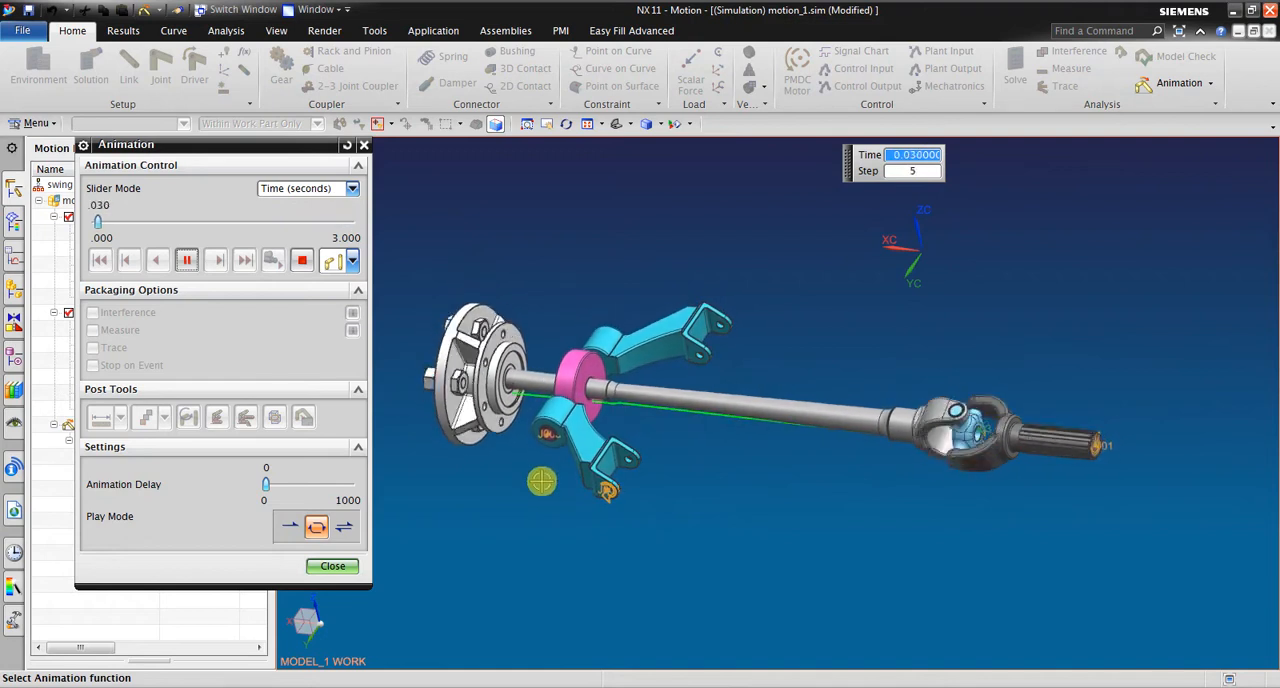
{"action": "left_click", "coordinate": [244, 260]}
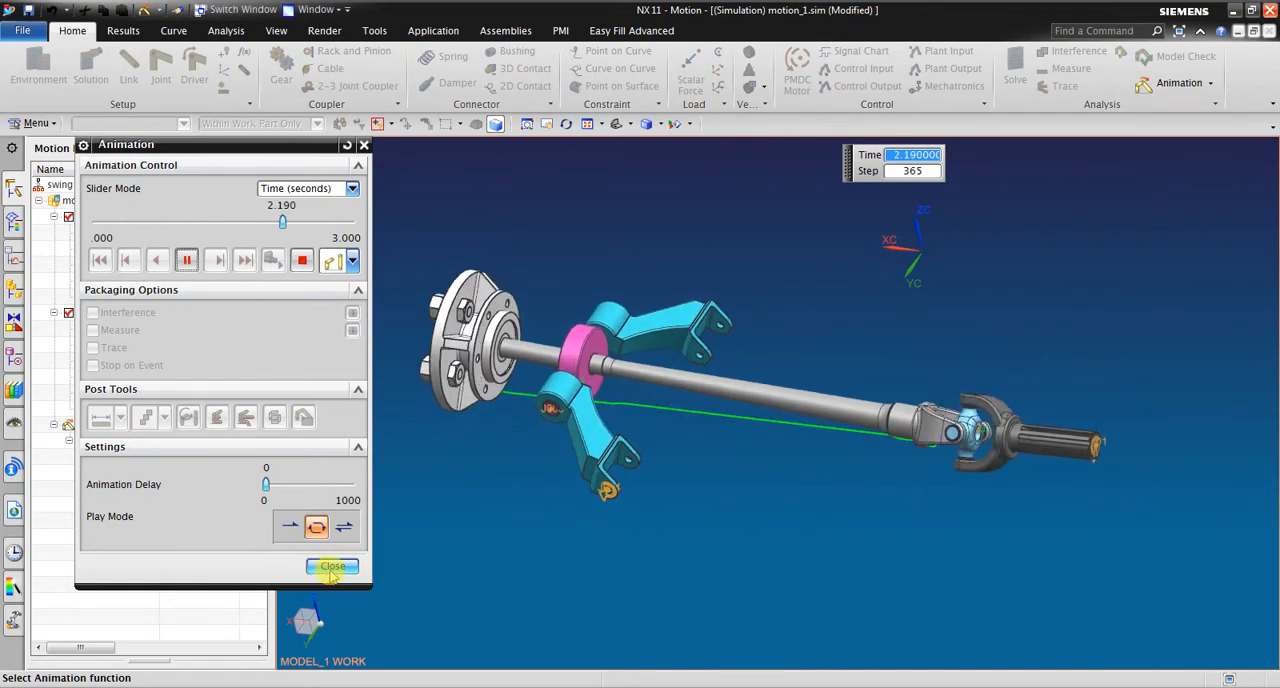
{"action": "left_click", "coordinate": [333, 567]}
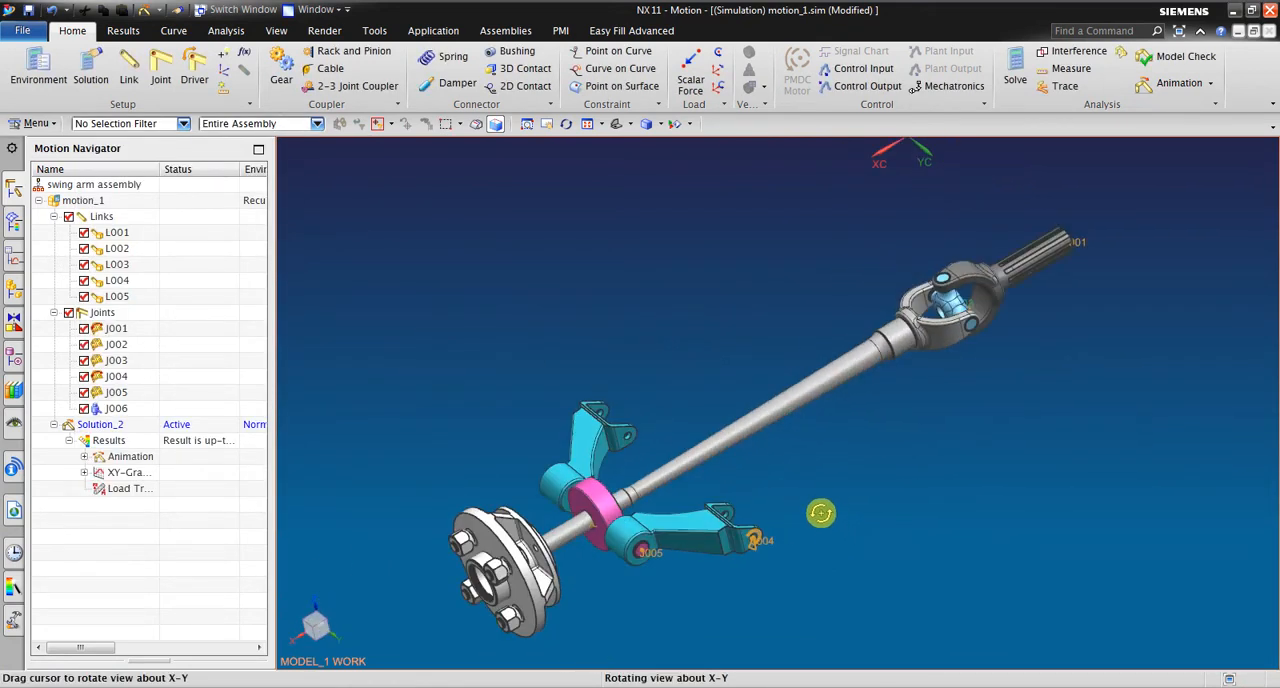
{"action": "left_click_drag", "start_coordinate": [820, 513], "coordinate": [725, 490]}
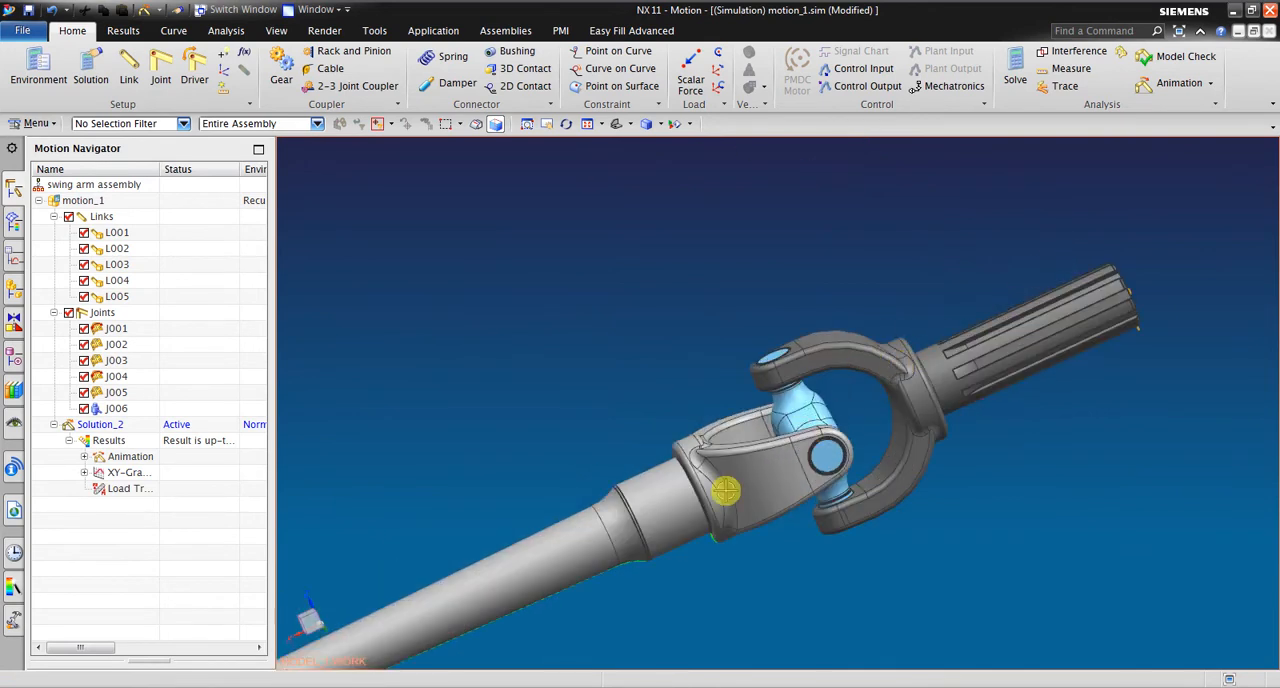
{"action": "left_click_drag", "start_coordinate": [725, 490], "coordinate": [746, 339]}
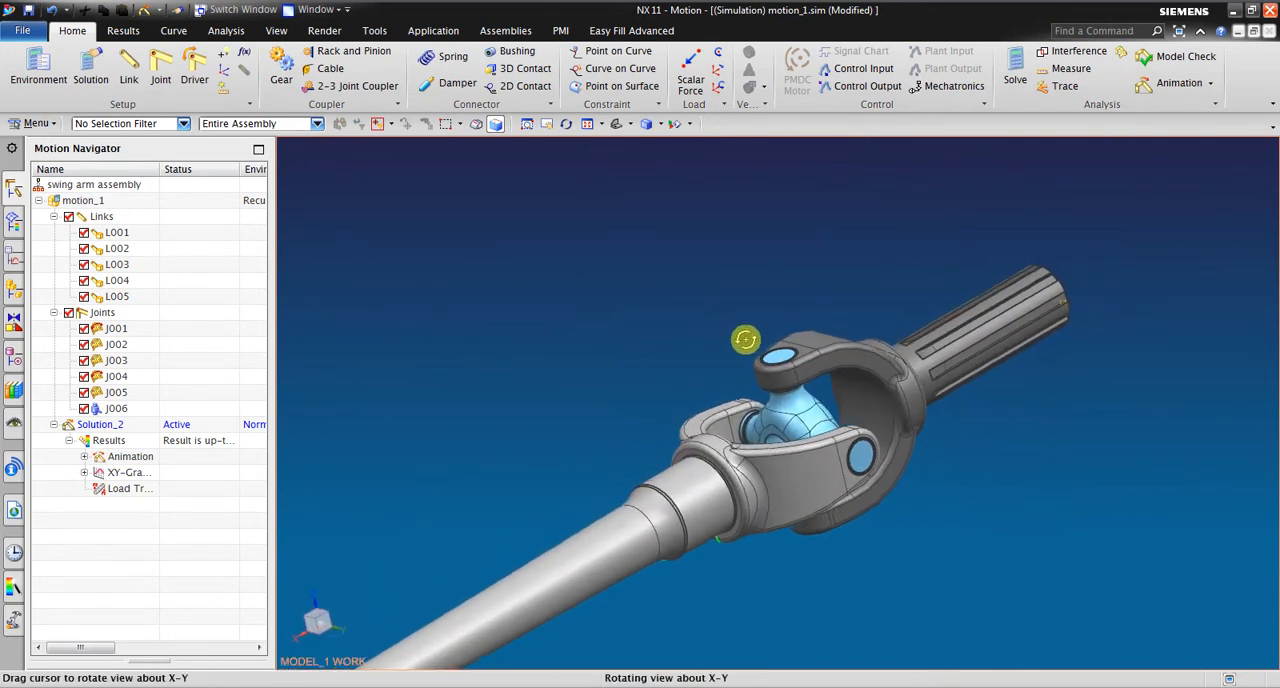
{"action": "left_click_drag", "start_coordinate": [745, 339], "coordinate": [855, 388]}
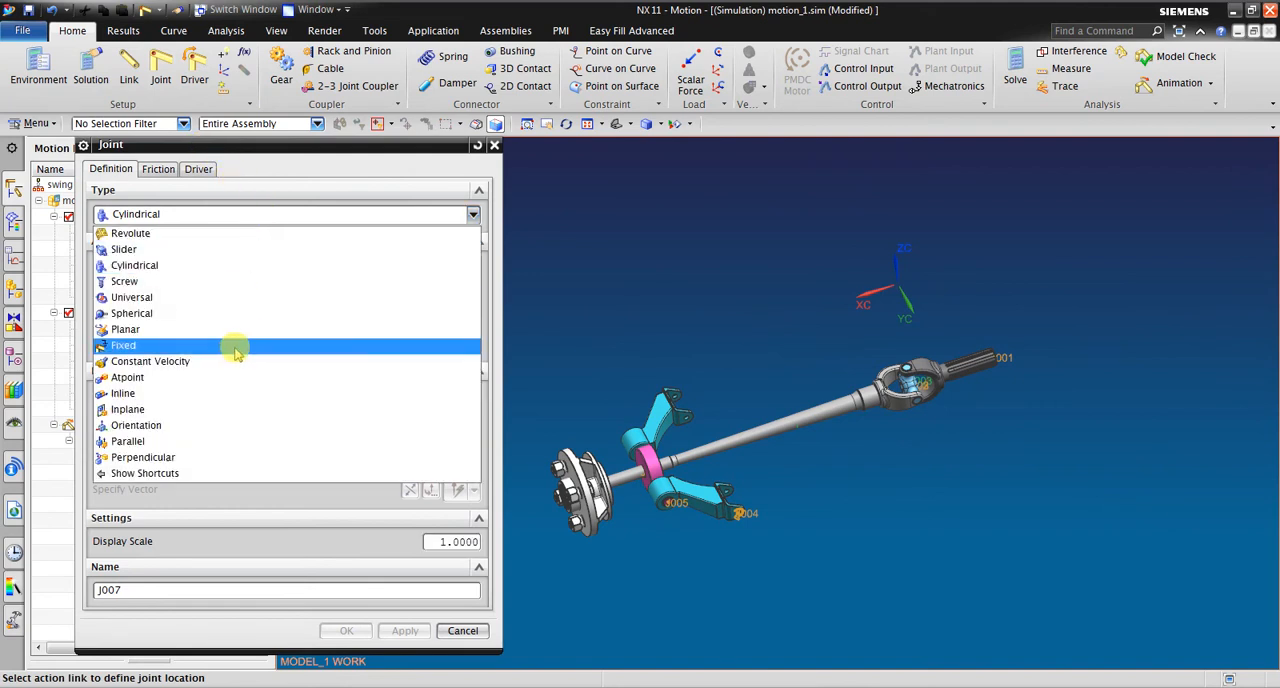
{"action": "mouse_move", "coordinate": [203, 297]}
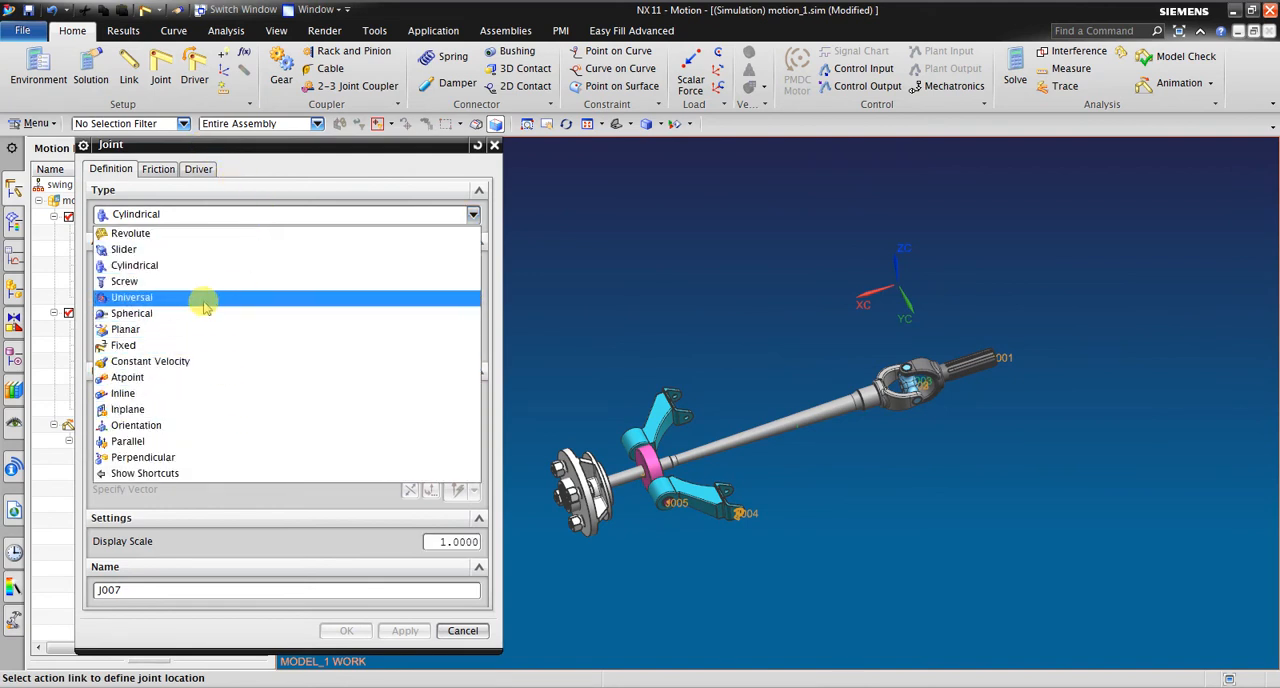
{"action": "mouse_move", "coordinate": [180, 312]}
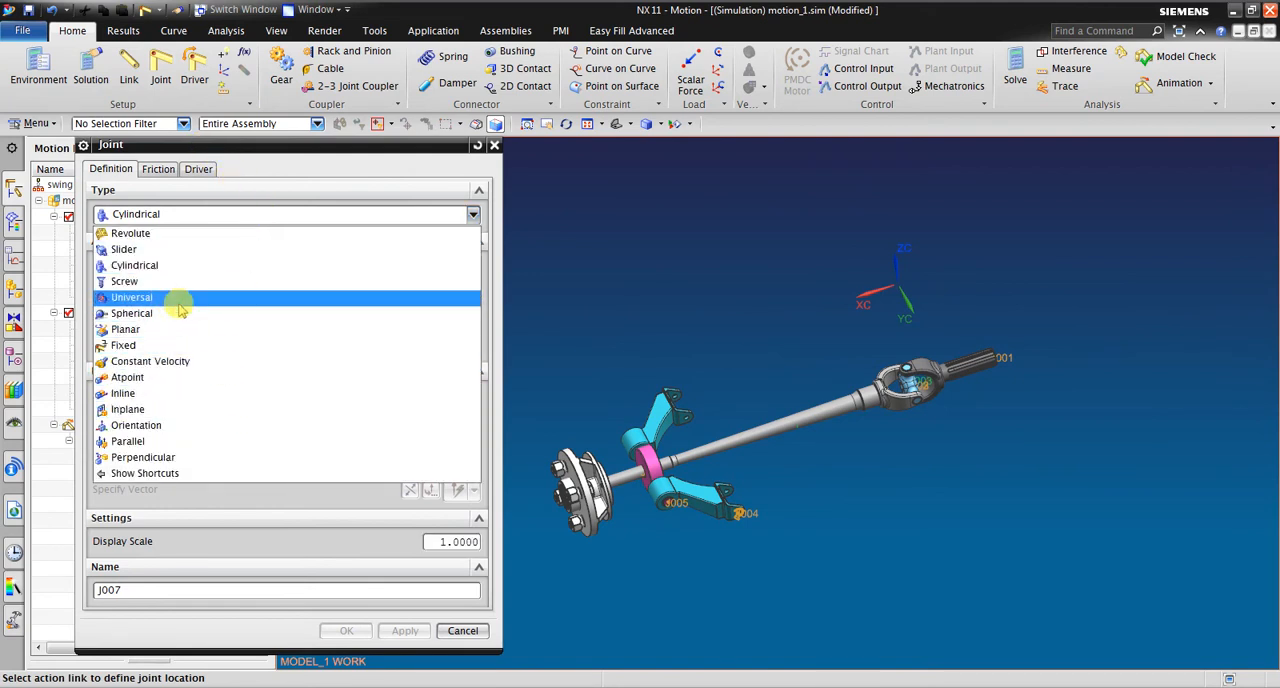
{"action": "left_click", "coordinate": [135, 265]}
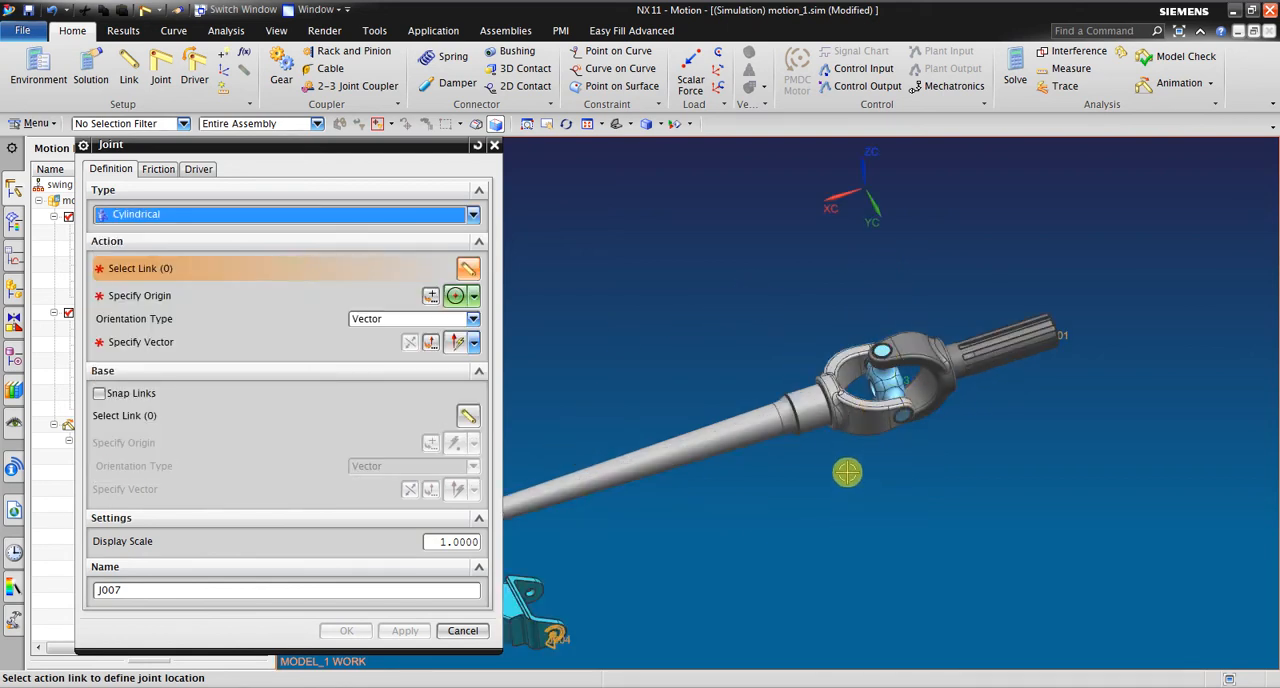
{"action": "mouse_move", "coordinate": [886, 430]}
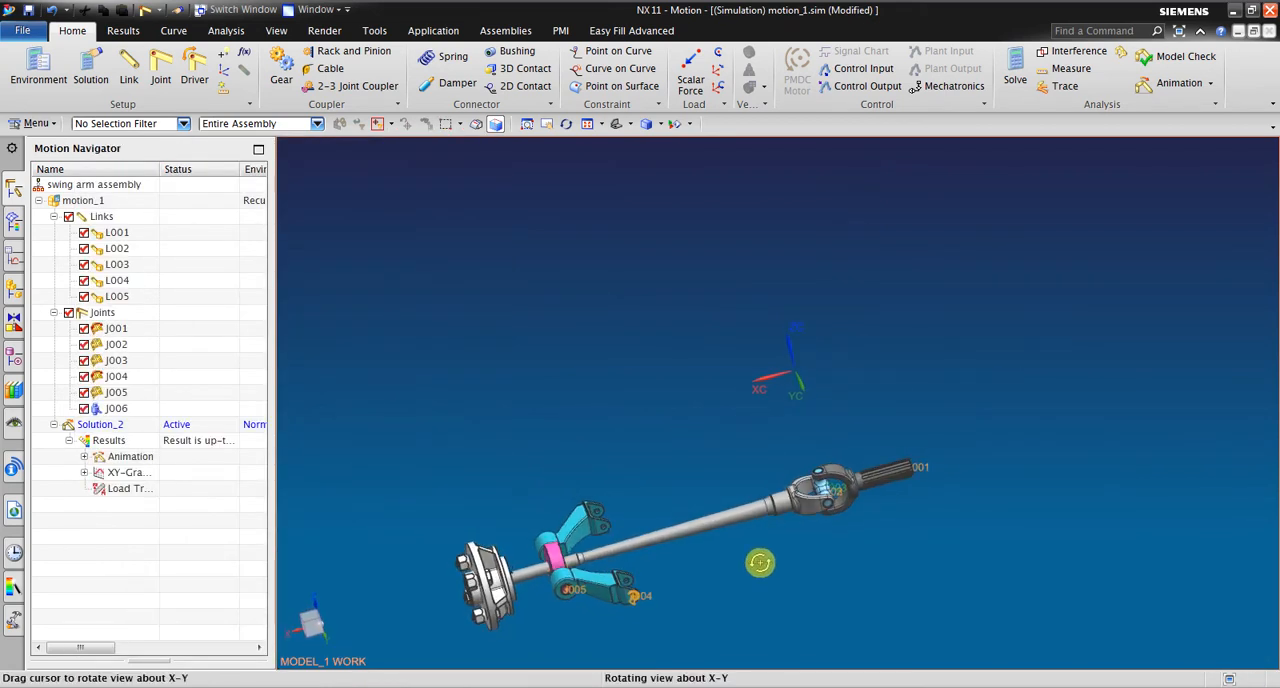
{"action": "left_click", "coordinate": [1178, 83]}
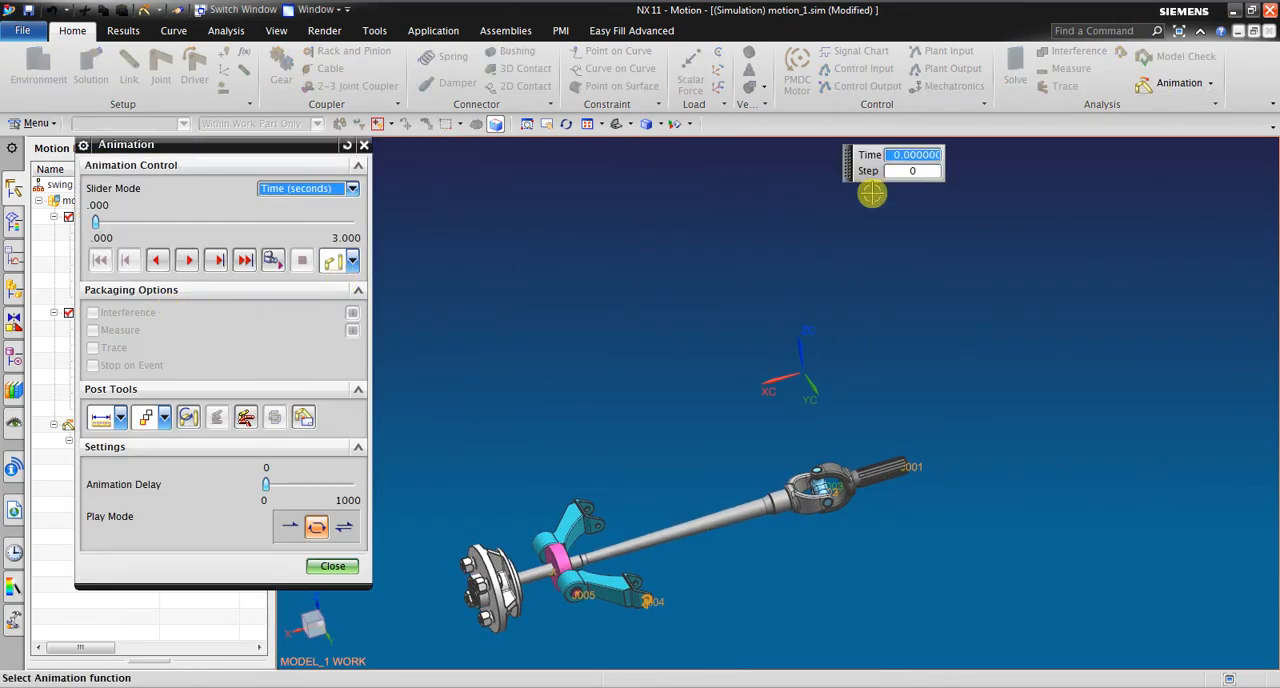
{"action": "left_click", "coordinate": [187, 260]}
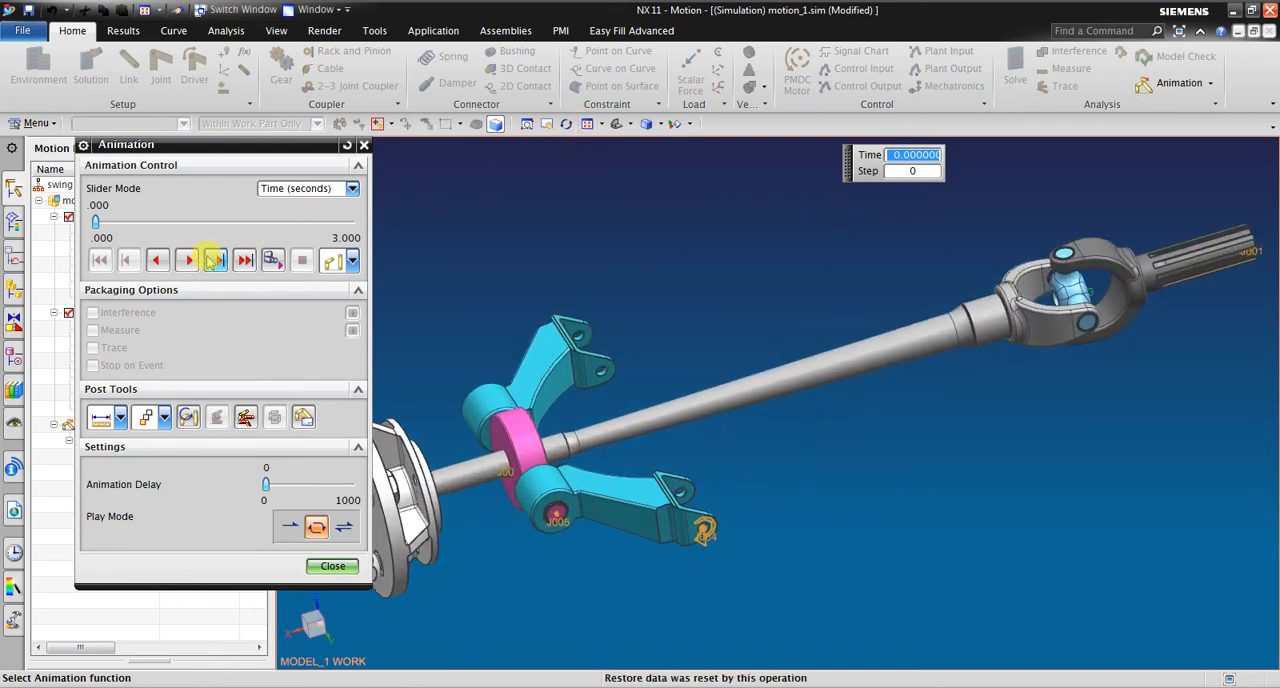
{"action": "left_click", "coordinate": [187, 260]}
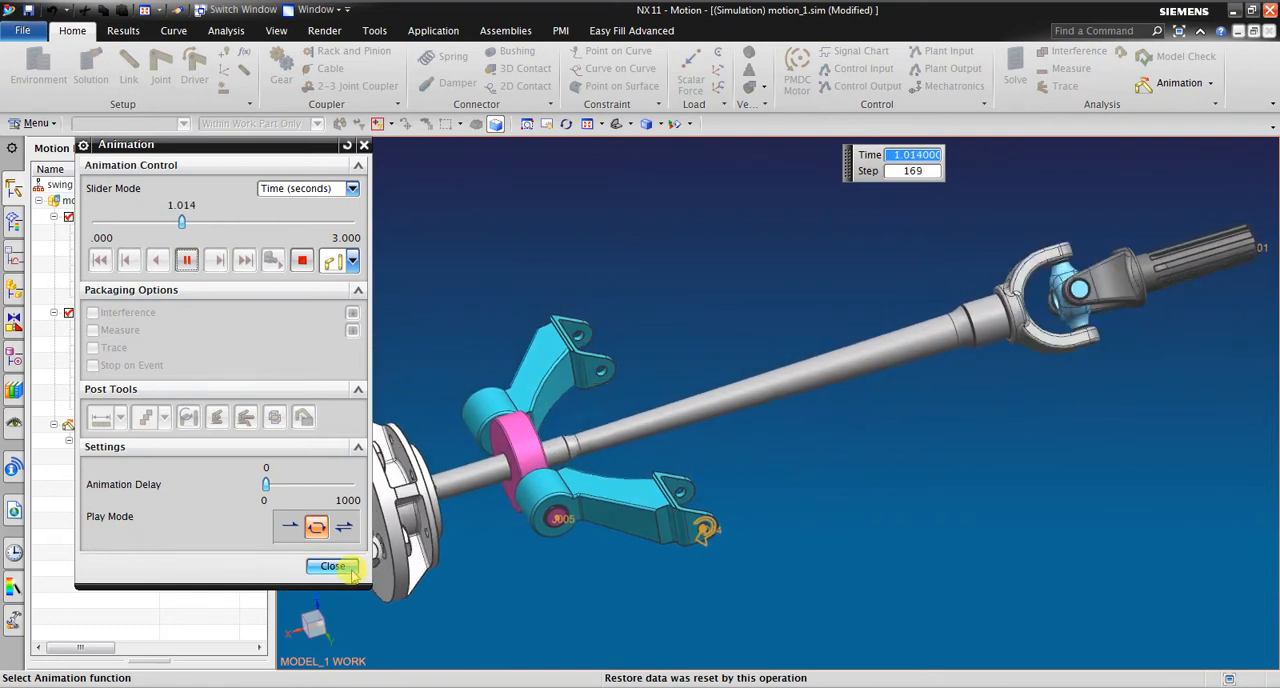
{"action": "left_click", "coordinate": [332, 566]}
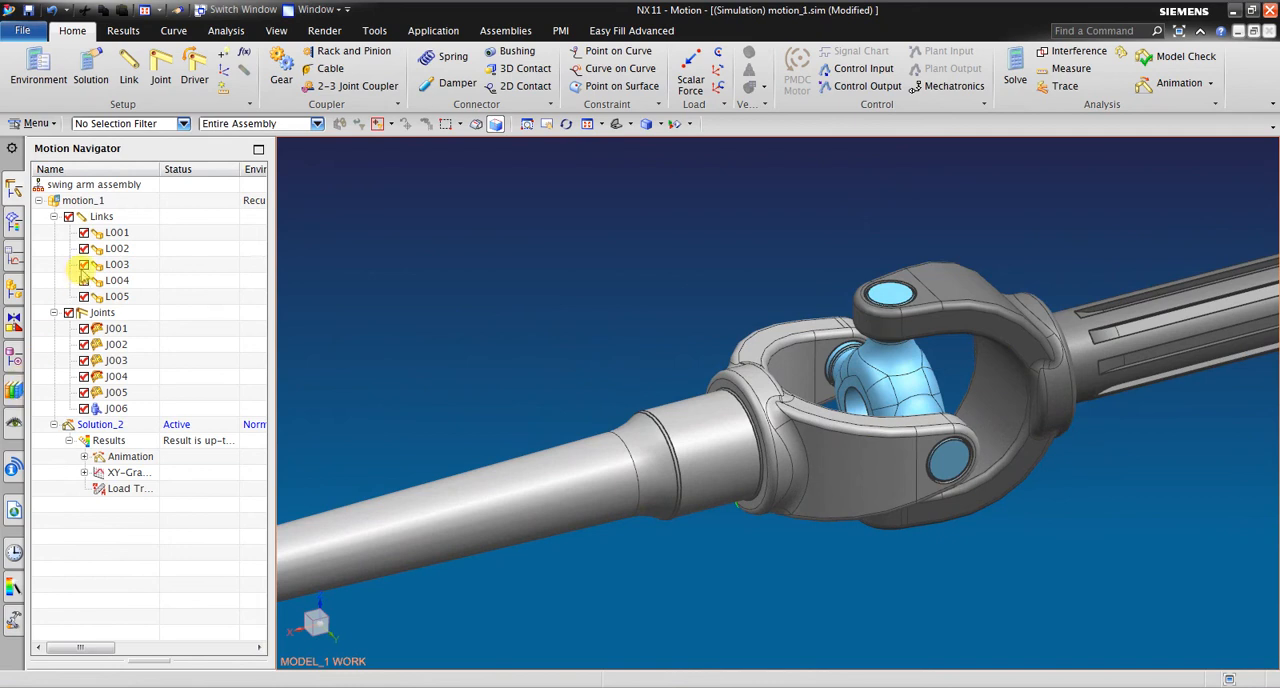
{"action": "left_click", "coordinate": [117, 264]}
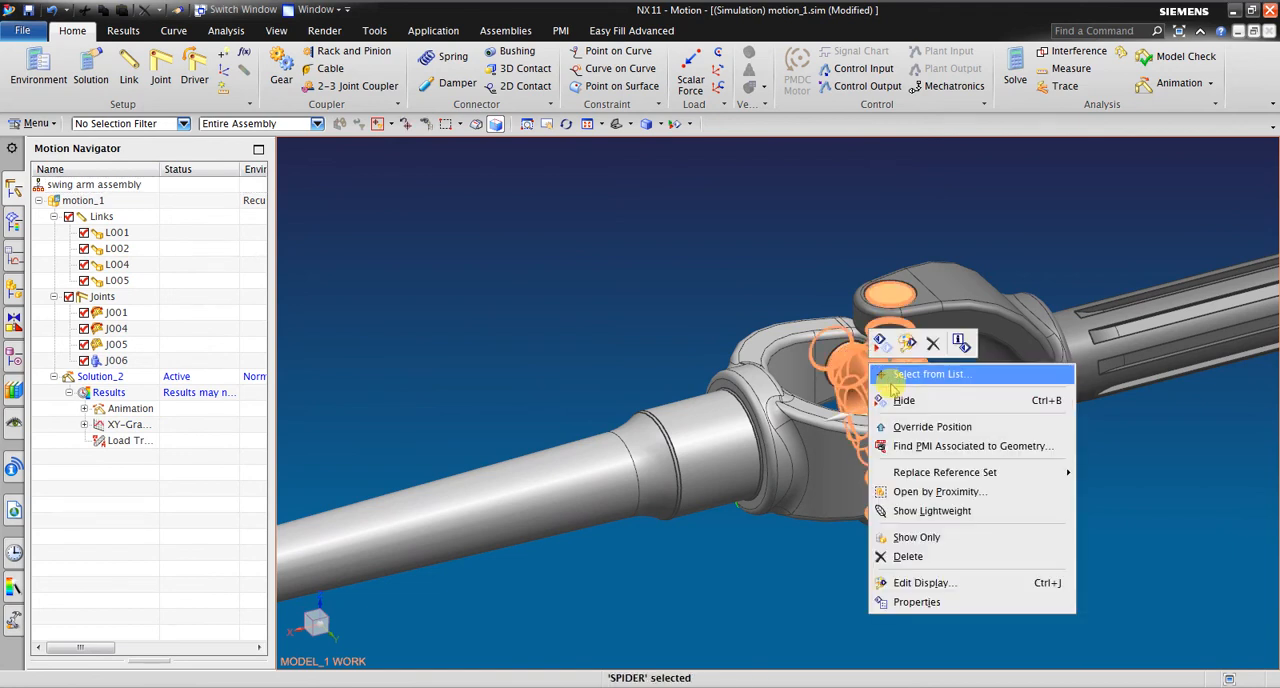
- Hide the spider part and select joint J001 to check its position
{"action": "left_click", "coordinate": [903, 400]}
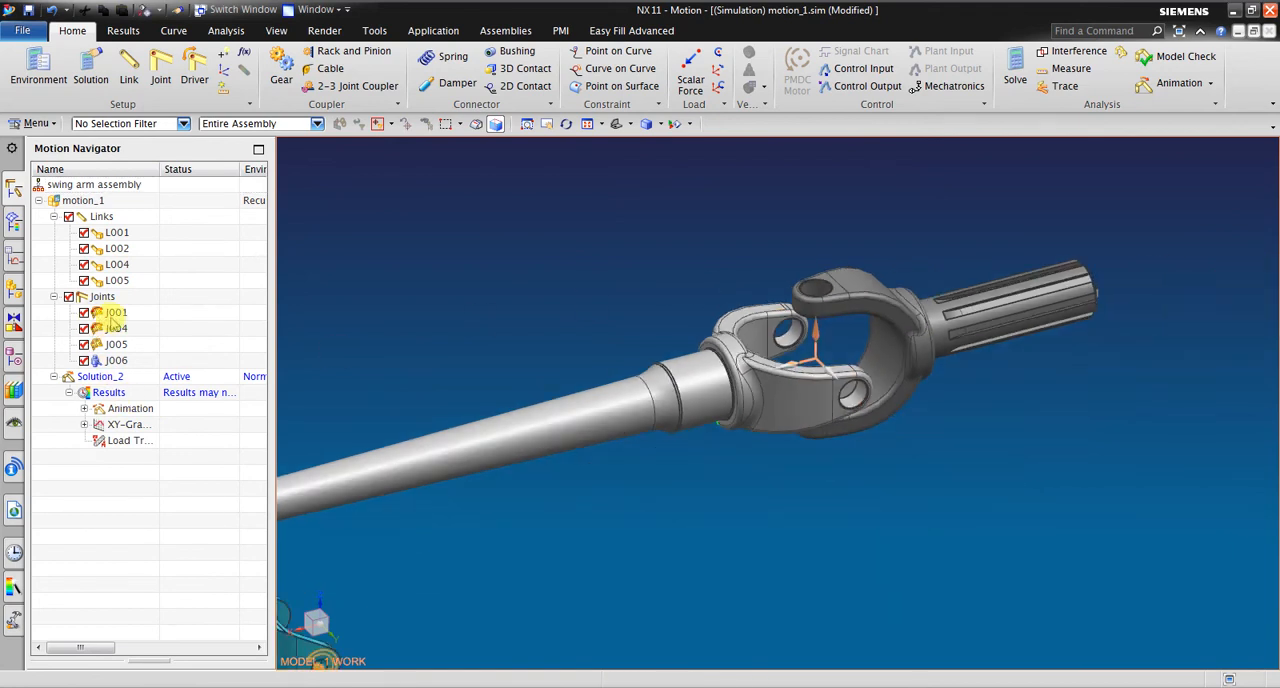
{"action": "left_click", "coordinate": [116, 328]}
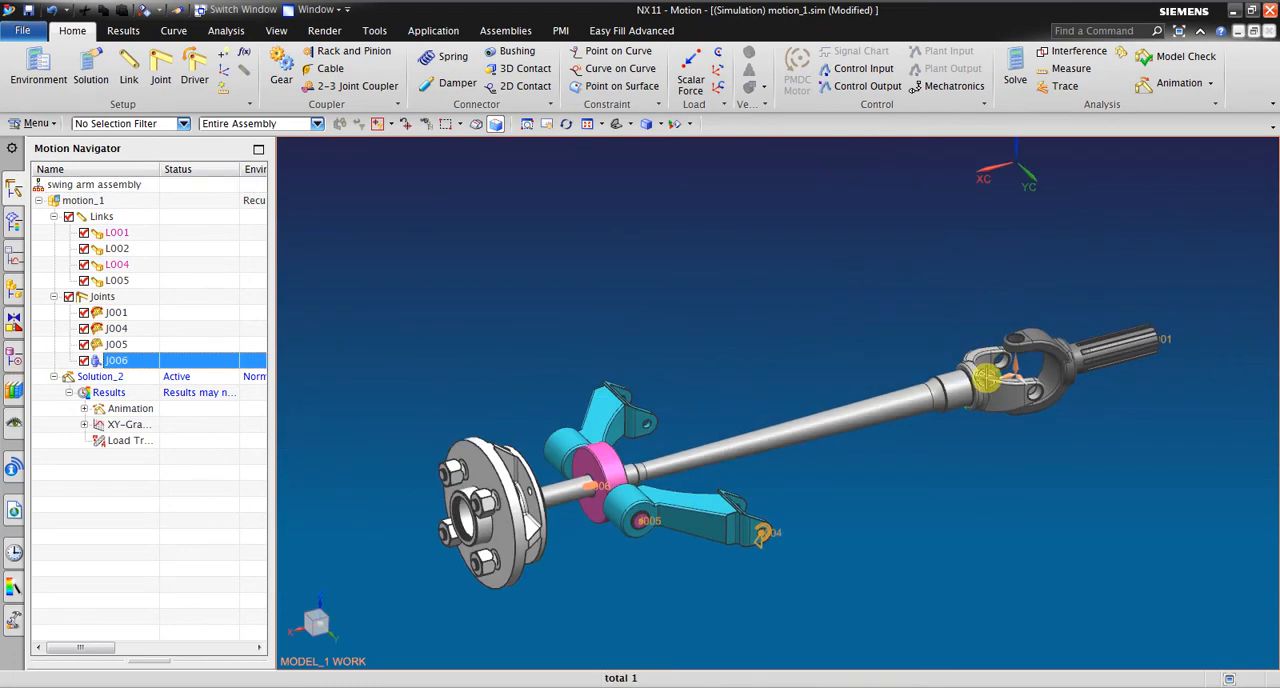
{"action": "left_click", "coordinate": [117, 328]}
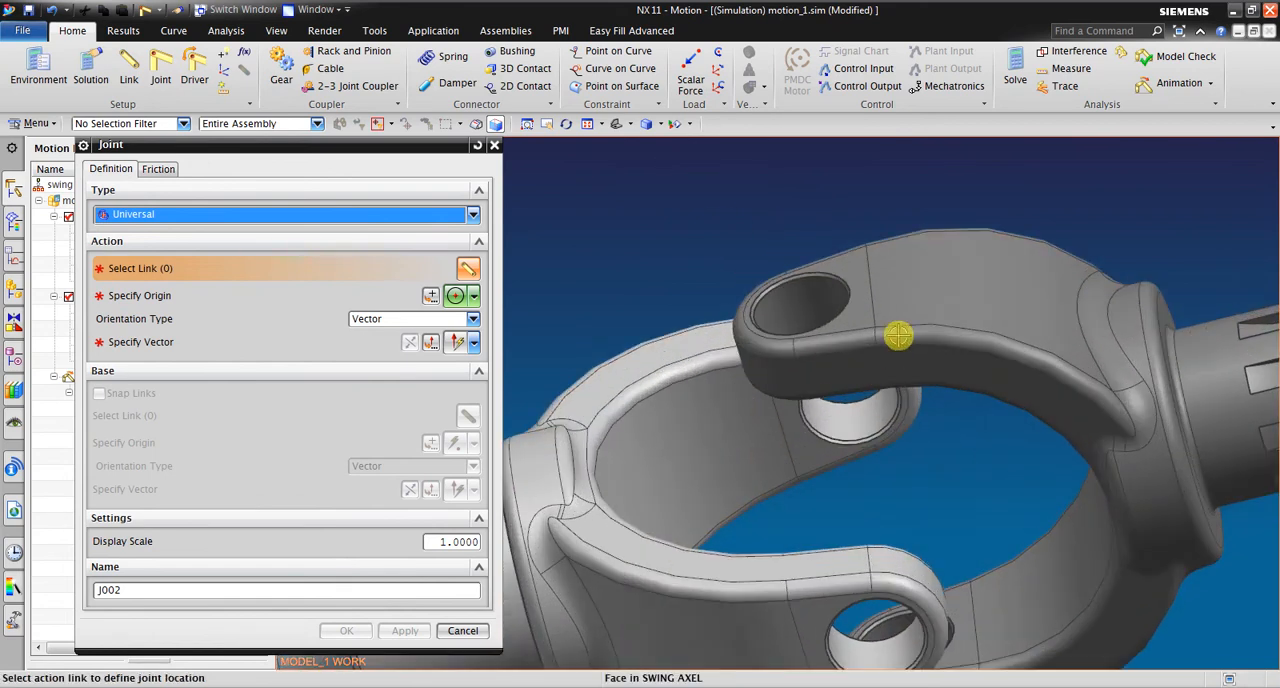
- Set J002's link to the splined-shaft yoke, origin midway between yoke holes, base link other yoke
{"action": "left_click", "coordinate": [897, 336]}
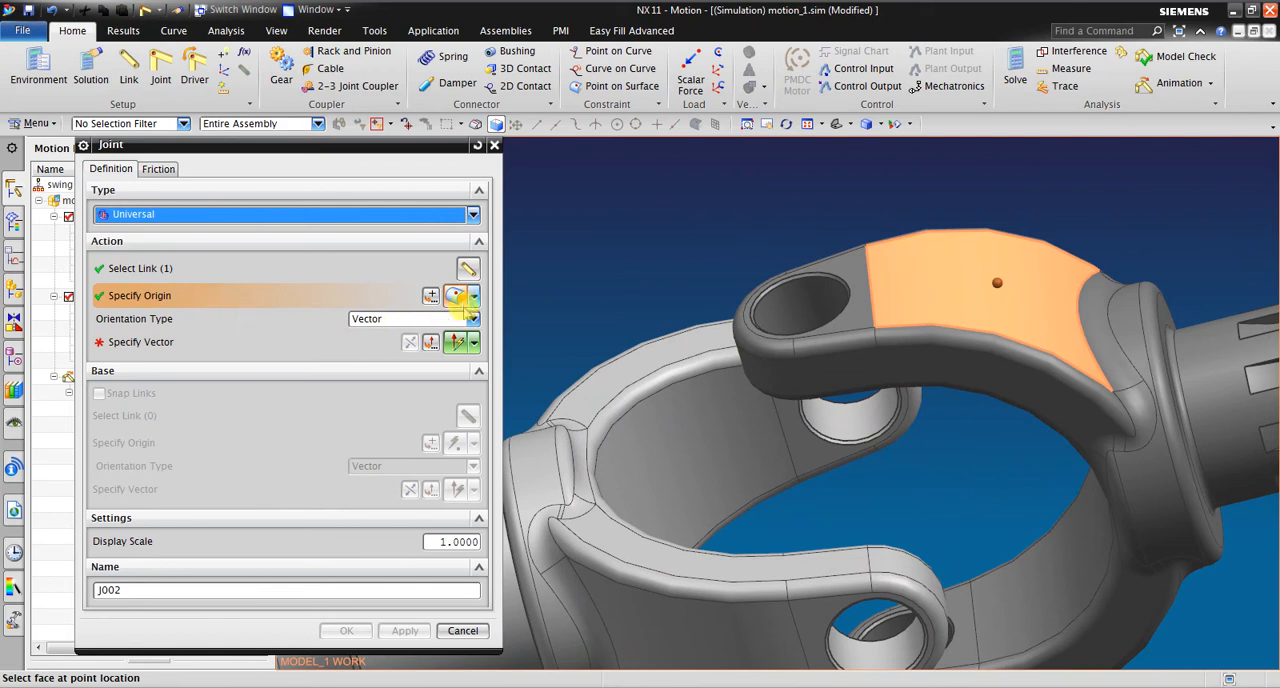
{"action": "left_click", "coordinate": [454, 295]}
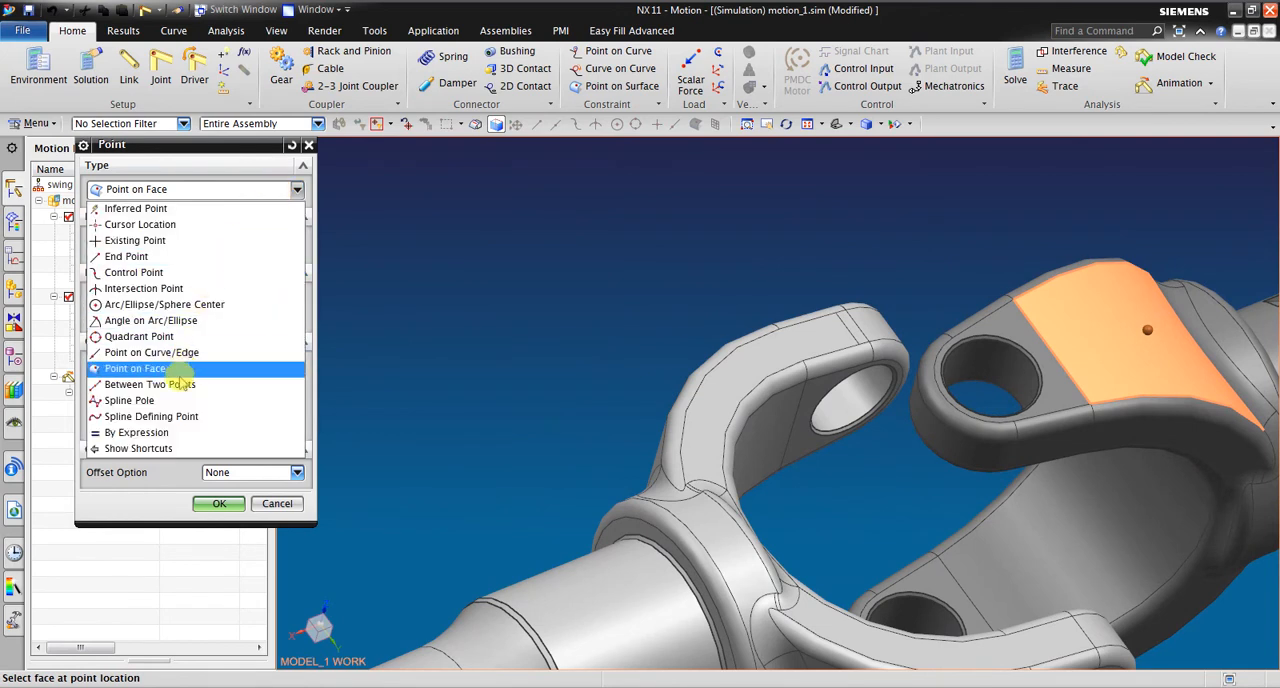
{"action": "left_click", "coordinate": [150, 384]}
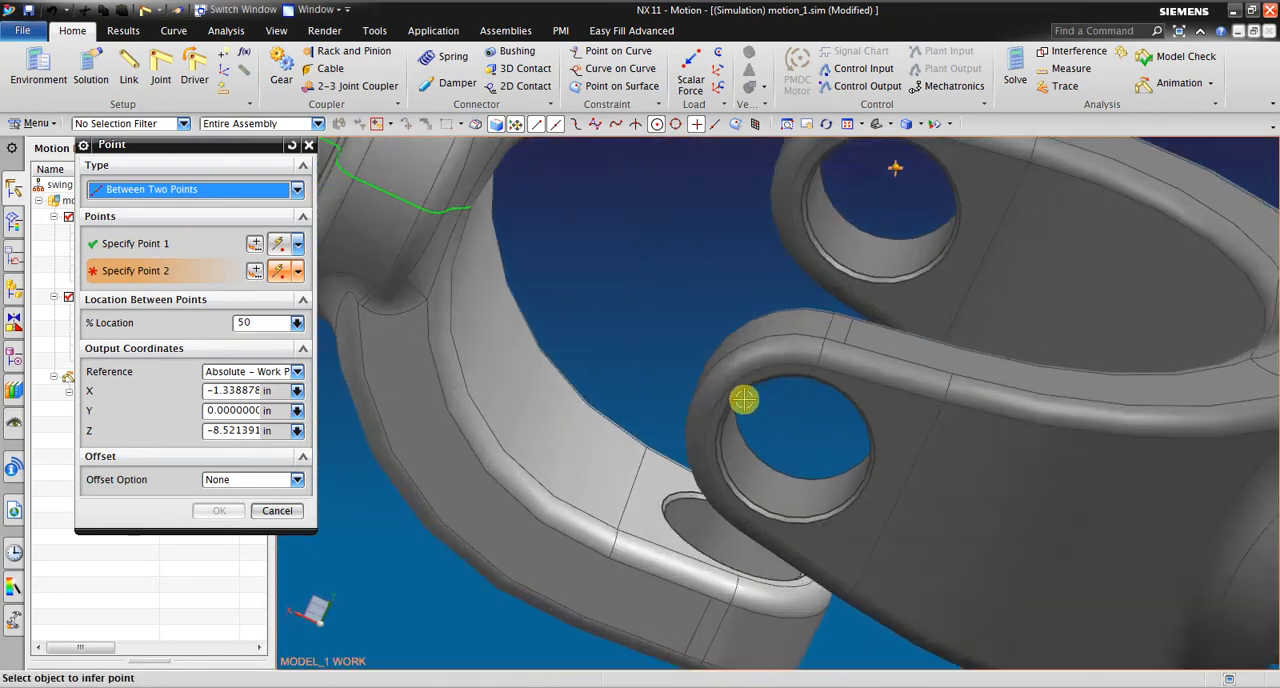
{"action": "left_click", "coordinate": [745, 400]}
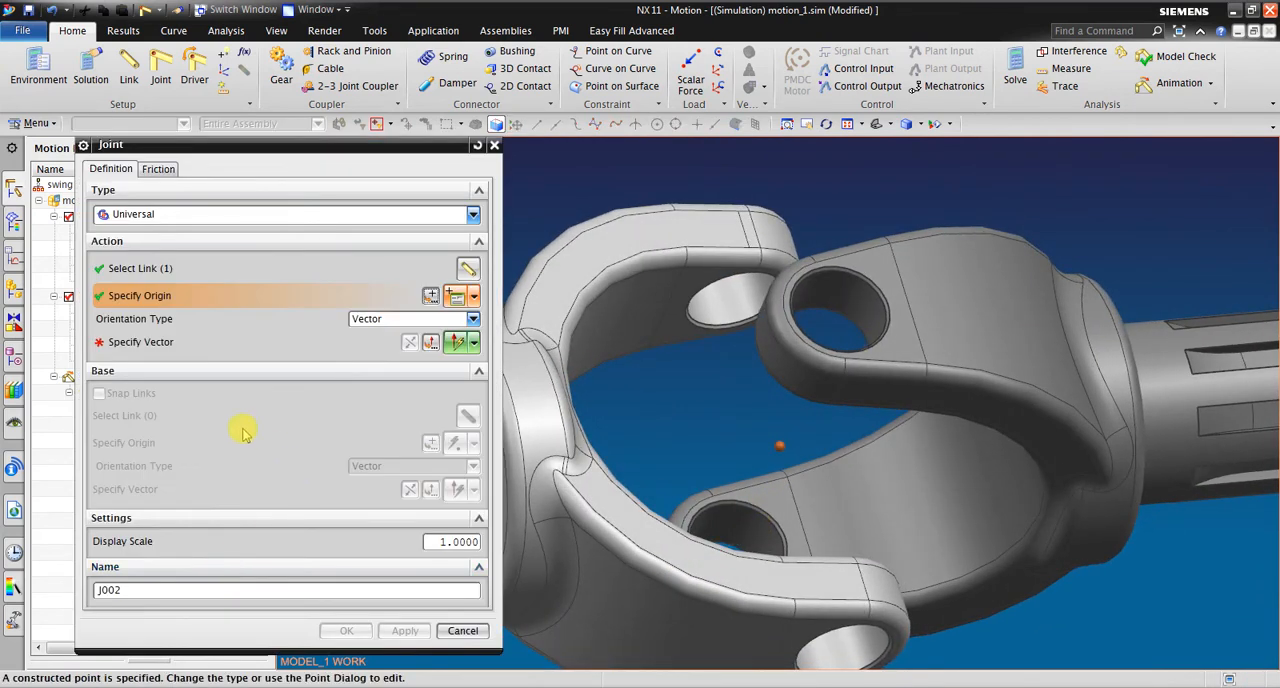
{"action": "left_click_drag", "start_coordinate": [800, 450], "coordinate": [722, 364]}
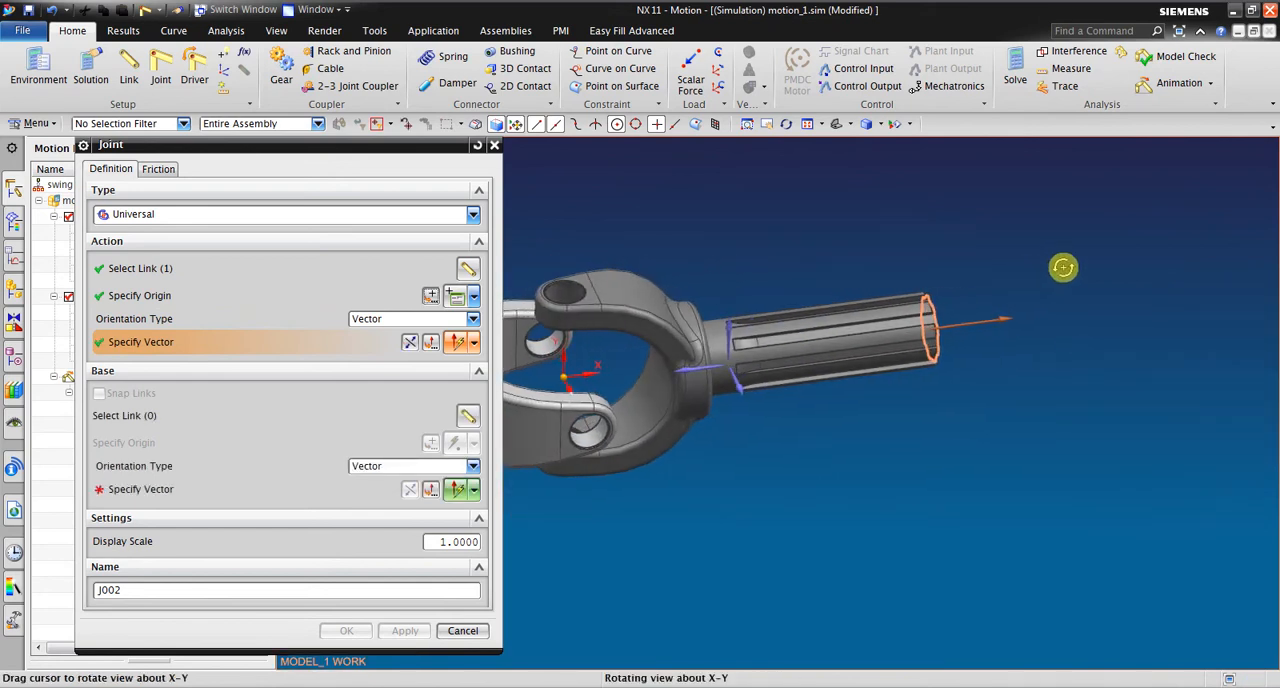
{"action": "left_click_drag", "start_coordinate": [1063, 267], "coordinate": [788, 275]}
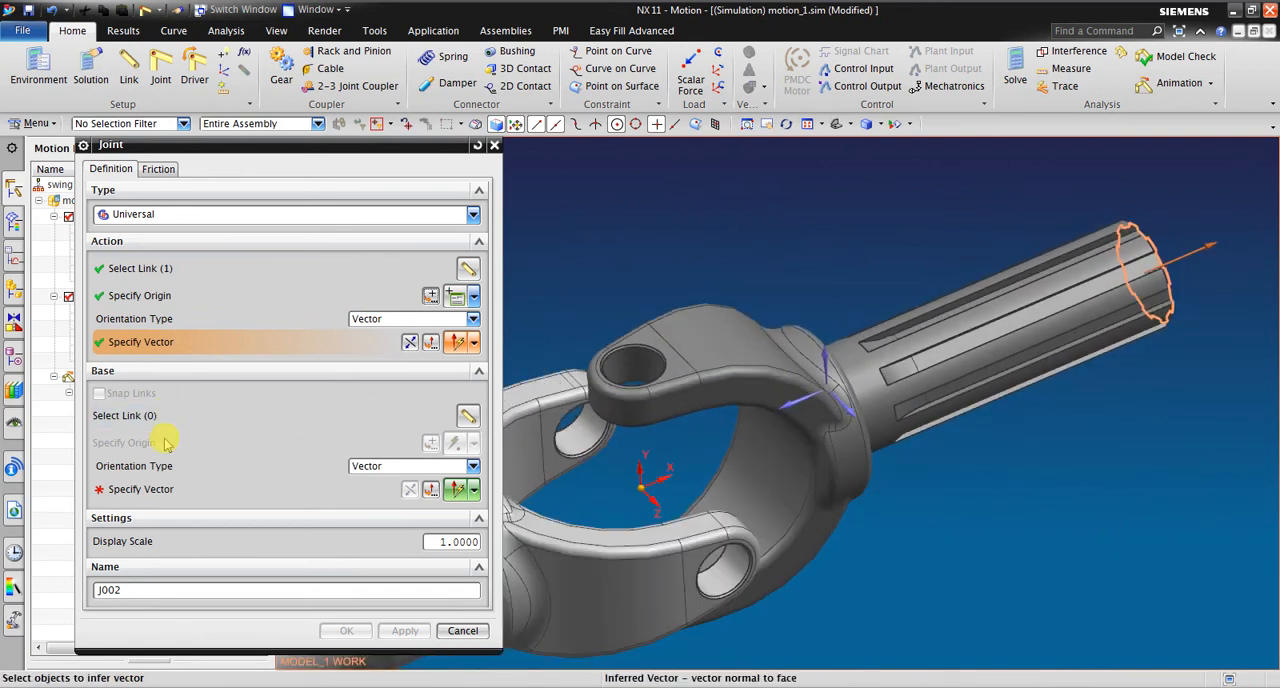
{"action": "left_click", "coordinate": [645, 390]}
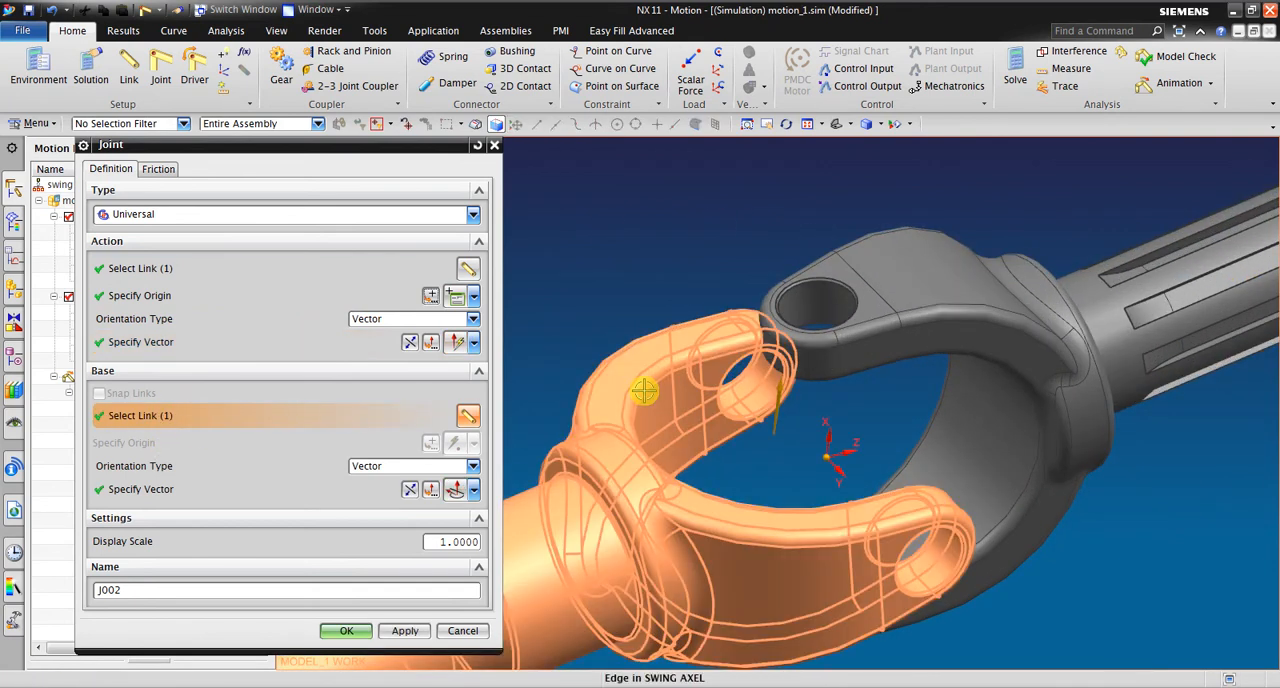
{"action": "left_click", "coordinate": [295, 489]}
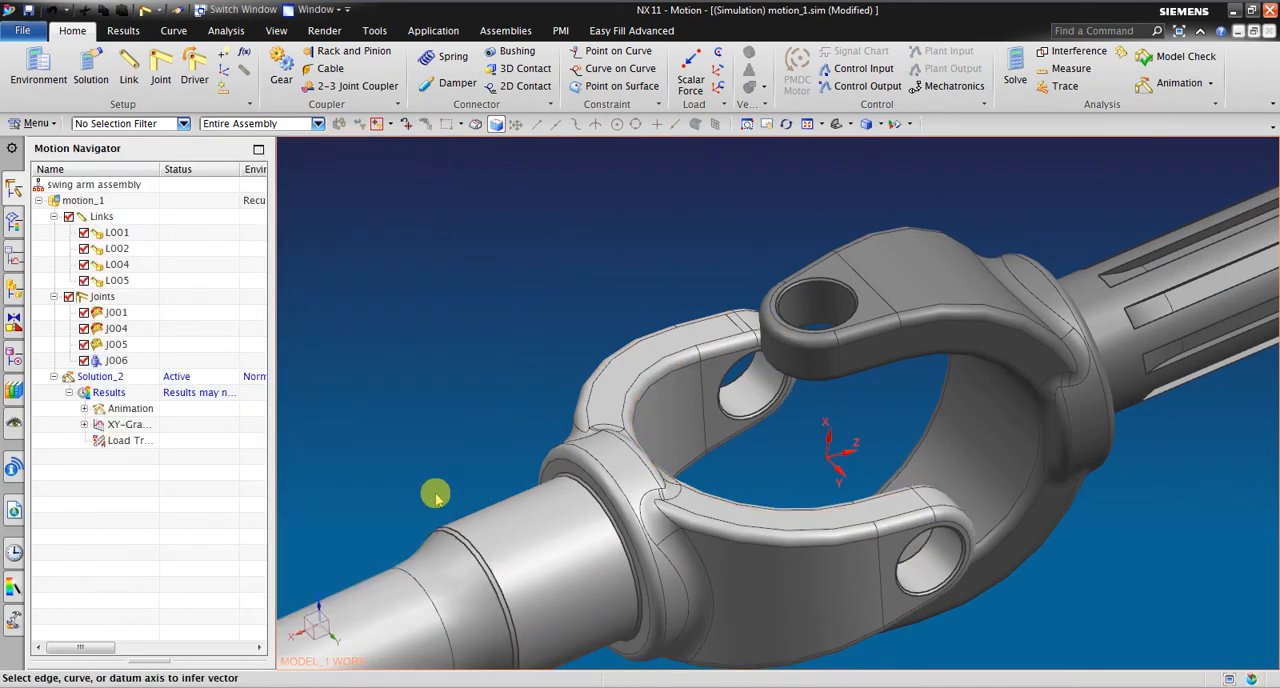
- Define J002's base axis by two points on the yoke holes and create the joint
{"action": "left_click", "coordinate": [296, 189]}
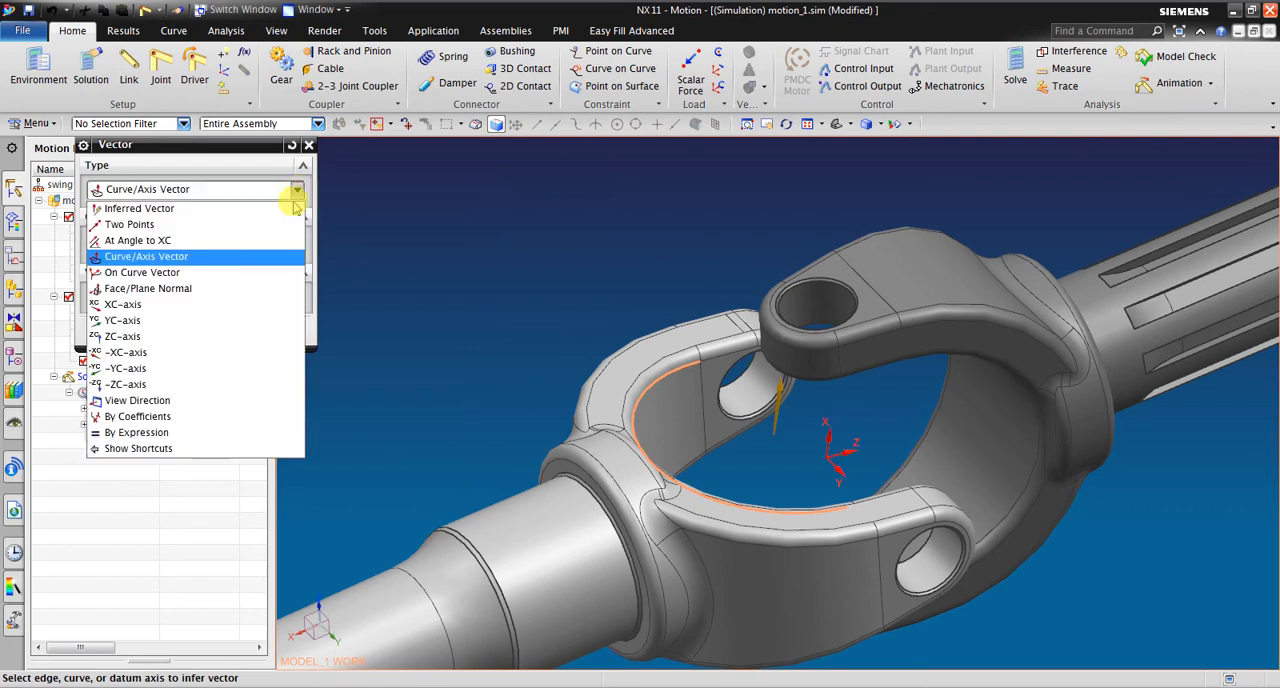
{"action": "left_click", "coordinate": [129, 224]}
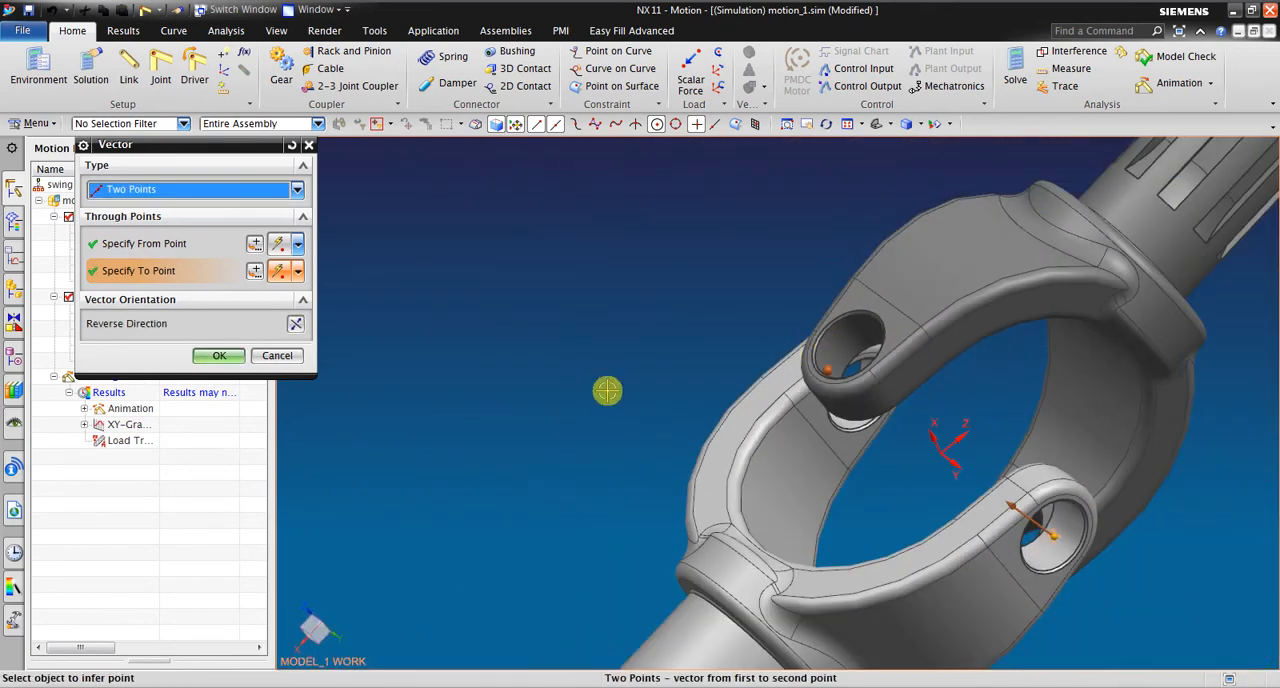
{"action": "left_click", "coordinate": [218, 355]}
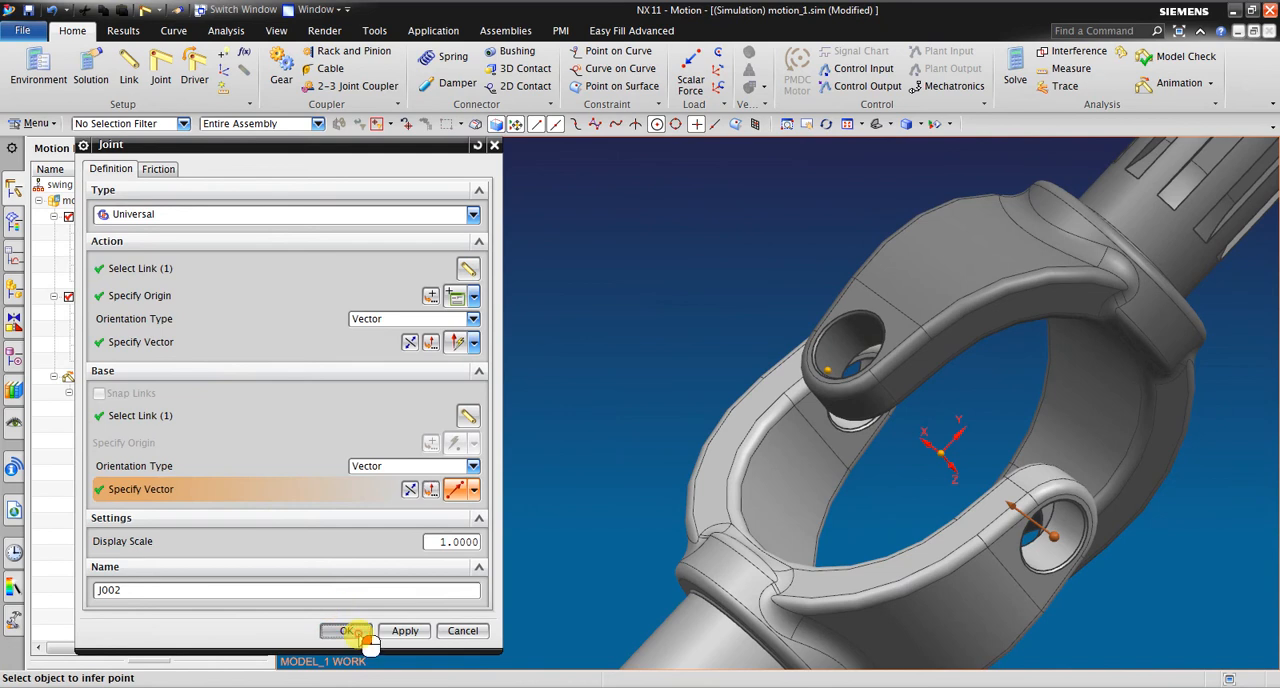
{"action": "left_click", "coordinate": [346, 630]}
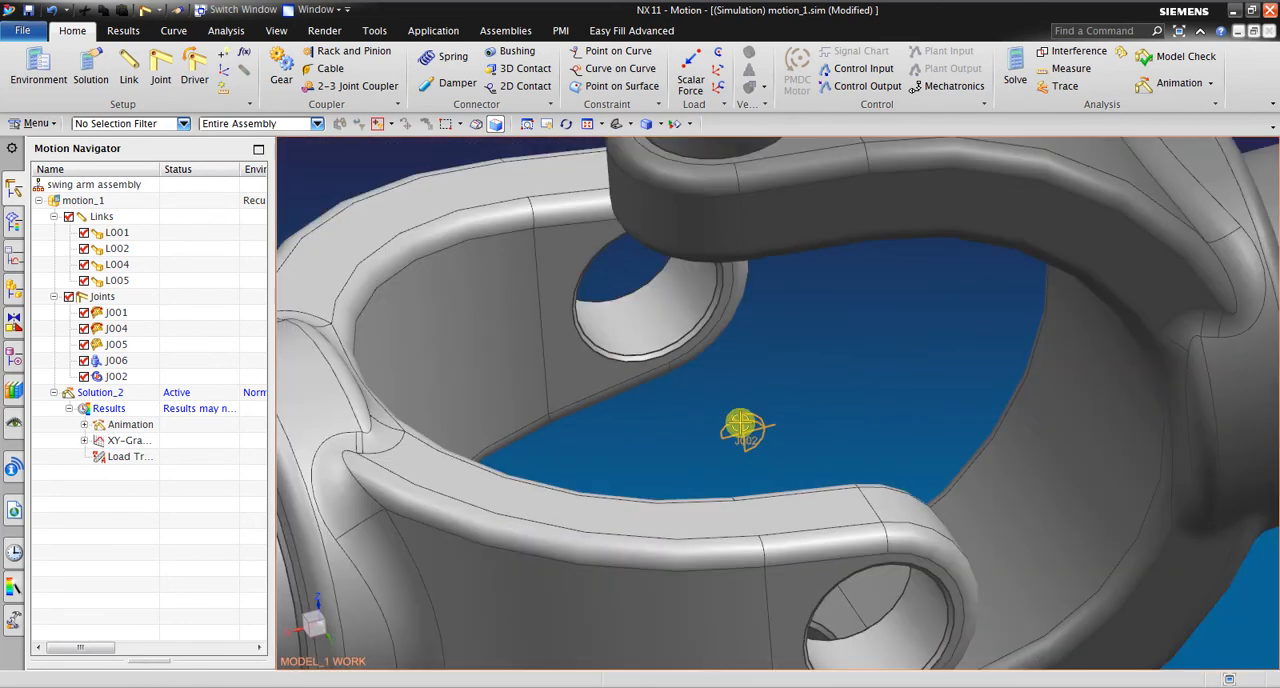
{"action": "left_click", "coordinate": [117, 375]}
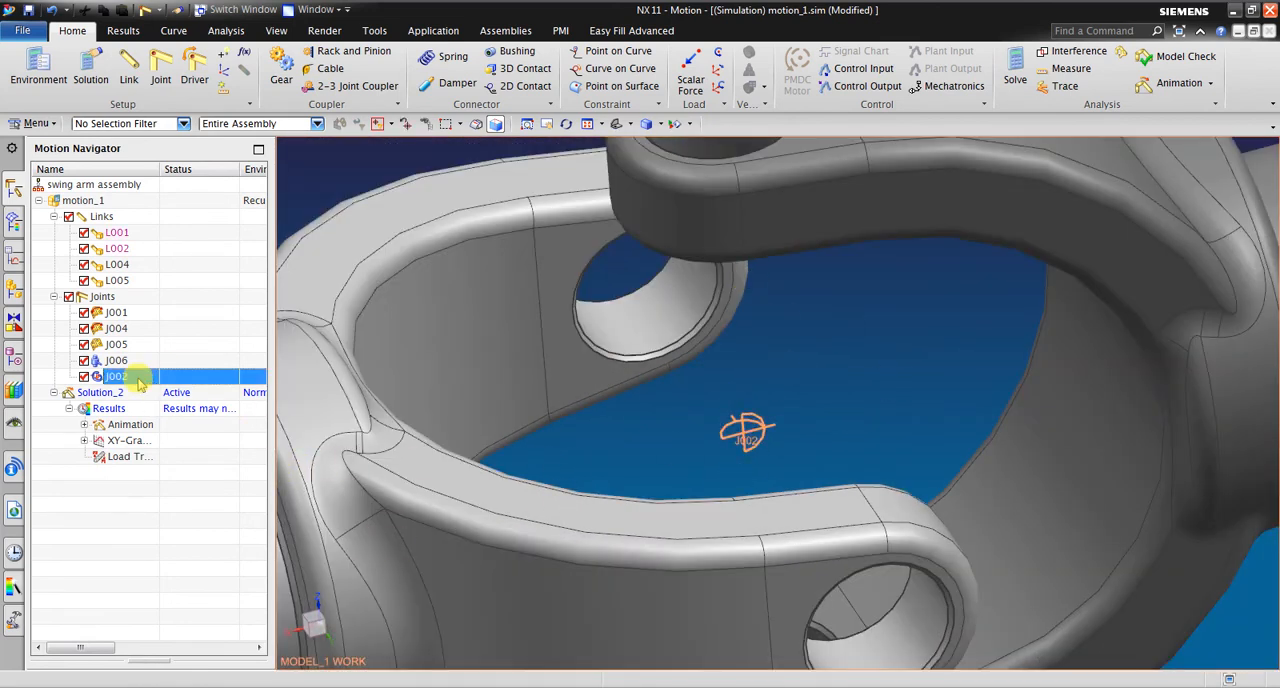
{"action": "double_click", "coordinate": [116, 376]}
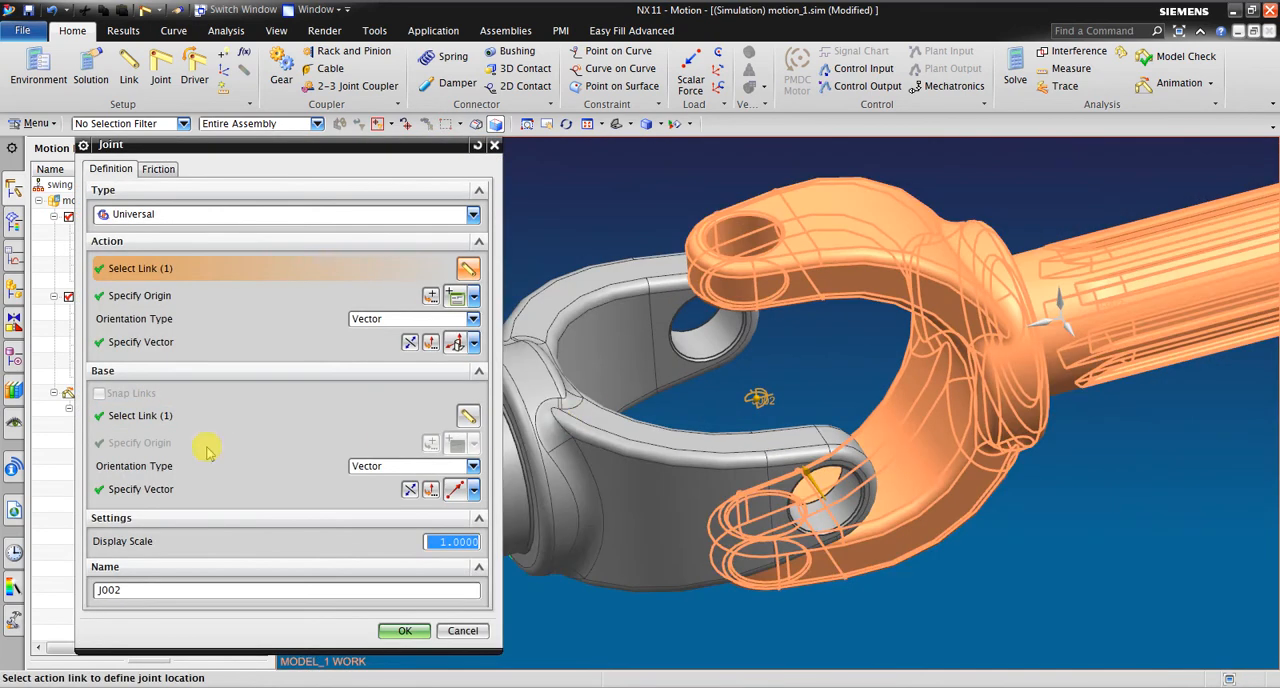
{"action": "left_click", "coordinate": [140, 489]}
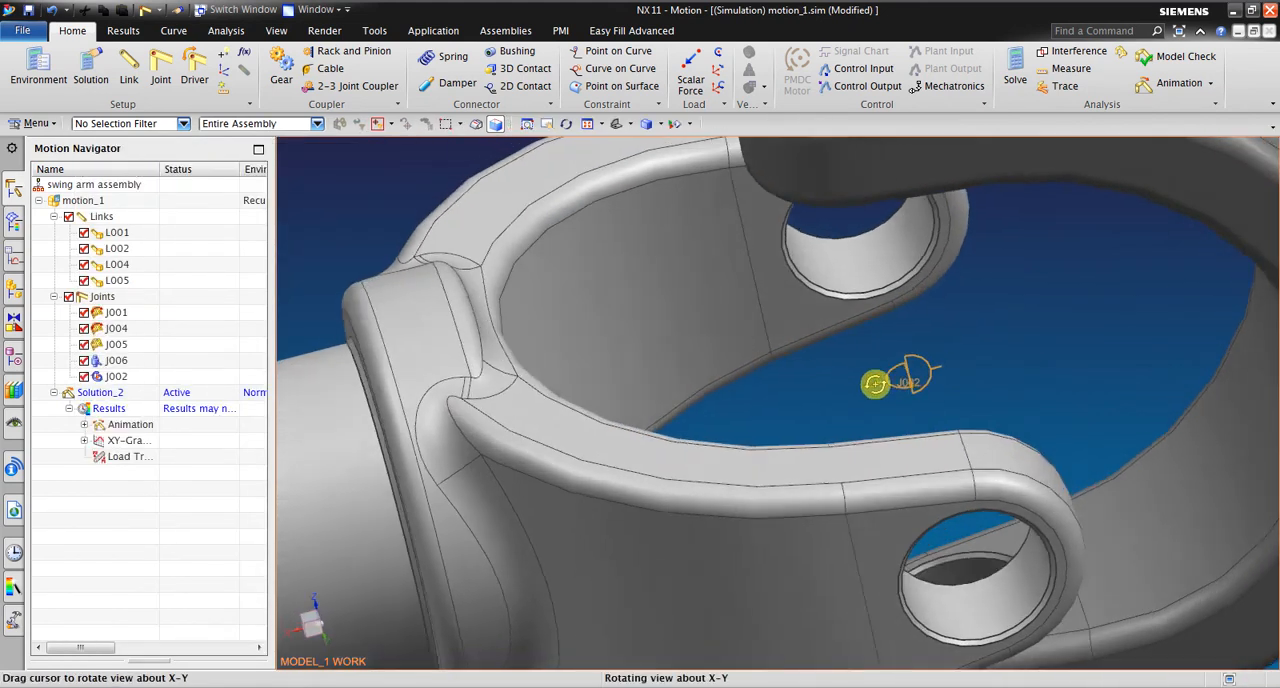
{"action": "left_click_drag", "start_coordinate": [875, 385], "coordinate": [915, 345]}
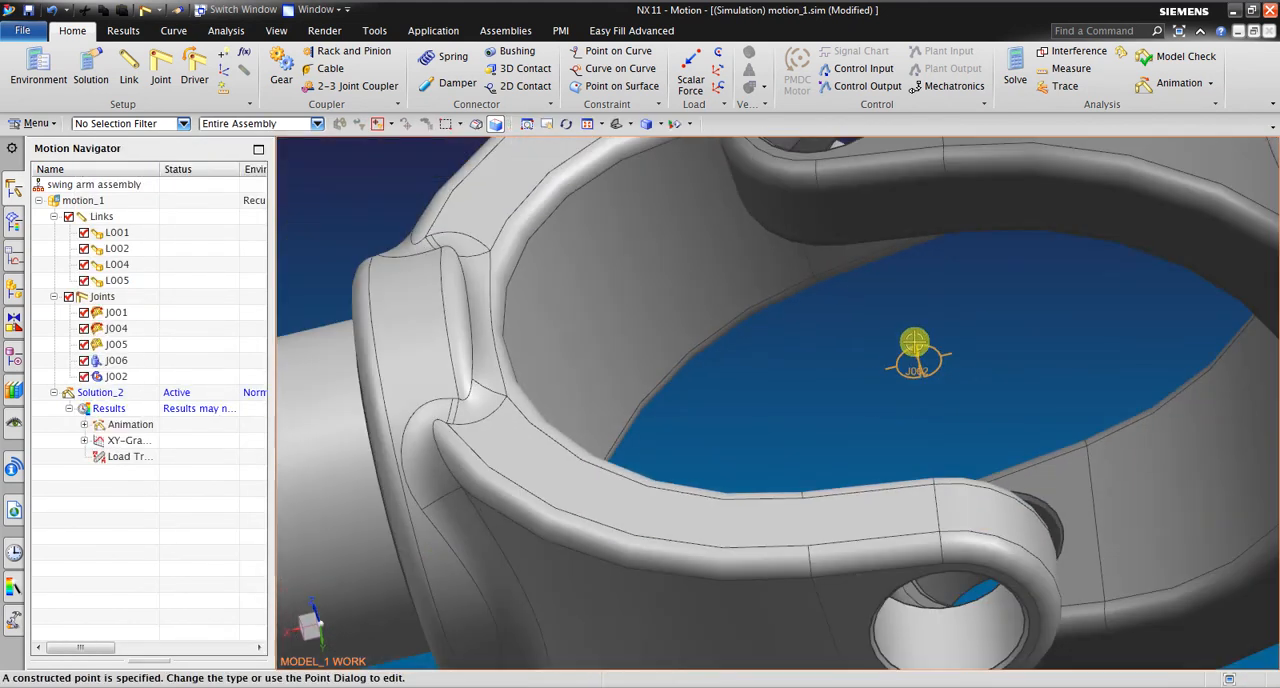
{"action": "left_click_drag", "start_coordinate": [915, 350], "coordinate": [980, 323]}
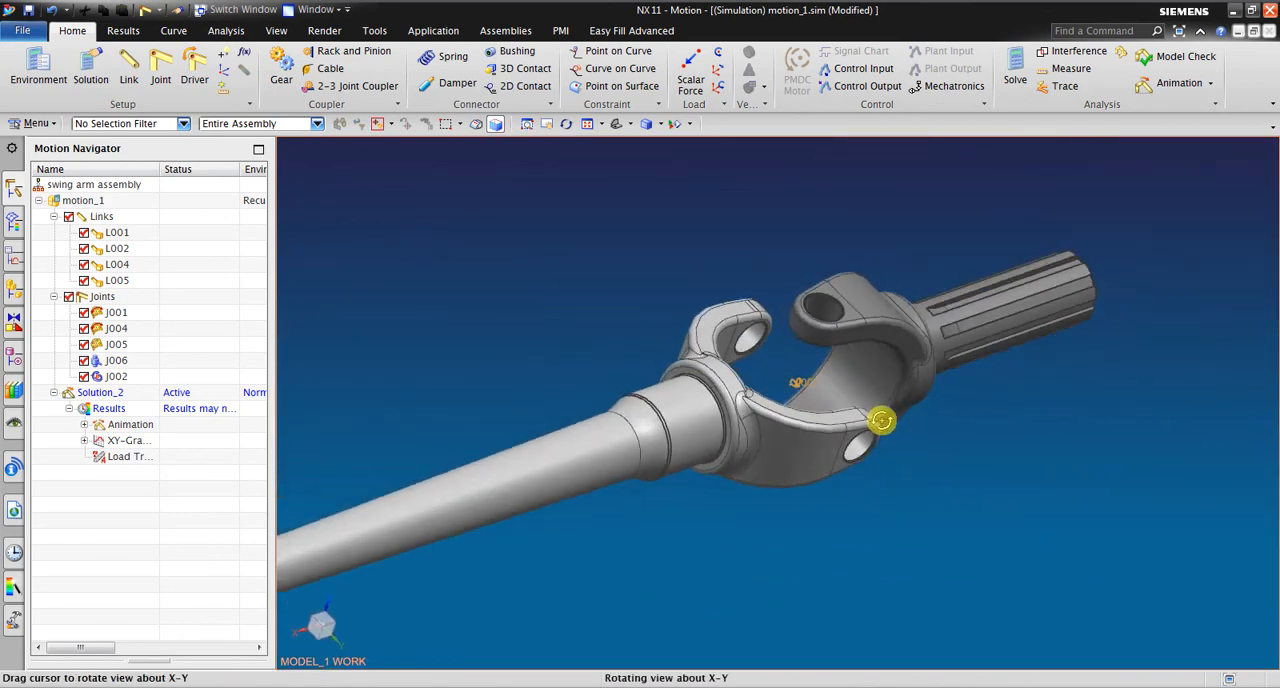
{"action": "left_click_drag", "start_coordinate": [882, 420], "coordinate": [1100, 325]}
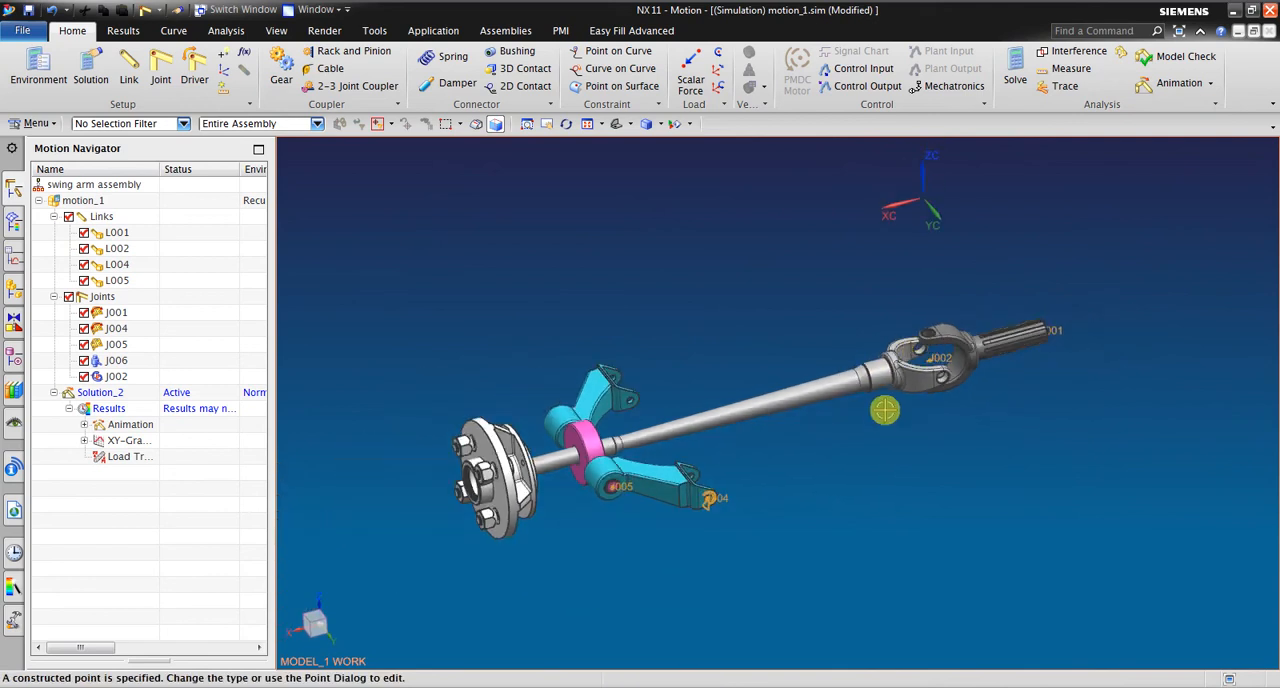
{"action": "mouse_move", "coordinate": [1025, 335]}
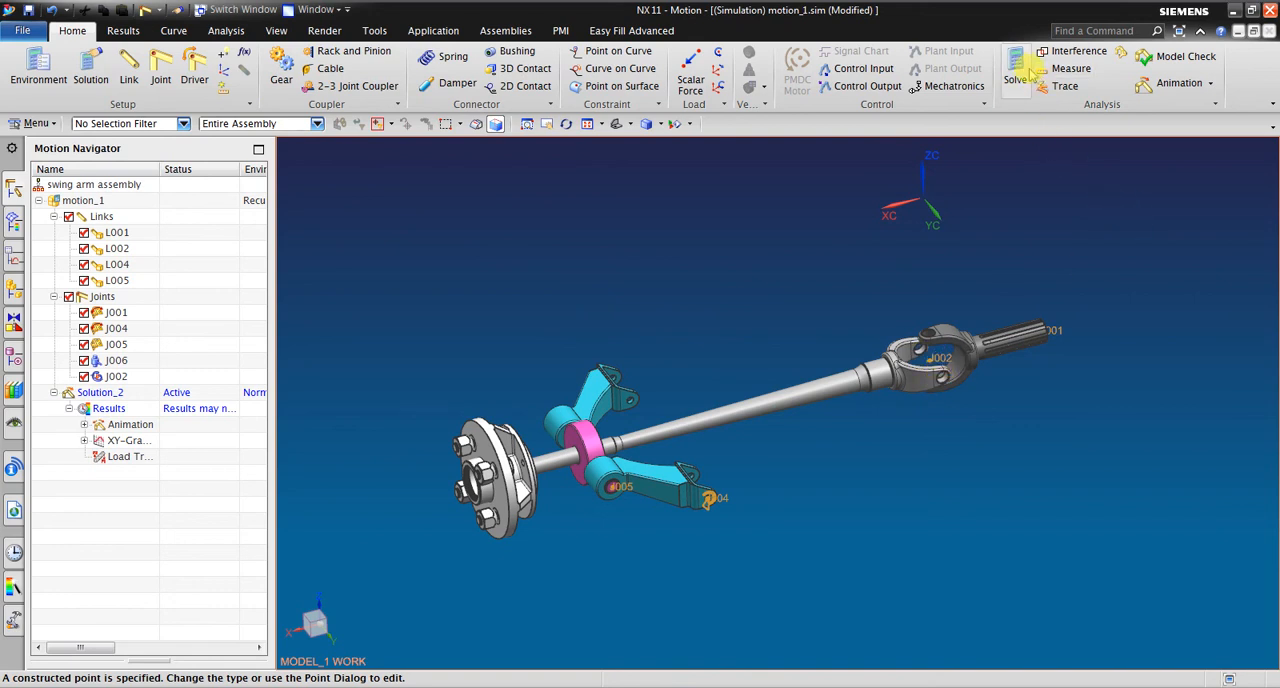
- Re-solve with universal joint J002, dismiss the constraint report, and play the animation
{"action": "left_click", "coordinate": [1016, 78]}
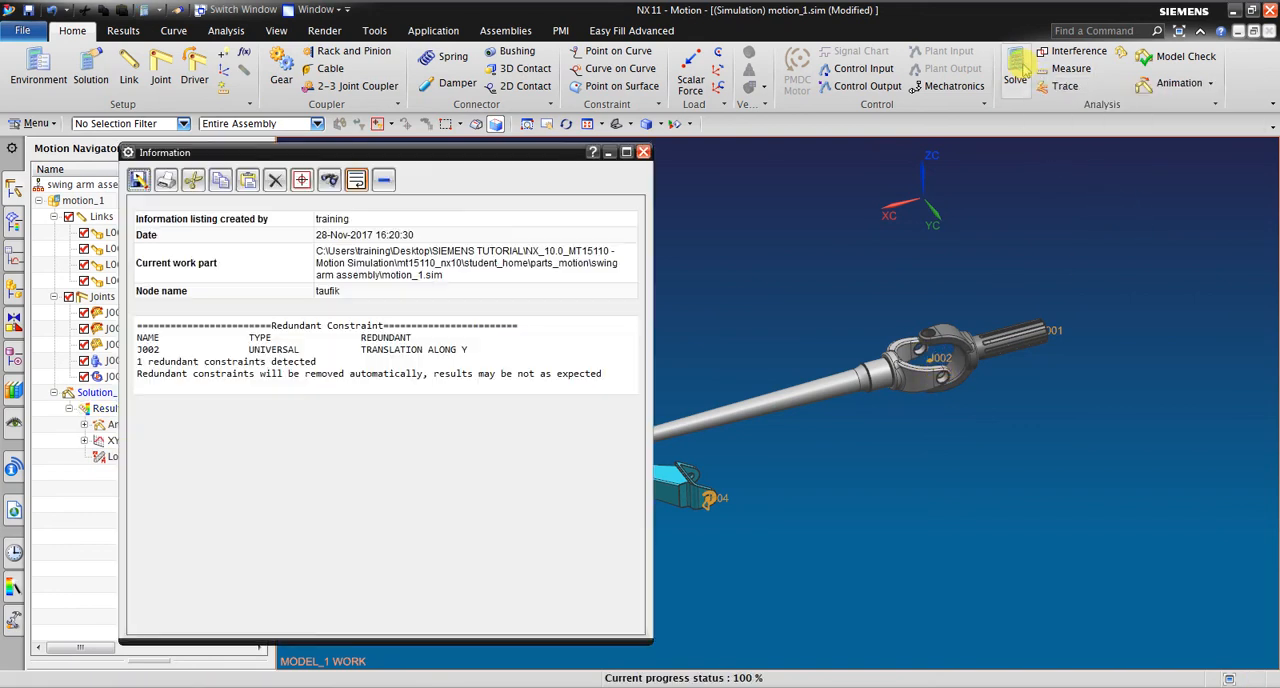
{"action": "left_click", "coordinate": [643, 151]}
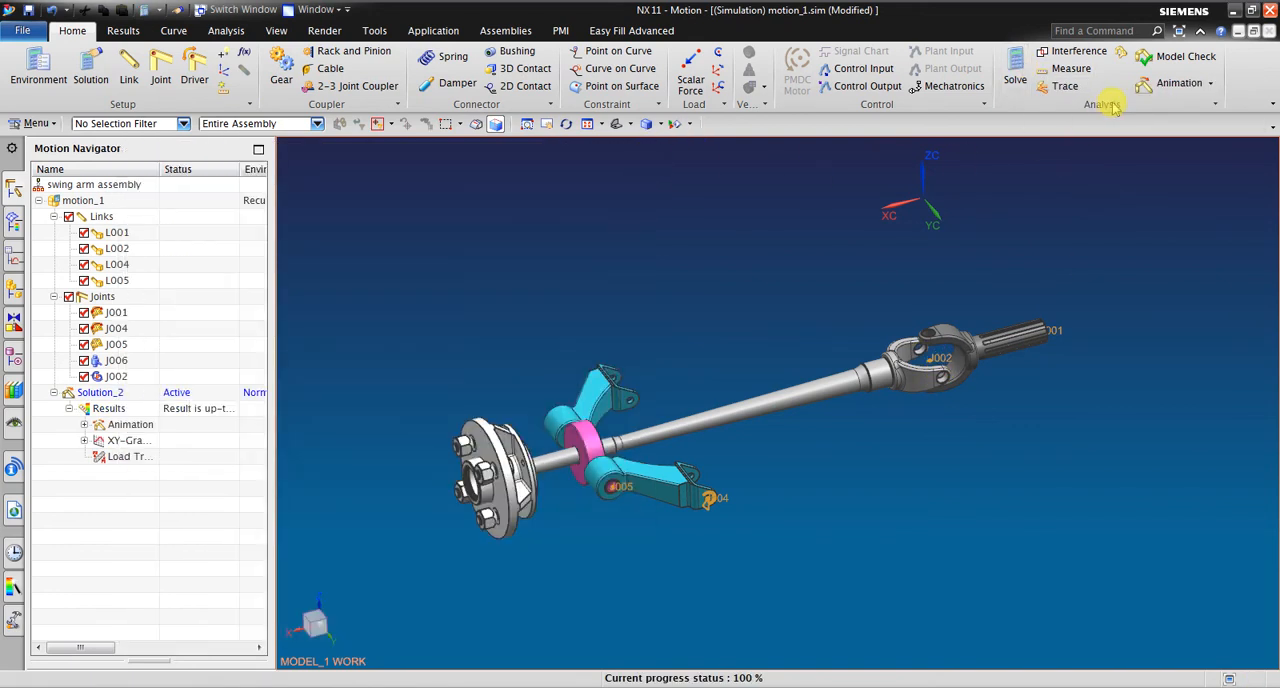
{"action": "left_click", "coordinate": [1178, 83]}
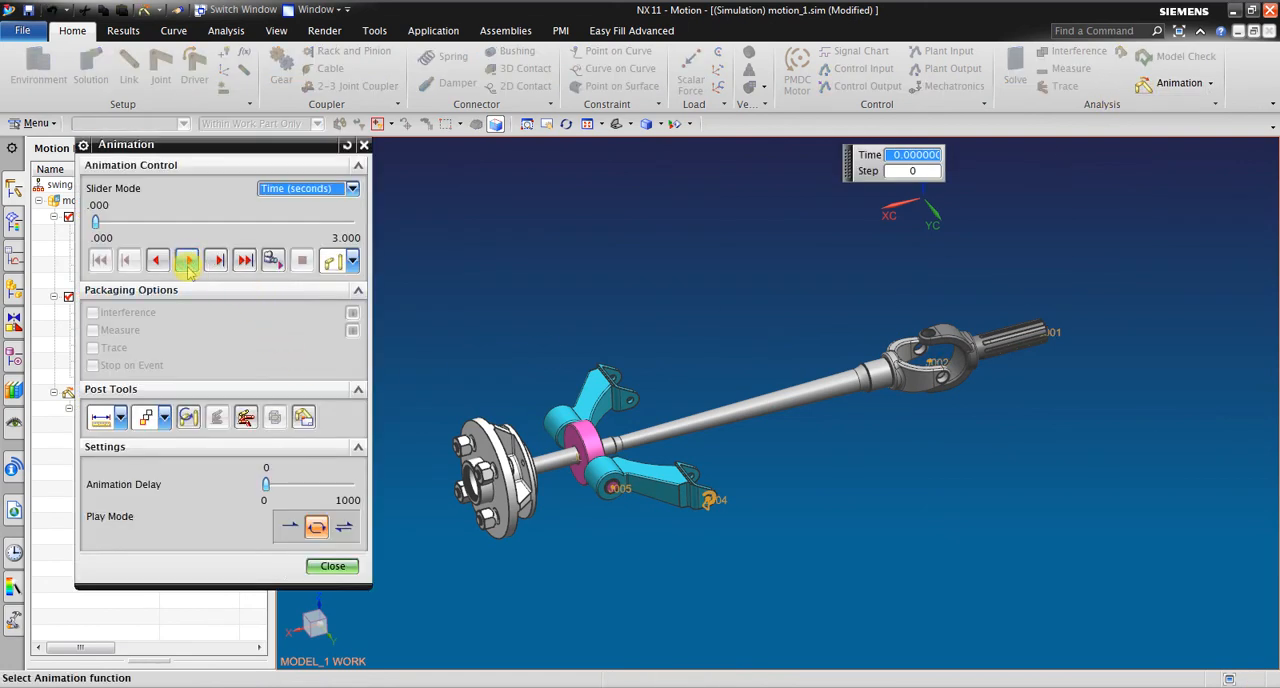
{"action": "left_click", "coordinate": [187, 260]}
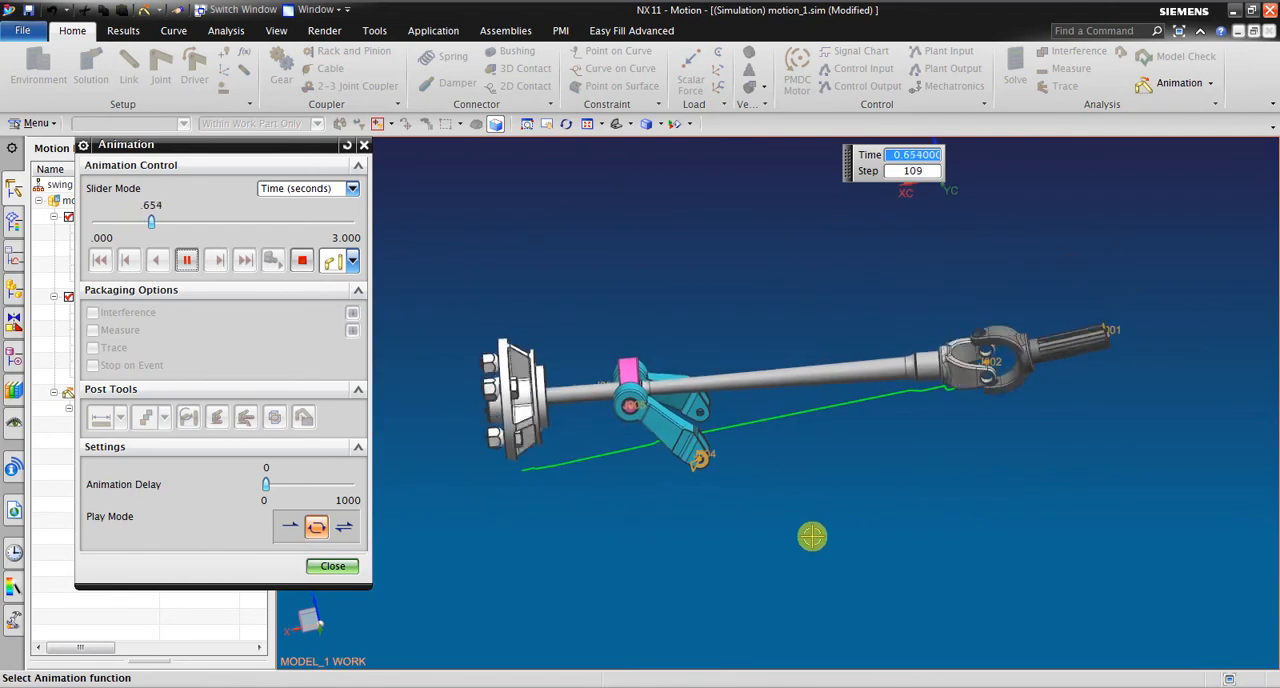
{"action": "left_click", "coordinate": [187, 260]}
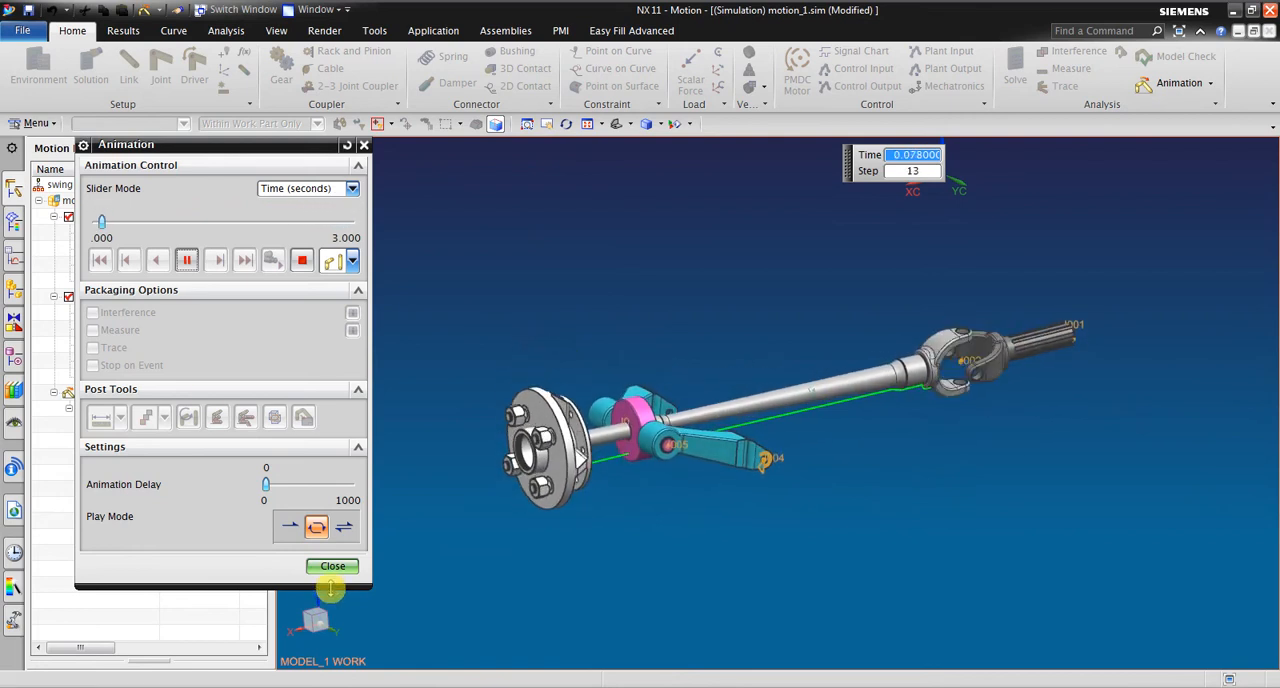
{"action": "left_click", "coordinate": [332, 566]}
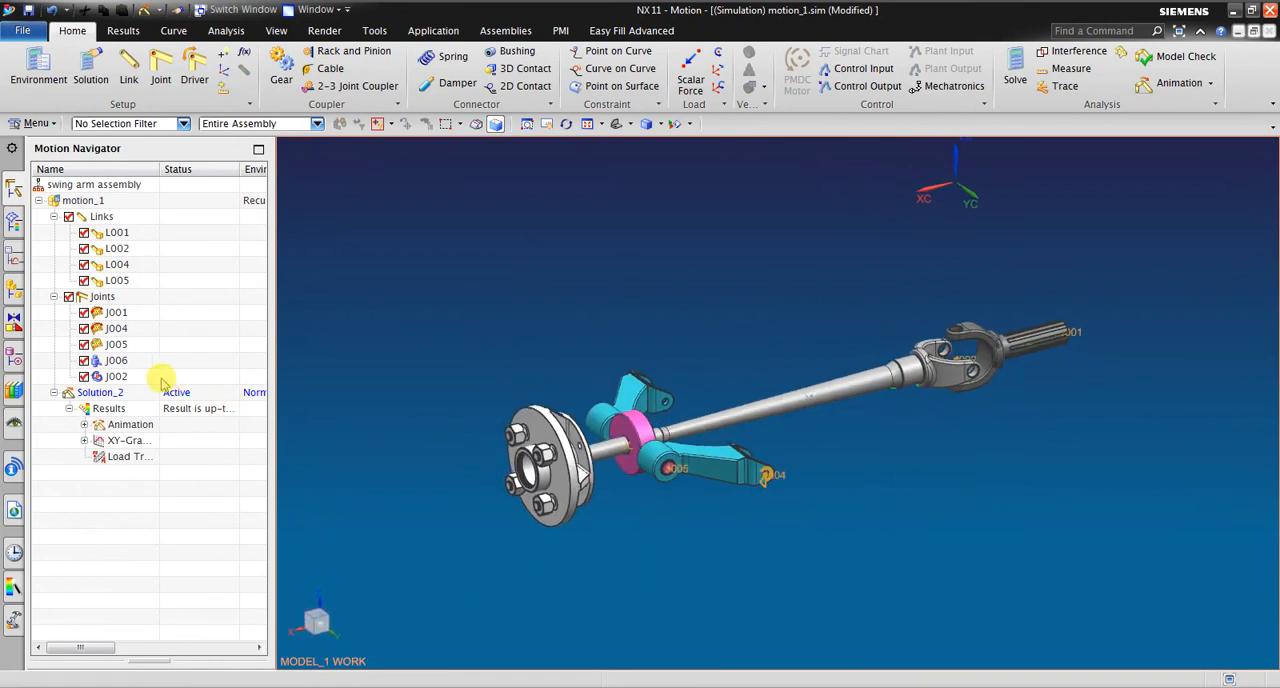
- Change J004's harmonic driver frequency to 360 degrees/sec and apply it
{"action": "left_click", "coordinate": [116, 312]}
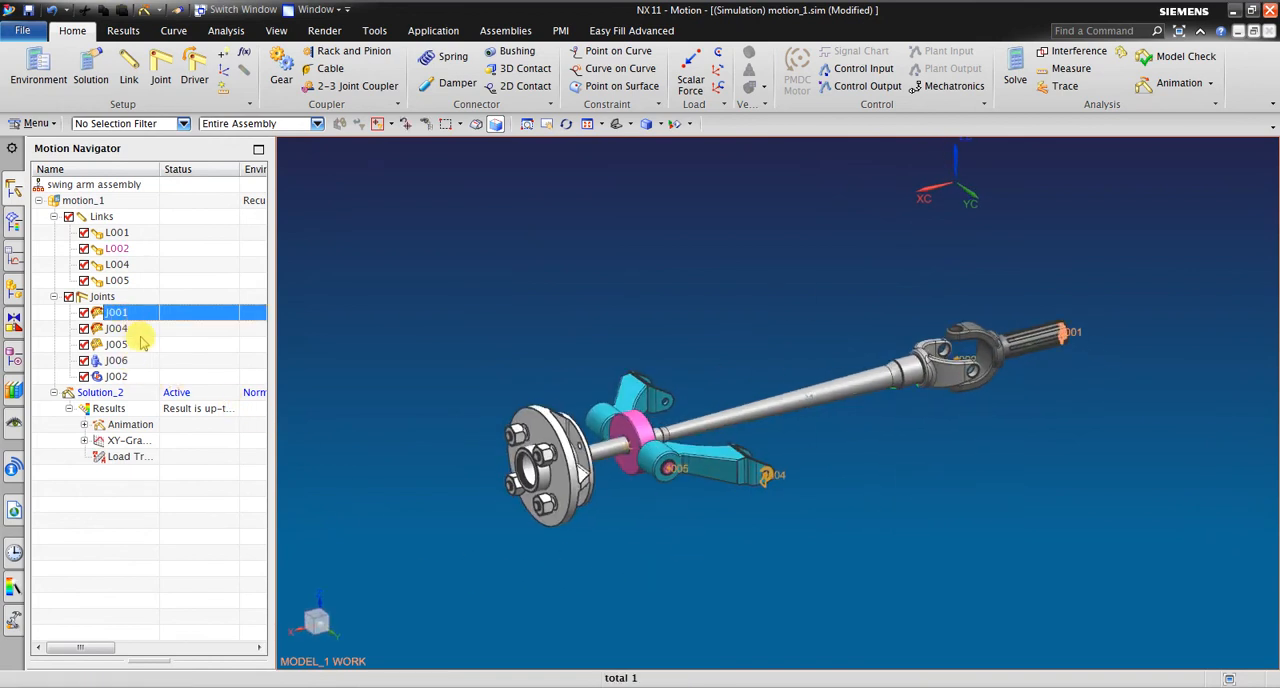
{"action": "double_click", "coordinate": [116, 328]}
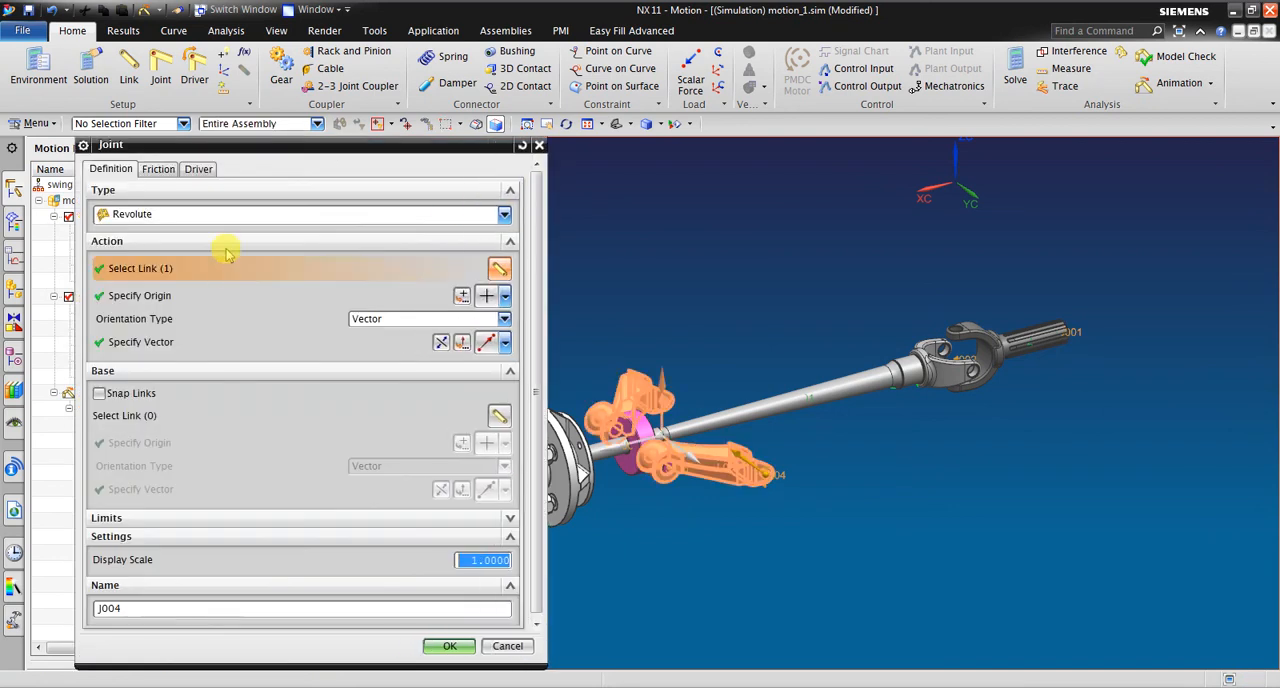
{"action": "left_click", "coordinate": [198, 168]}
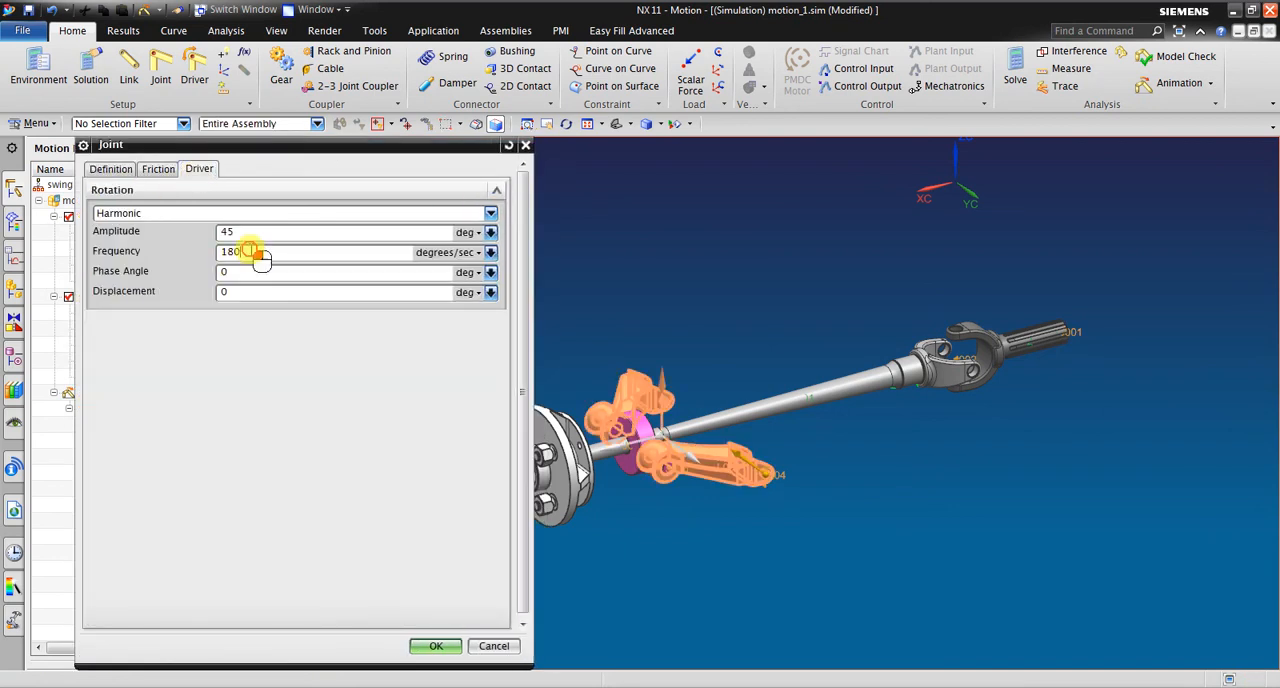
{"action": "type", "text": "360"}
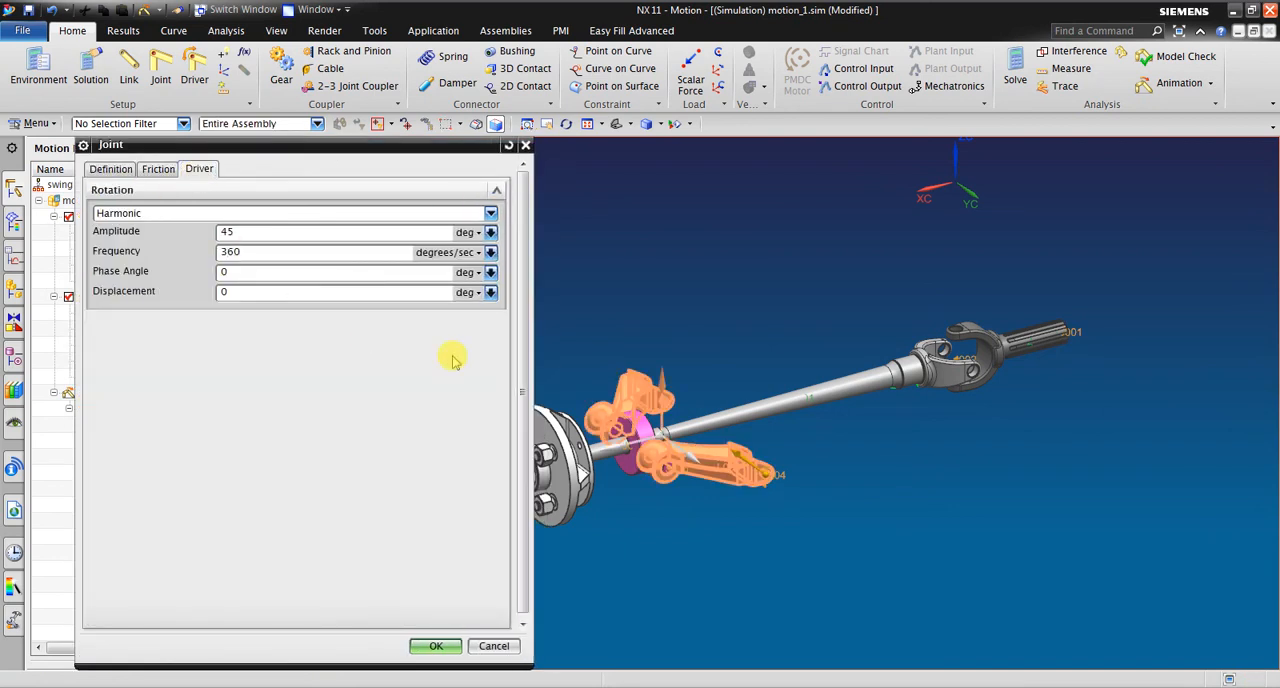
{"action": "left_click", "coordinate": [435, 645]}
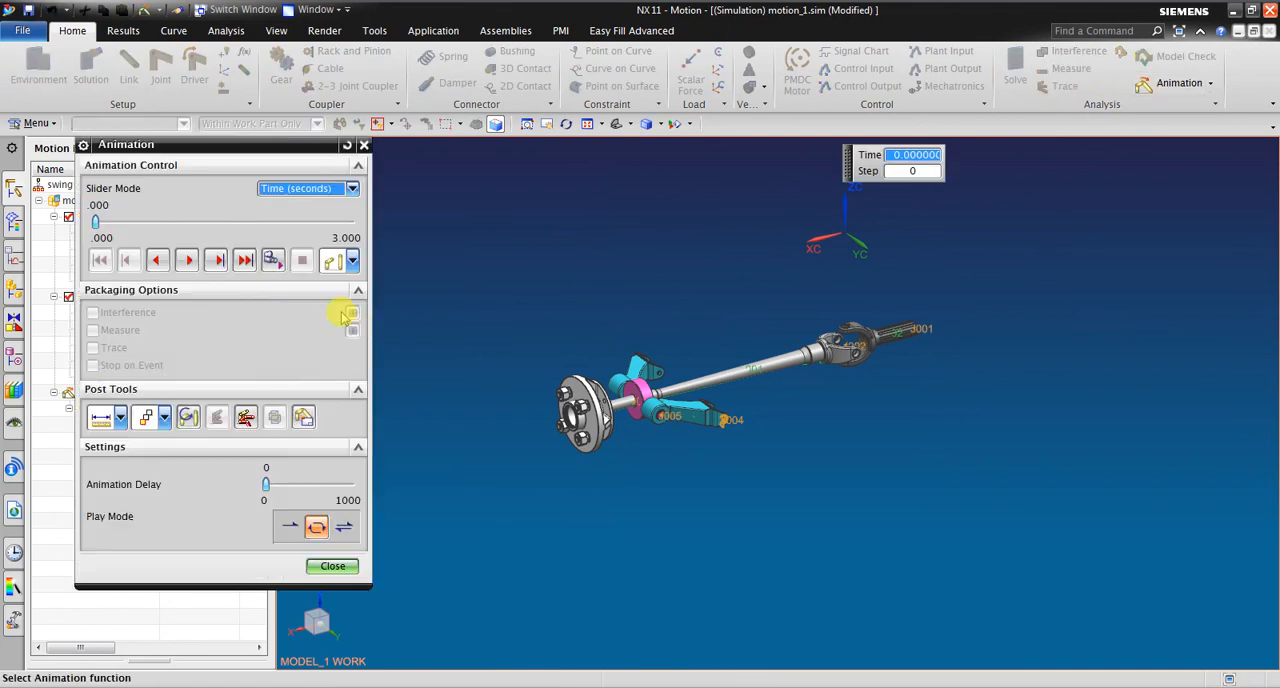
- Play the faster animation while orbiting, then select J006 and orbit around the hub
{"action": "left_click", "coordinate": [186, 260]}
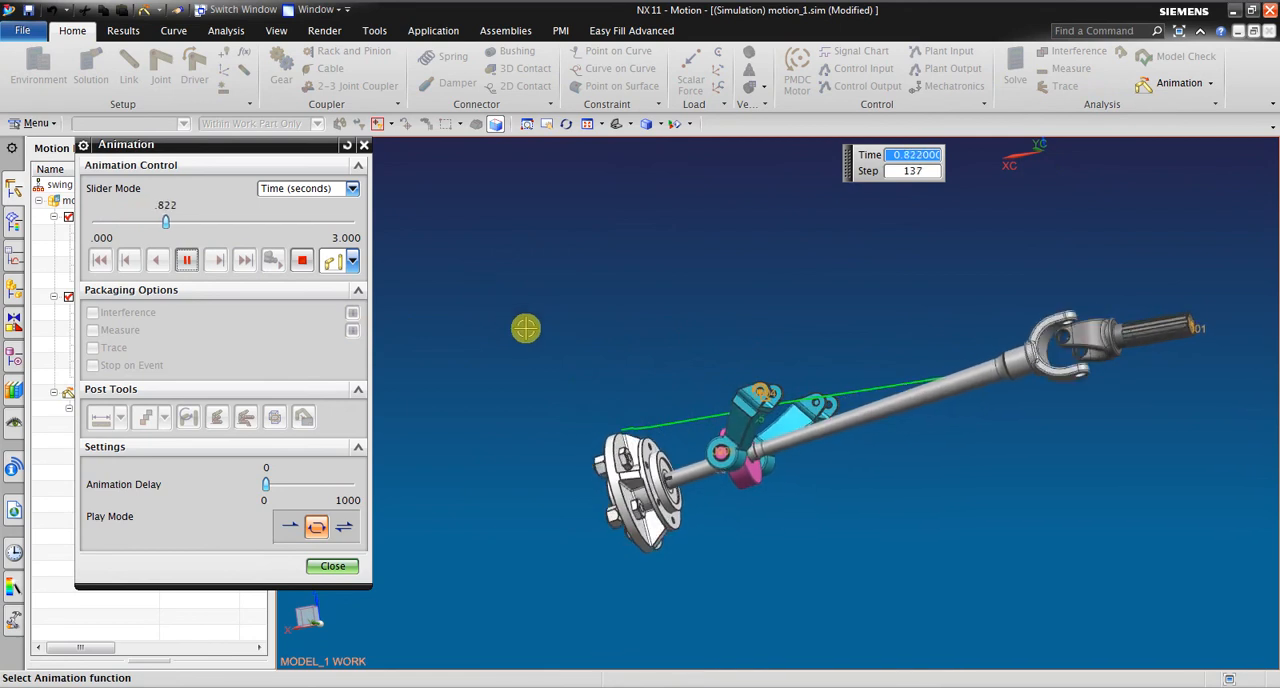
{"action": "left_click_drag", "start_coordinate": [166, 221], "coordinate": [196, 221]}
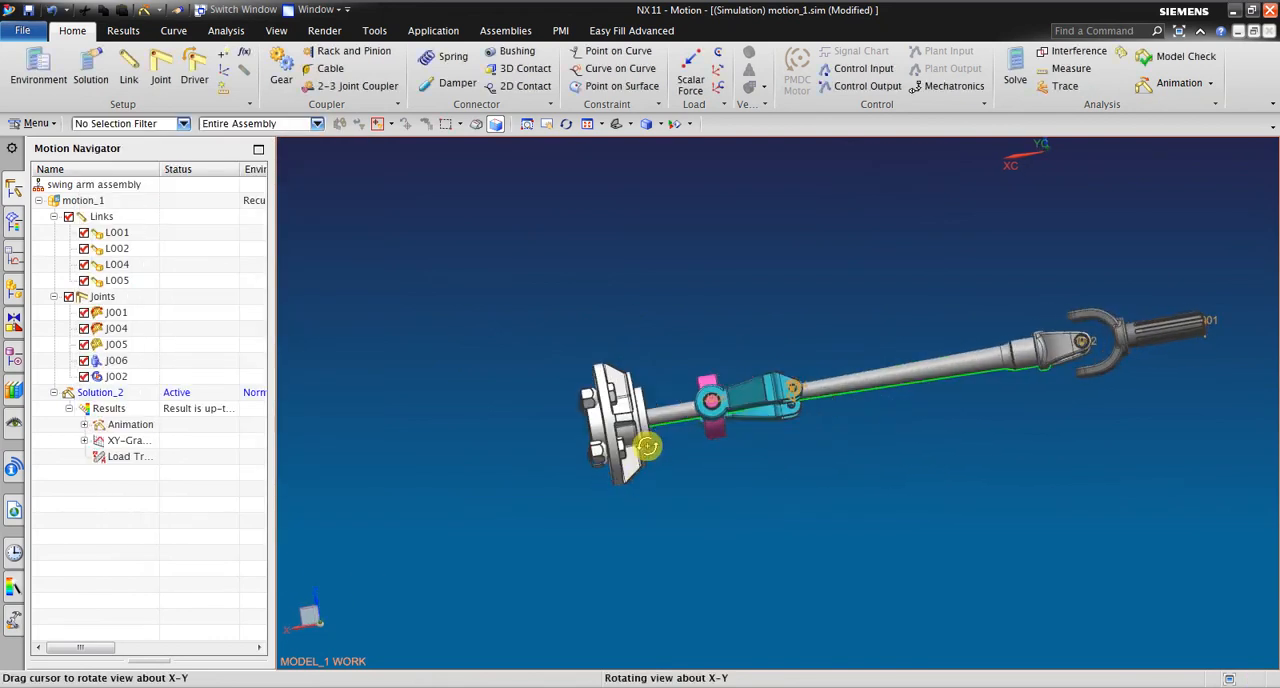
{"action": "left_click_drag", "start_coordinate": [648, 447], "coordinate": [795, 422]}
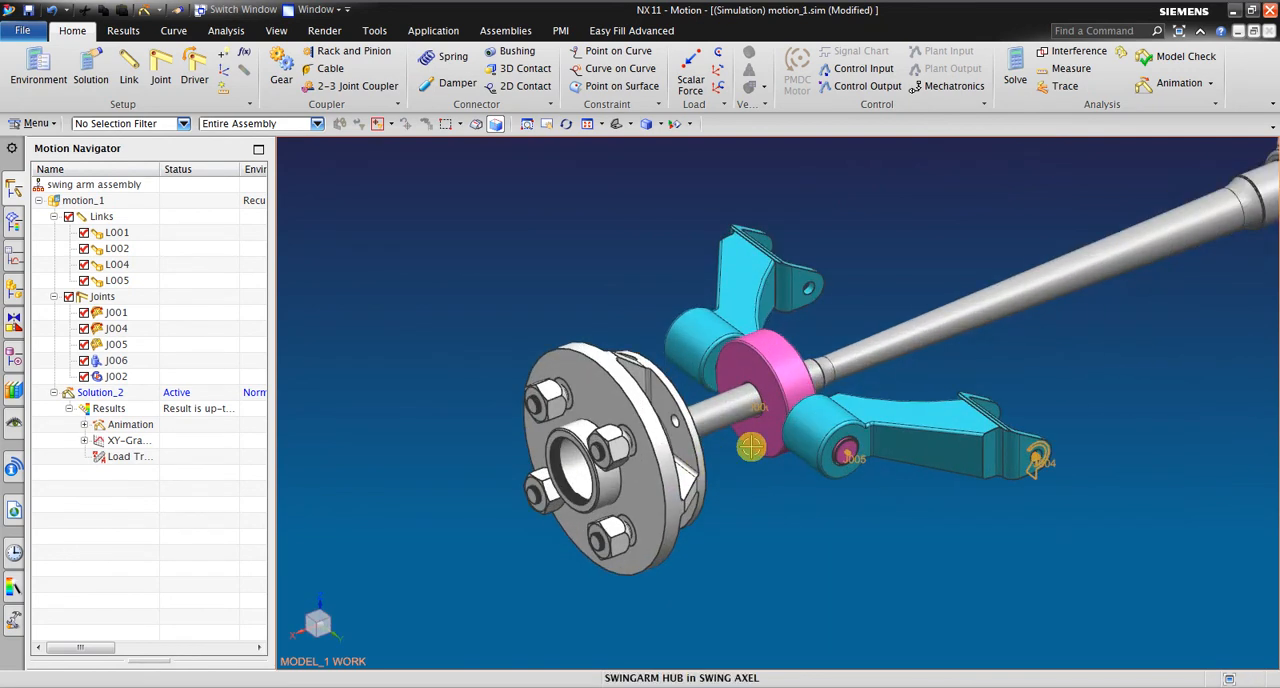
{"action": "left_click", "coordinate": [117, 360]}
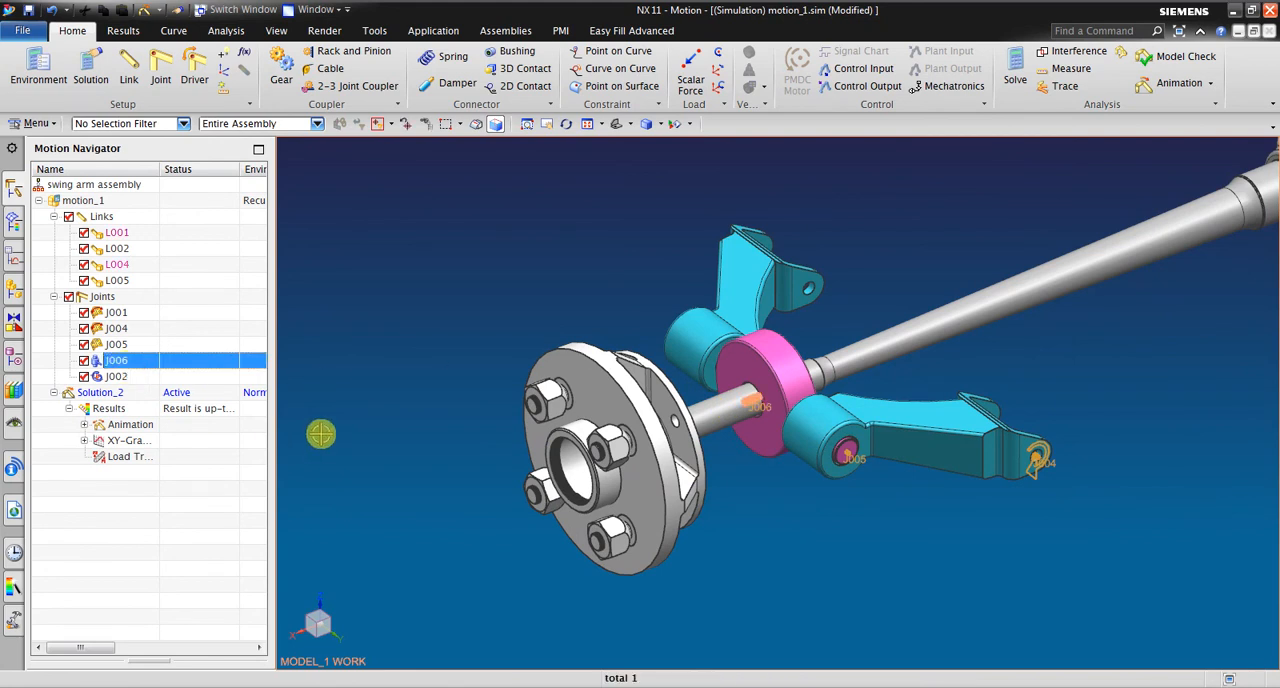
{"action": "left_click_drag", "start_coordinate": [321, 433], "coordinate": [451, 360]}
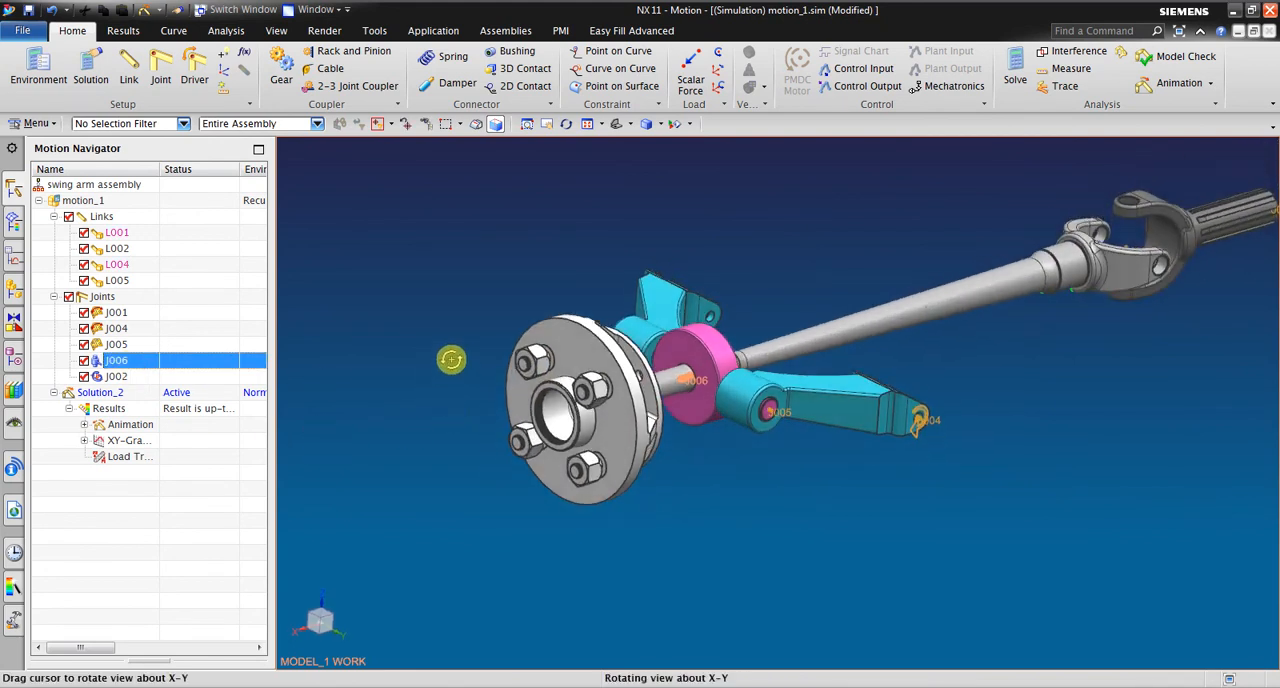